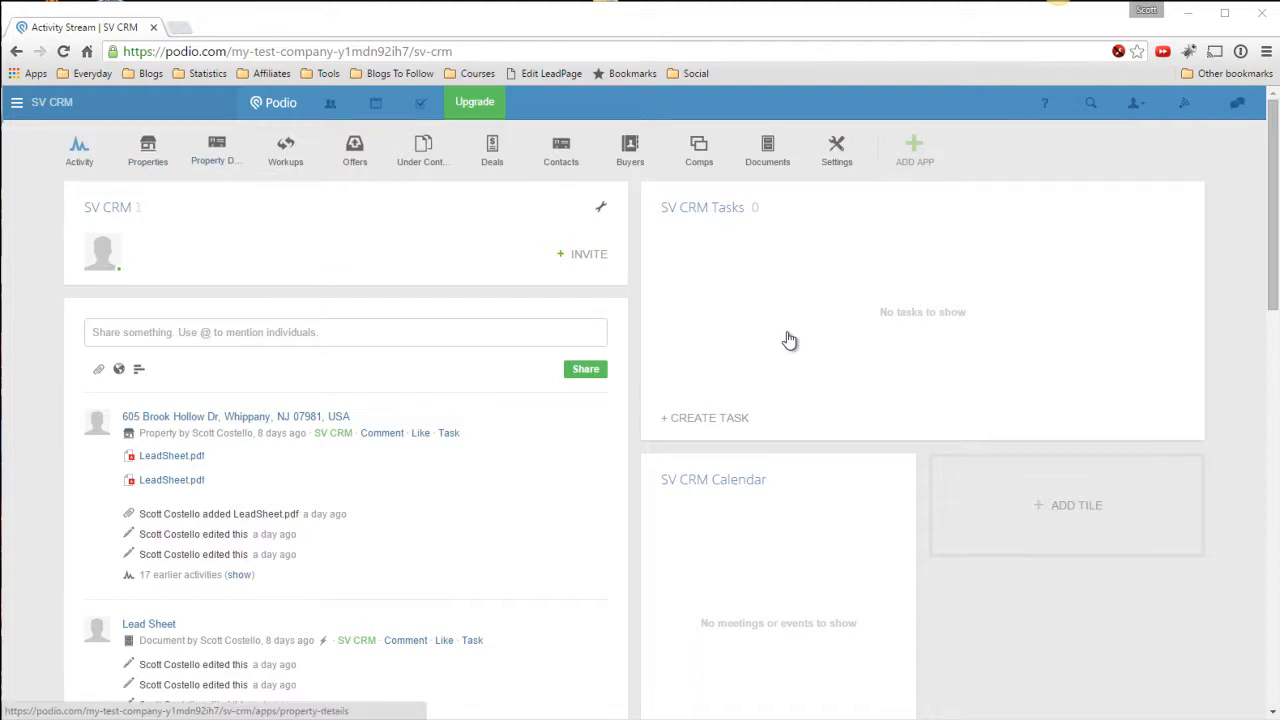
mouse_move(285, 150)
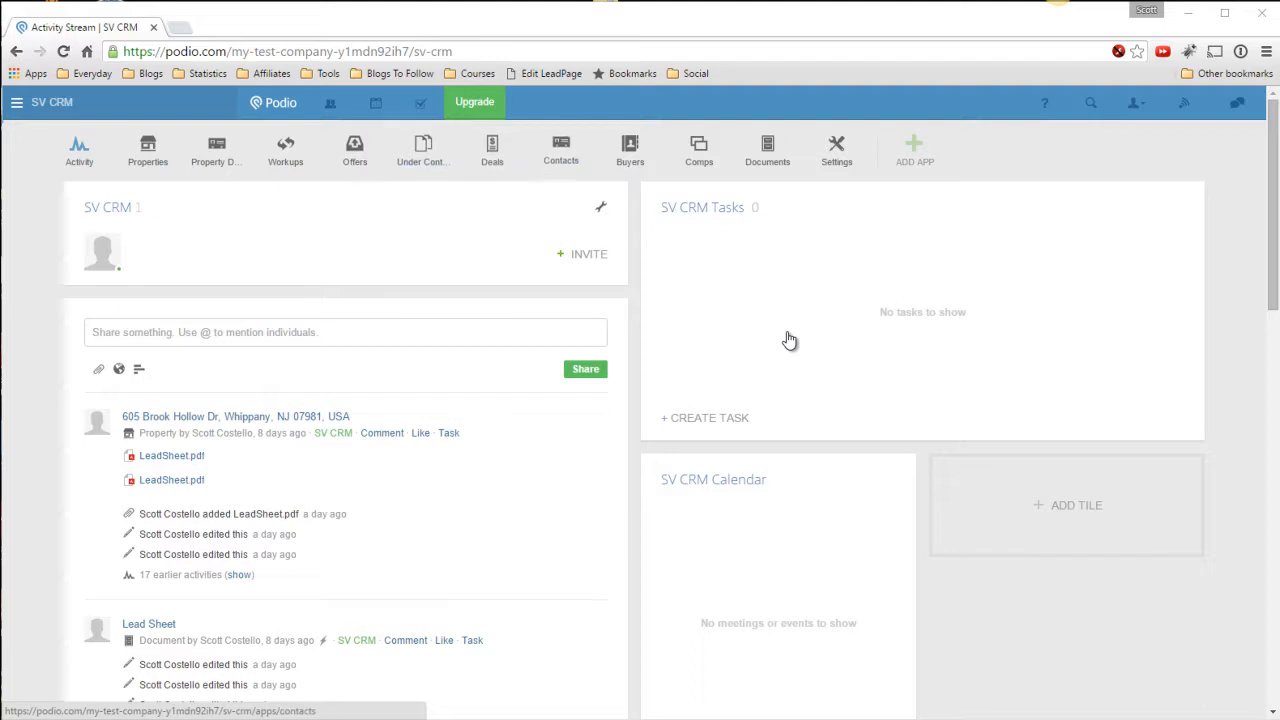
mouse_move(630, 150)
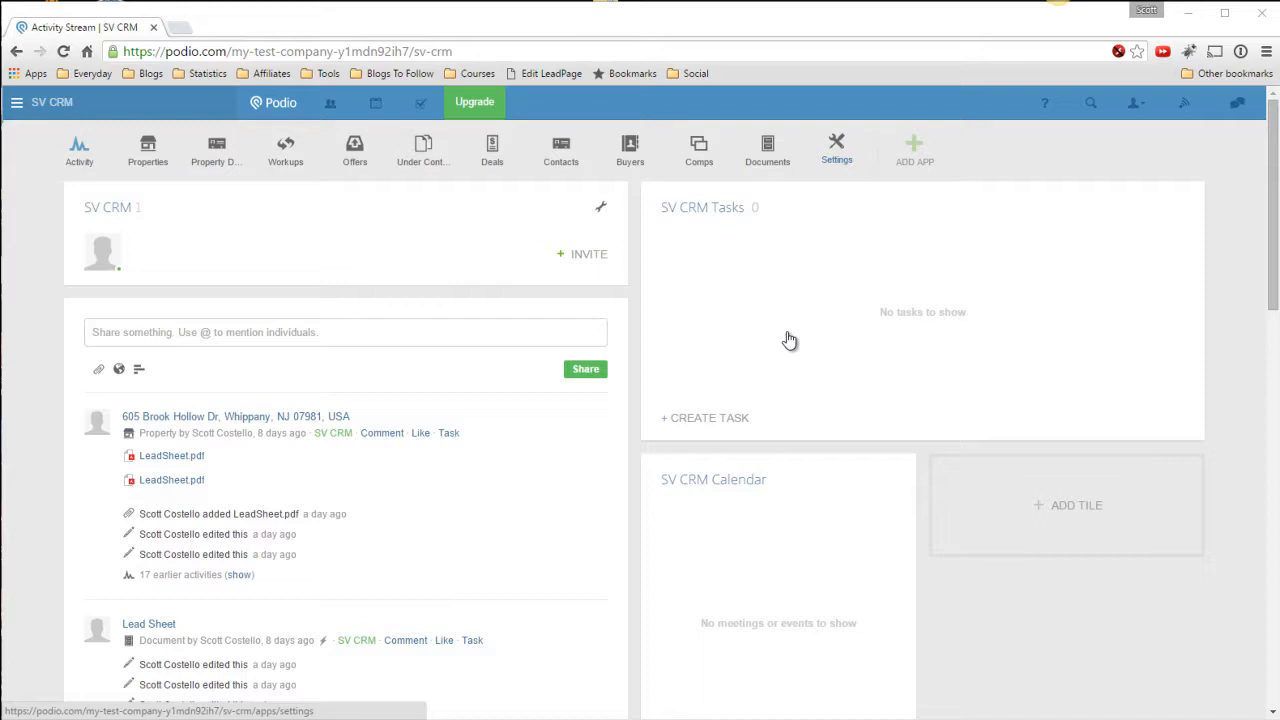
Open the Properties app from the SV CRM workspace app bar
left_click(147, 150)
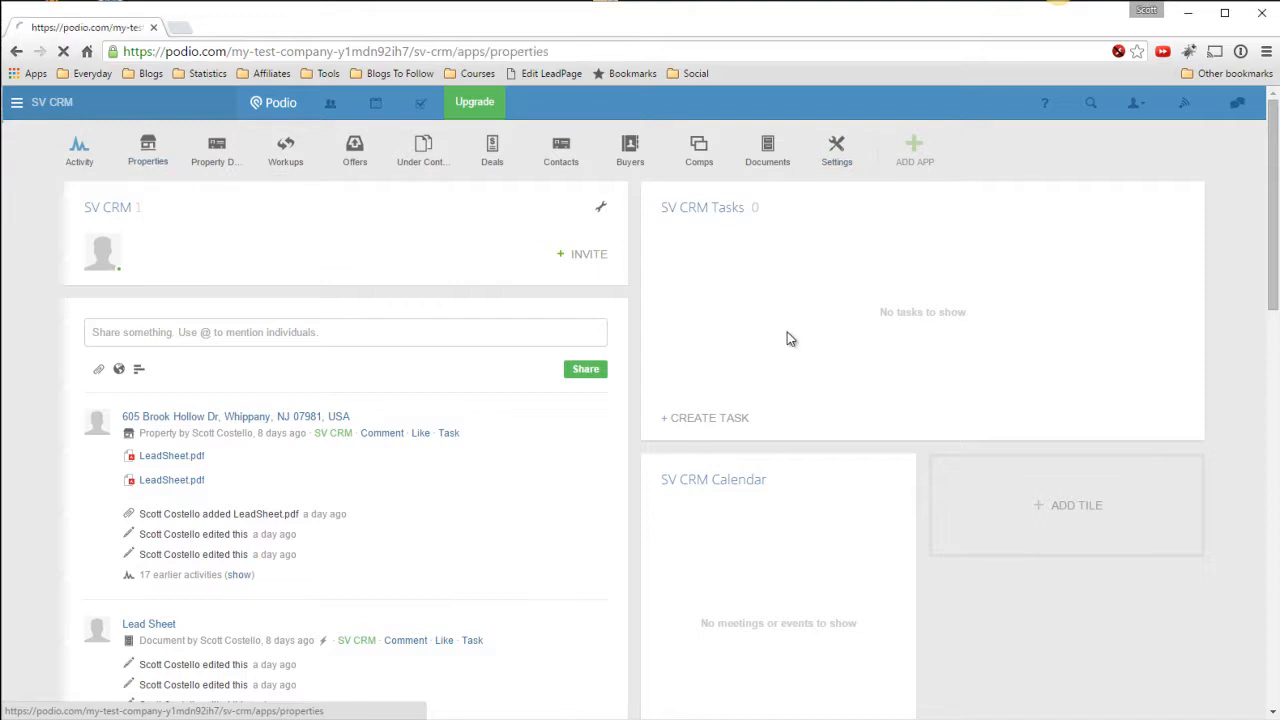
left_click(147, 150)
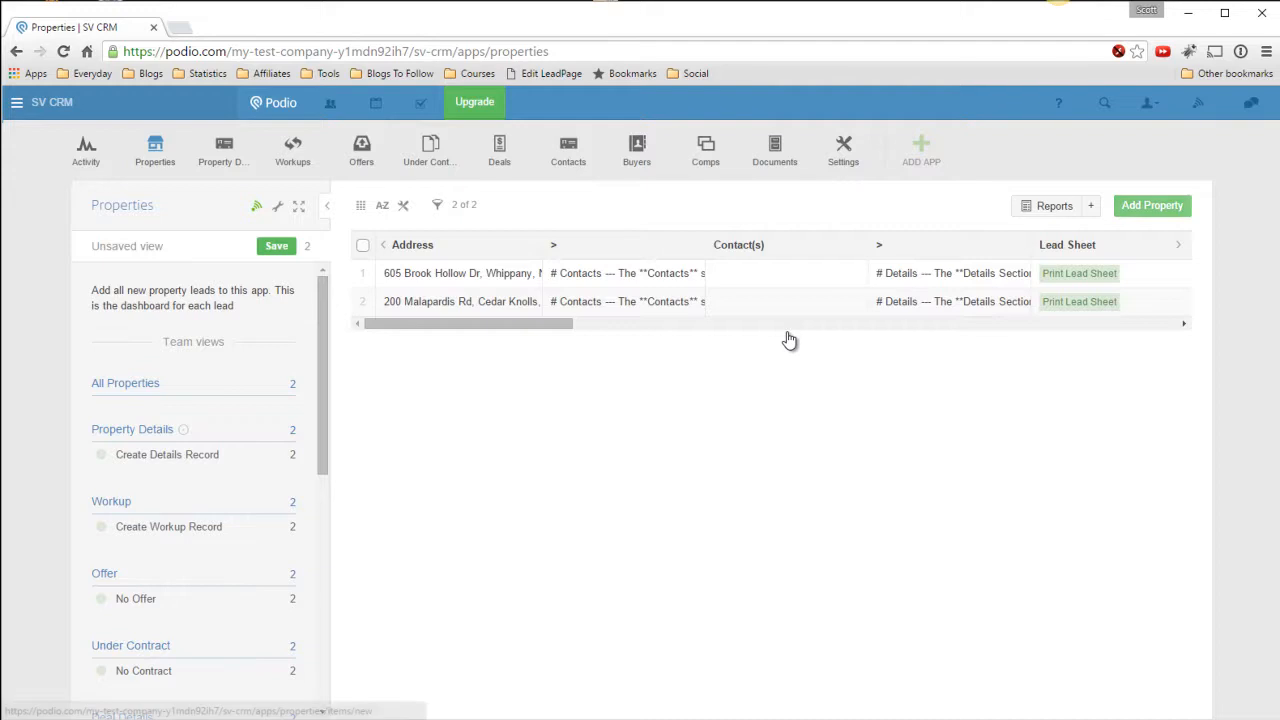
left_click(1152, 205)
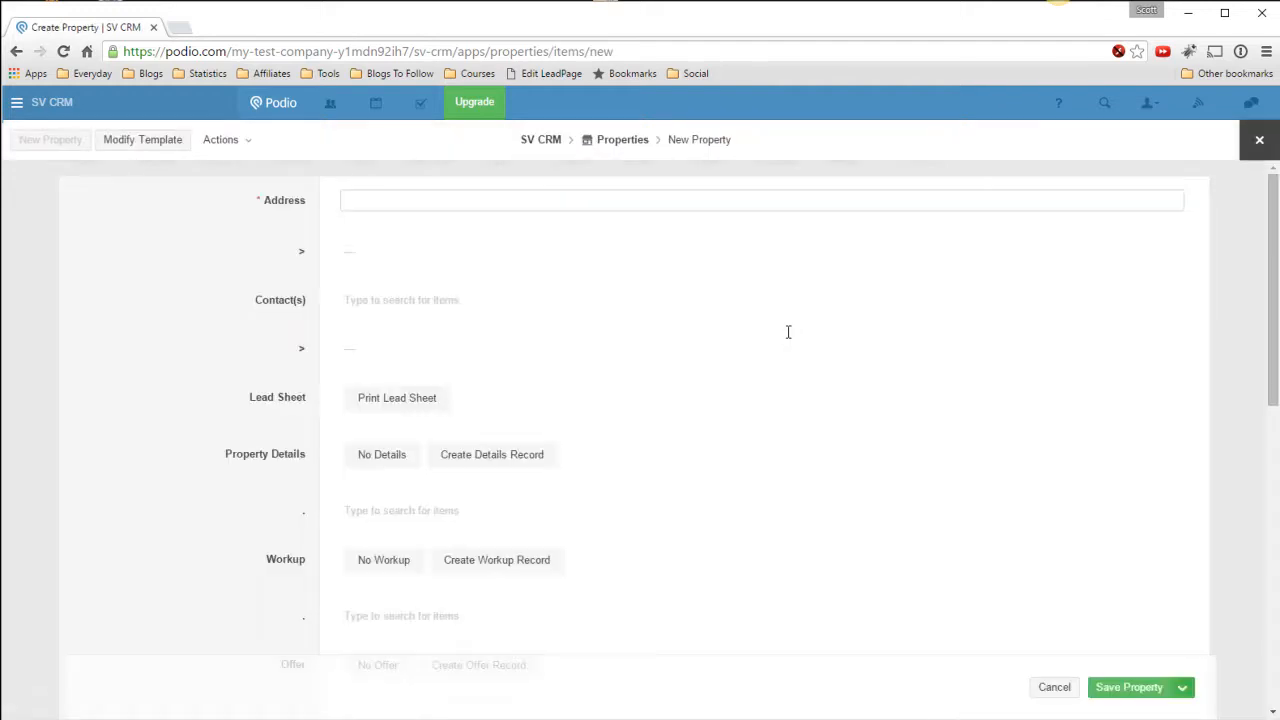
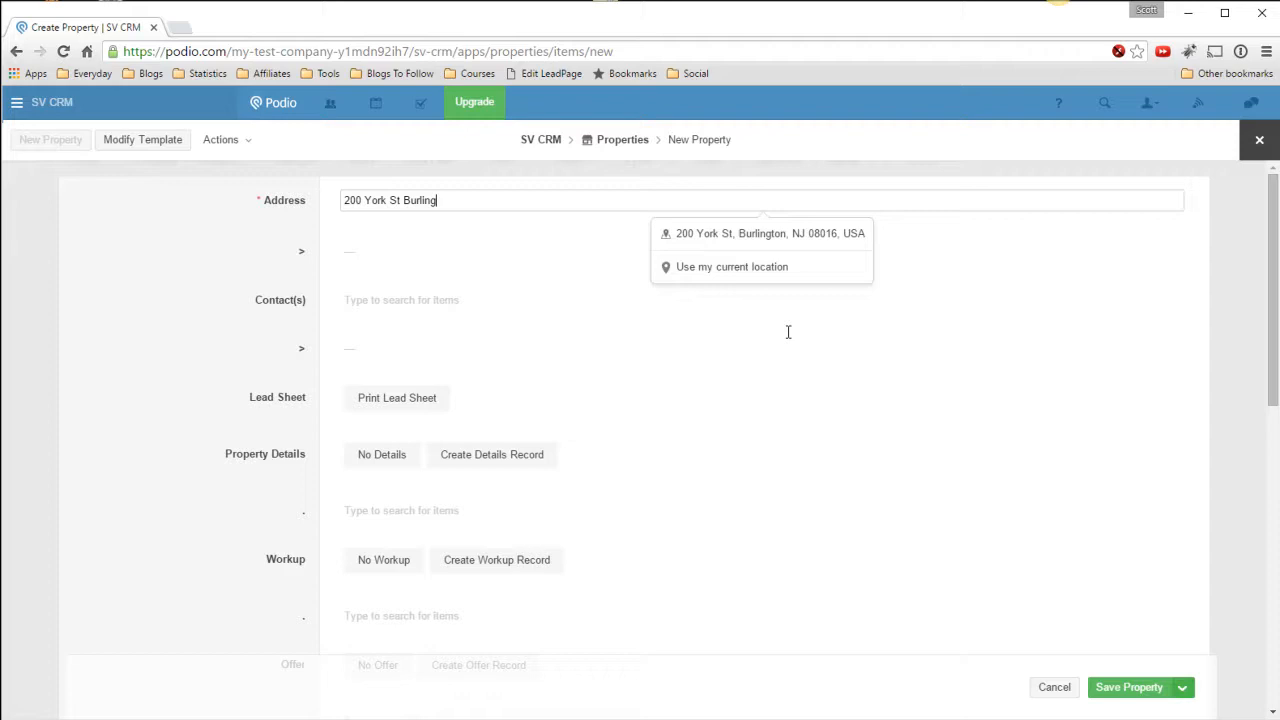
left_click(769, 233)
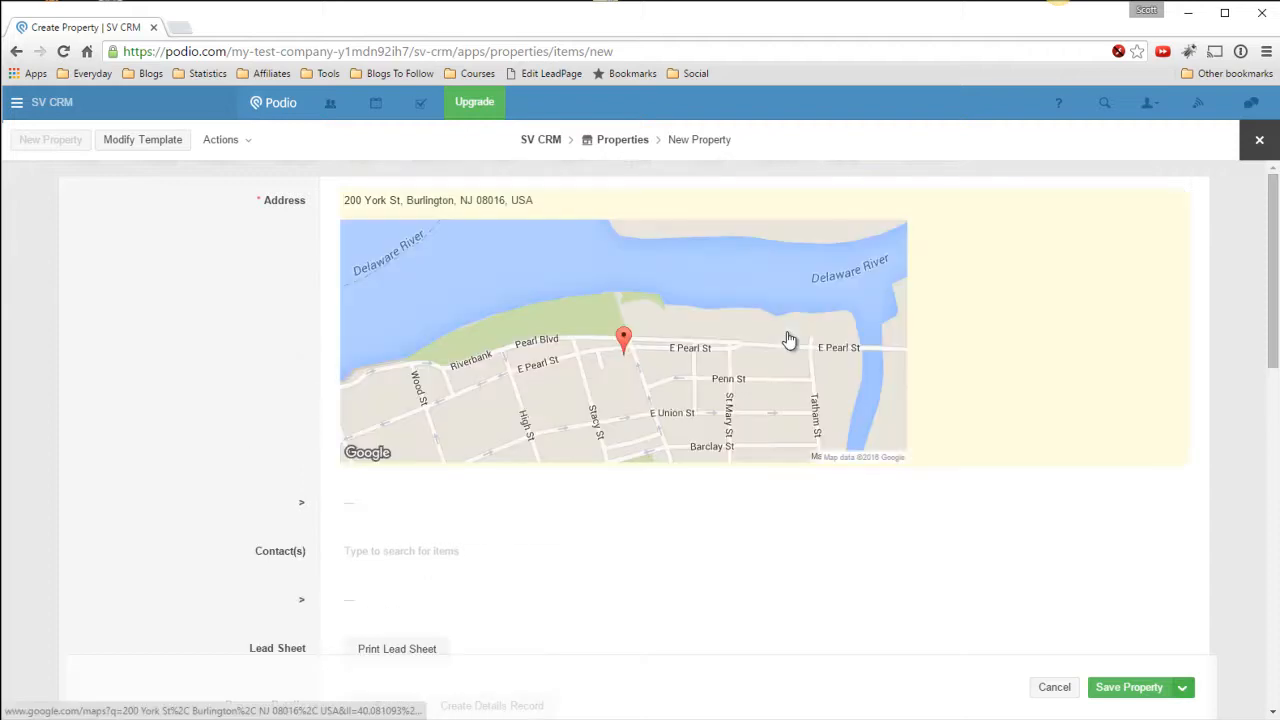
left_click(1129, 687)
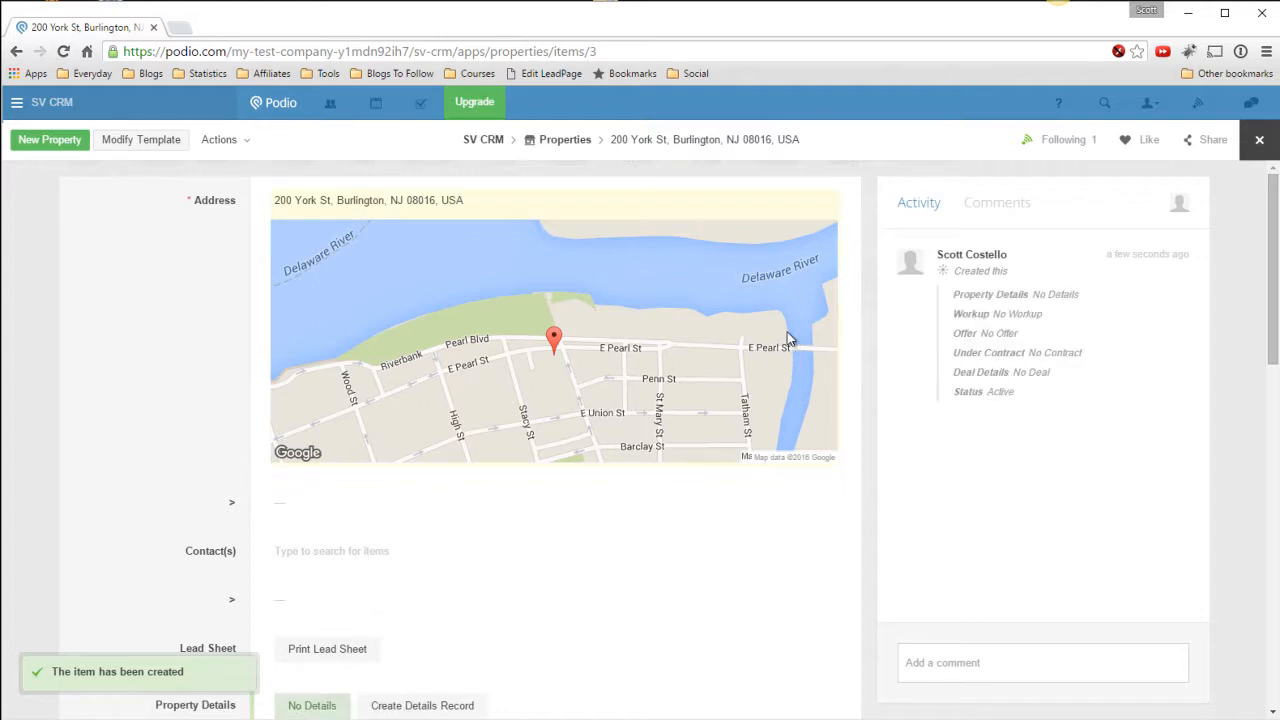
scroll("down", 3)
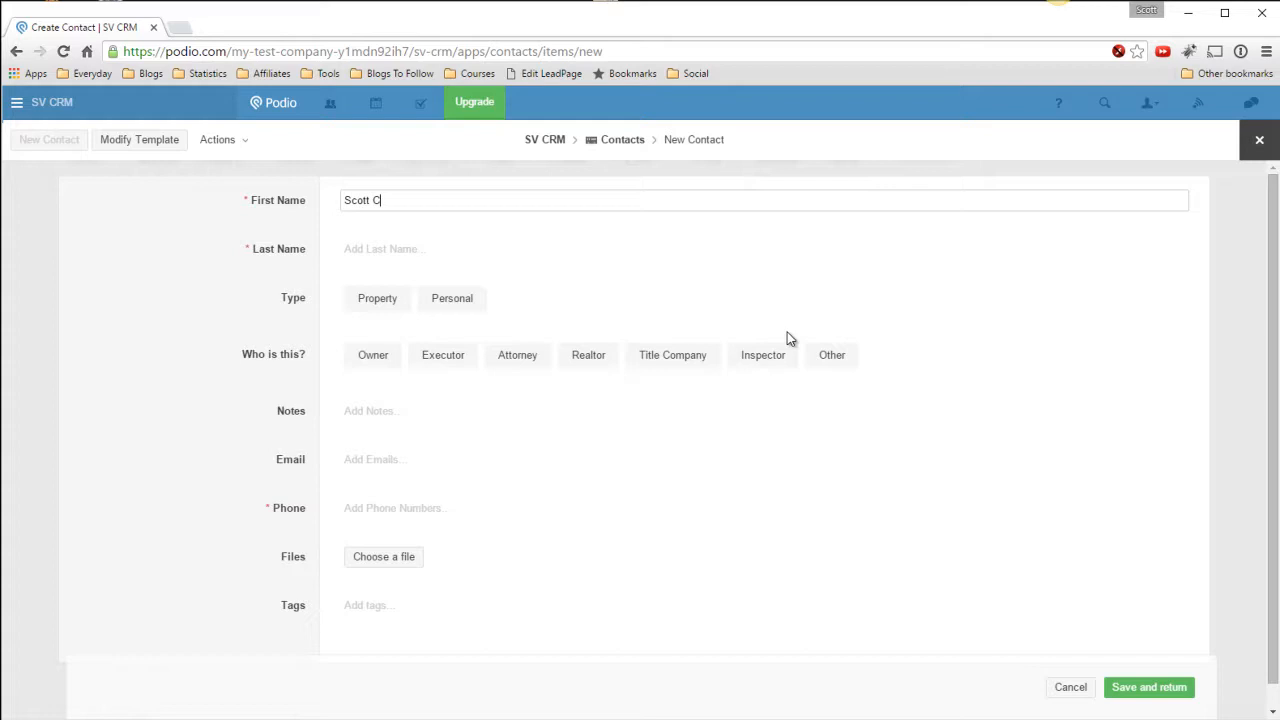
left_click(764, 248)
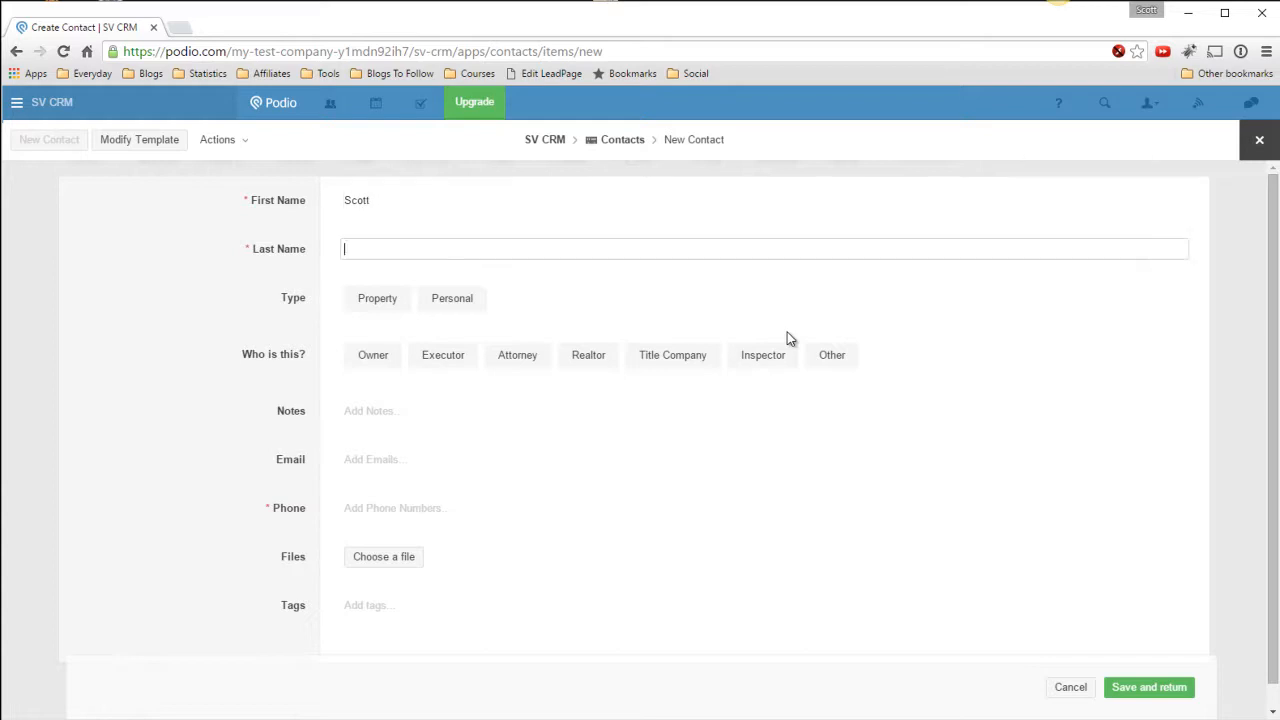
type("Costello")
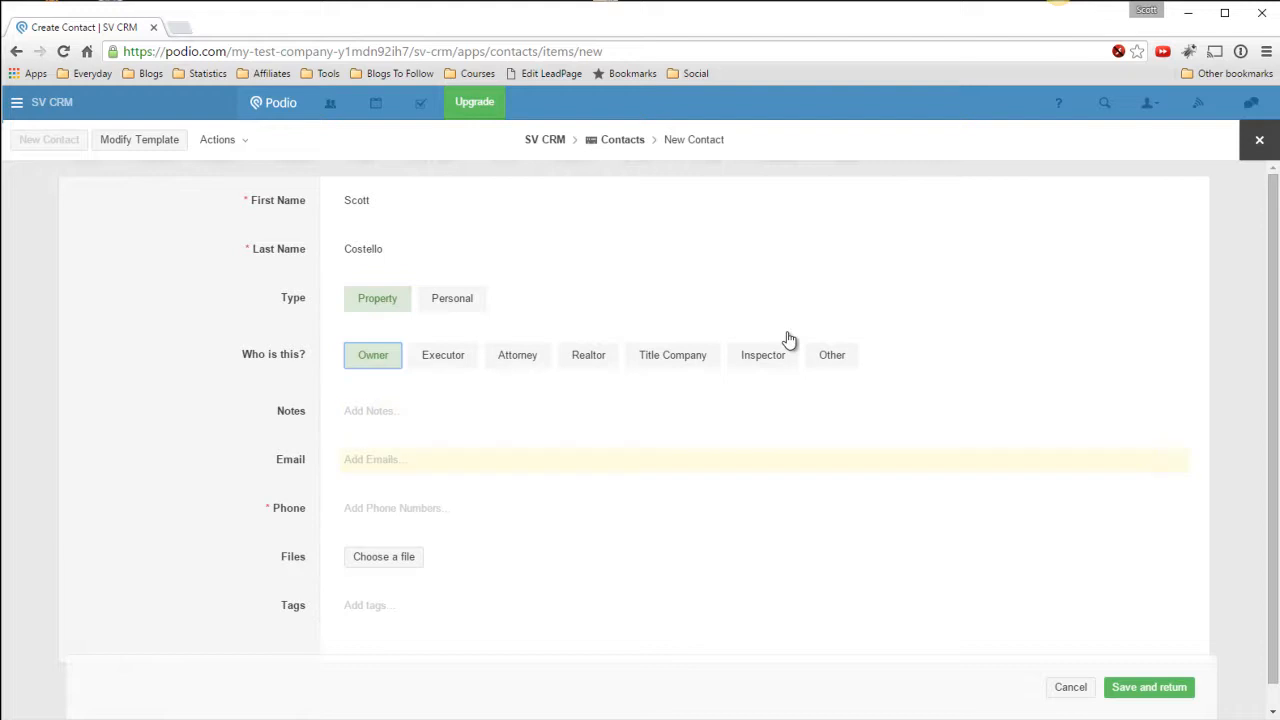
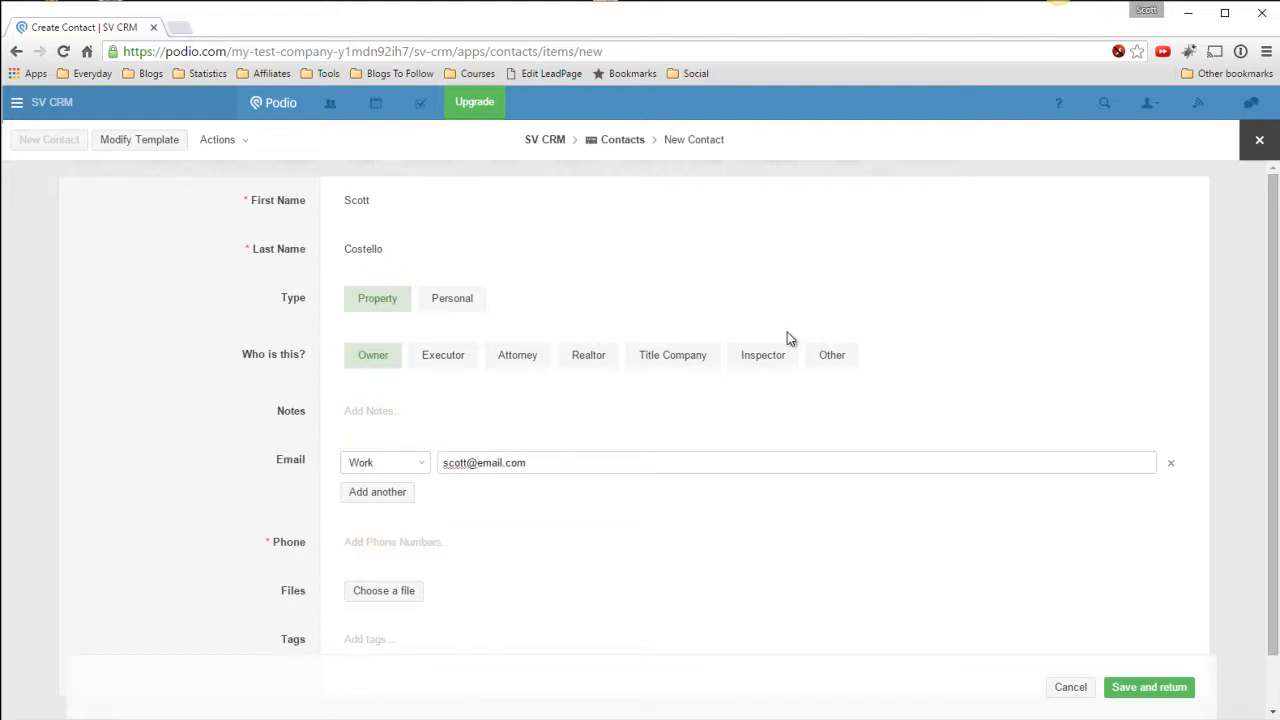
left_click(393, 542)
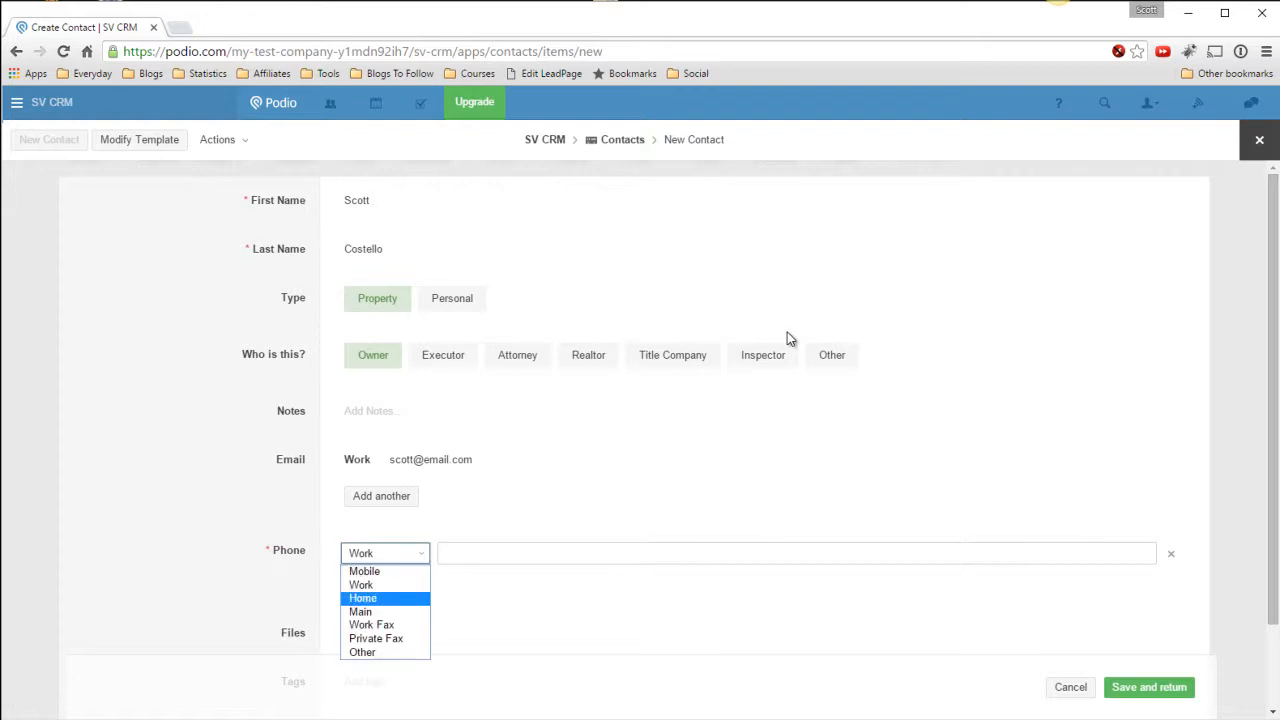
left_click(364, 571)
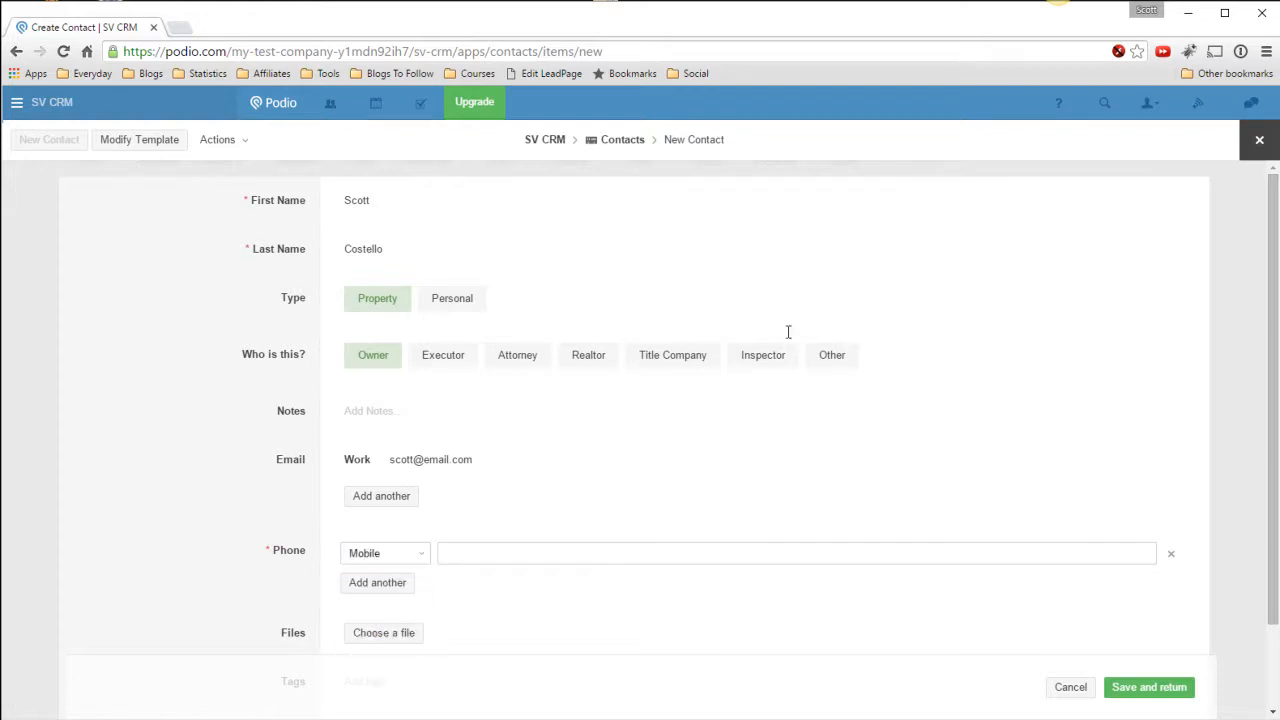
type("123")
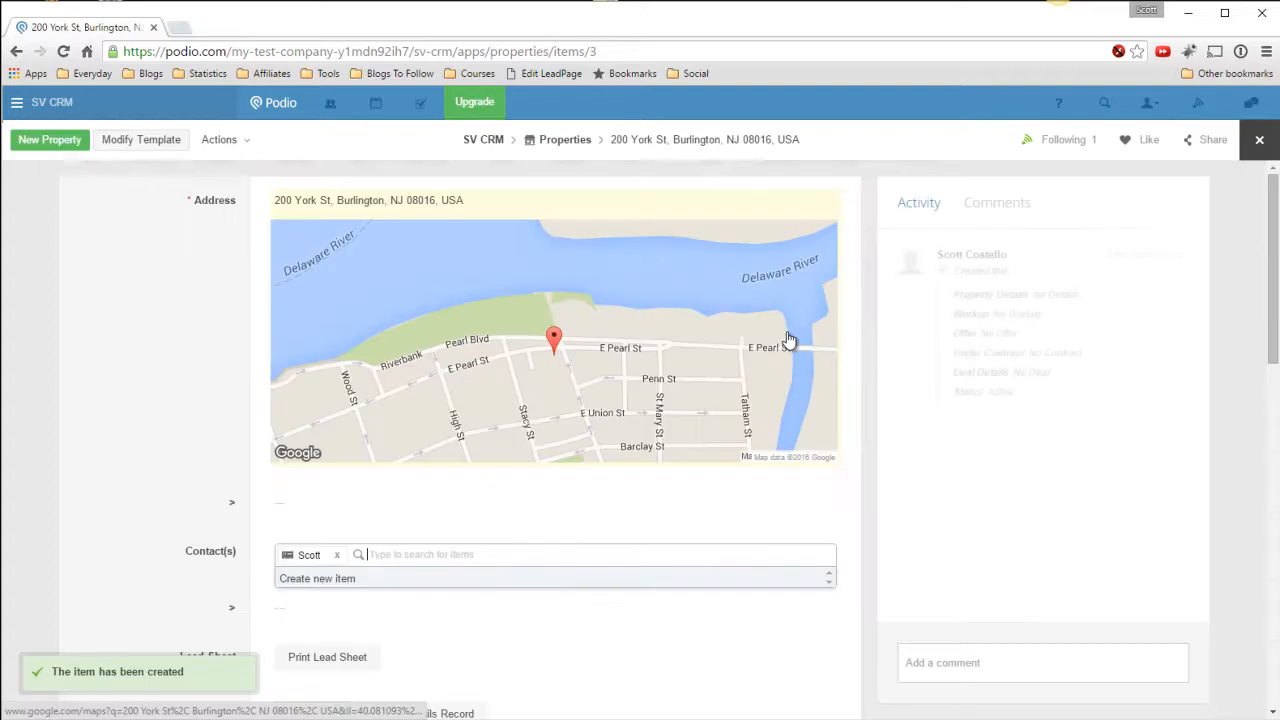
scroll("down", 3)
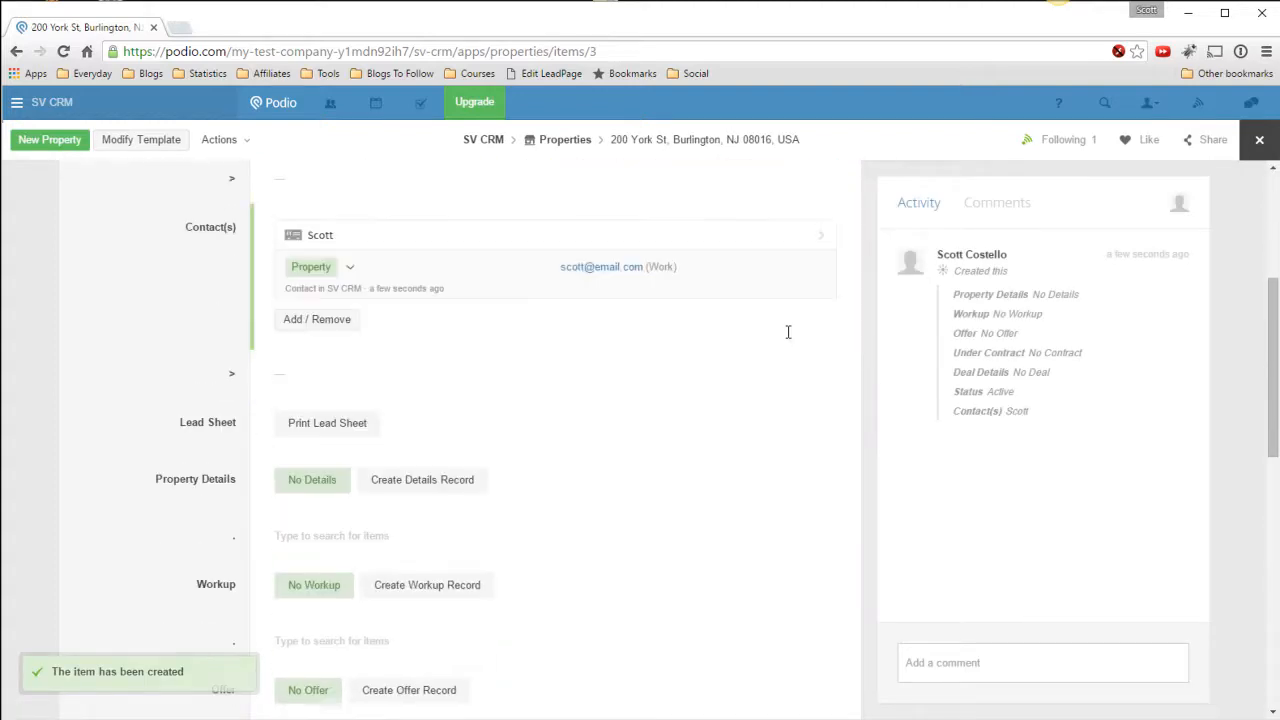
scroll("down", 3)
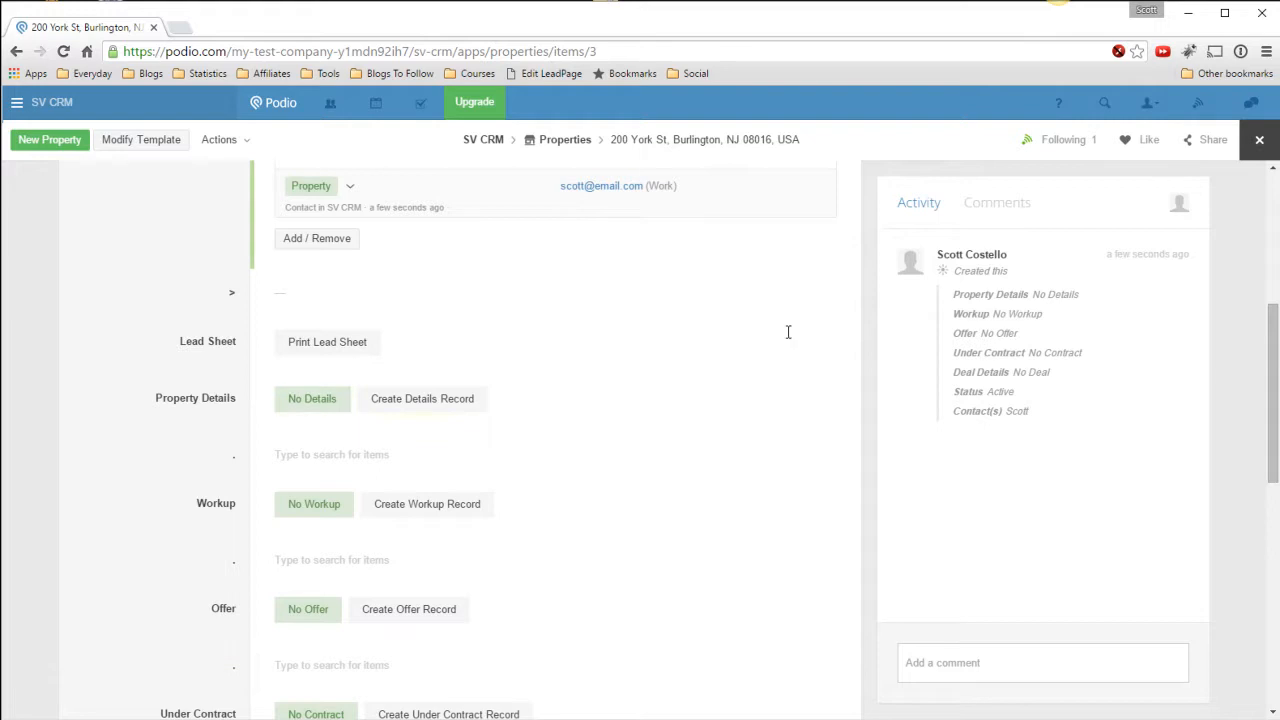
scroll("down", 3)
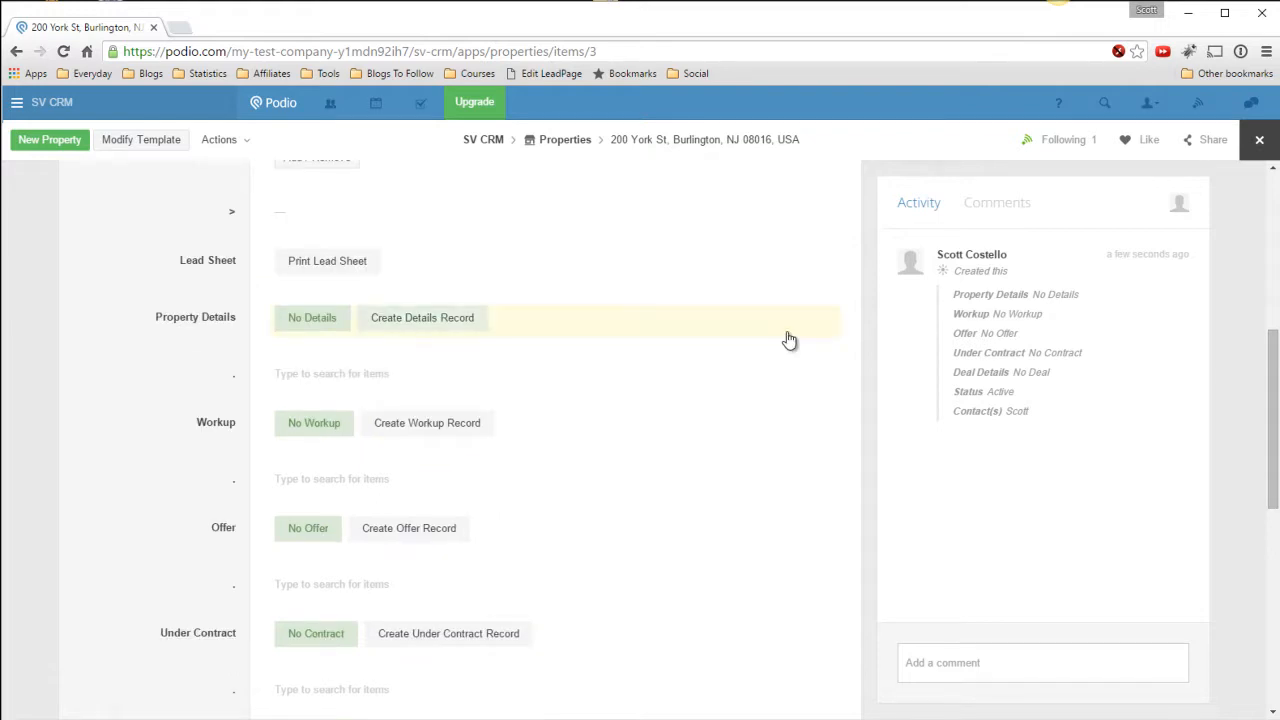
left_click(421, 317)
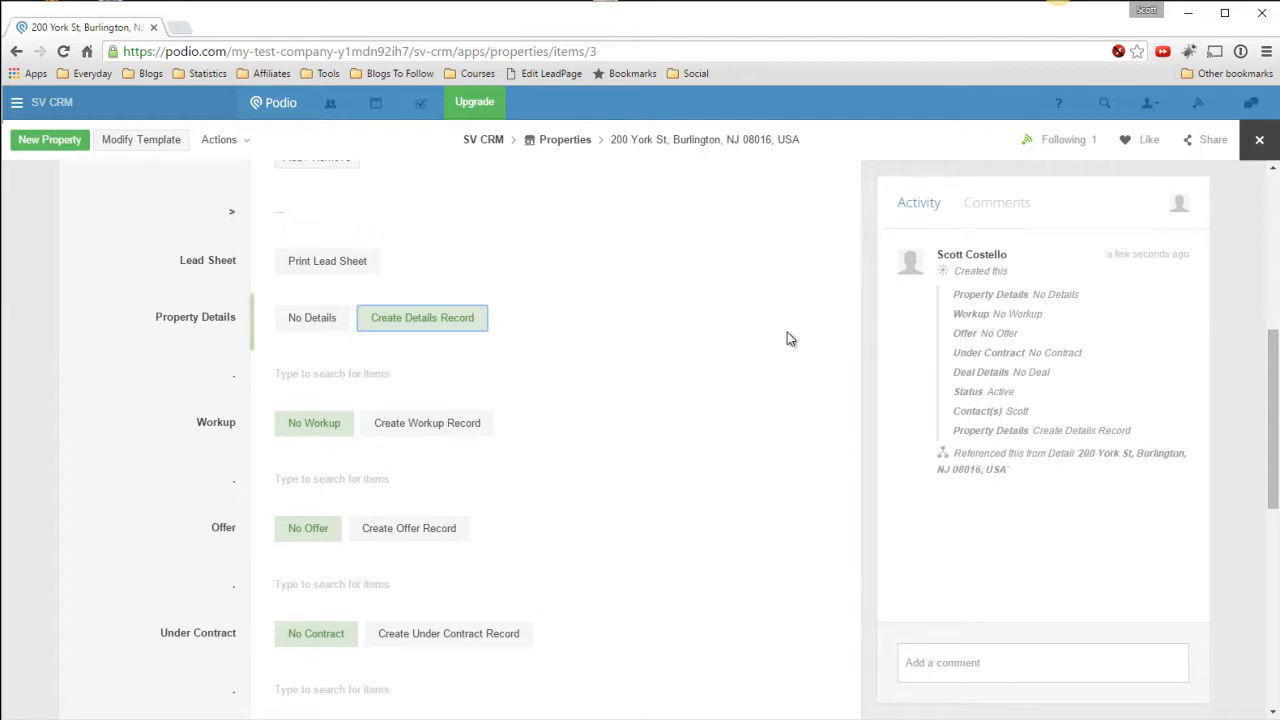
left_click(422, 317)
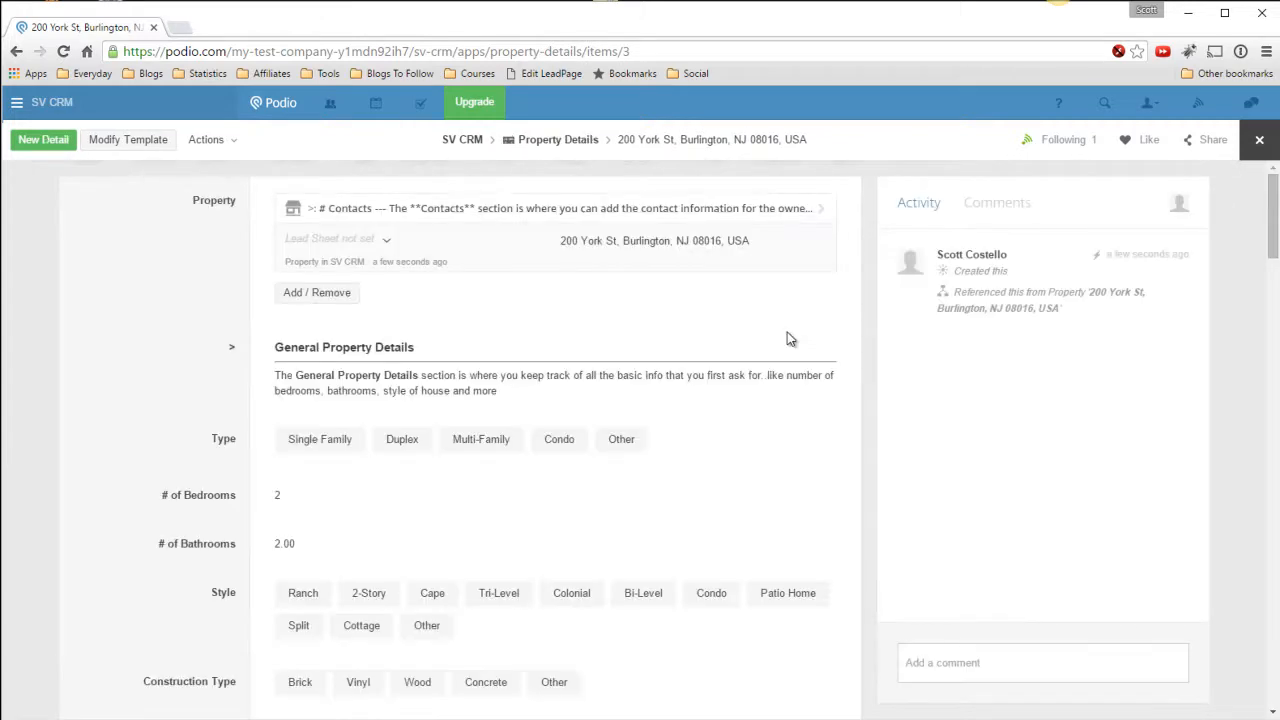
Set Single Family, Bi-Level style, Wood construction, Unfinished basement, and enter 5 and 7
left_click(320, 439)
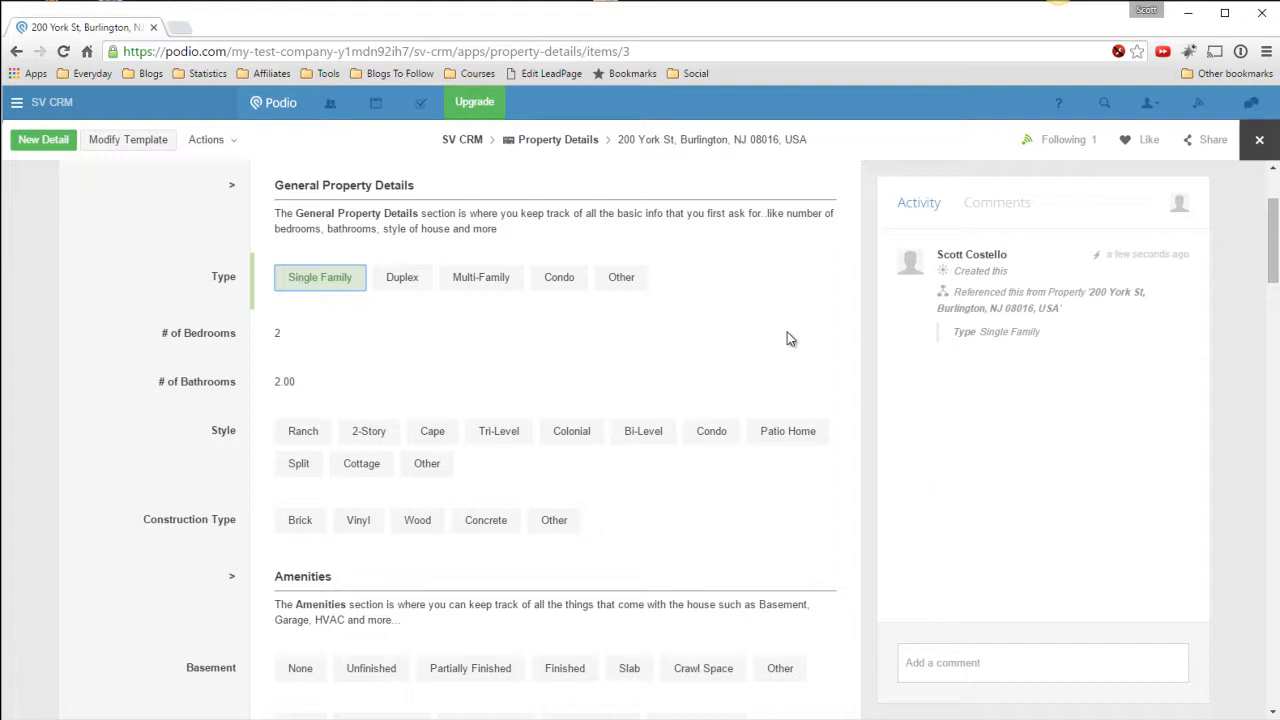
scroll("down", 3)
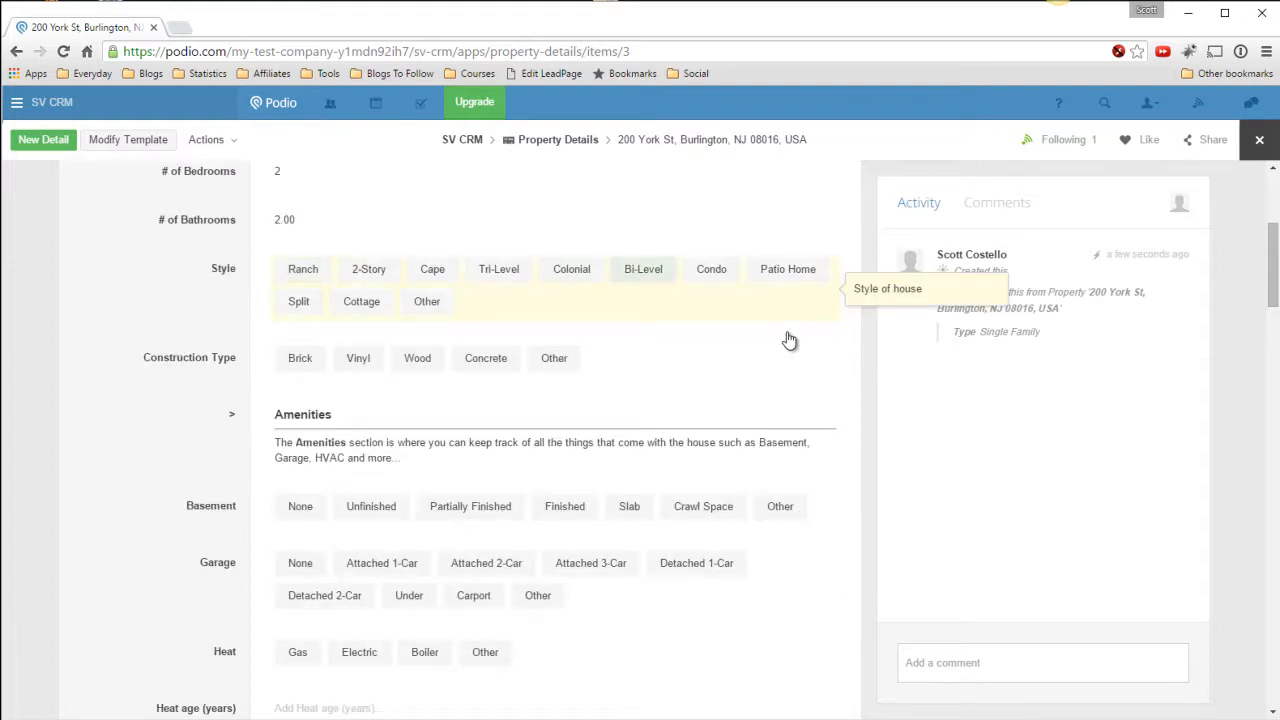
left_click(485, 358)
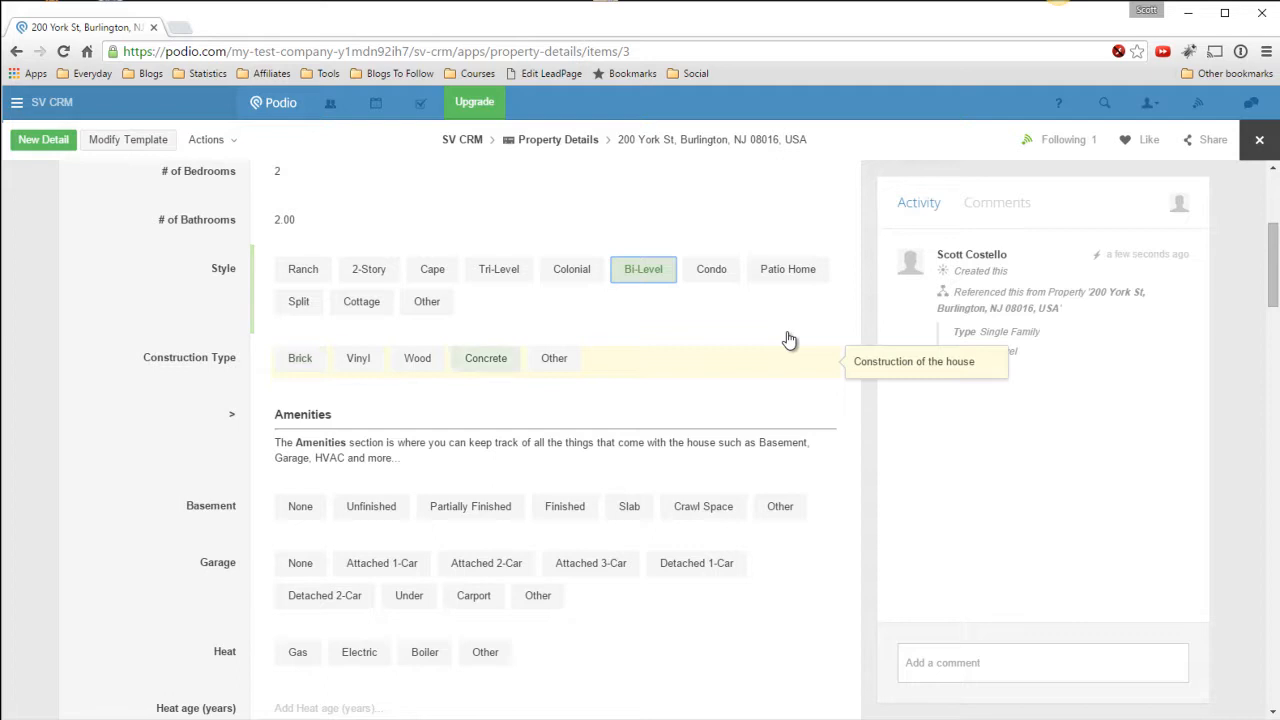
left_click(417, 358)
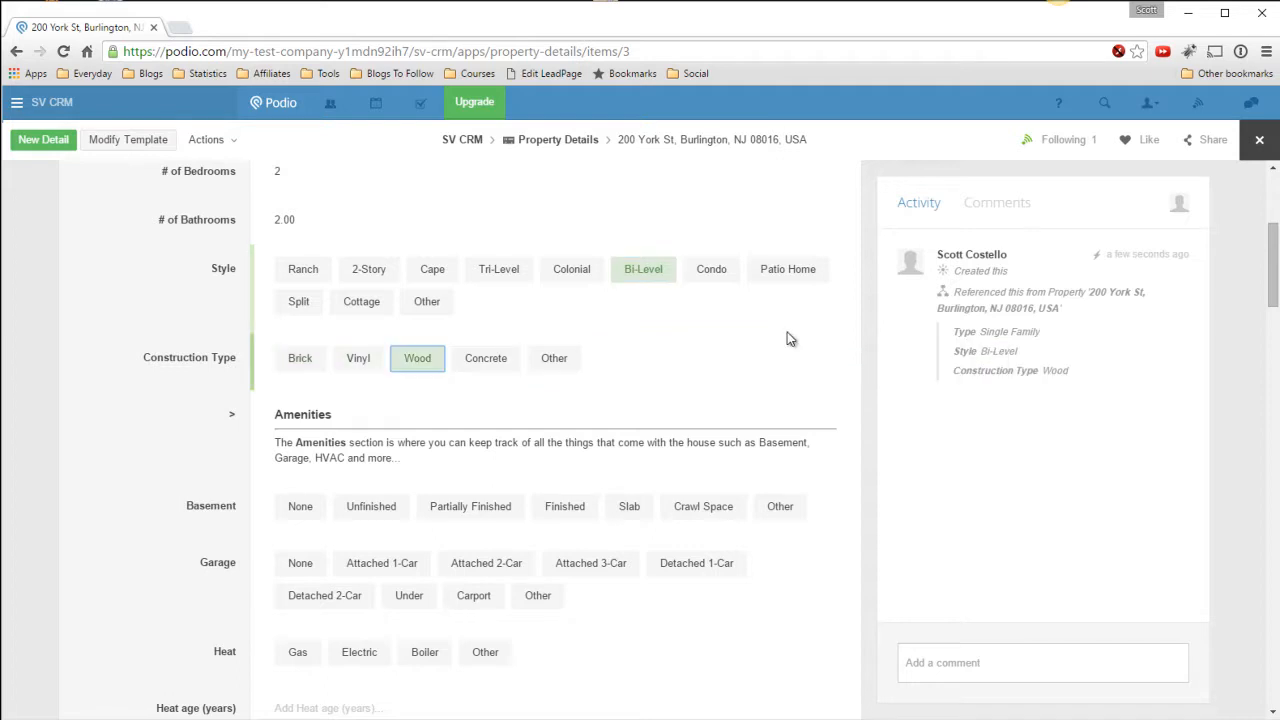
scroll("down", 3)
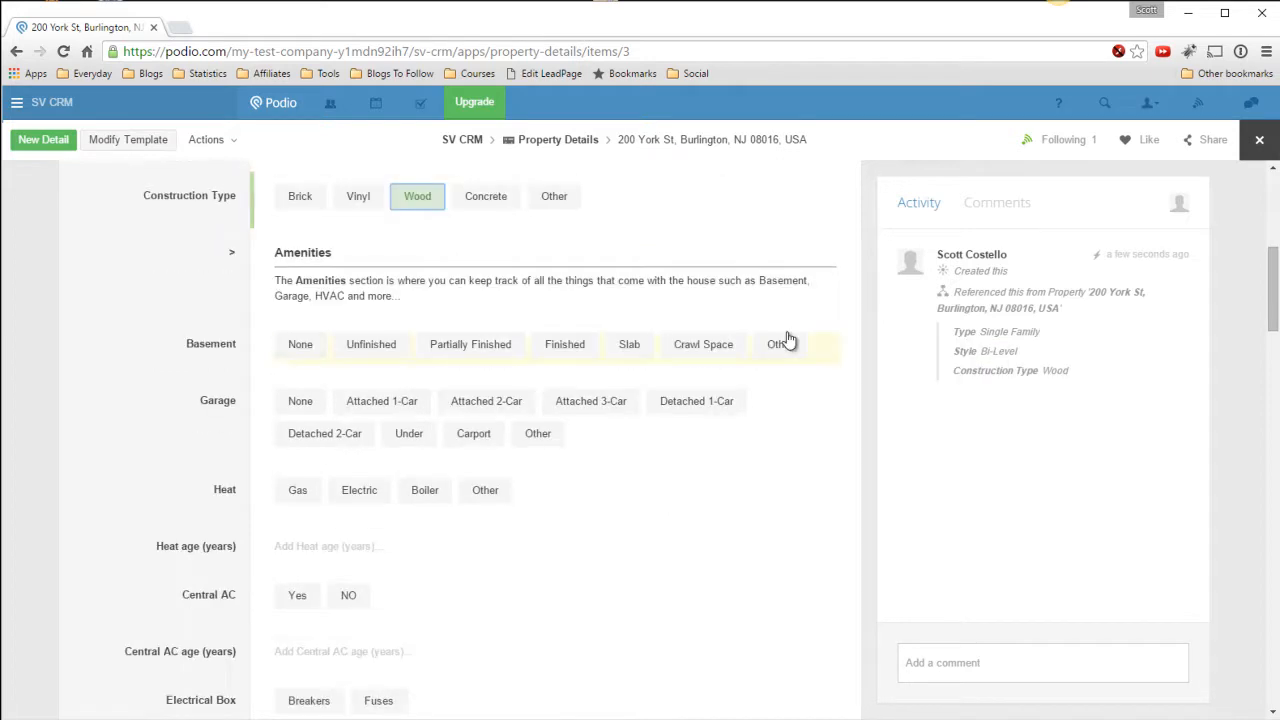
left_click(371, 344)
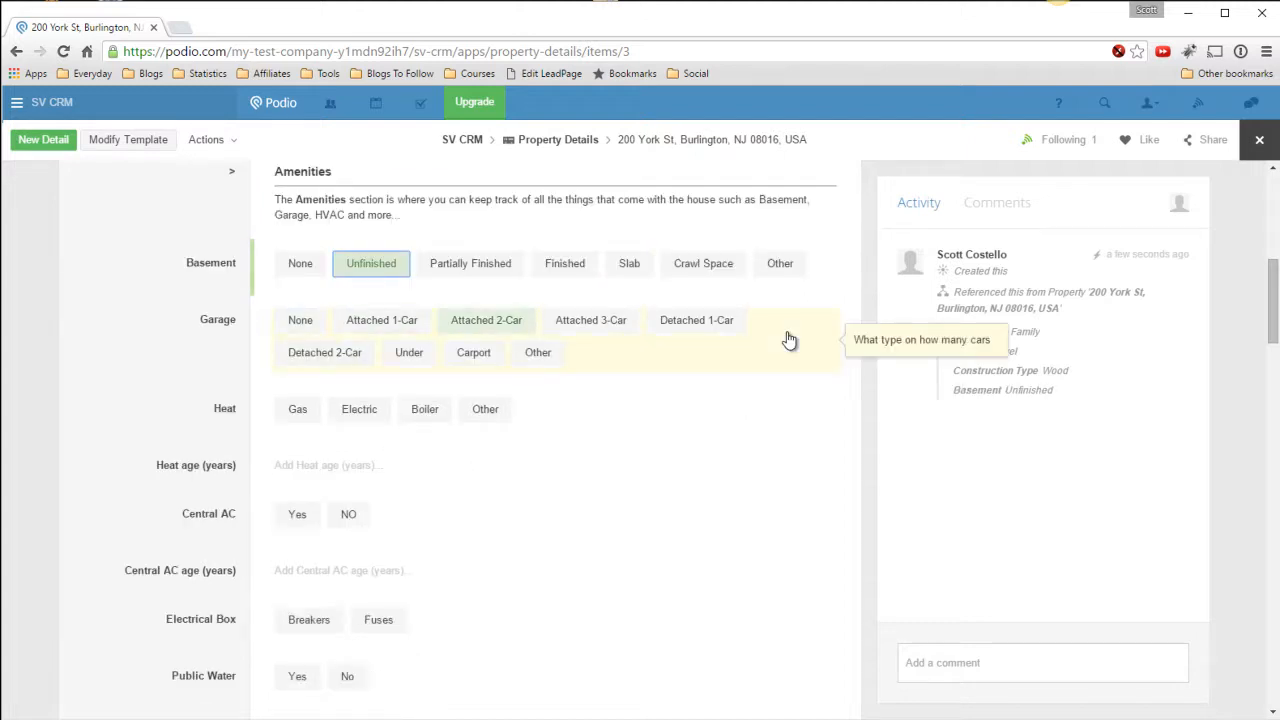
scroll("down", 3)
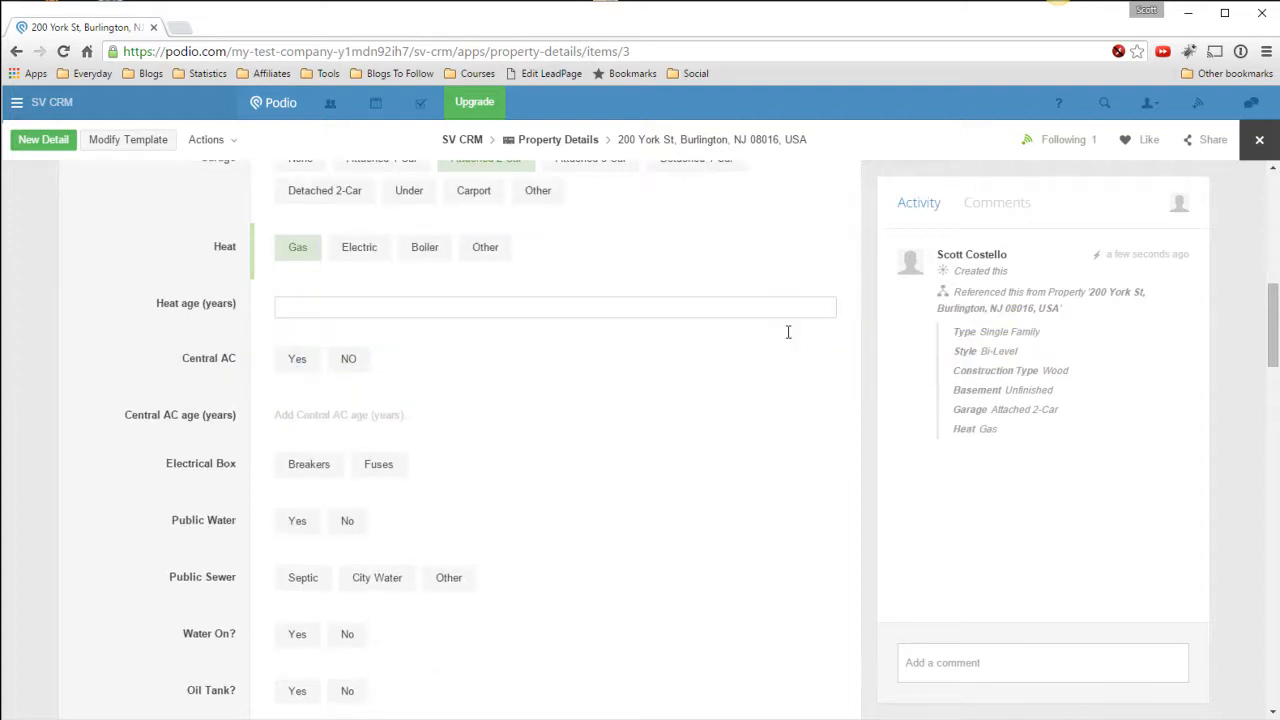
type("5")
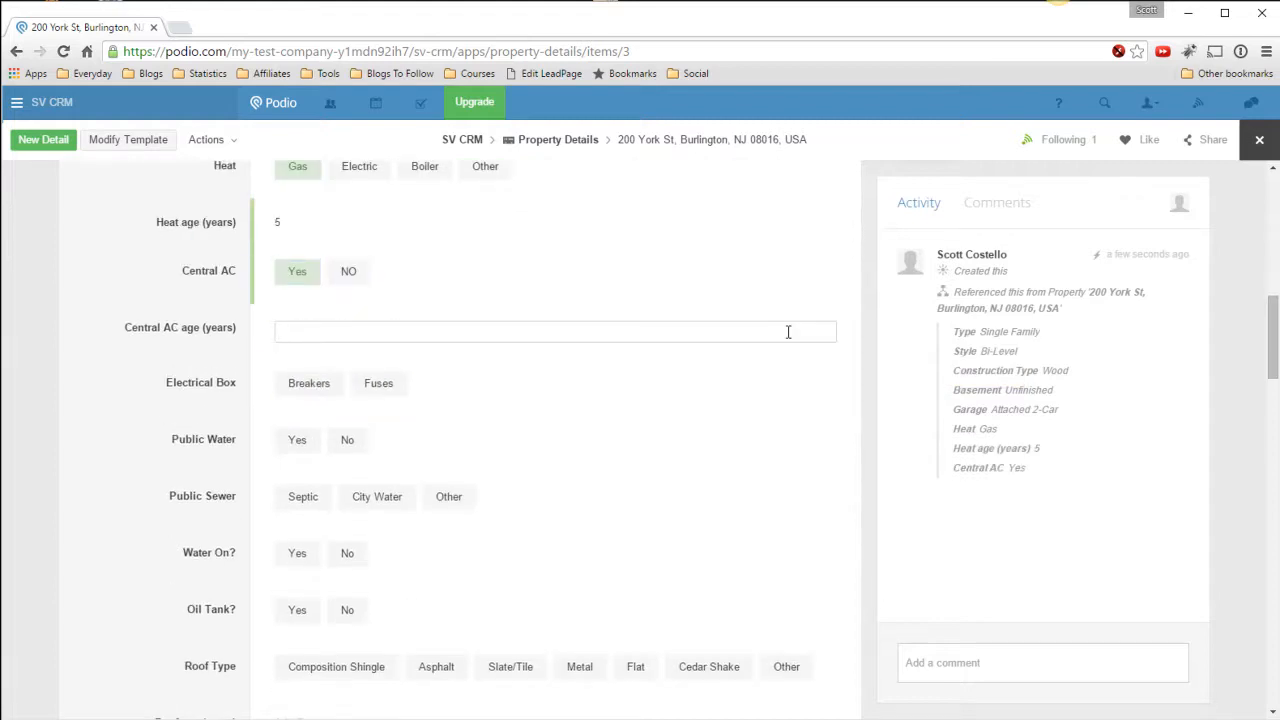
type("7")
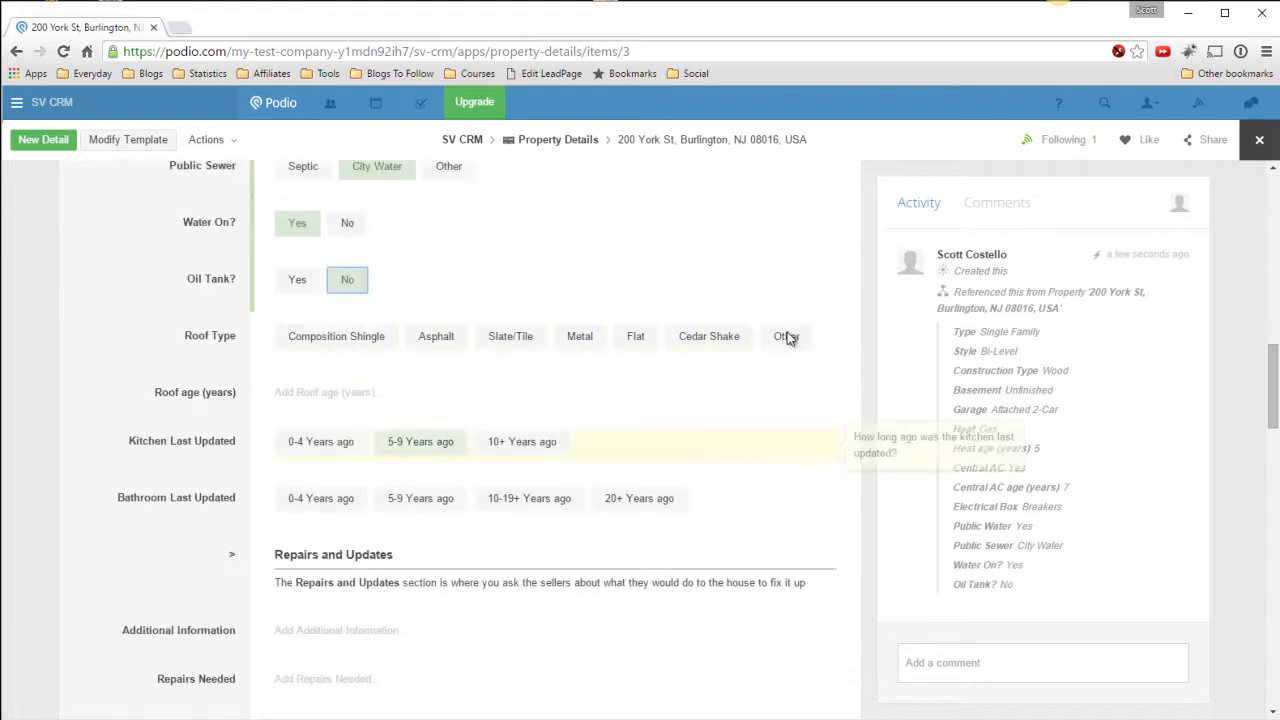
Set a Composition Shingle roof aged 10, with kitchen and bathroom updated 5-9 years ago
left_click(336, 336)
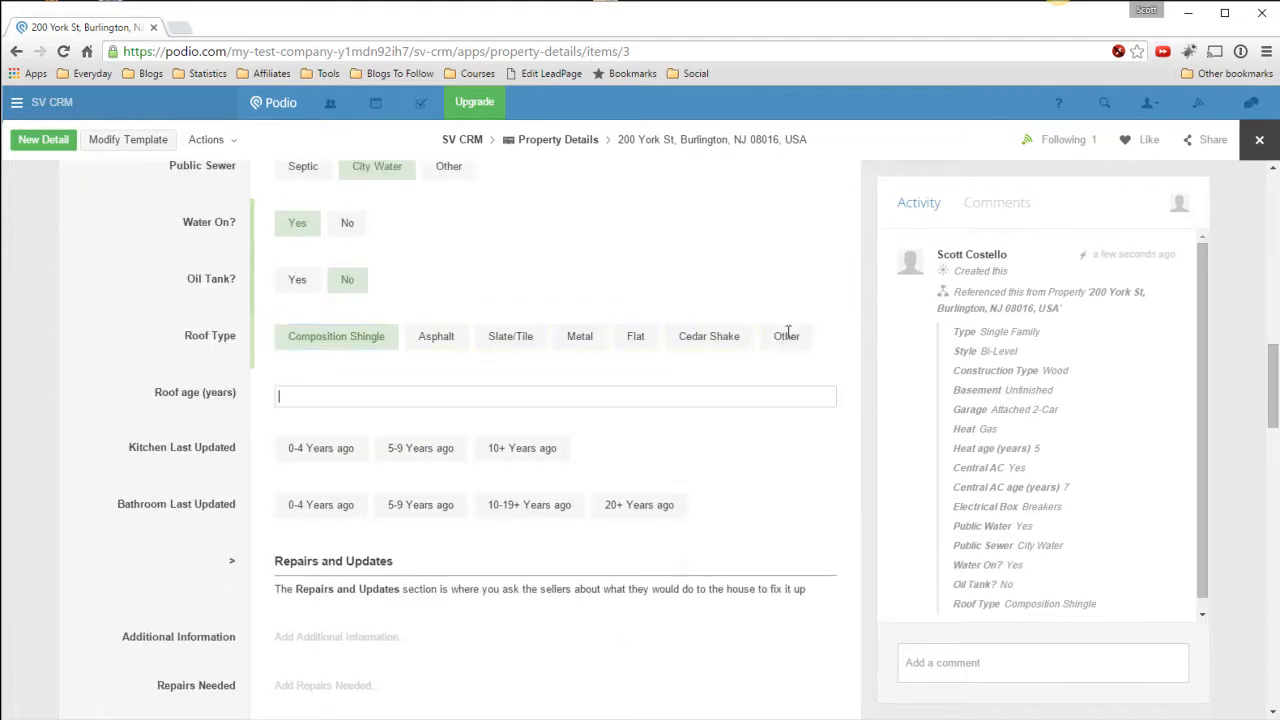
type("10")
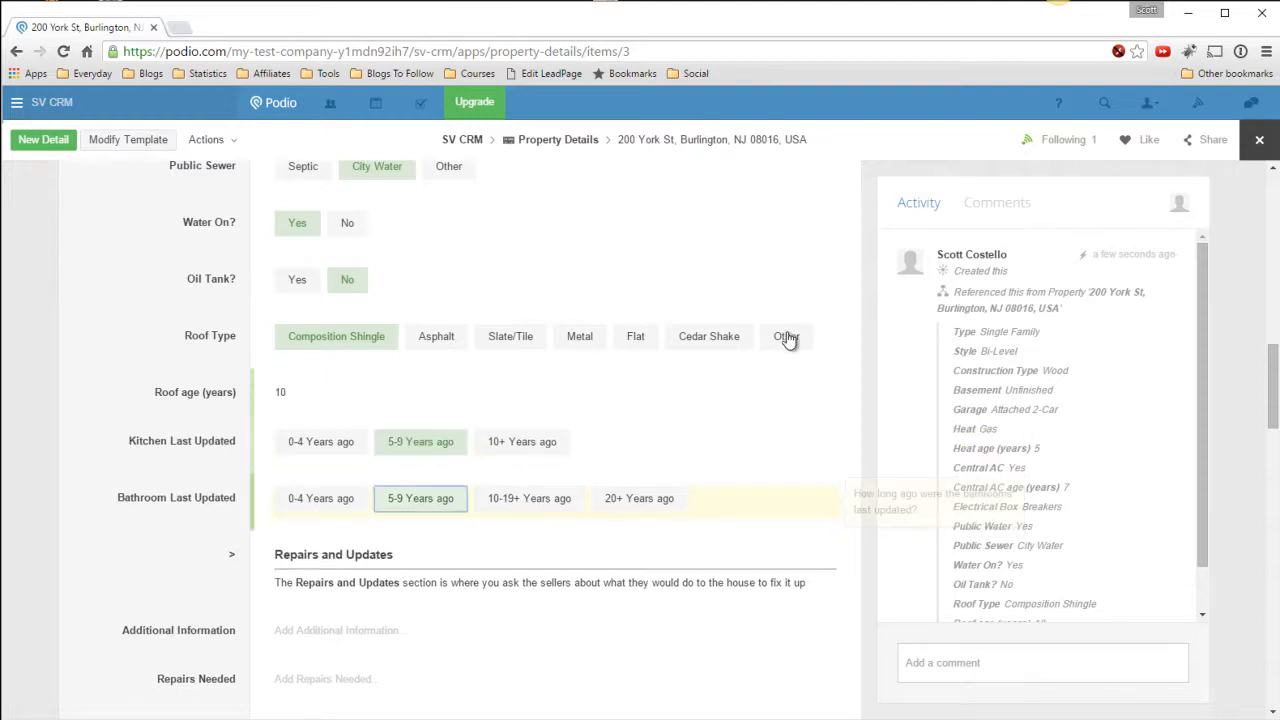
scroll("down", 3)
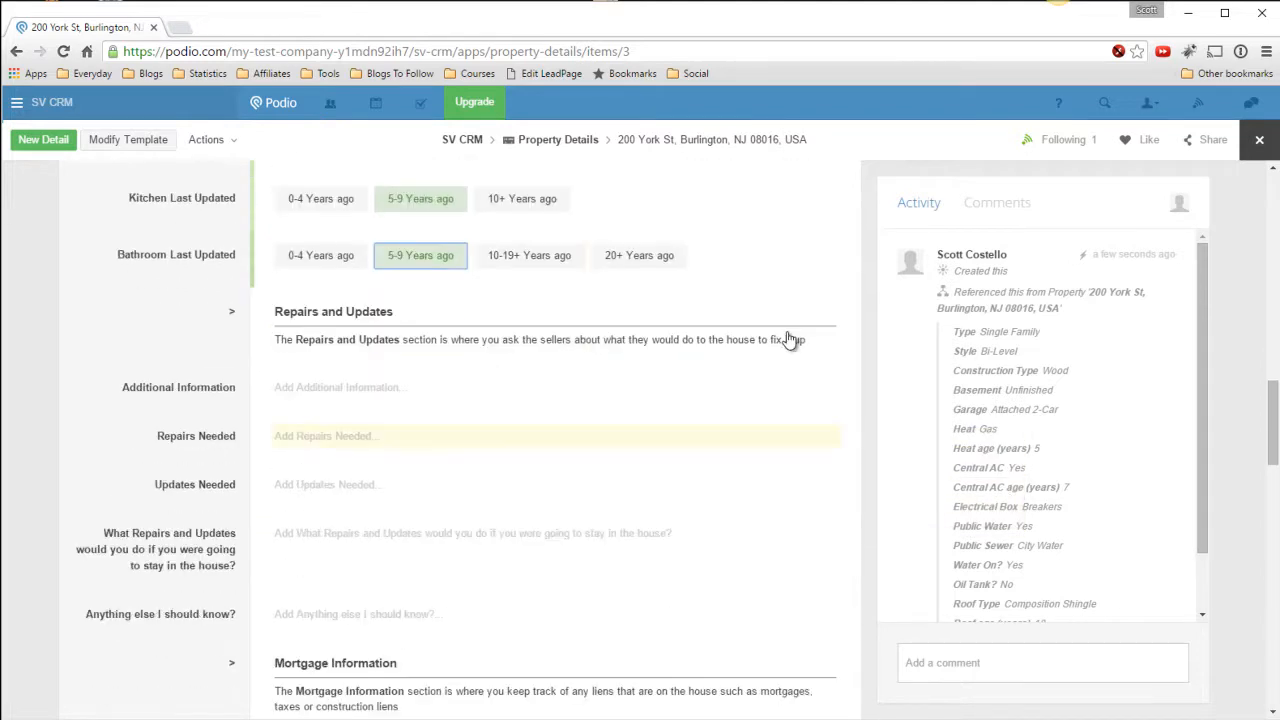
scroll("down", 3)
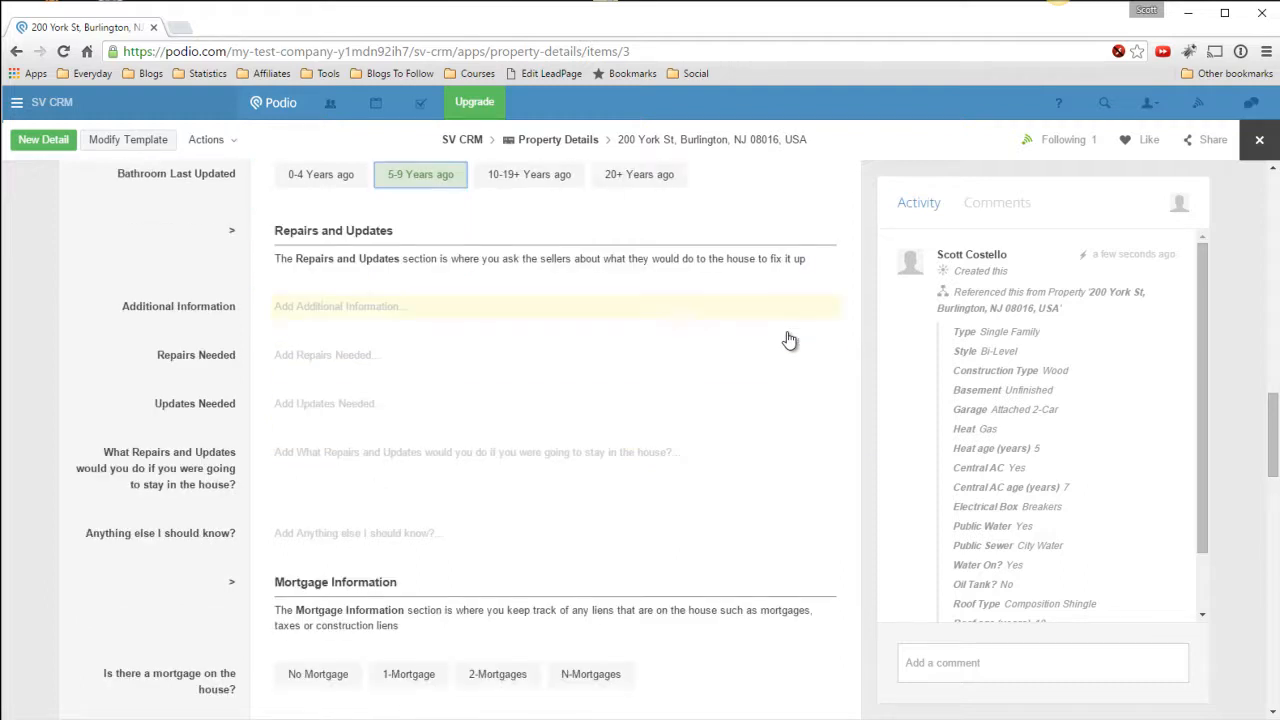
Note 'This is a rental property' and a foundation crack as repairs needed
left_click(400, 306)
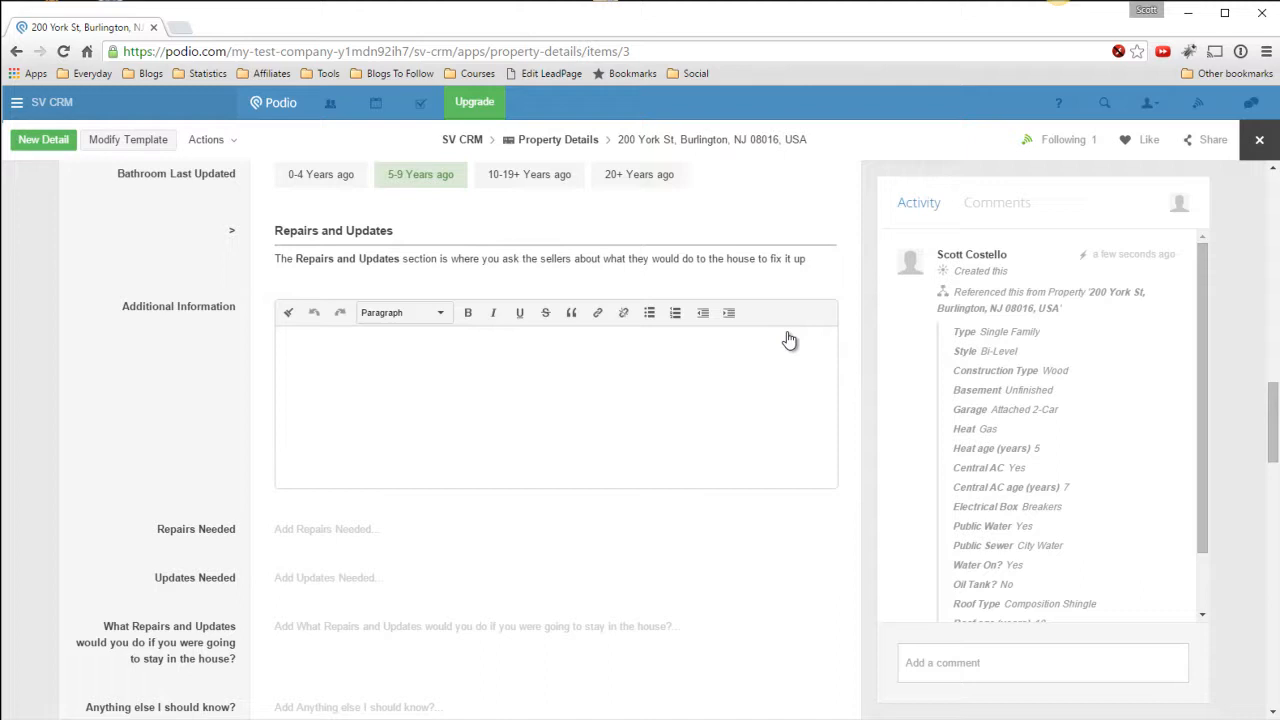
type("This")
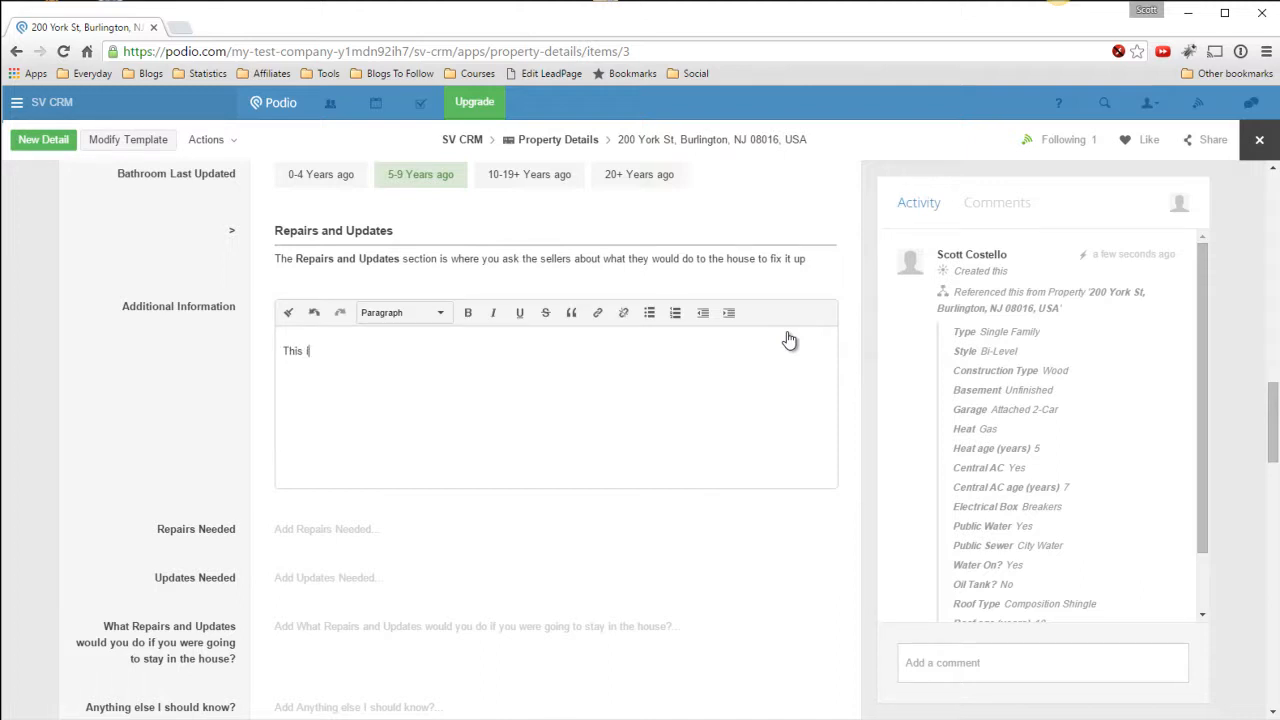
type("is a rental")
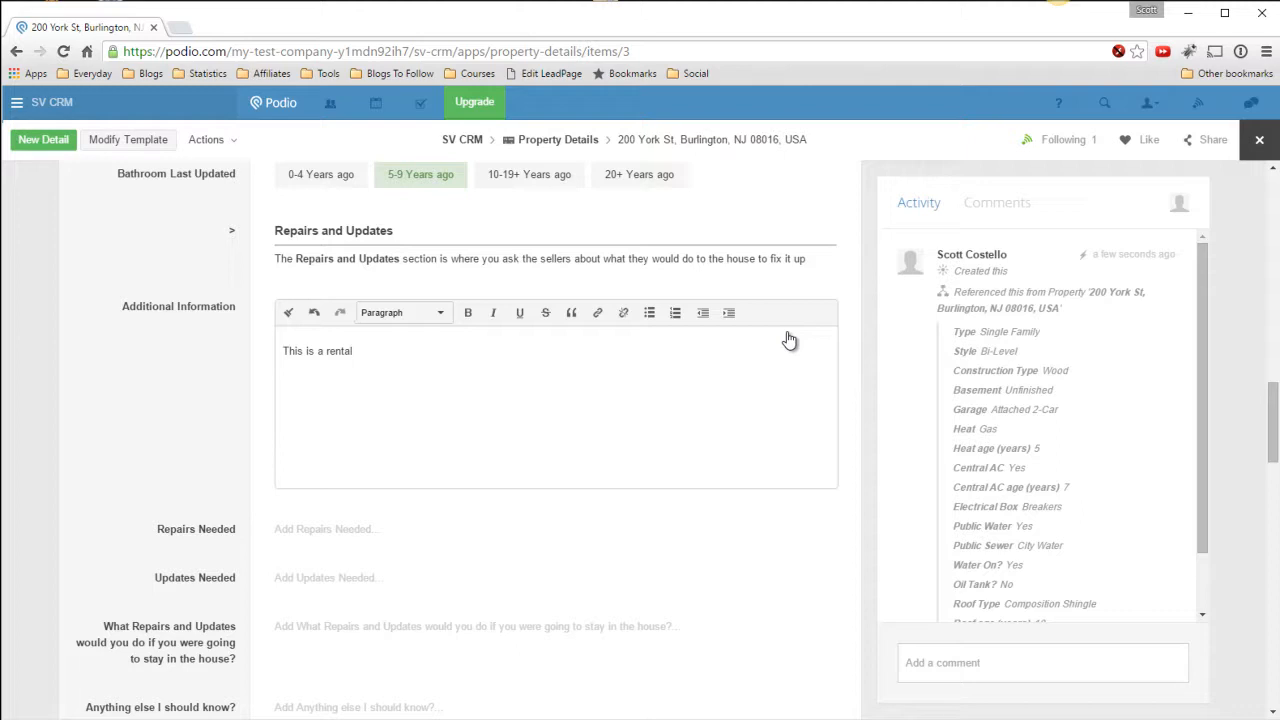
type("prop")
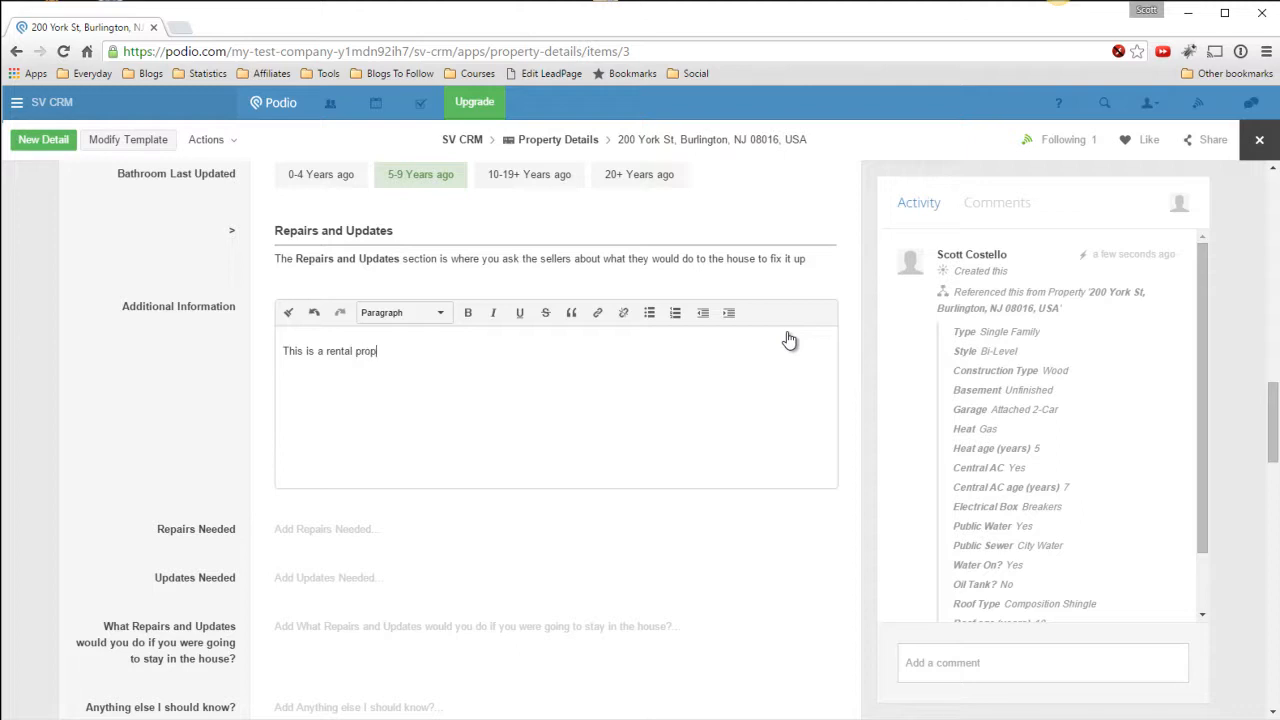
type("erty")
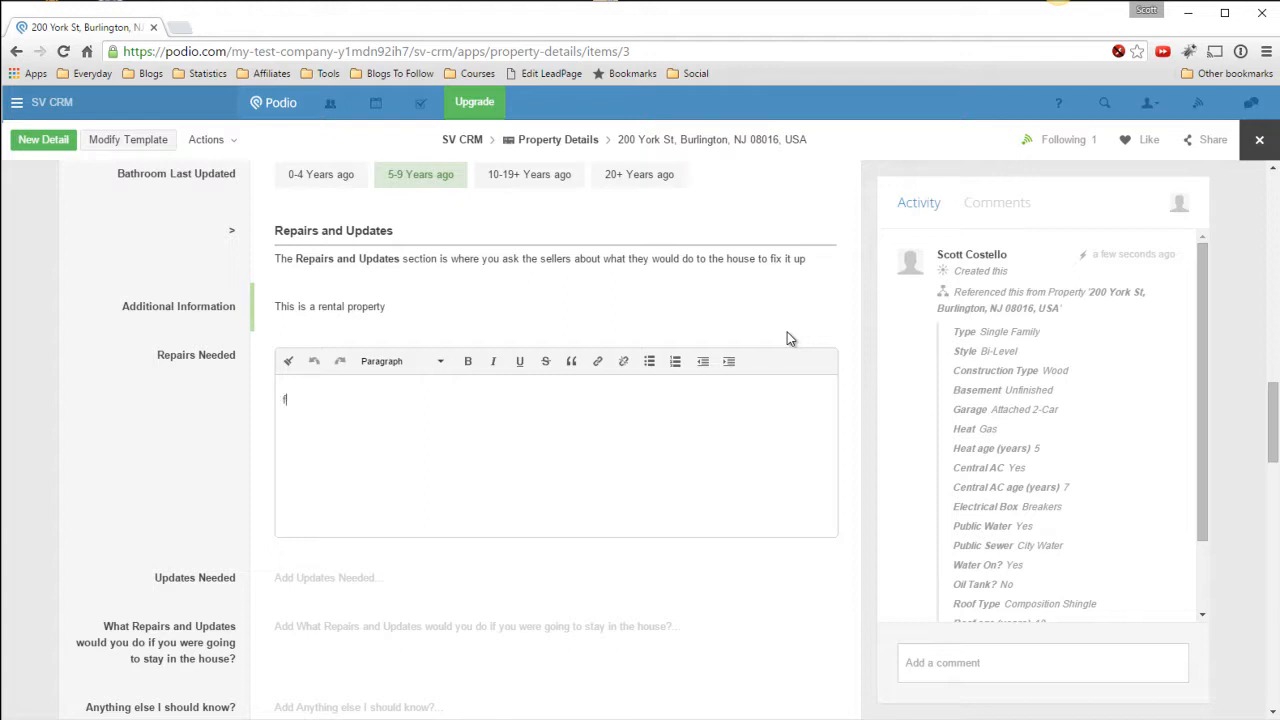
type("foundation crack")
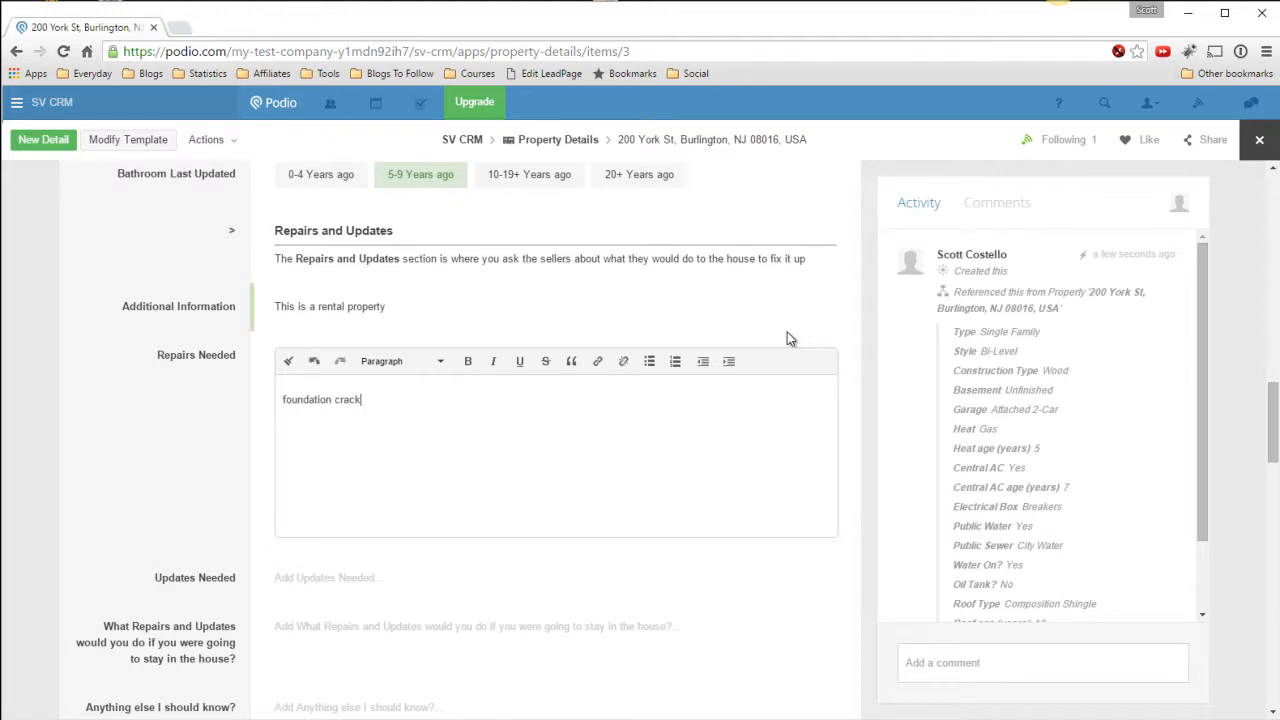
Enter 'none' for updates needed and 'This is a test' as the final note
scroll("down", 3)
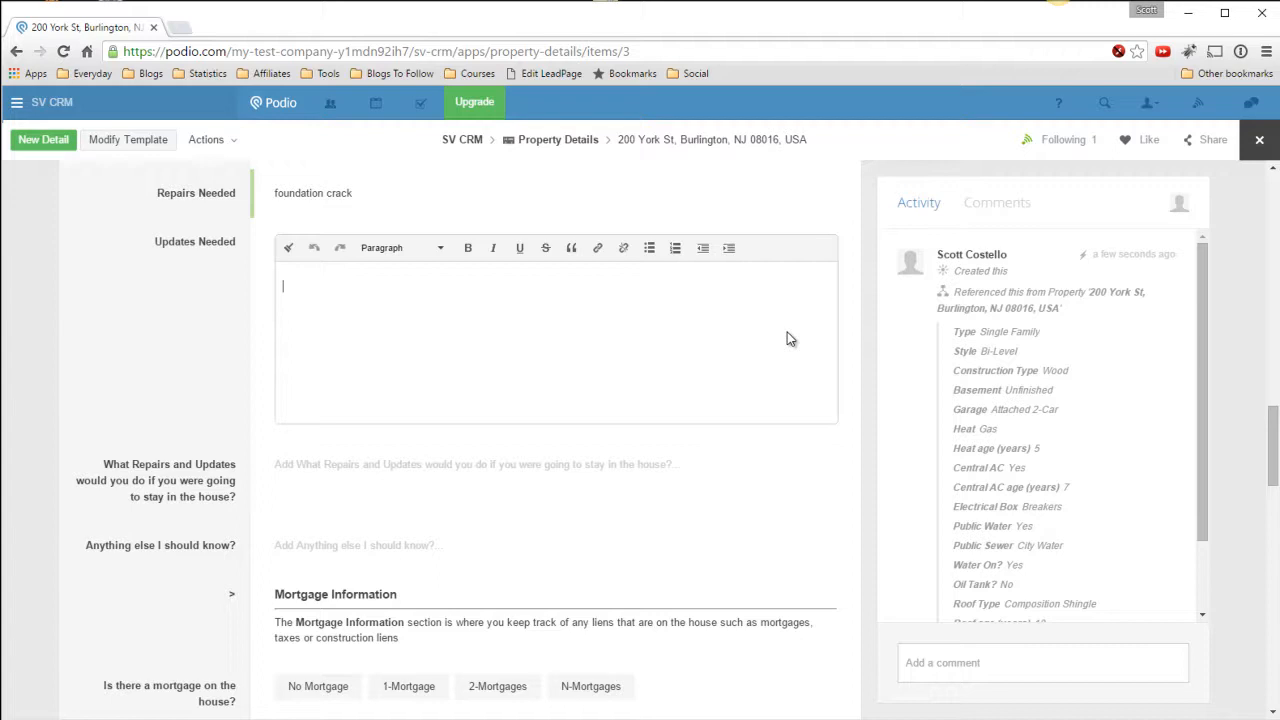
type("none")
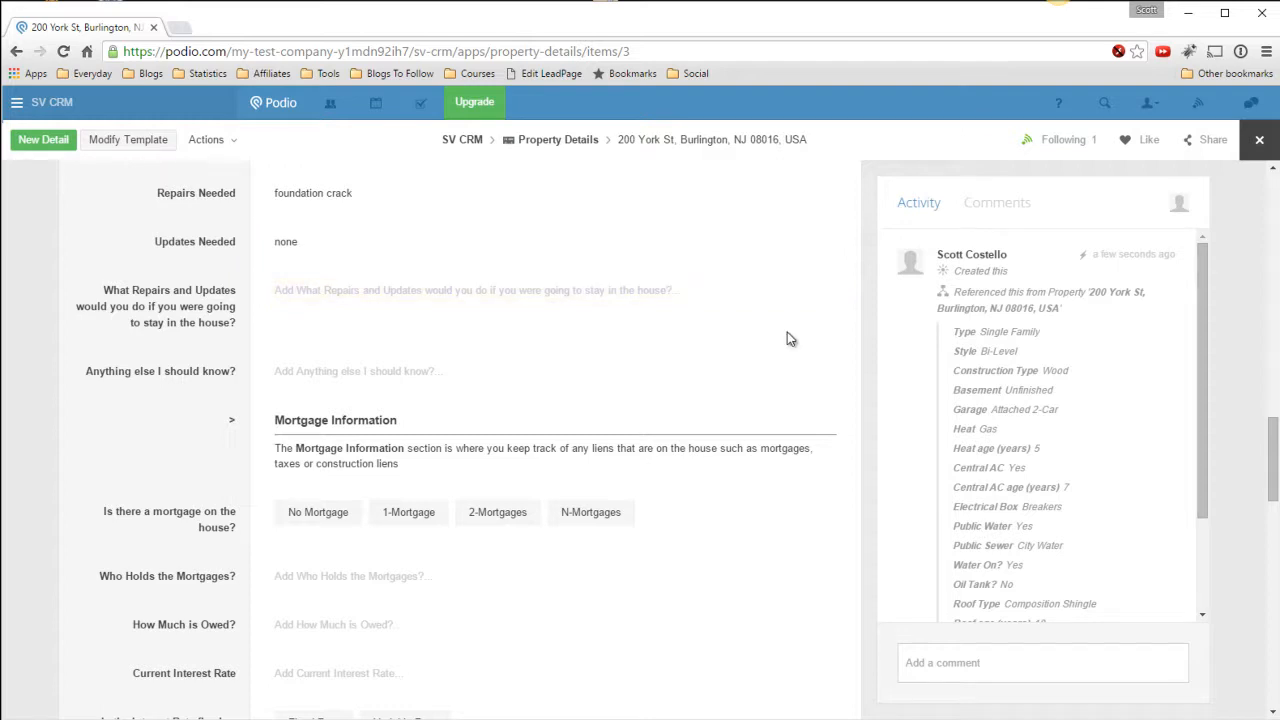
scroll("down", 3)
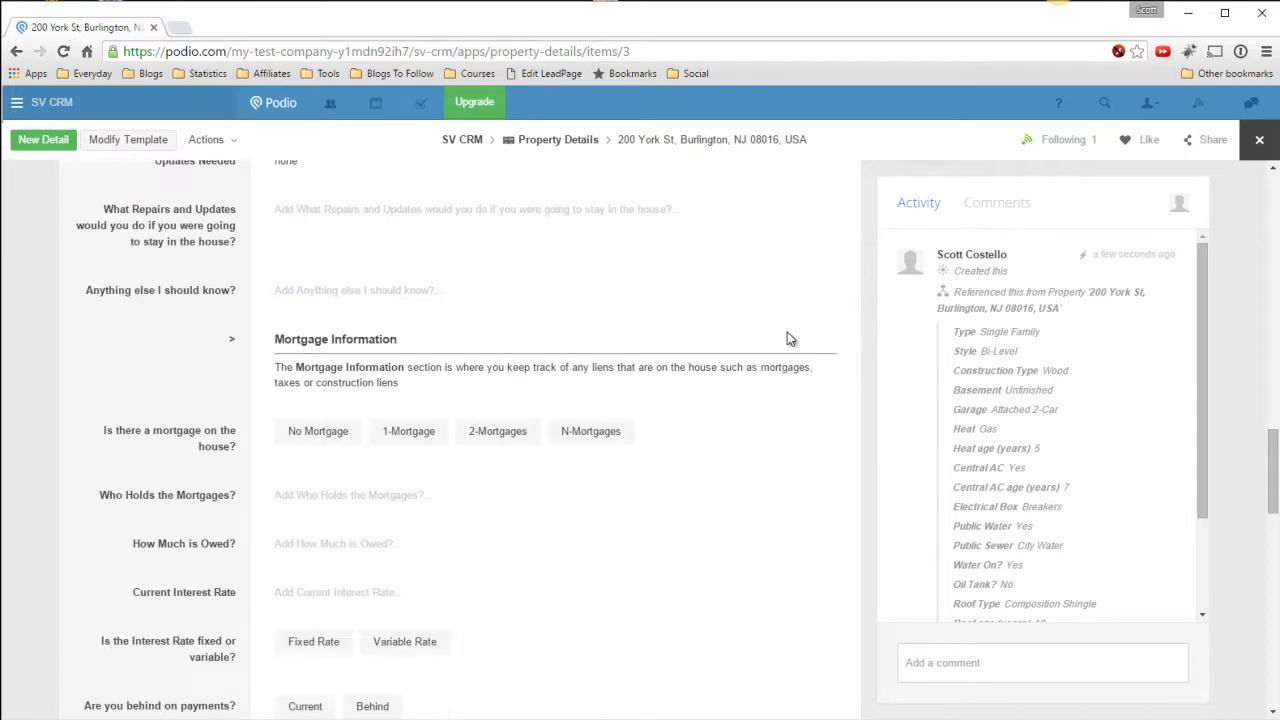
scroll("down", 3)
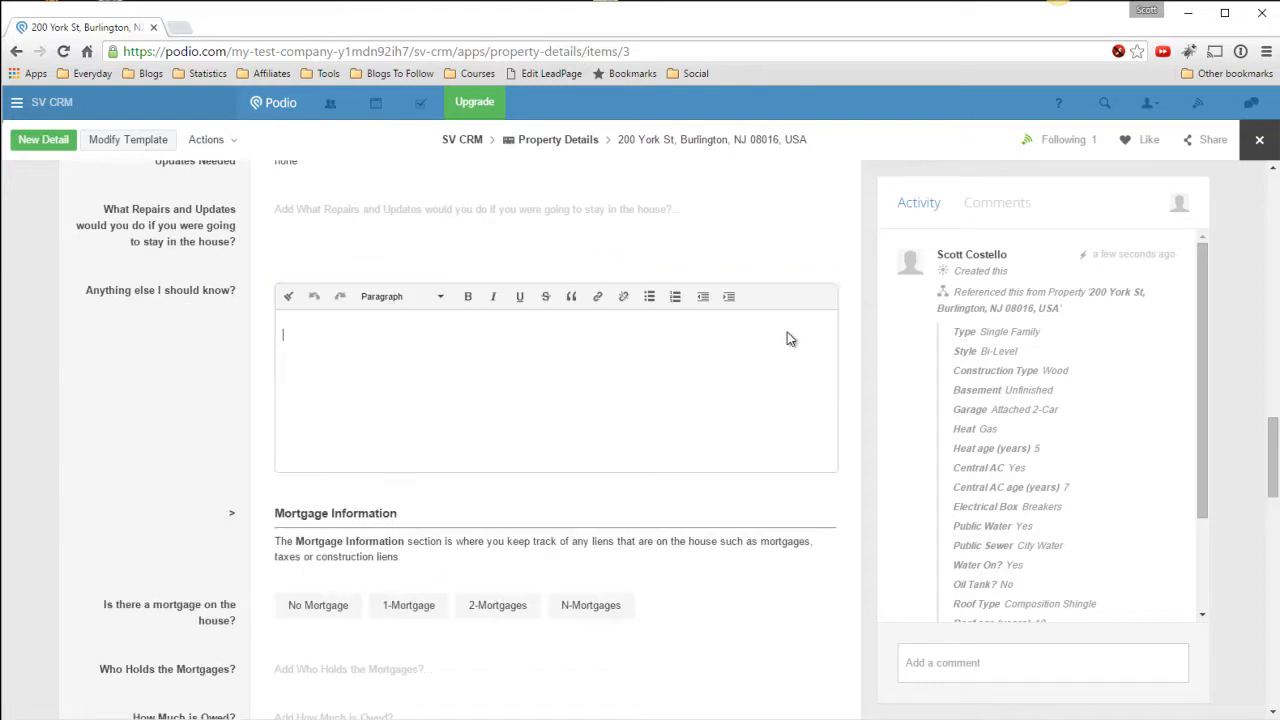
type("This is a test")
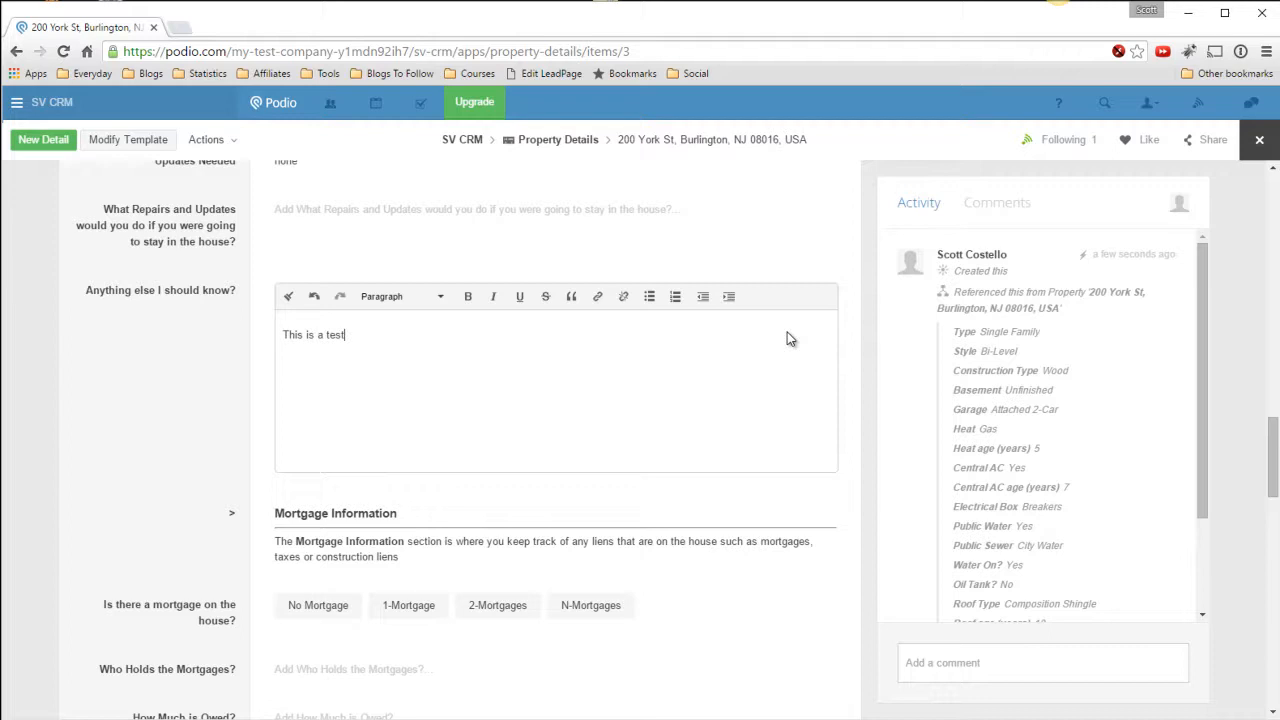
Record one Chase Bank mortgage, $80,000 owed at 3.45% fixed, payments current
scroll("down", 3)
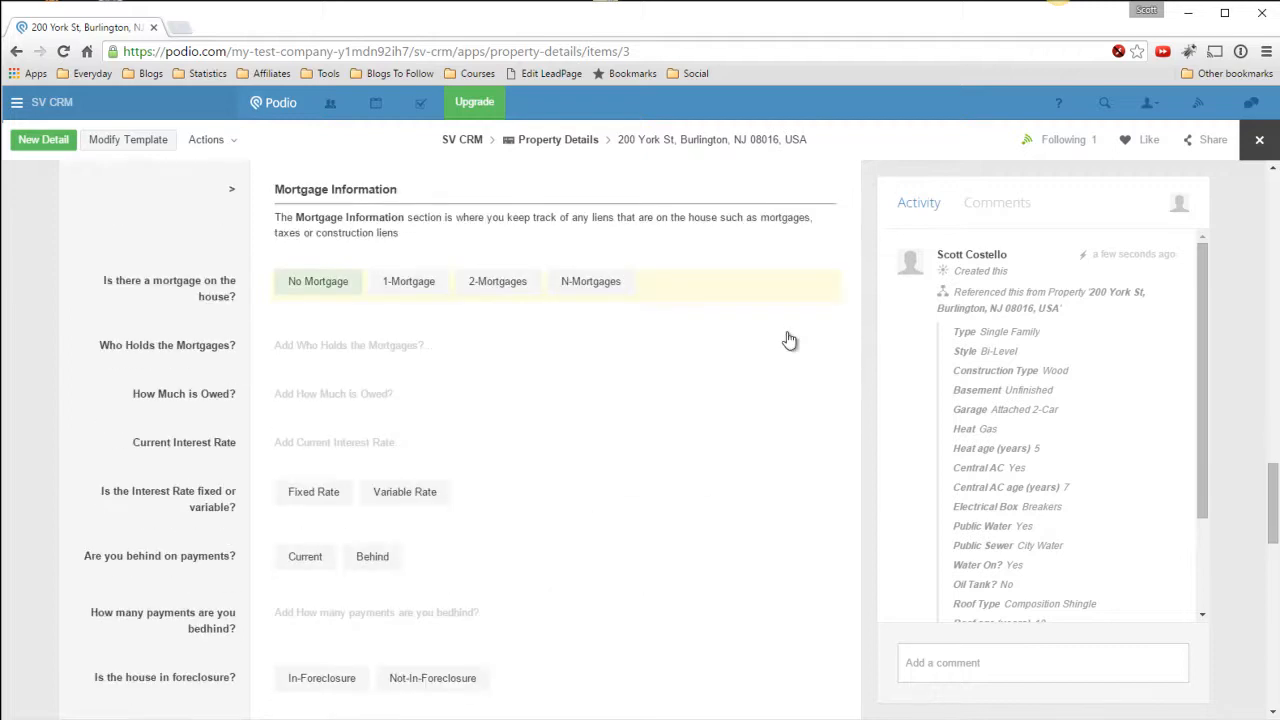
left_click(408, 281)
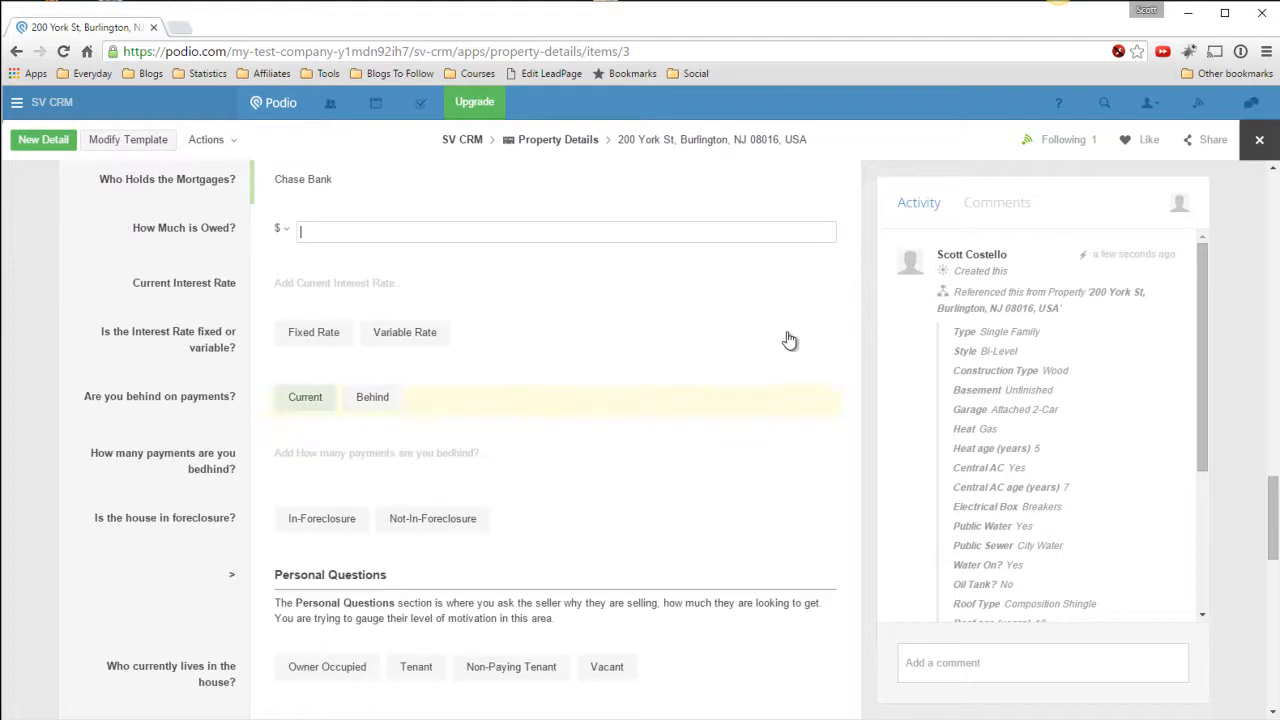
type("200000")
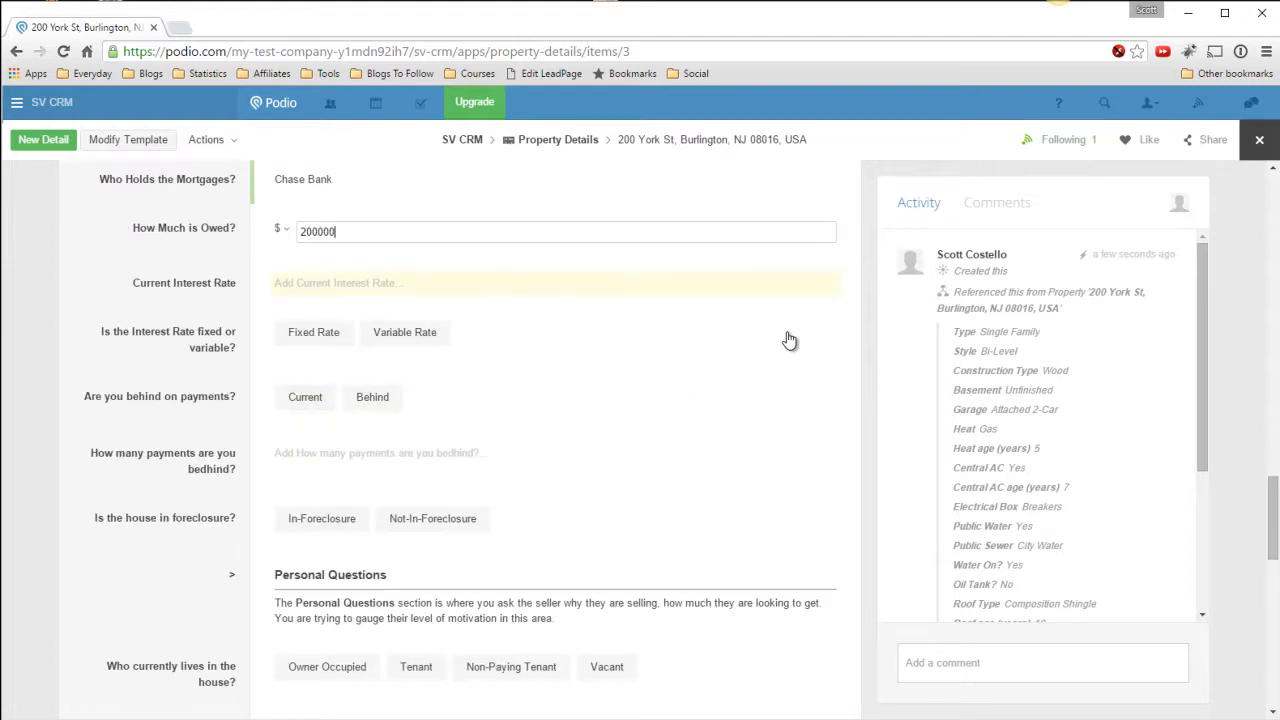
left_click(555, 282)
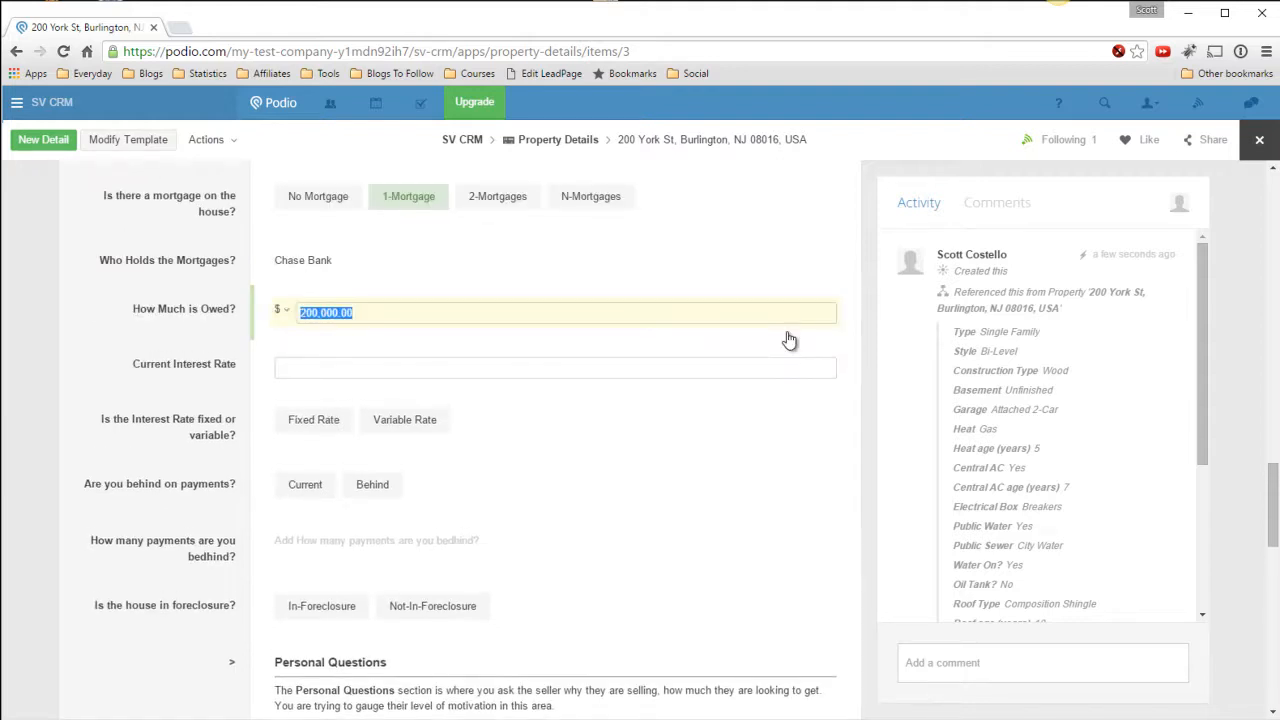
type("80000")
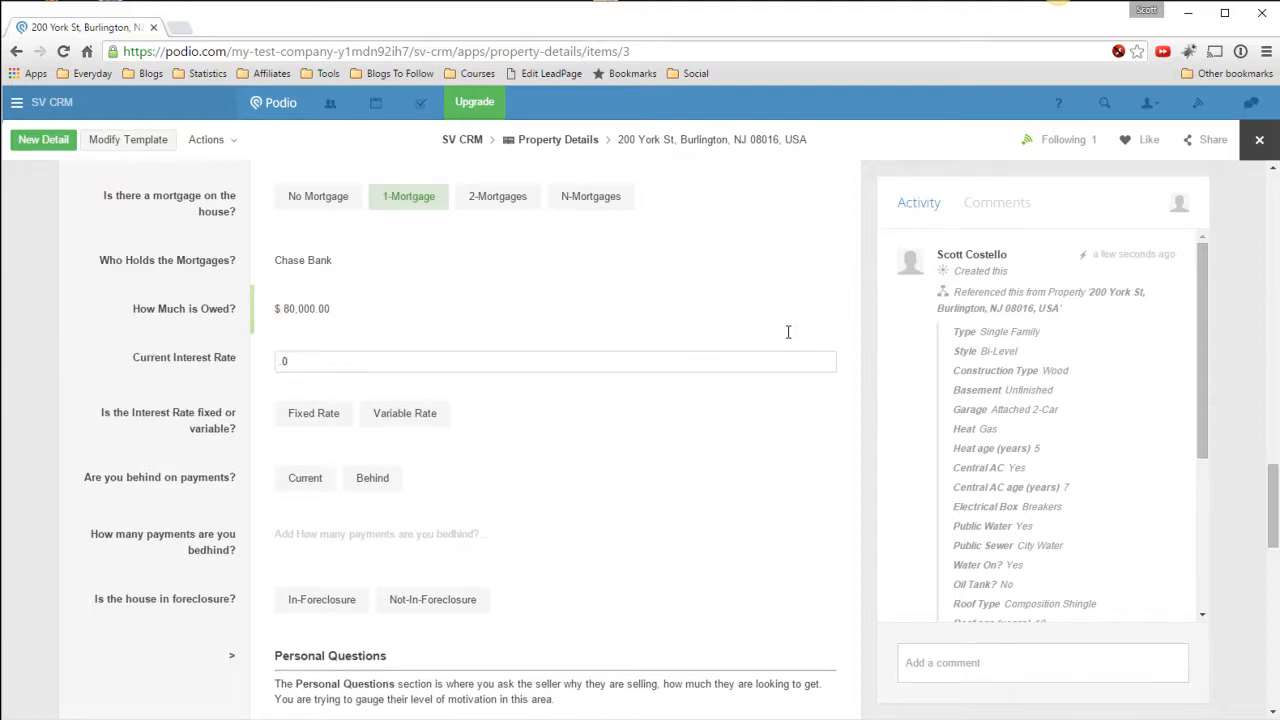
type("345")
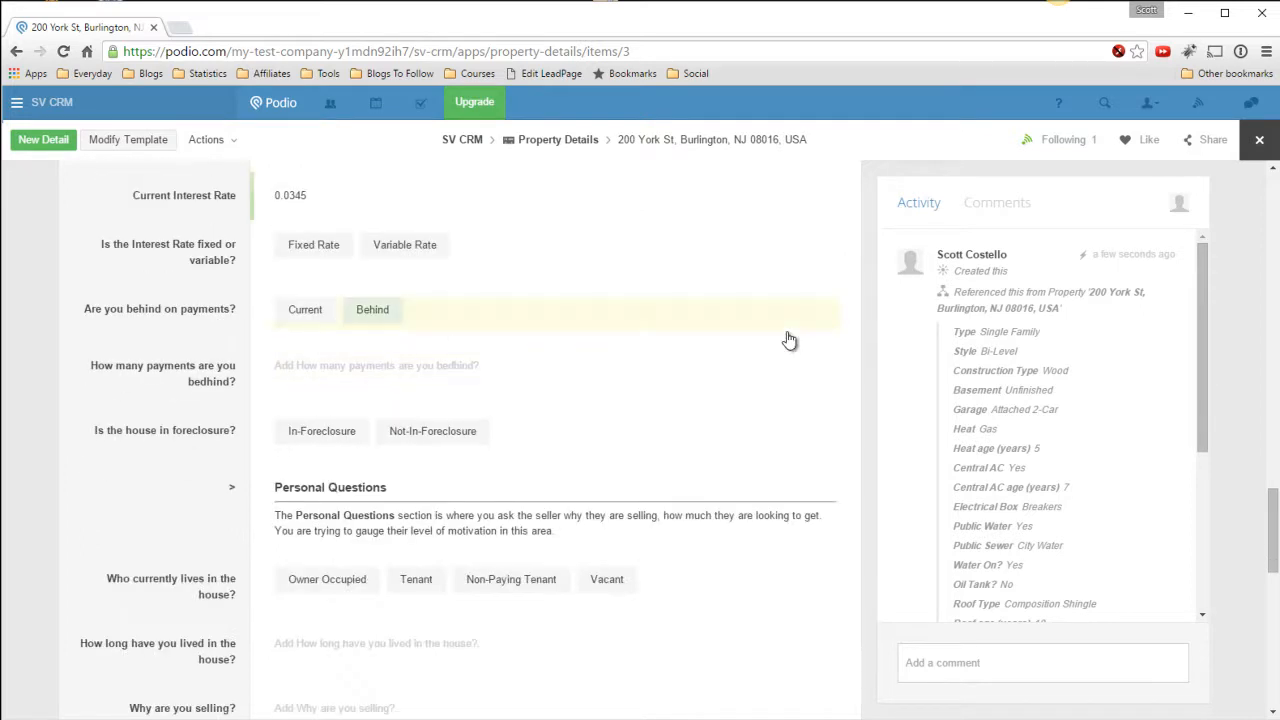
left_click(313, 245)
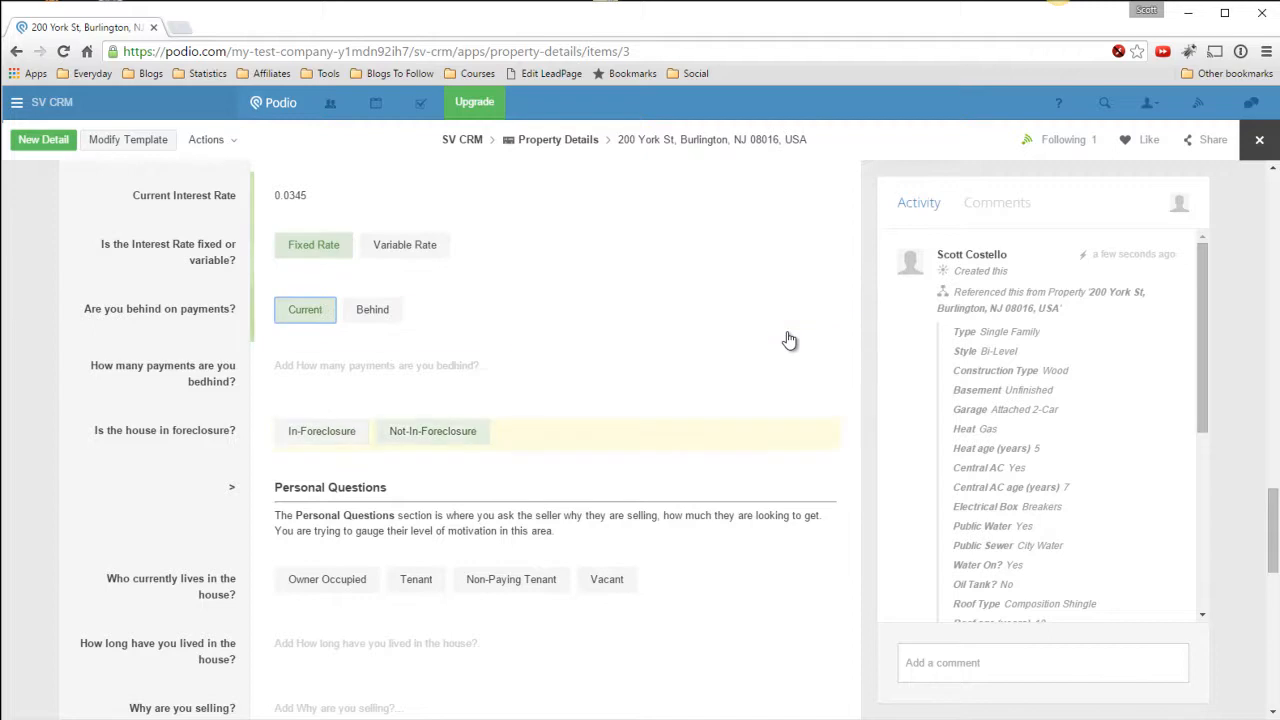
Mark the occupant as Tenant and fill in how long they've lived there
scroll("down", 3)
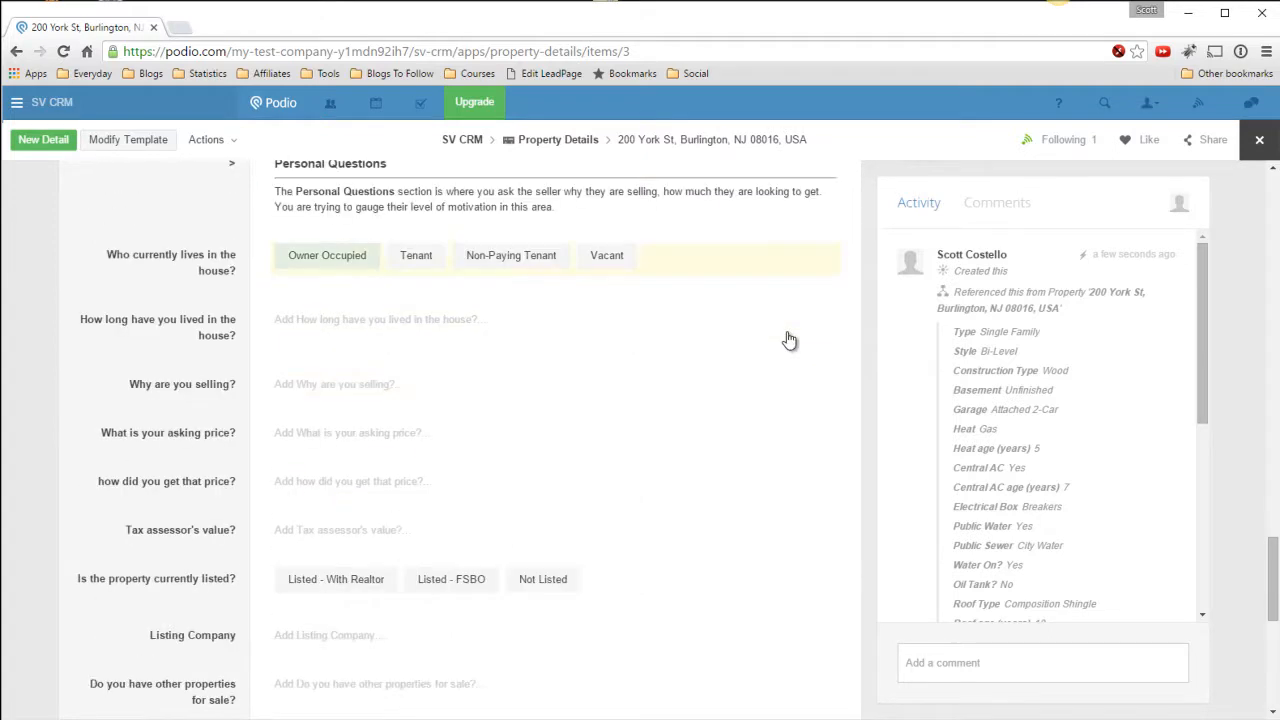
left_click(327, 255)
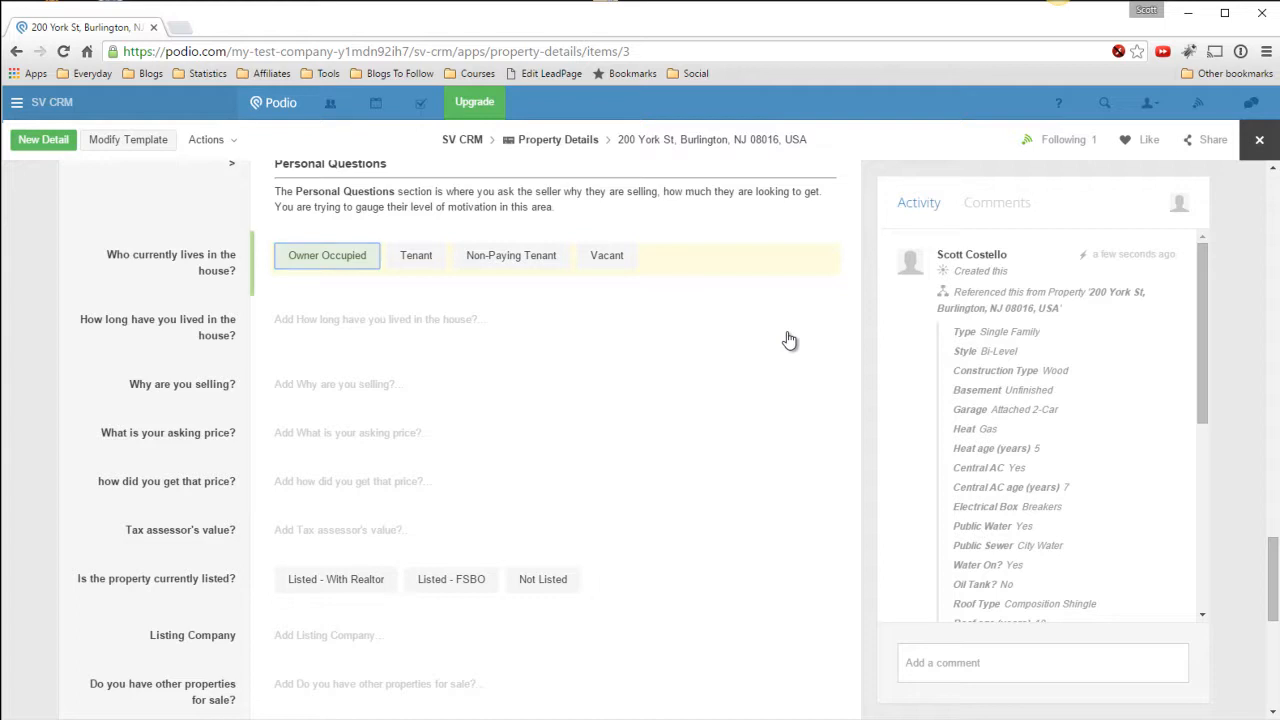
left_click(416, 255)
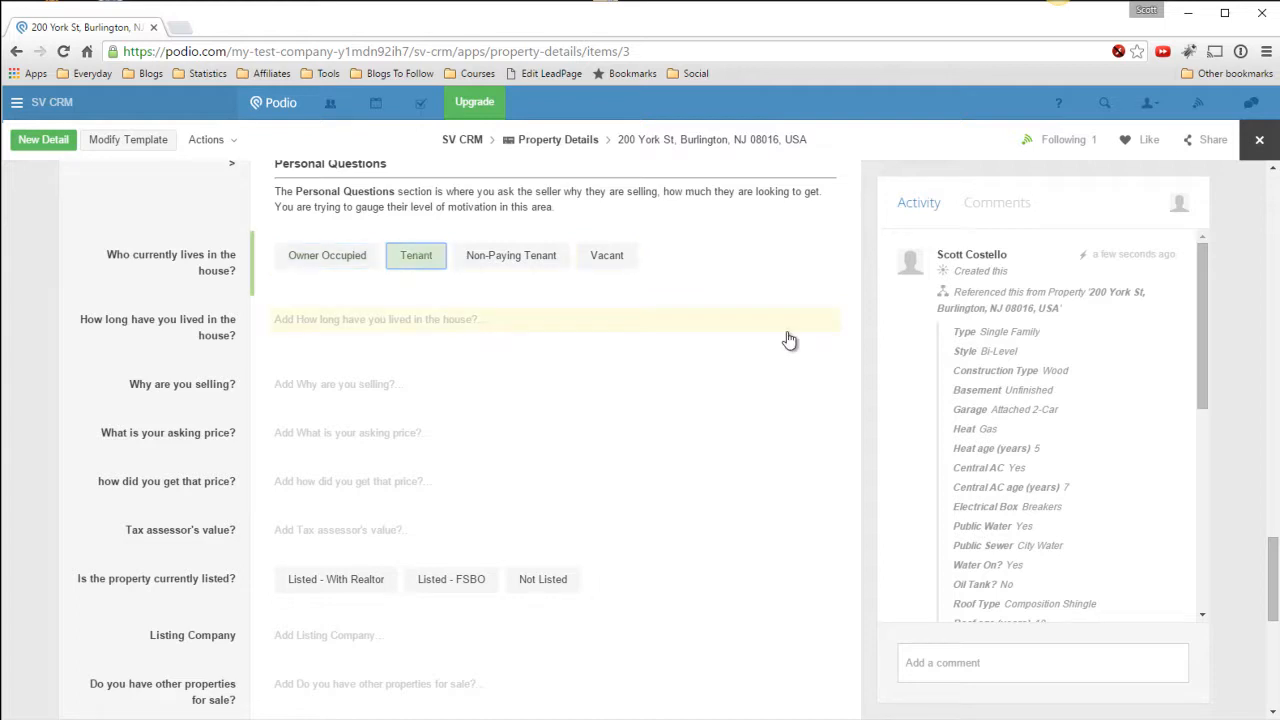
left_click(550, 320)
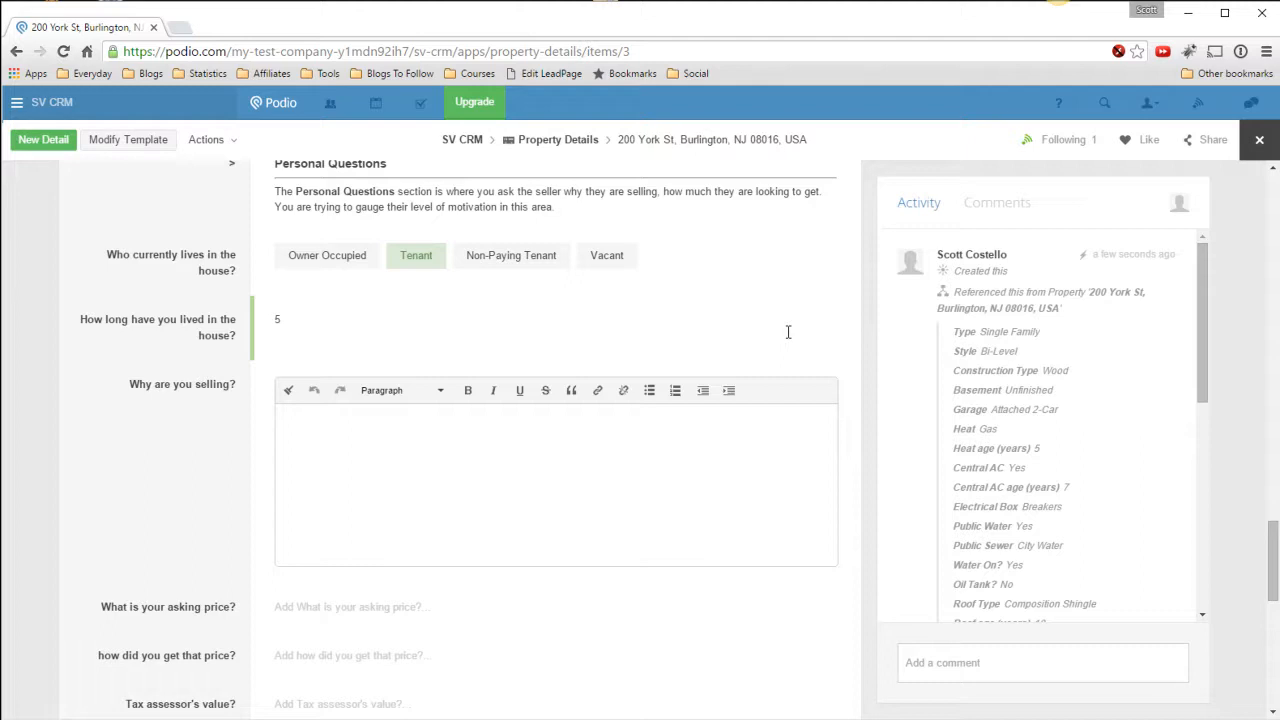
Enter reason 'Can't afford anymore', a $250,000 asking price, and begin the price explanation
type("Can't af")
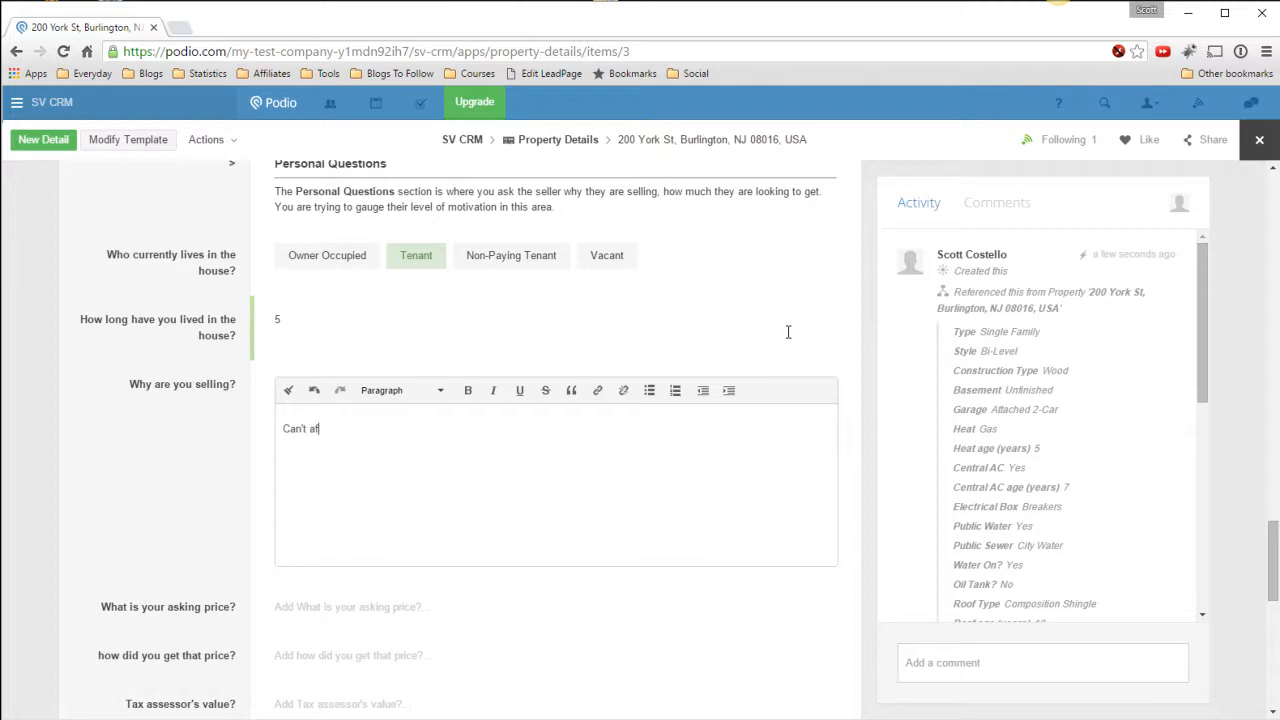
type("ford anymore")
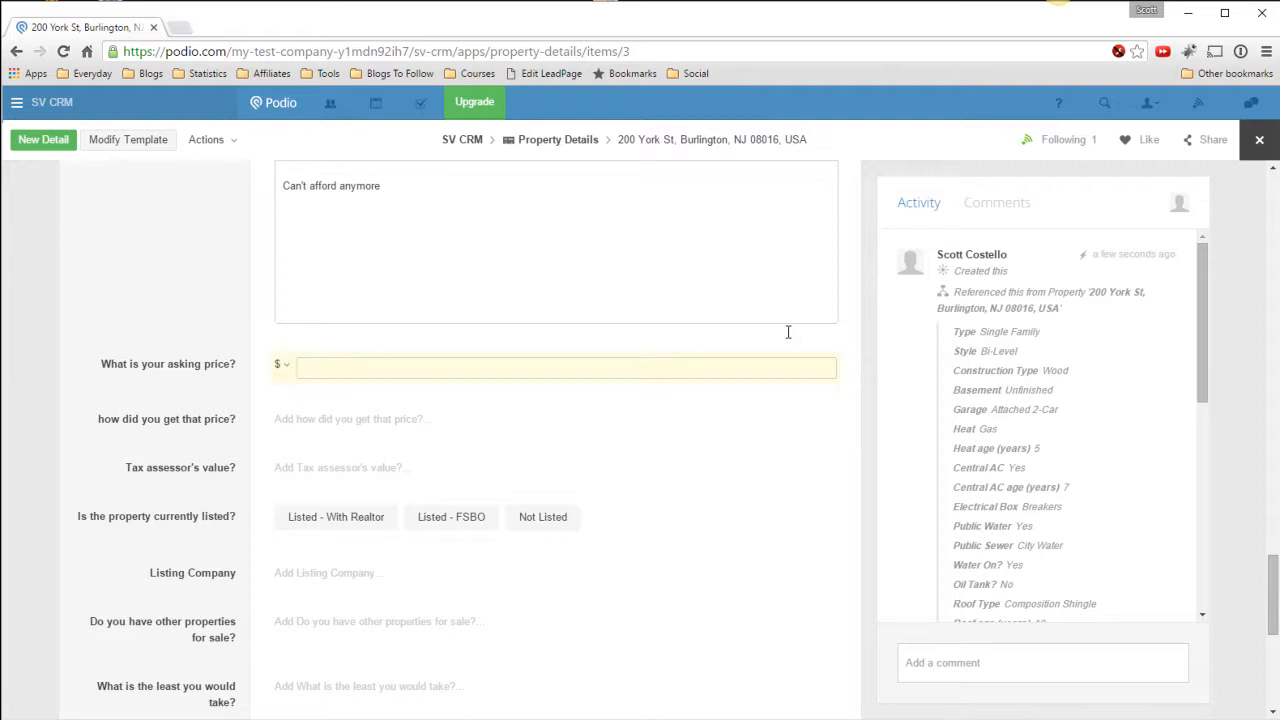
type("25000")
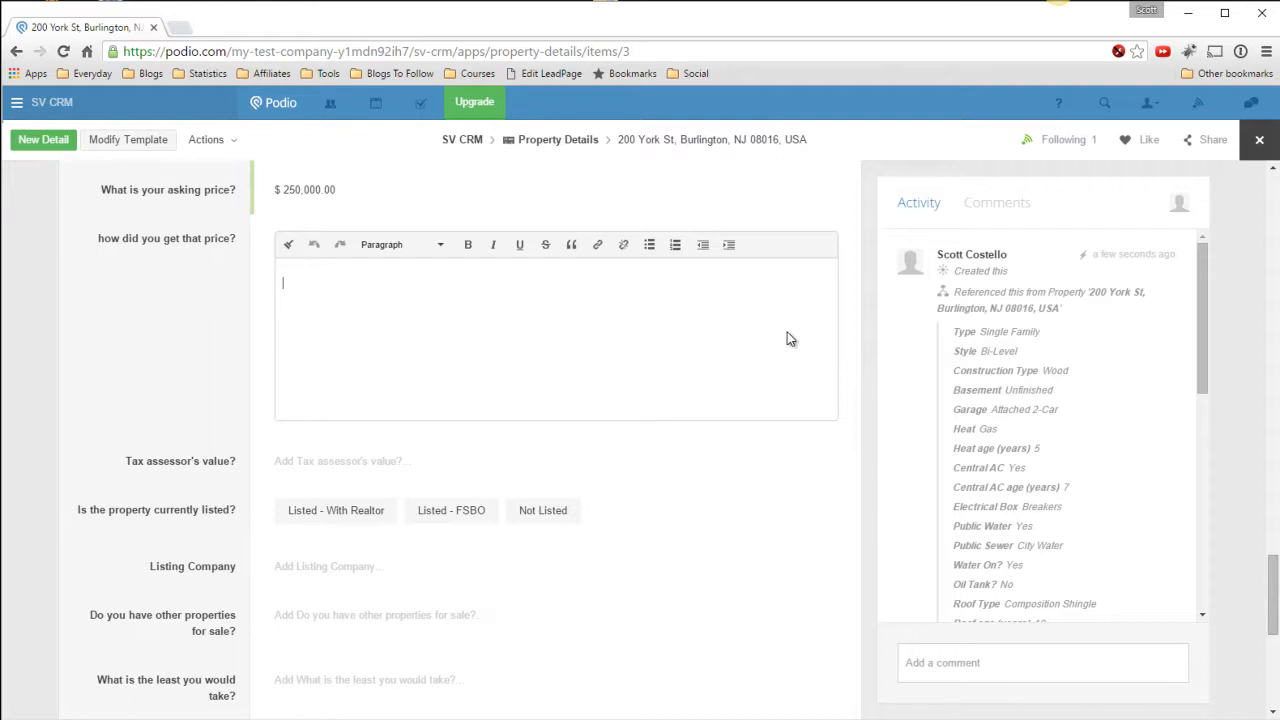
type("recdent solds in a")
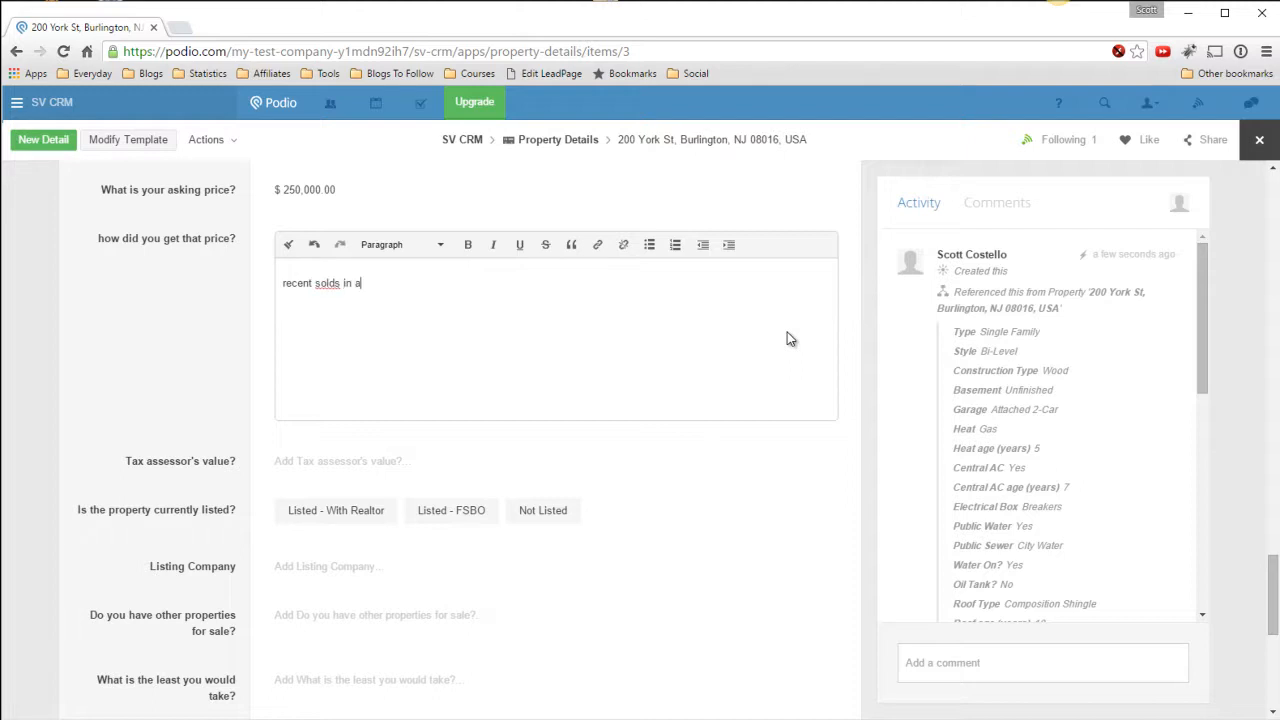
Enter a 210000 tax assessor's value and mark the property Not Listed
scroll("down", 3)
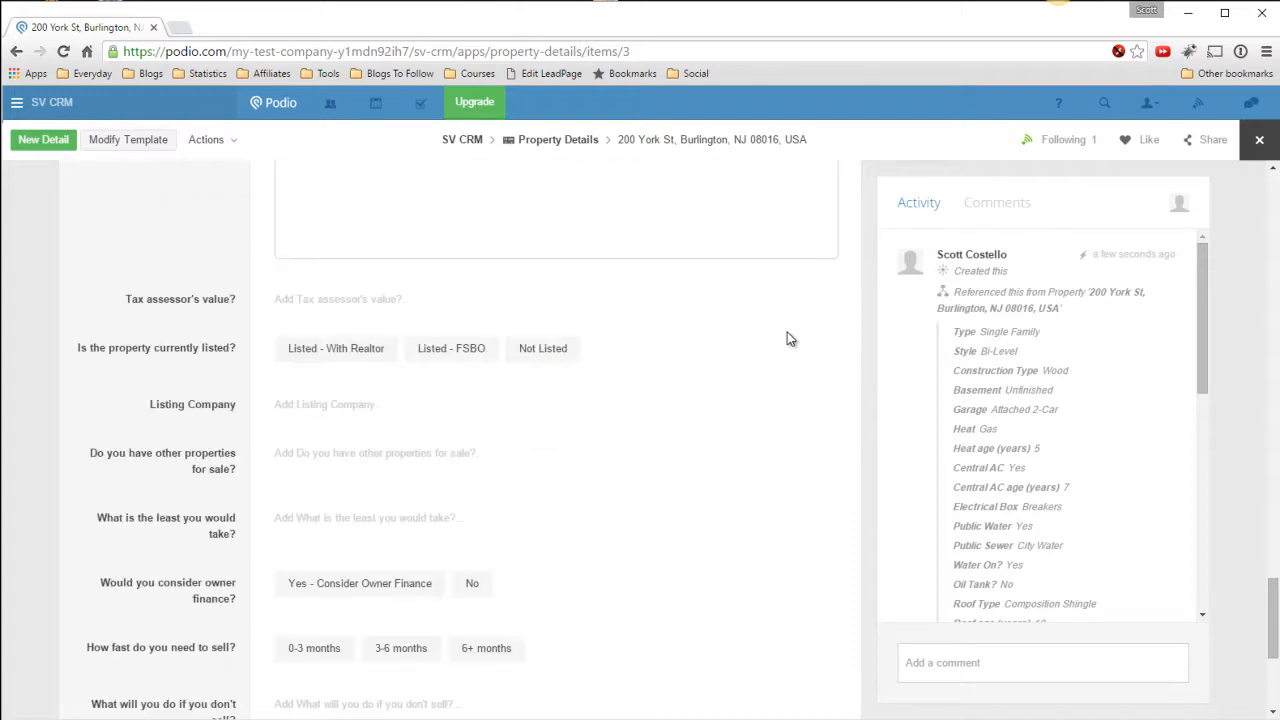
left_click(340, 298)
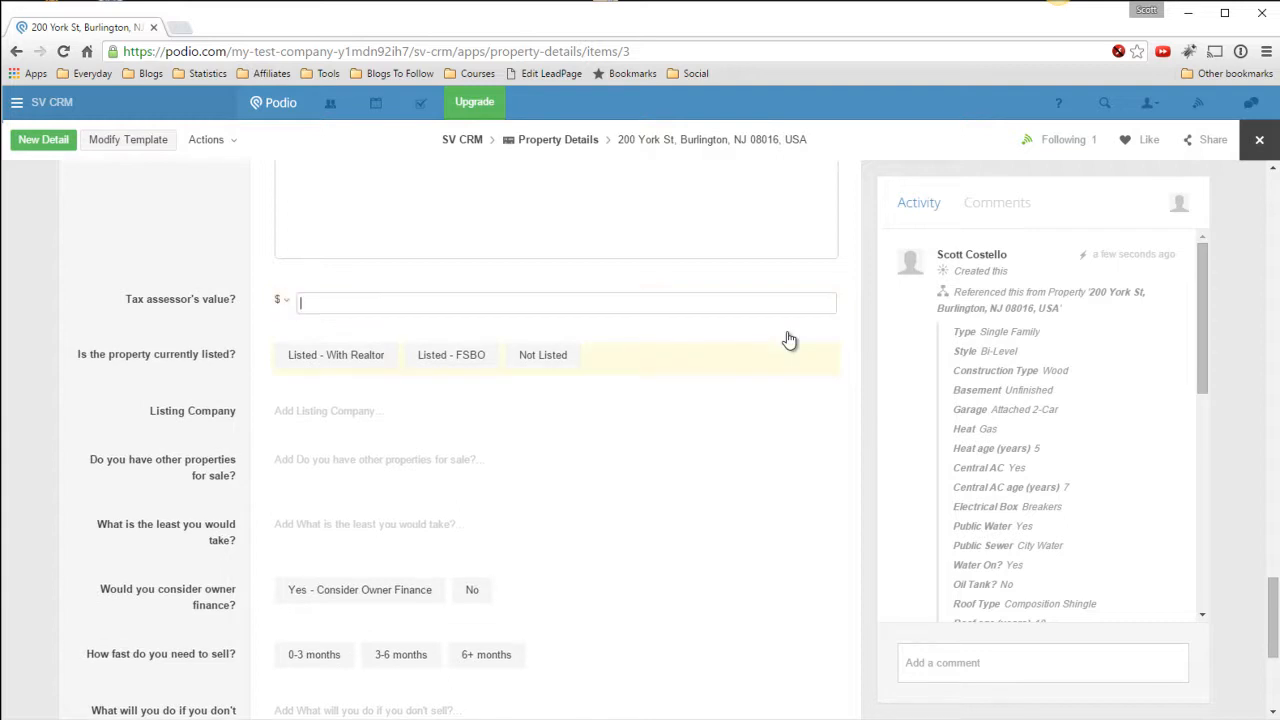
type("210000")
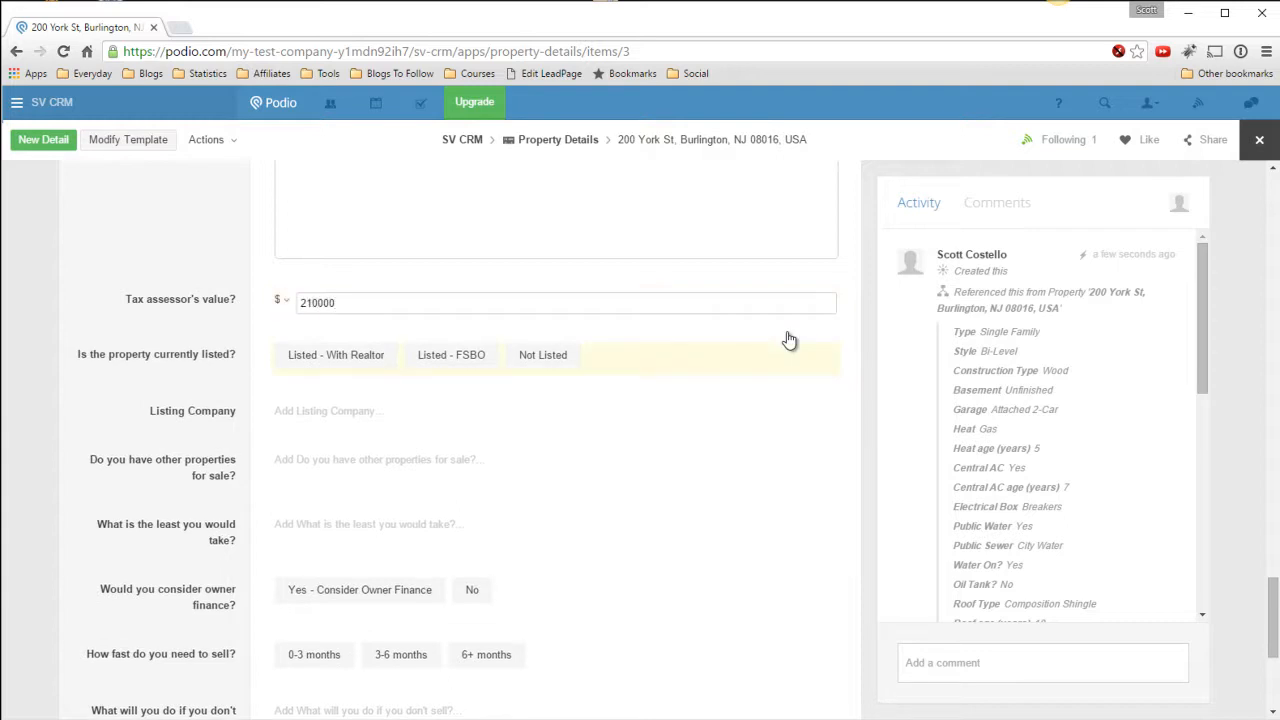
left_click(335, 354)
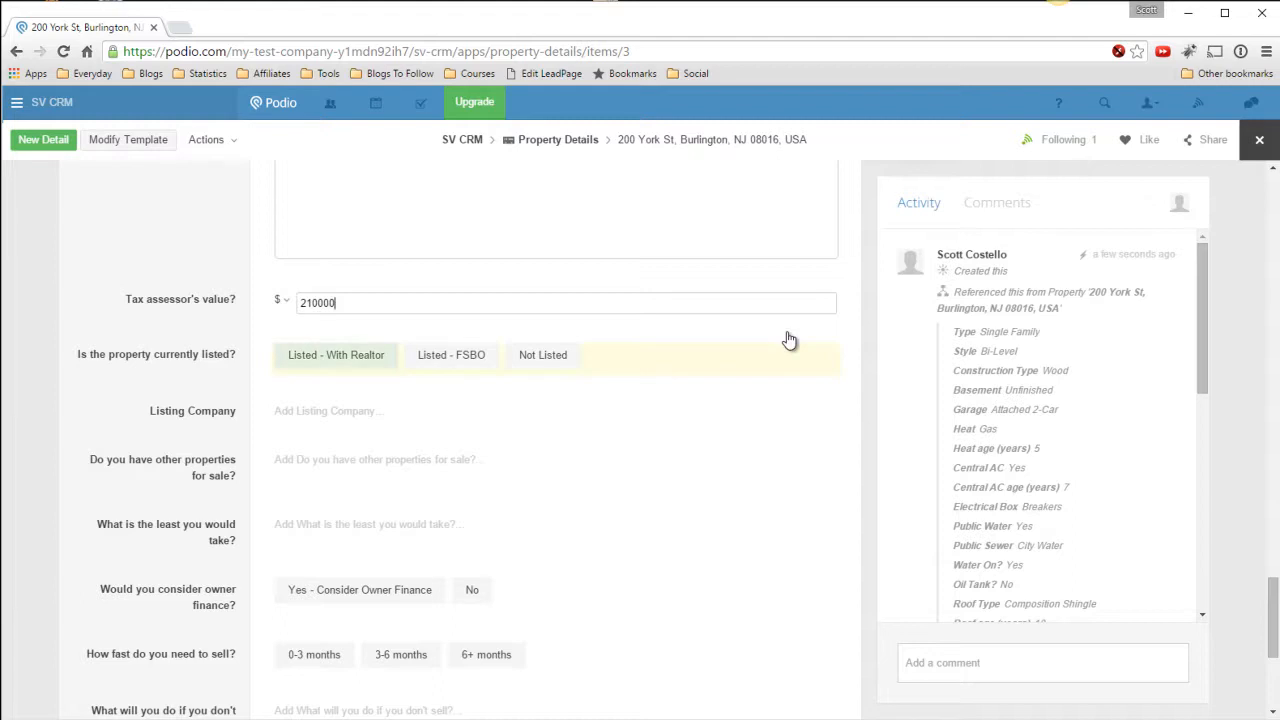
left_click(543, 355)
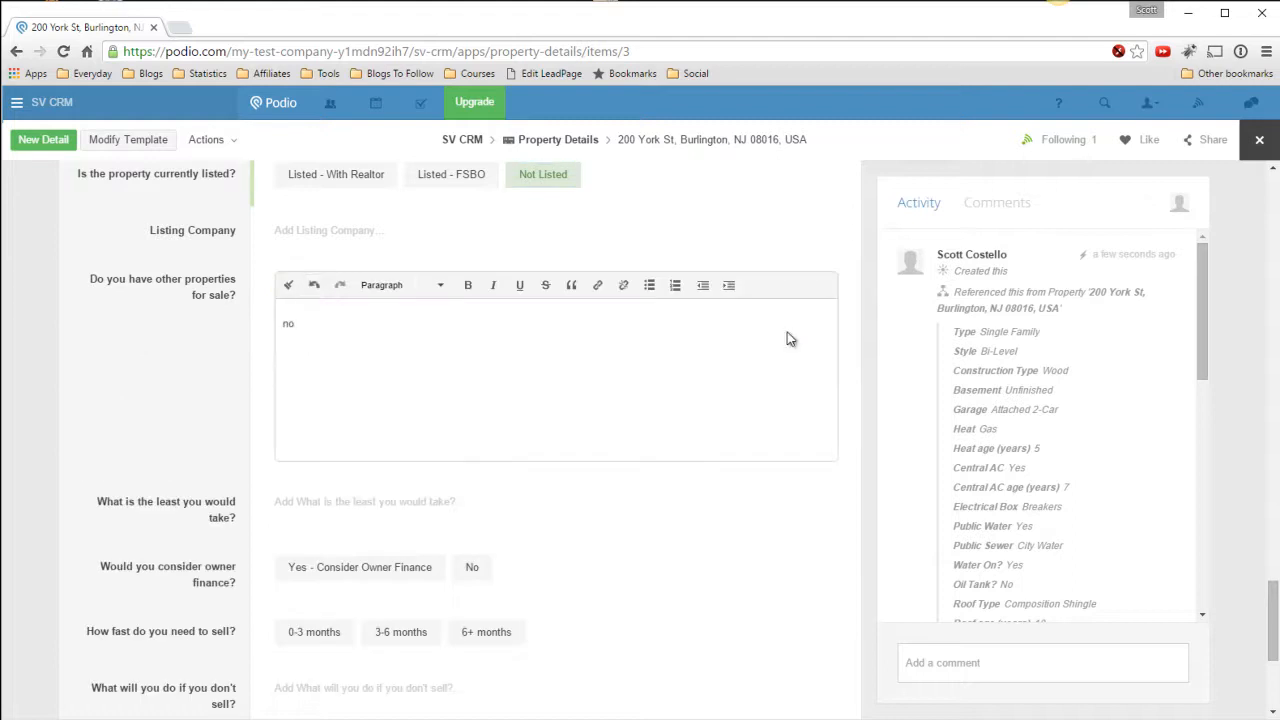
Answer 'no' to other properties and set $240,000 as the least acceptable price
scroll("down", 3)
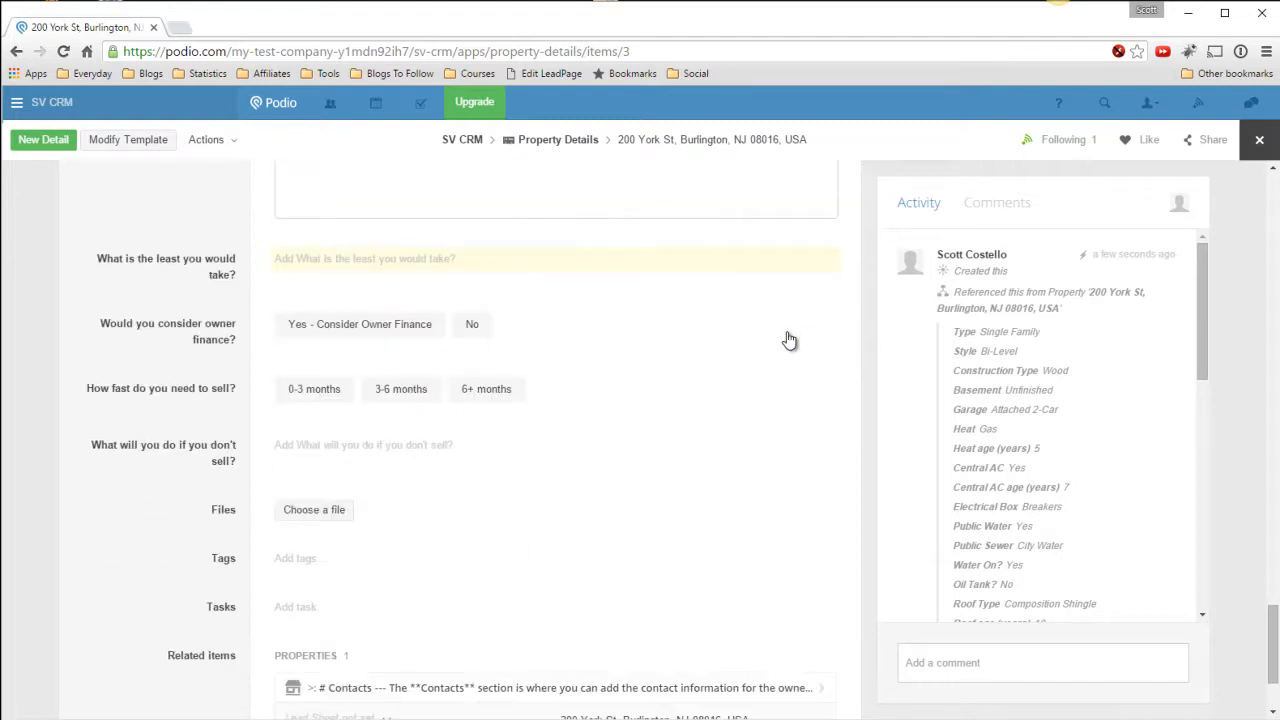
scroll("down", 3)
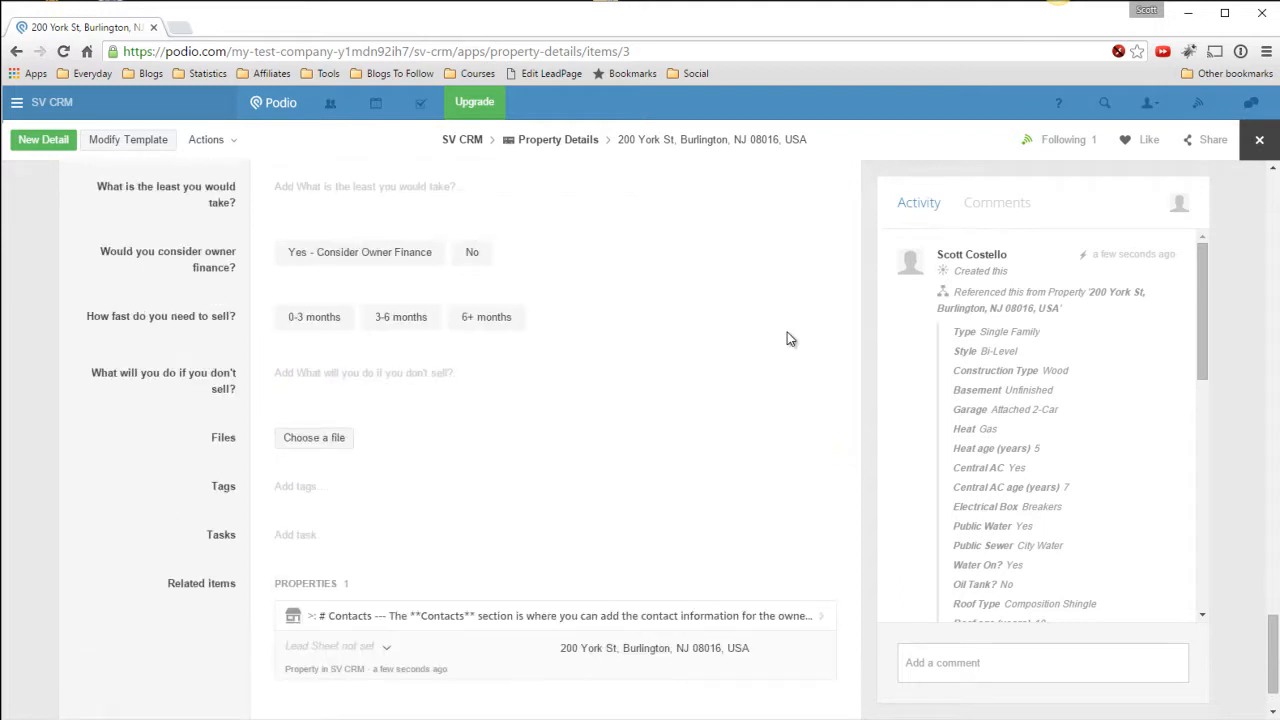
type("no")
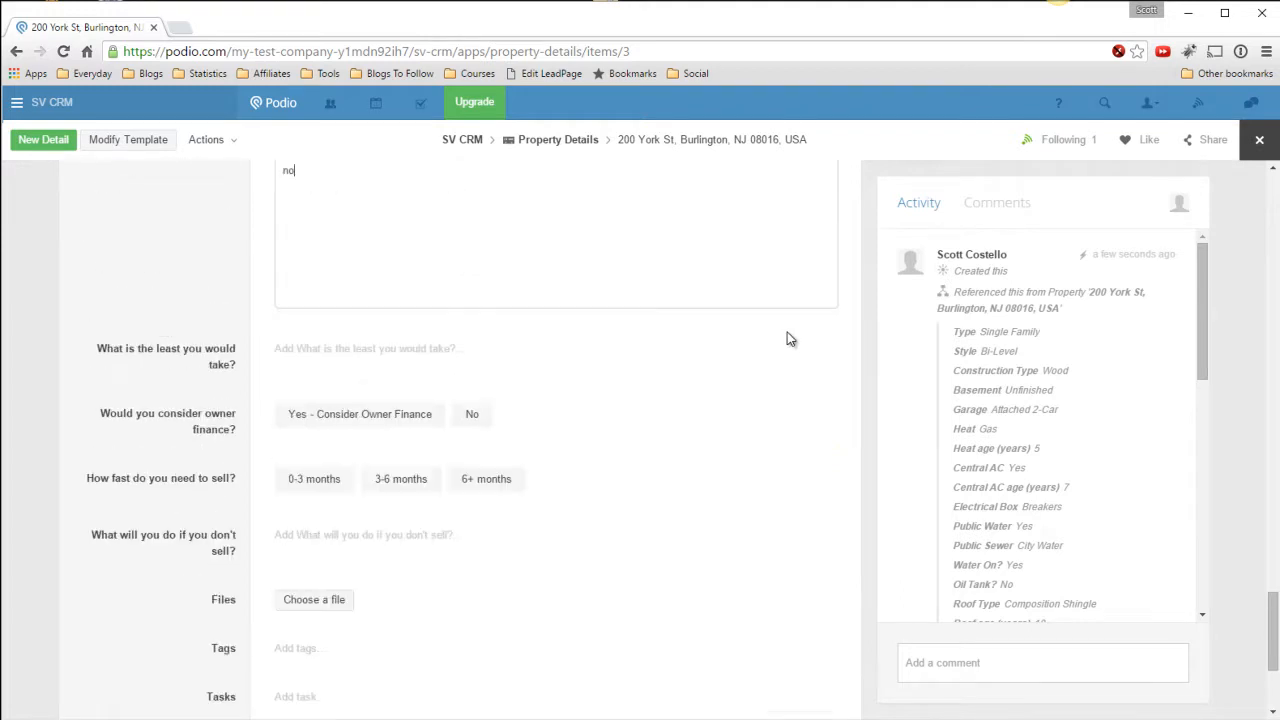
type("2")
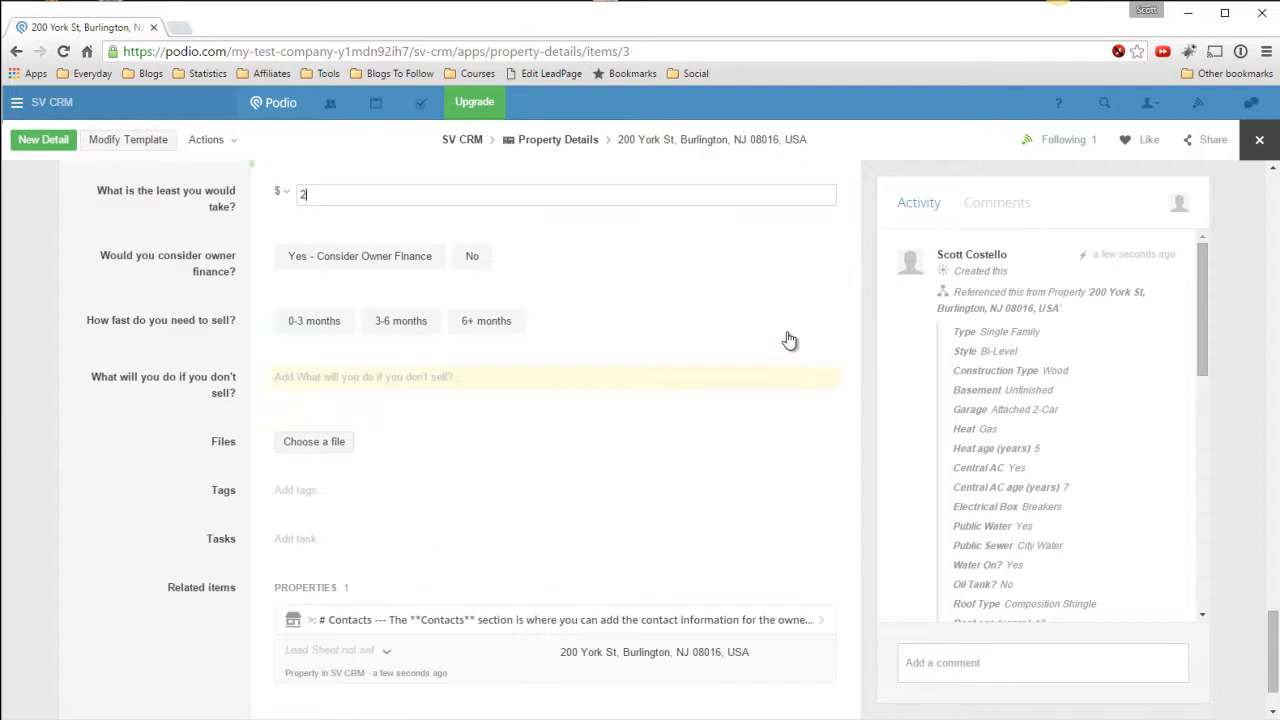
type("40000")
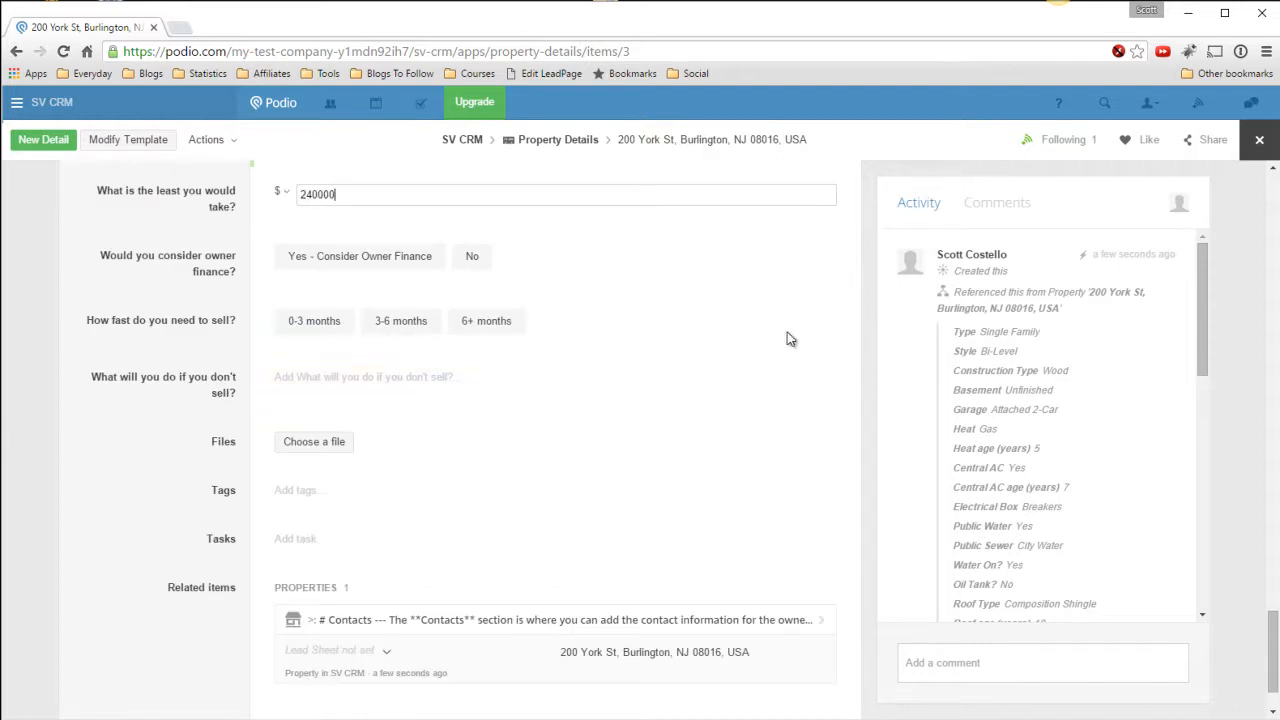
left_click(788, 332)
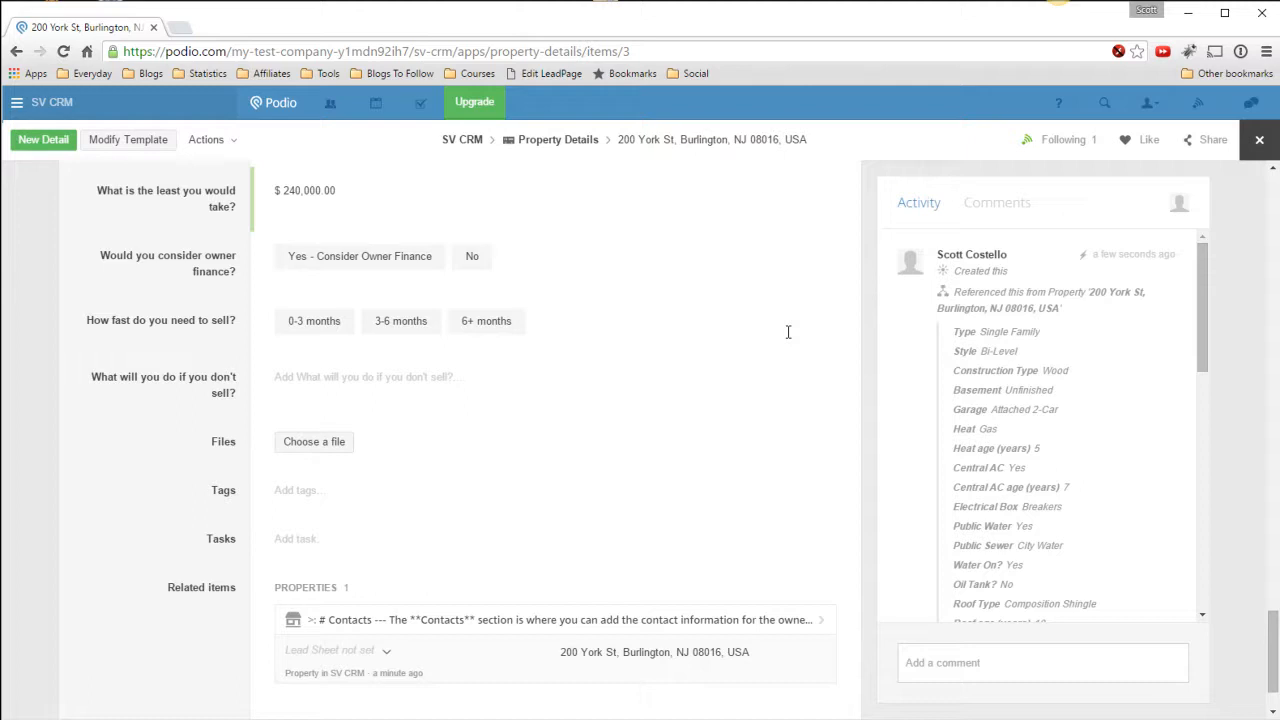
scroll("down", 3)
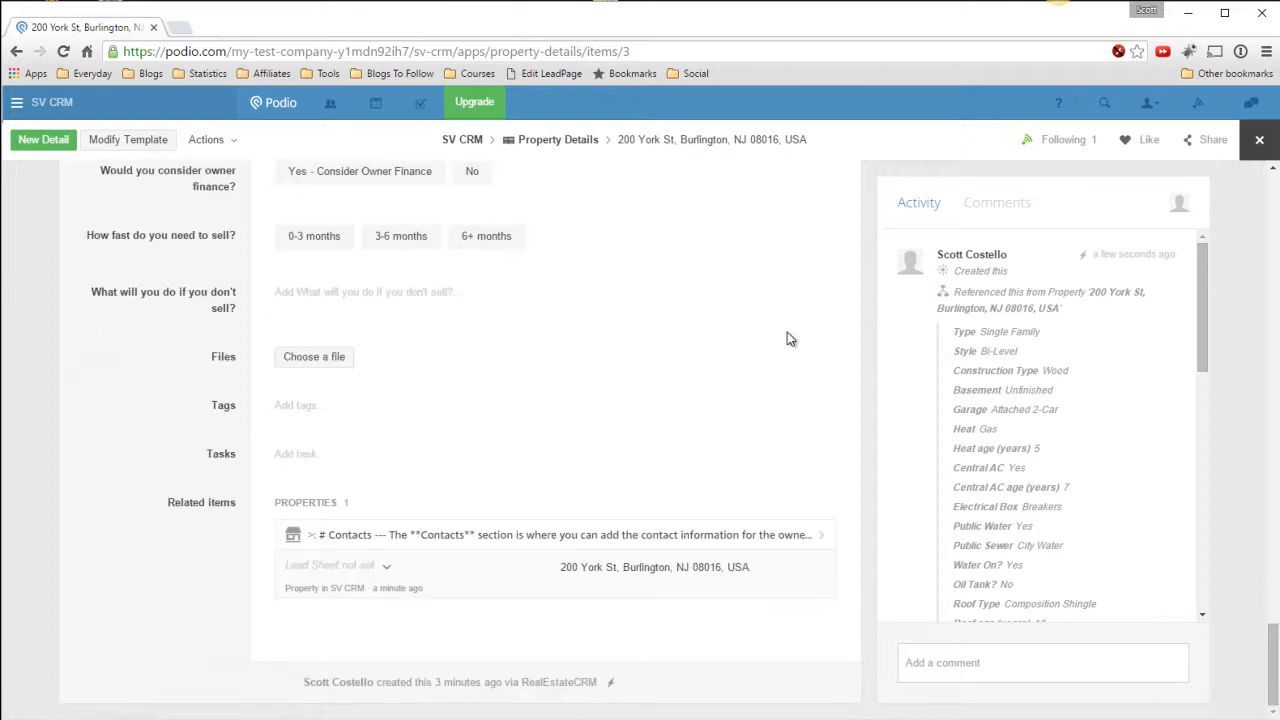
mouse_move(790, 340)
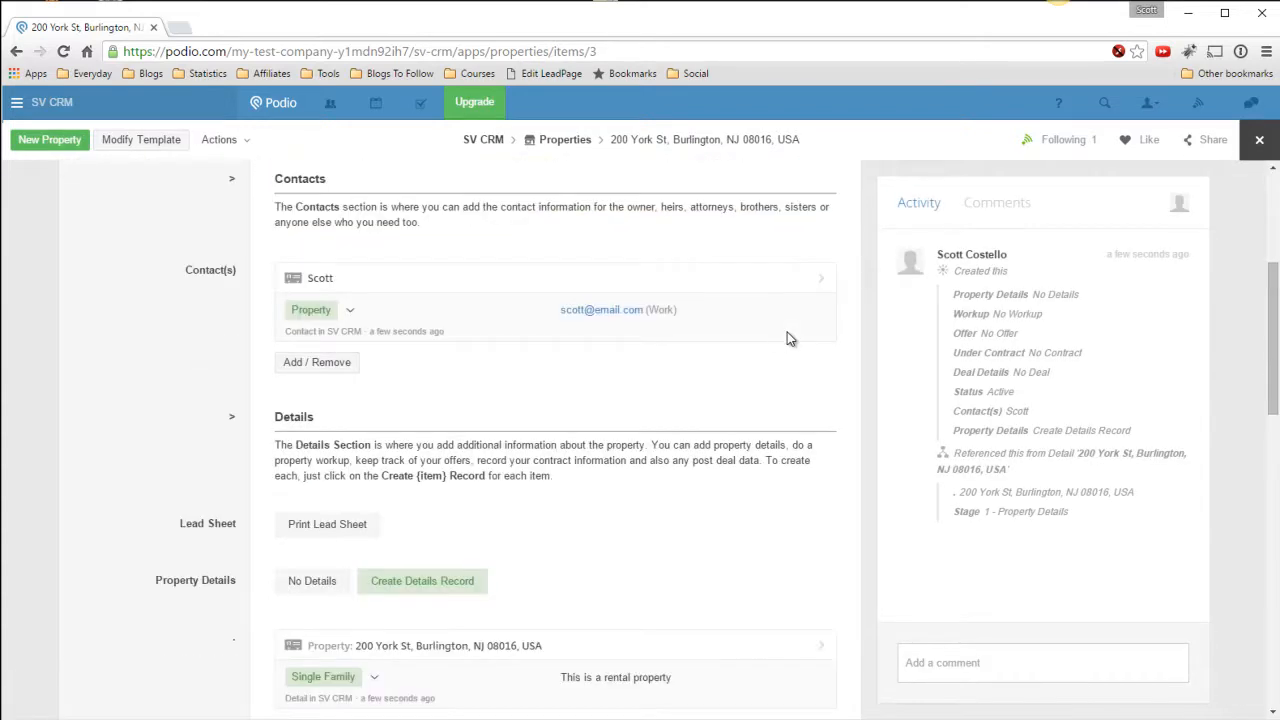
scroll("down", 3)
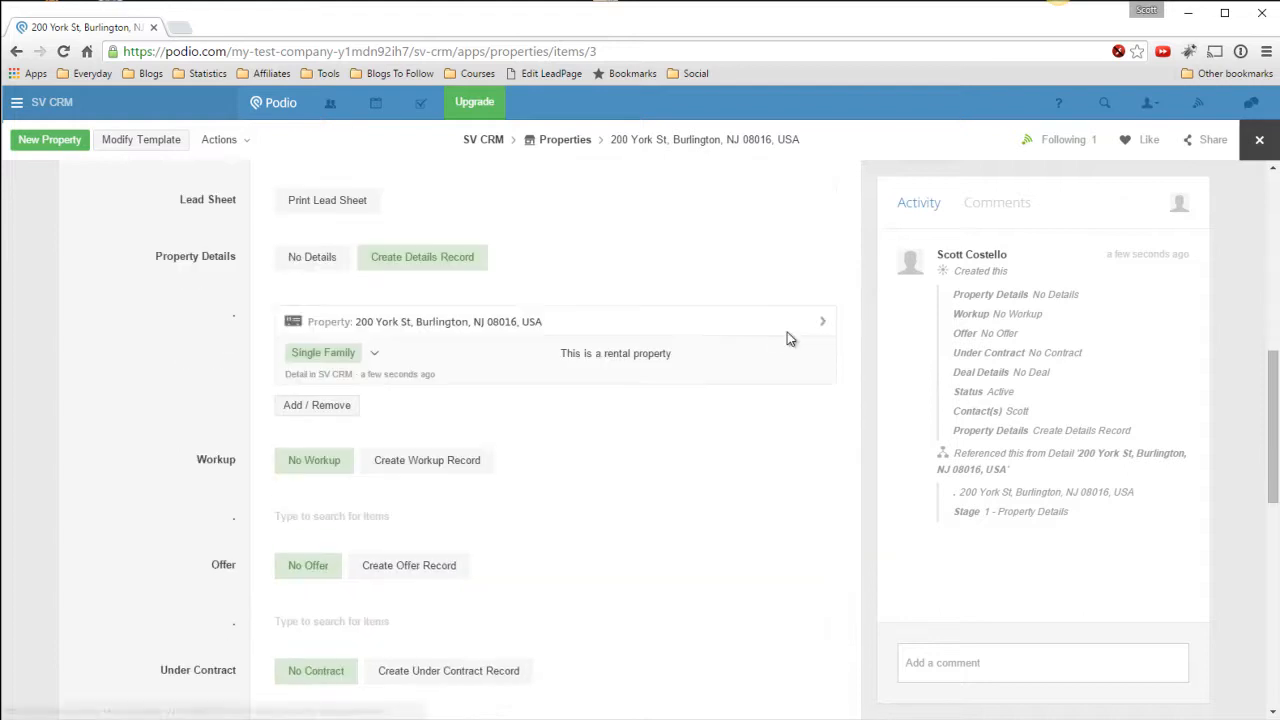
scroll("down", 3)
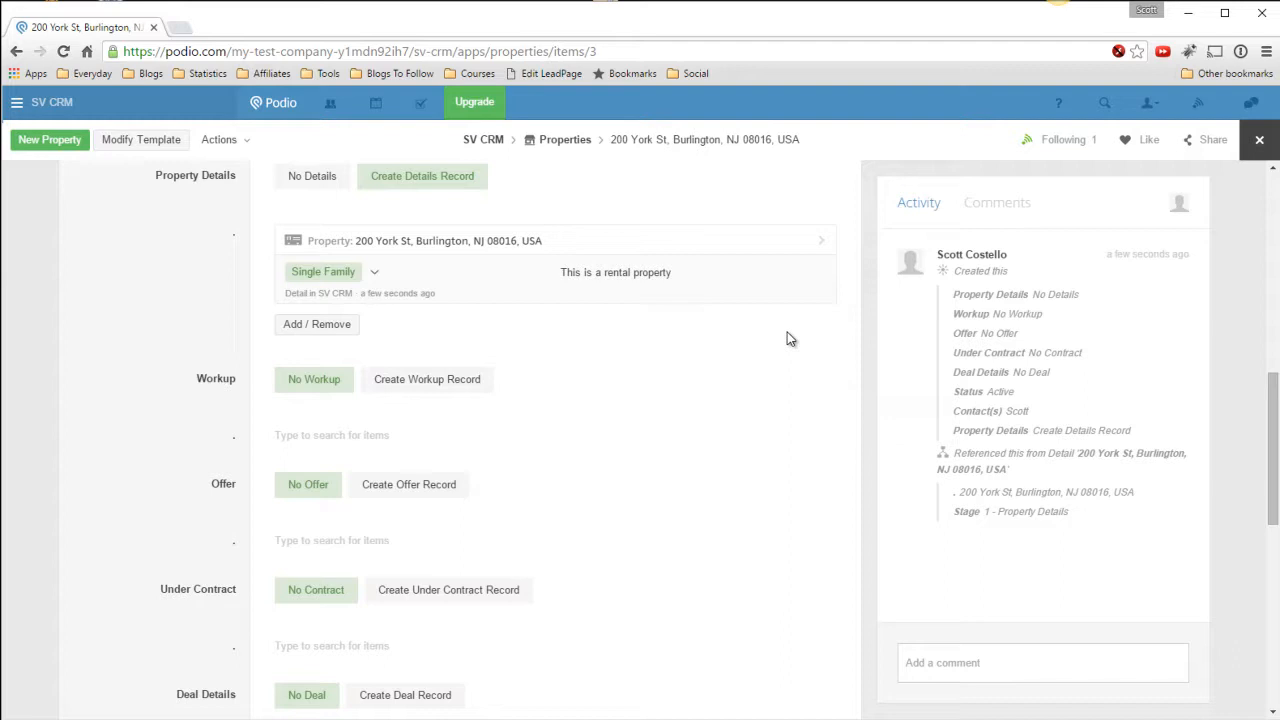
mouse_move(427, 379)
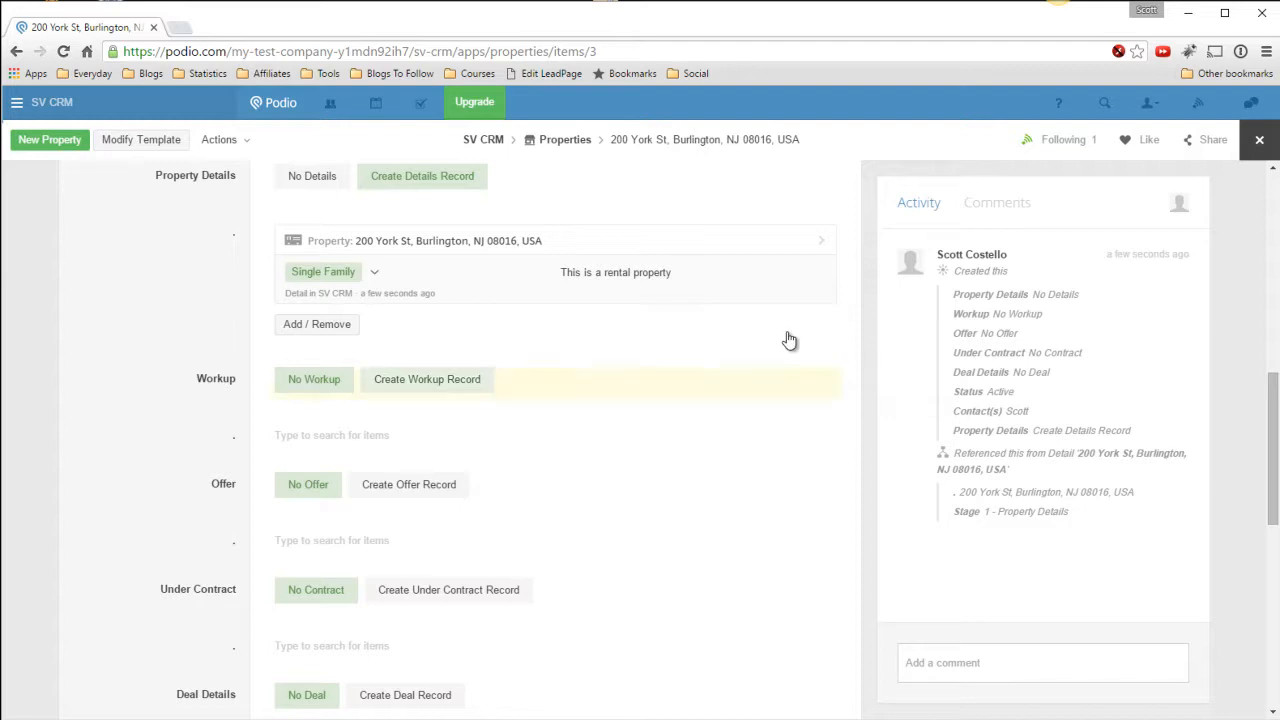
left_click(427, 379)
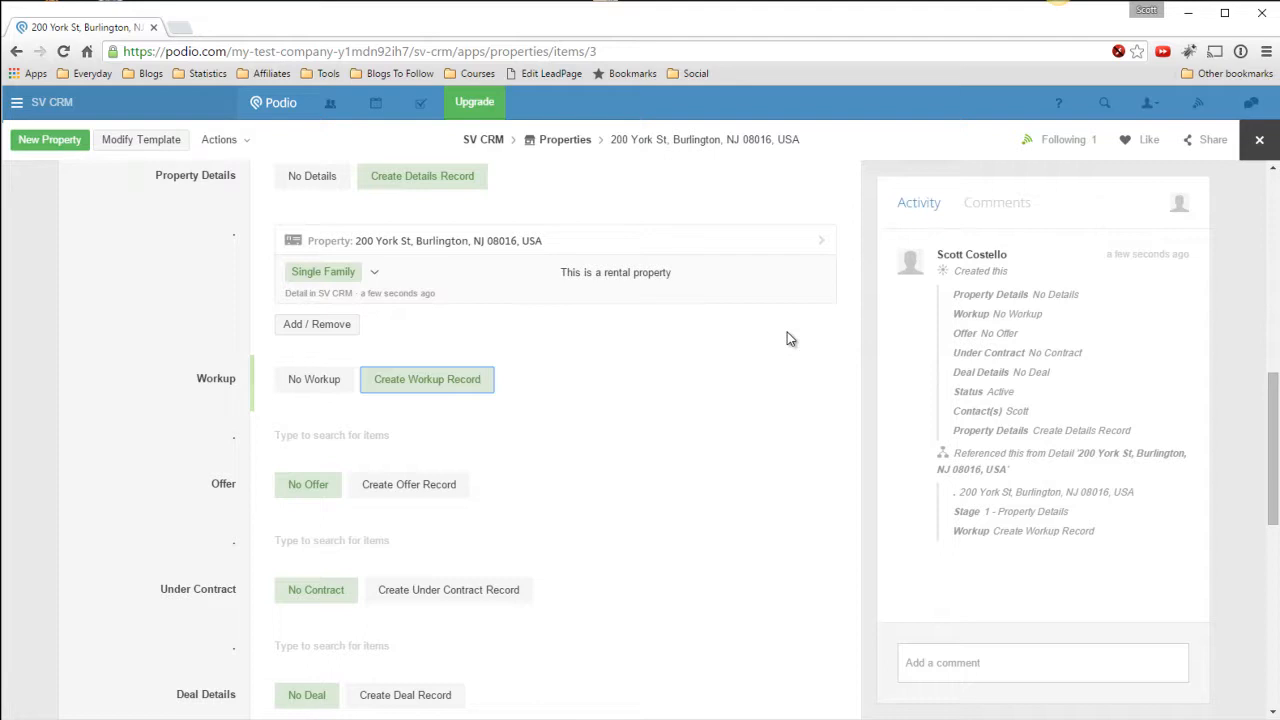
left_click(427, 378)
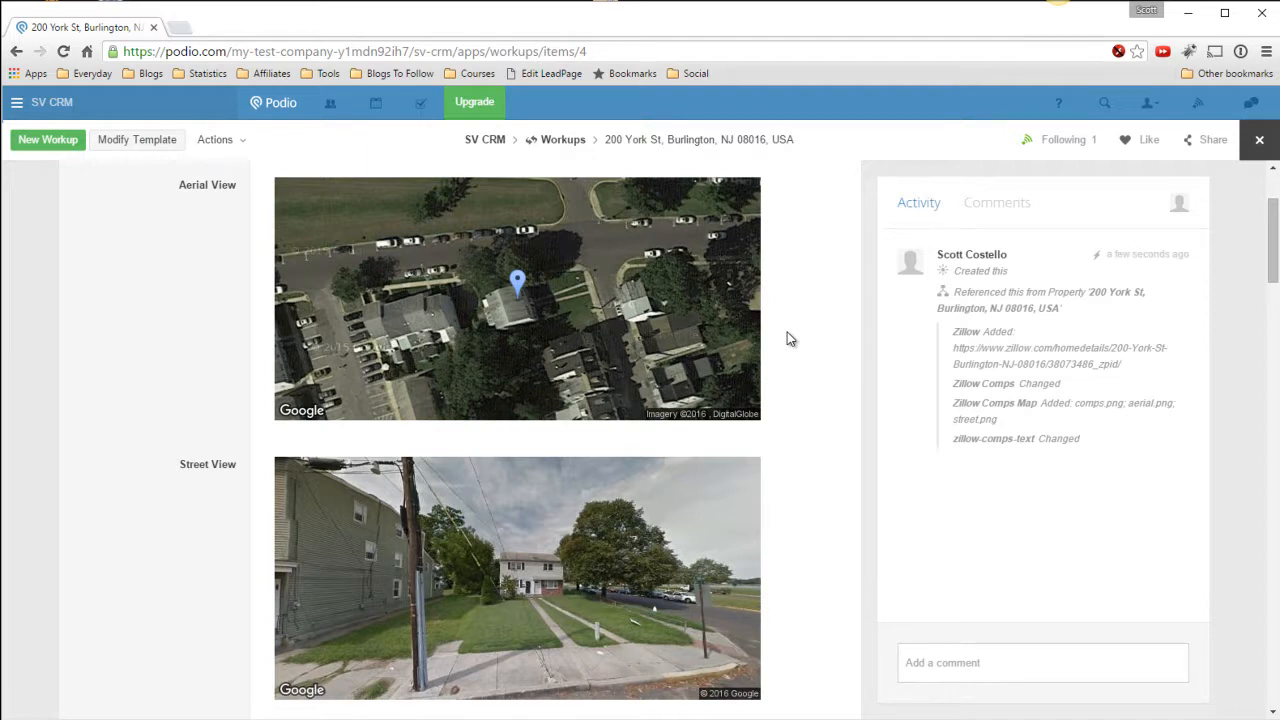
scroll("down", 3)
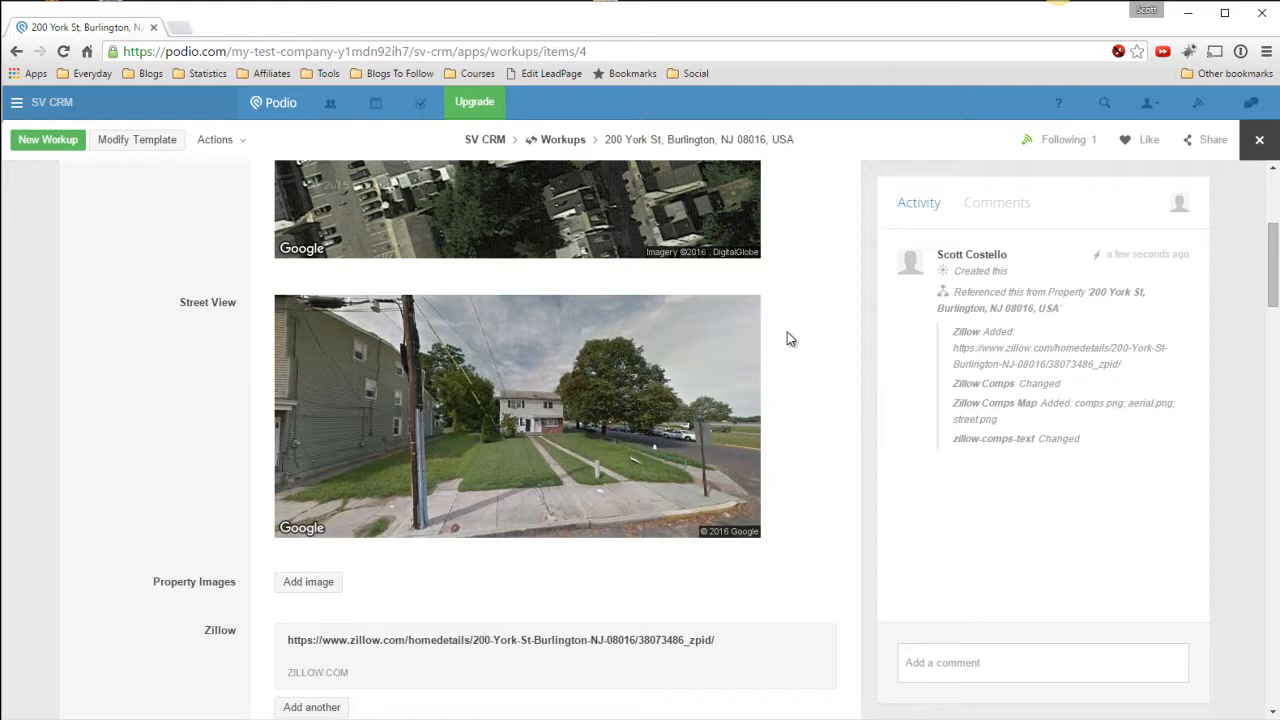
scroll("down", 3)
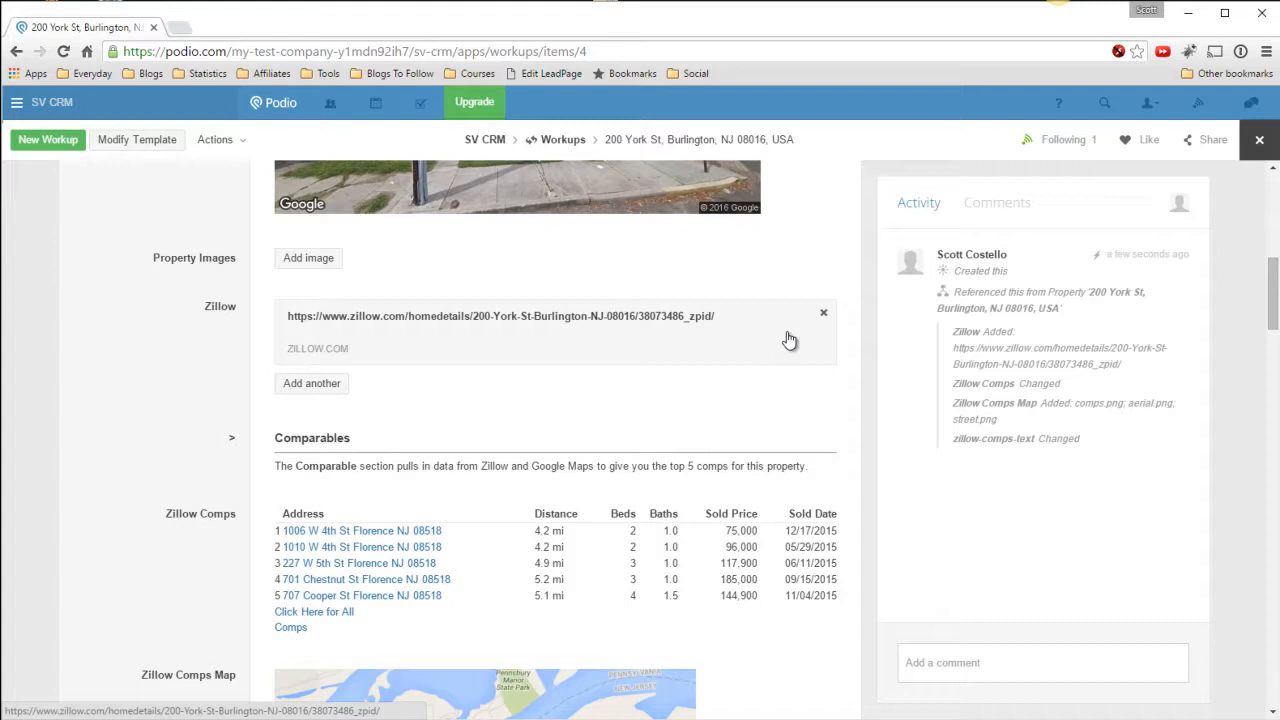
left_click(500, 316)
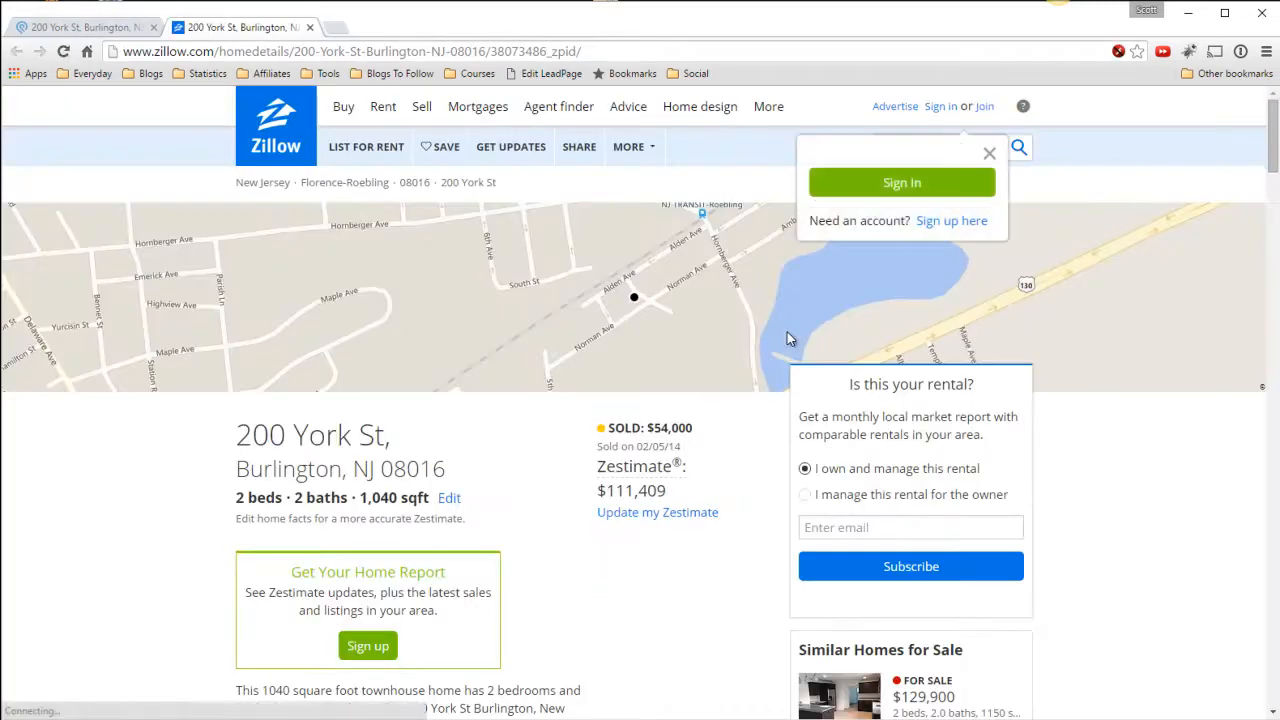
left_click(85, 27)
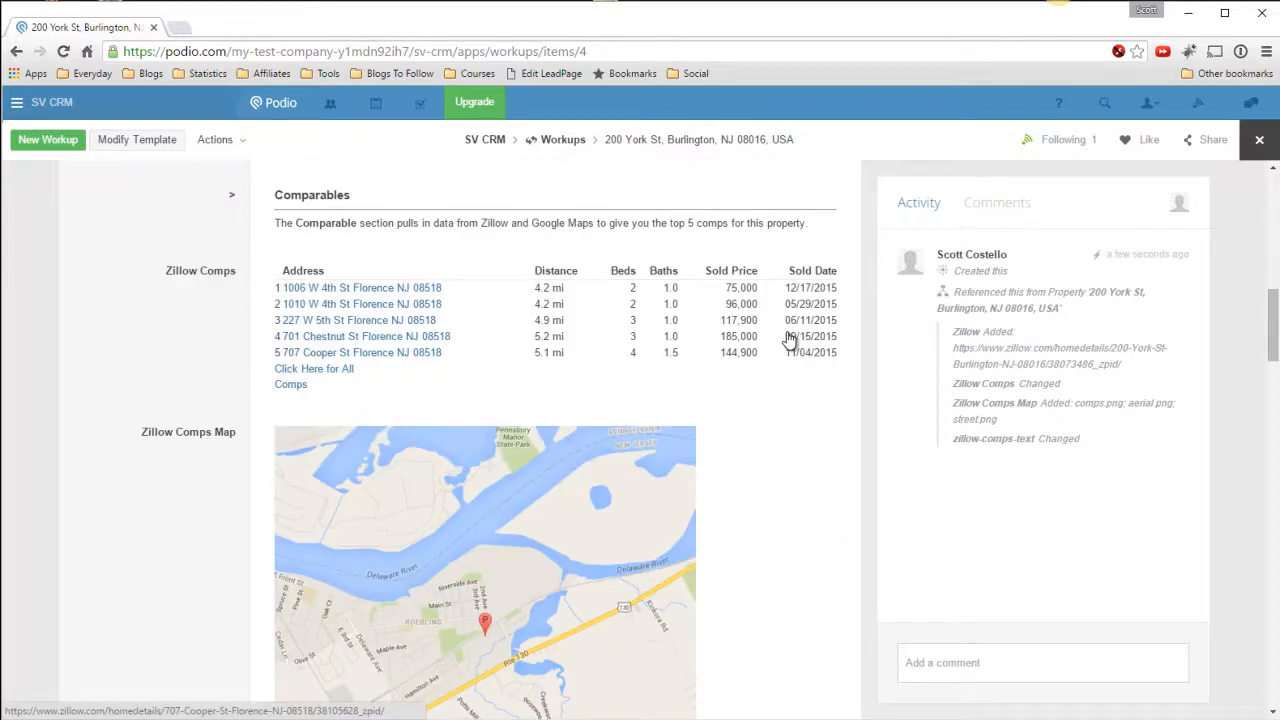
left_click(361, 288)
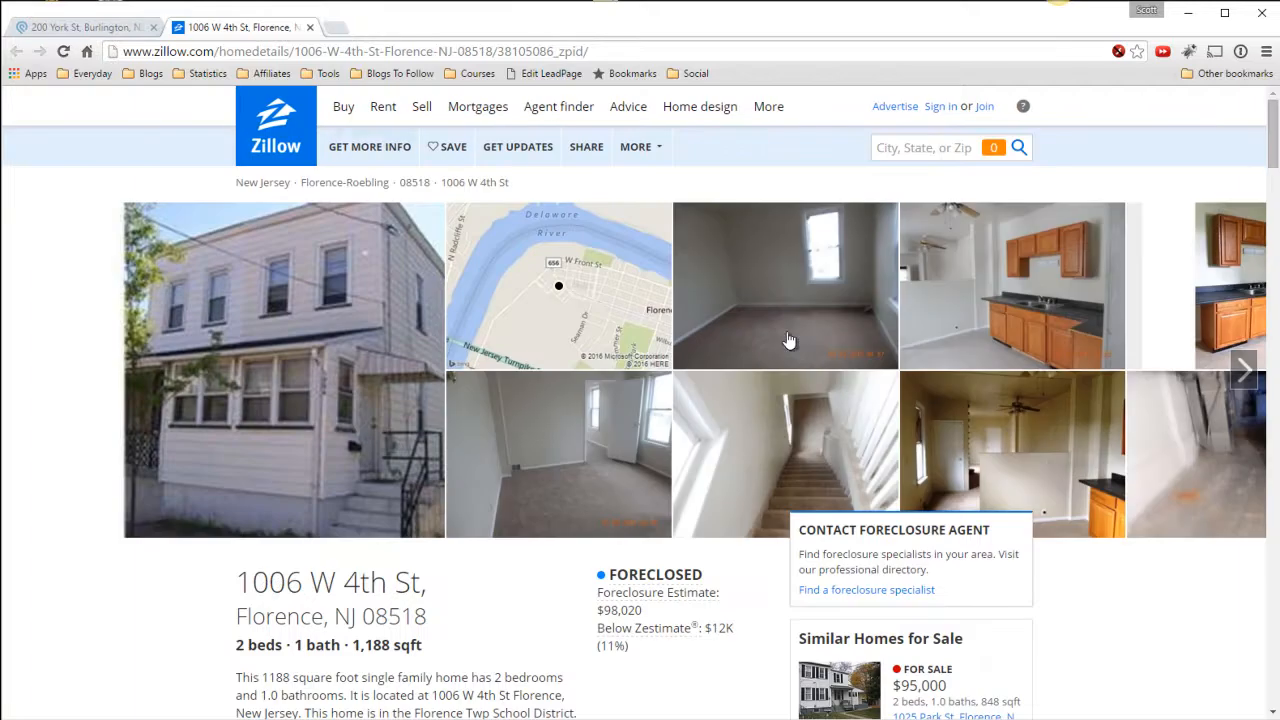
left_click(80, 27)
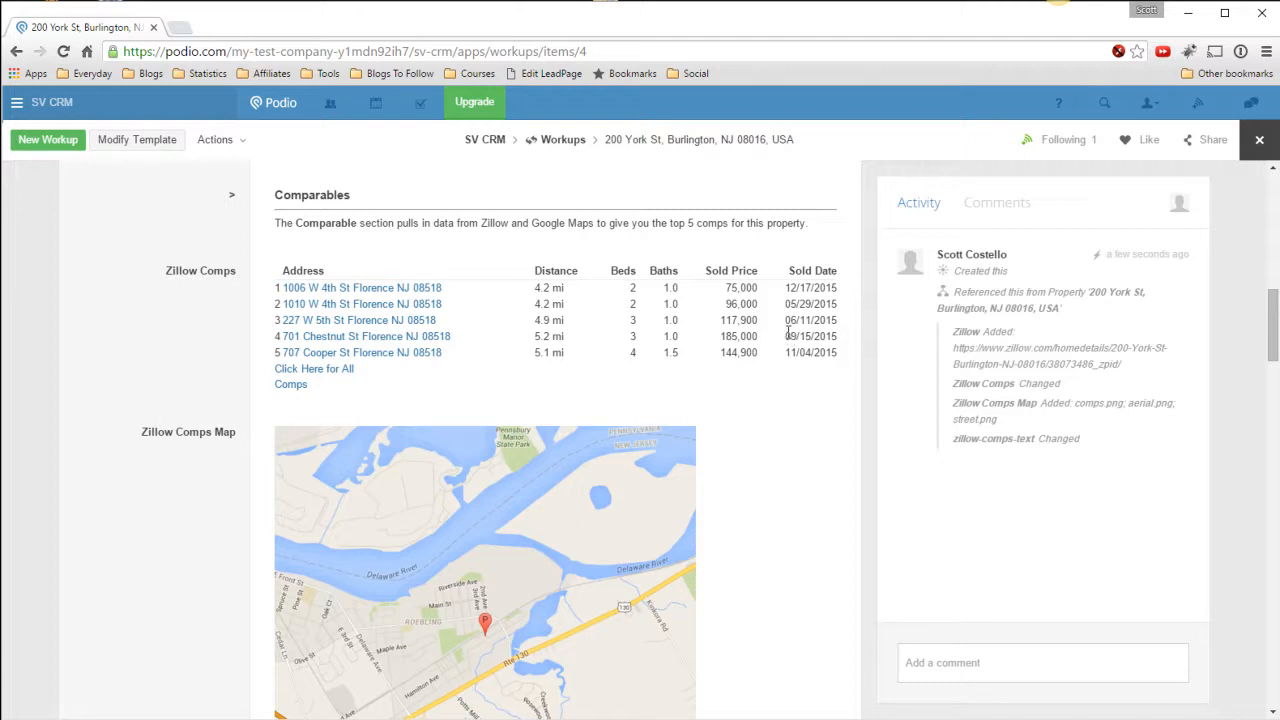
mouse_move(789, 337)
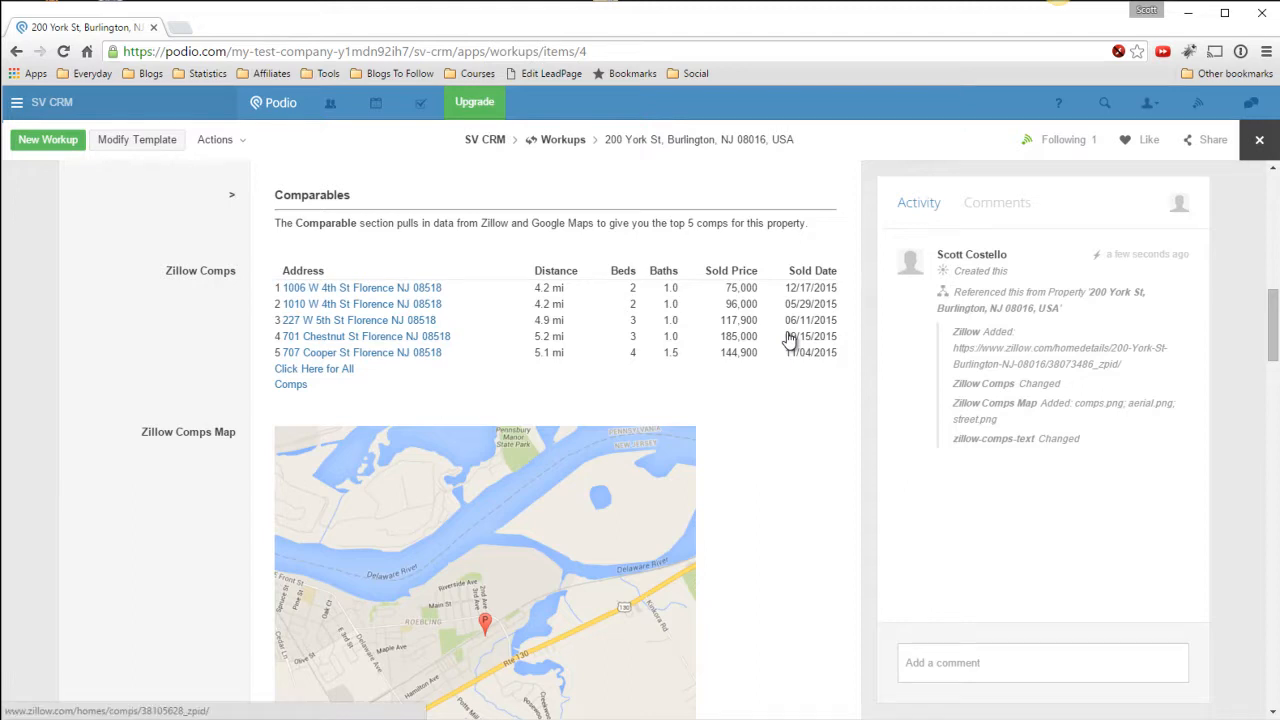
left_click(362, 352)
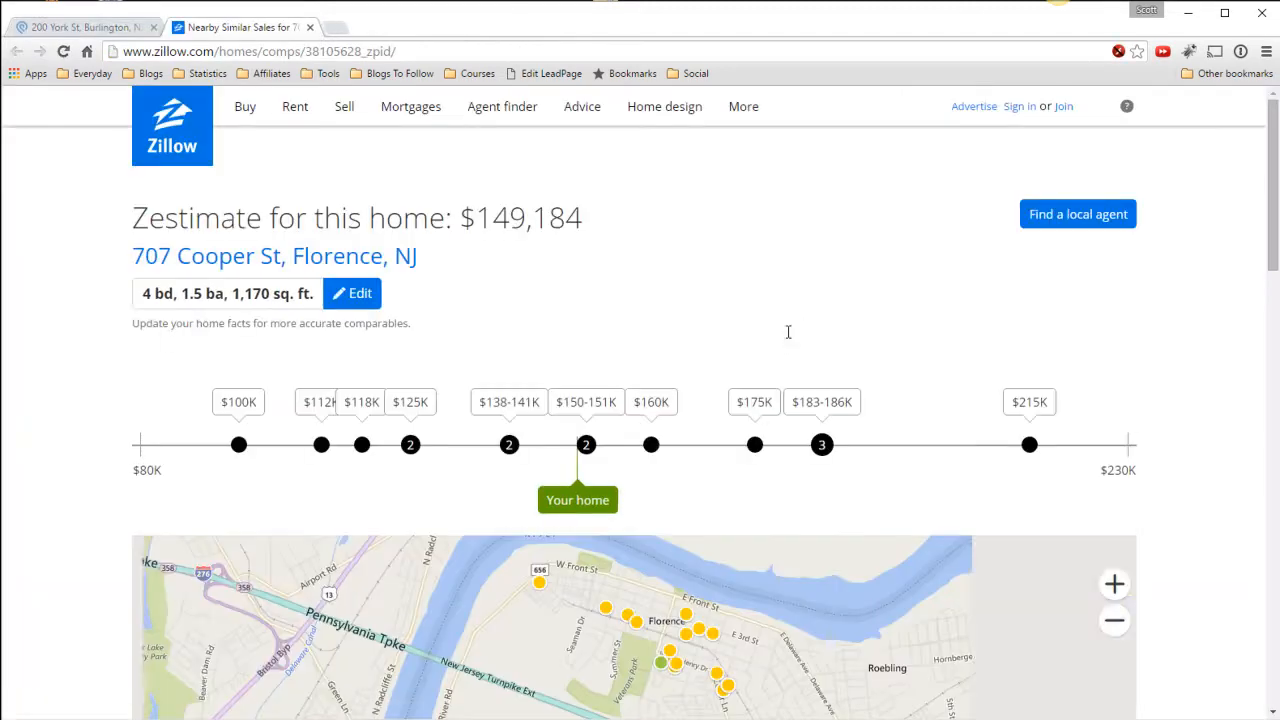
scroll("down", 3)
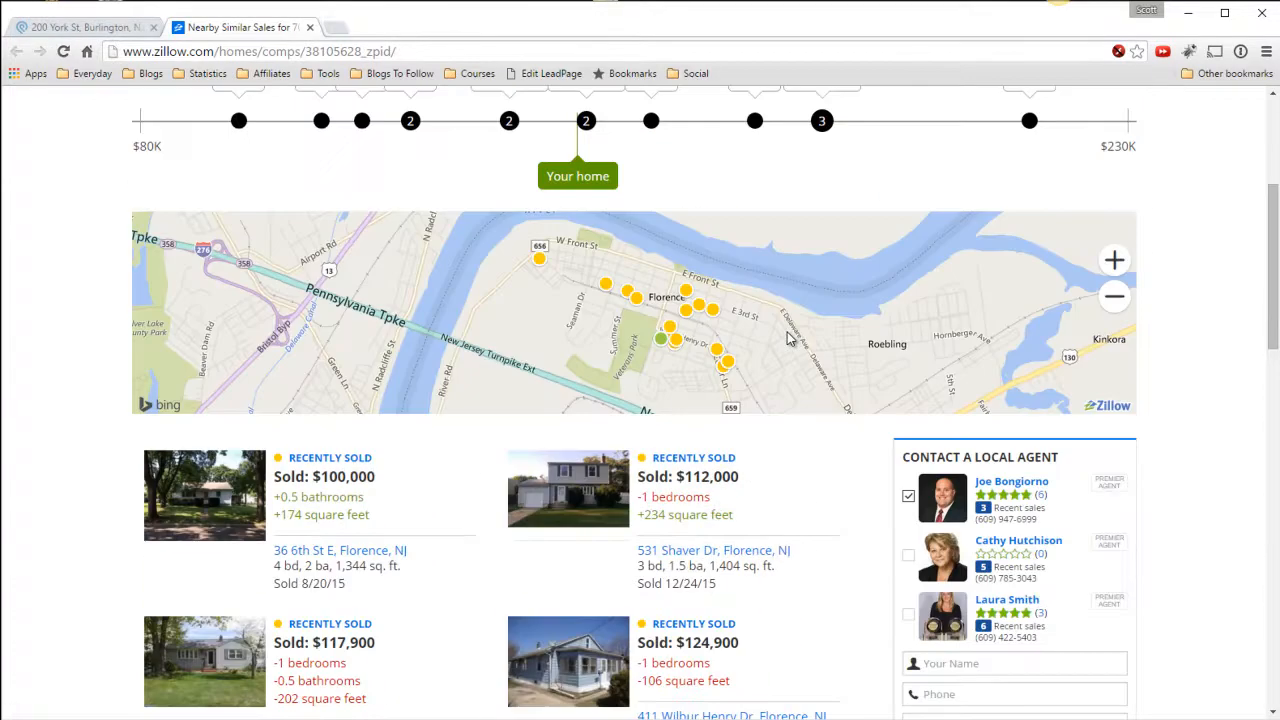
left_click(80, 27)
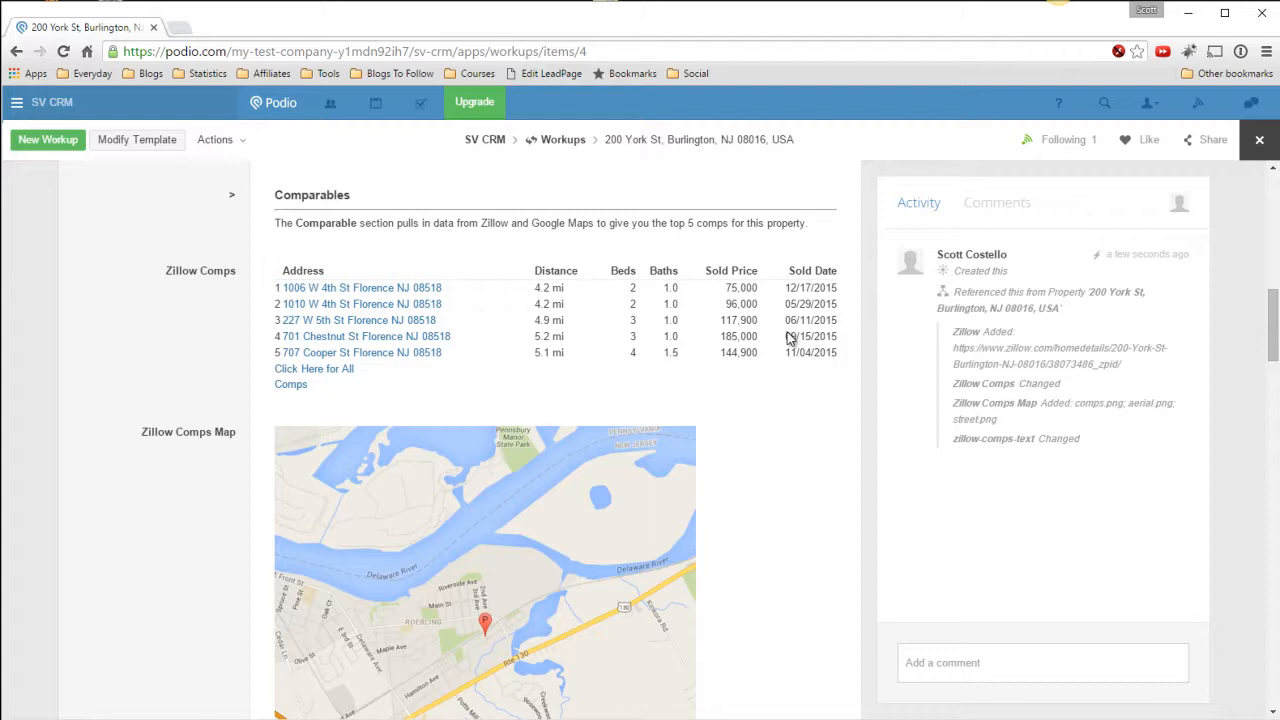
Scroll past the comps map to the workup's aerial and street view images
scroll("down", 3)
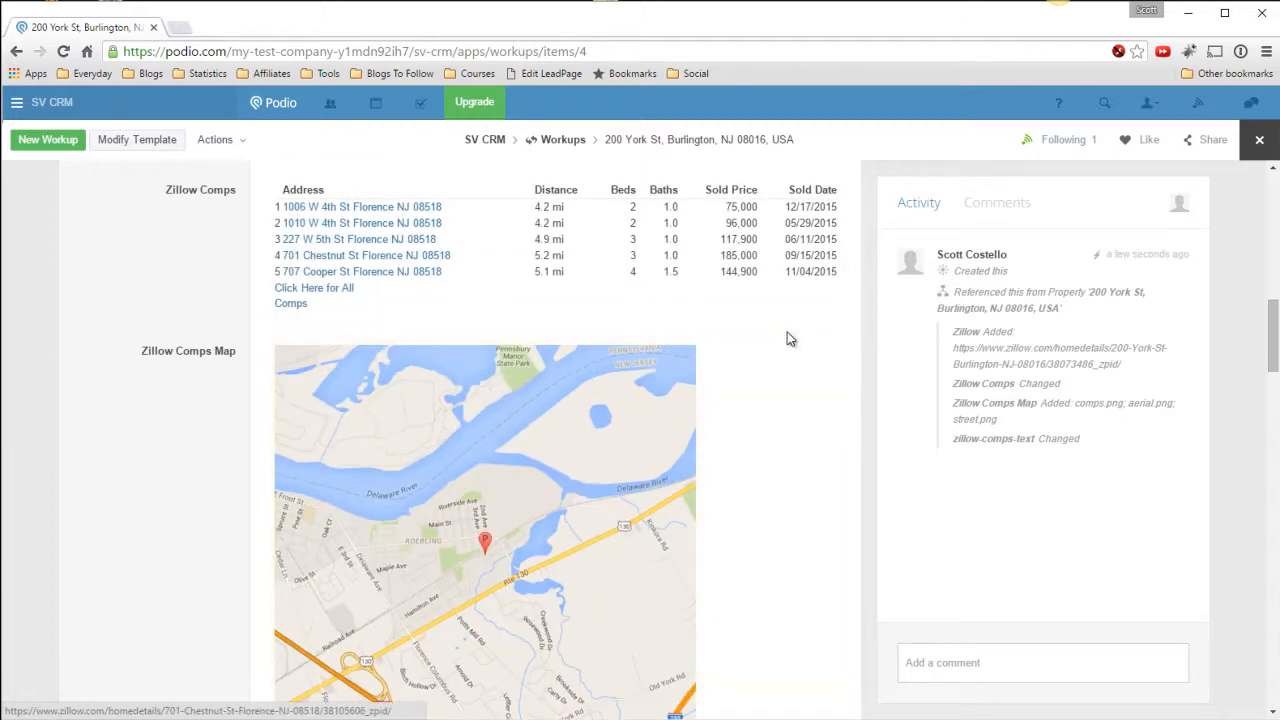
mouse_move(790, 340)
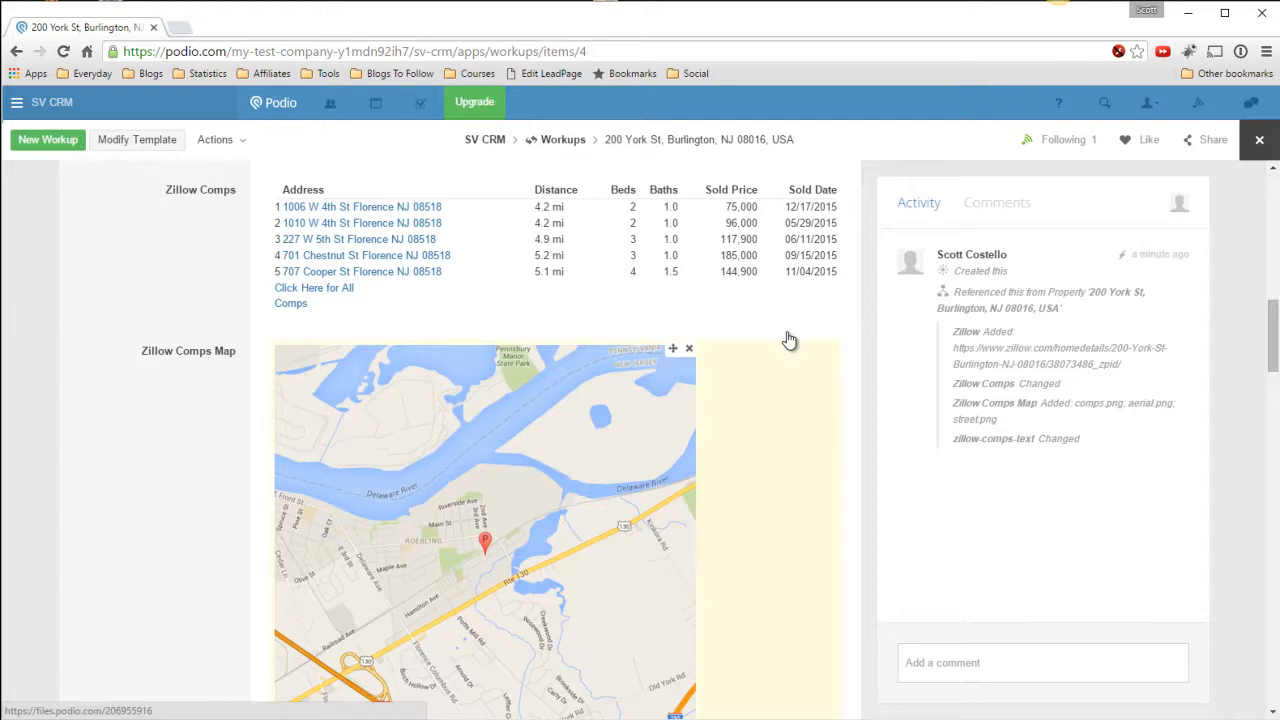
scroll("down", 3)
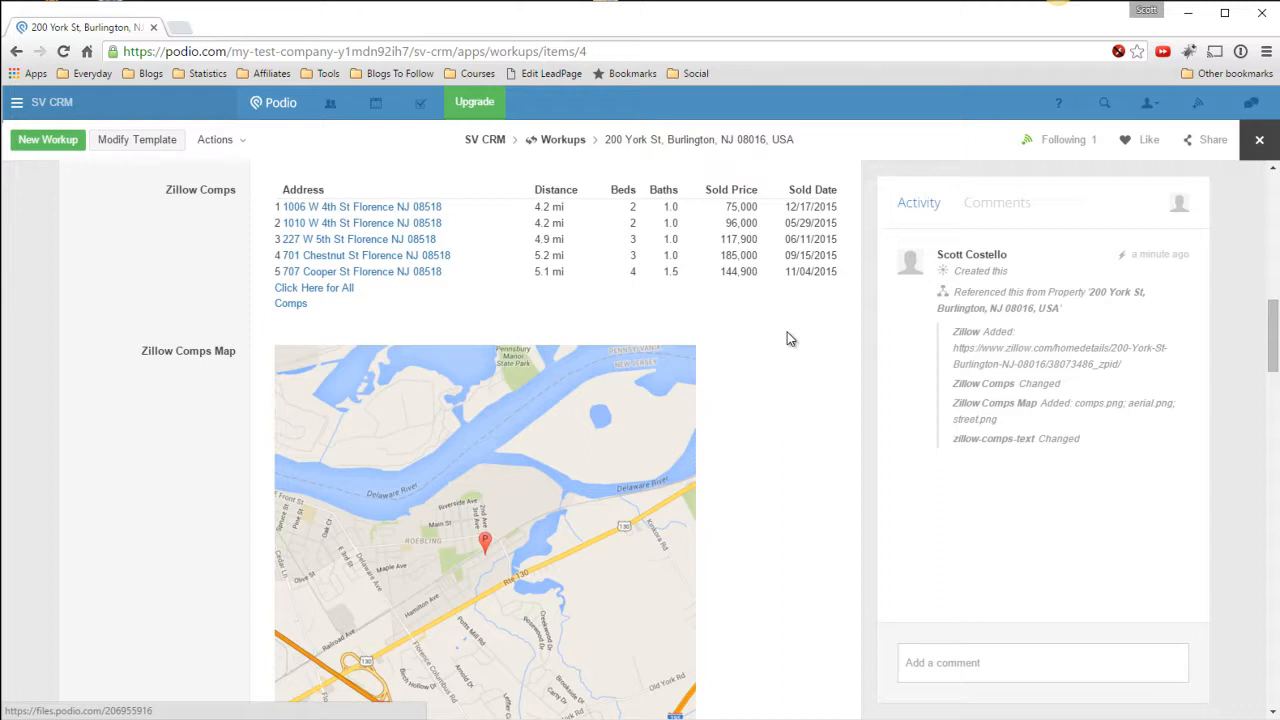
scroll("down", 3)
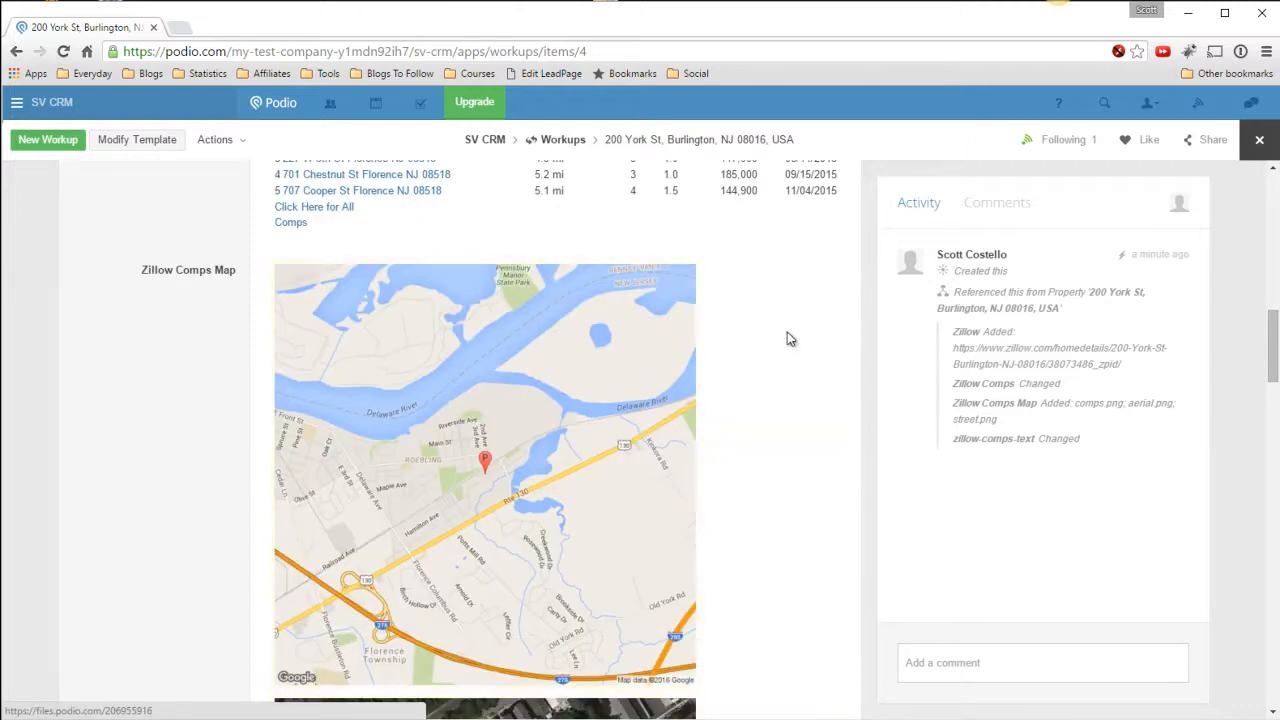
scroll("down", 3)
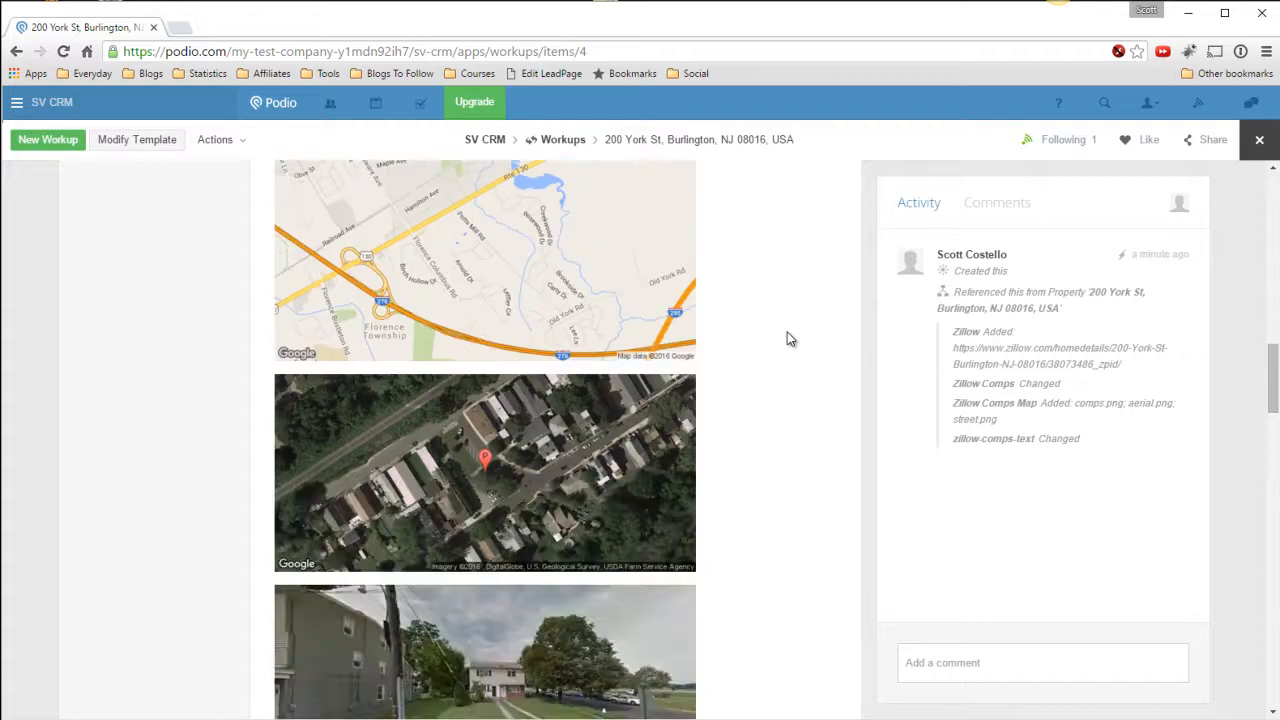
scroll("down", 3)
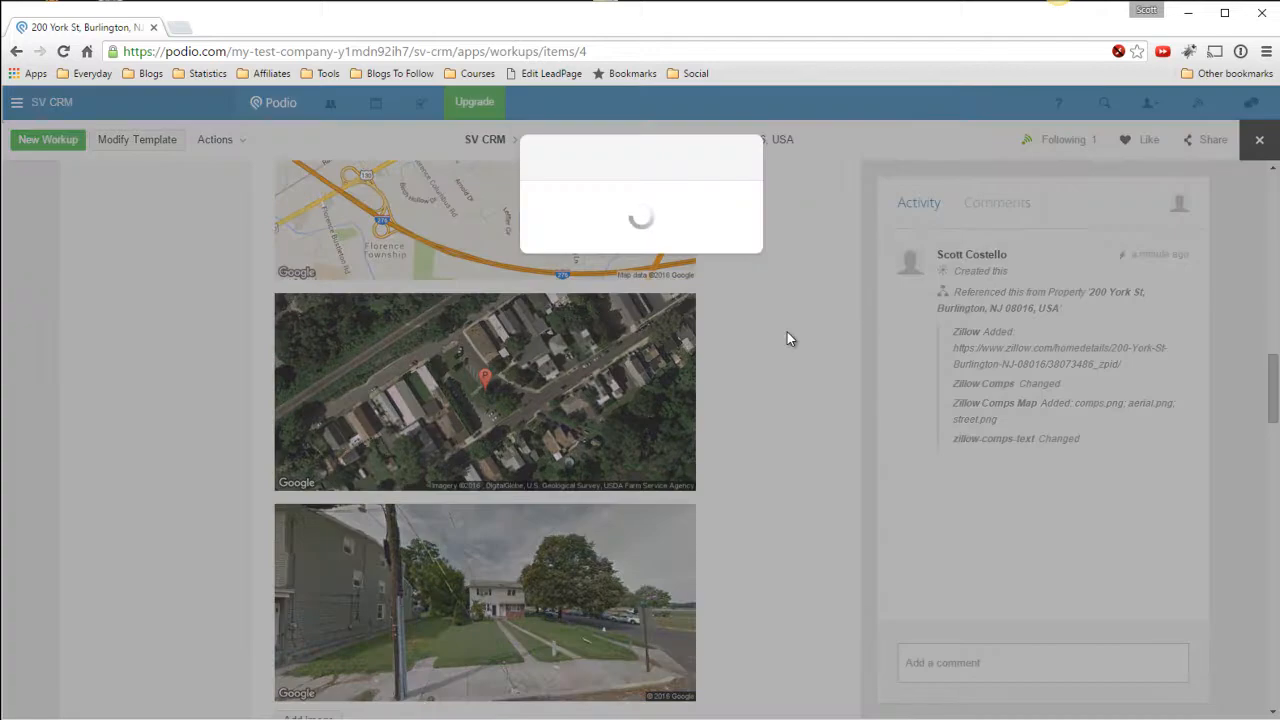
View the enlarged aerial image, close it, and scroll down to the Actions checklist
left_click(485, 391)
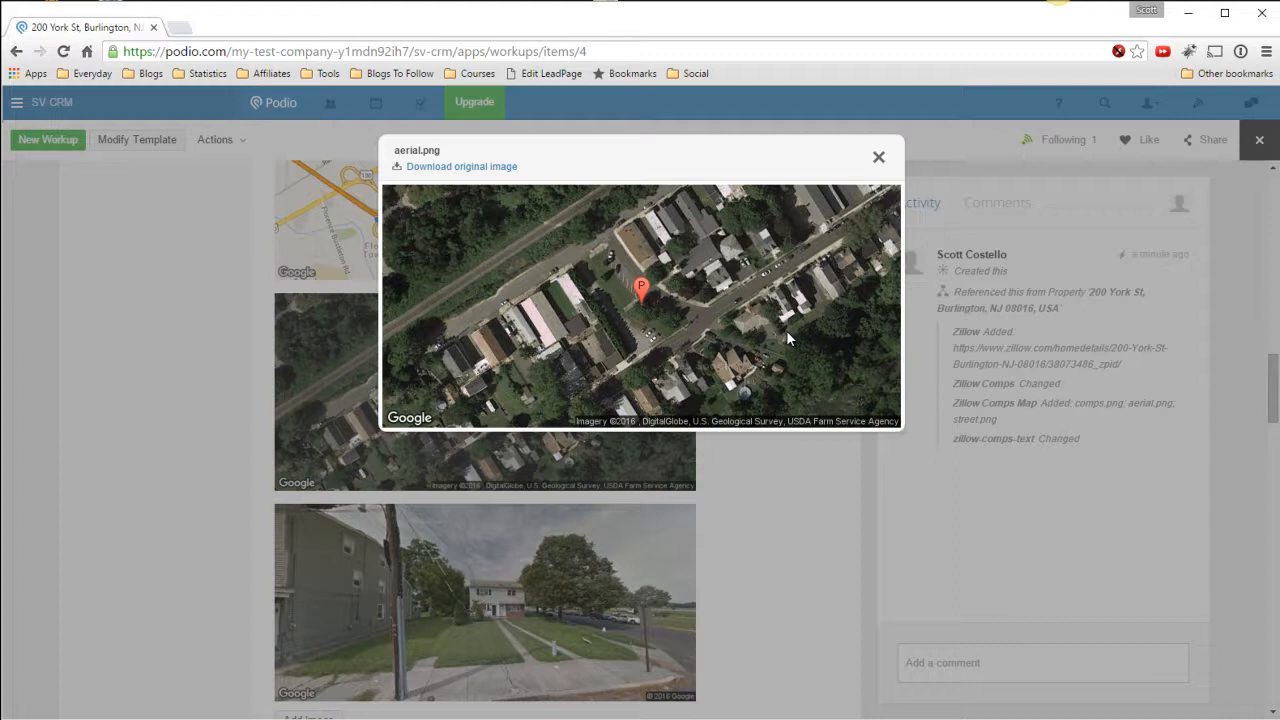
left_click(878, 157)
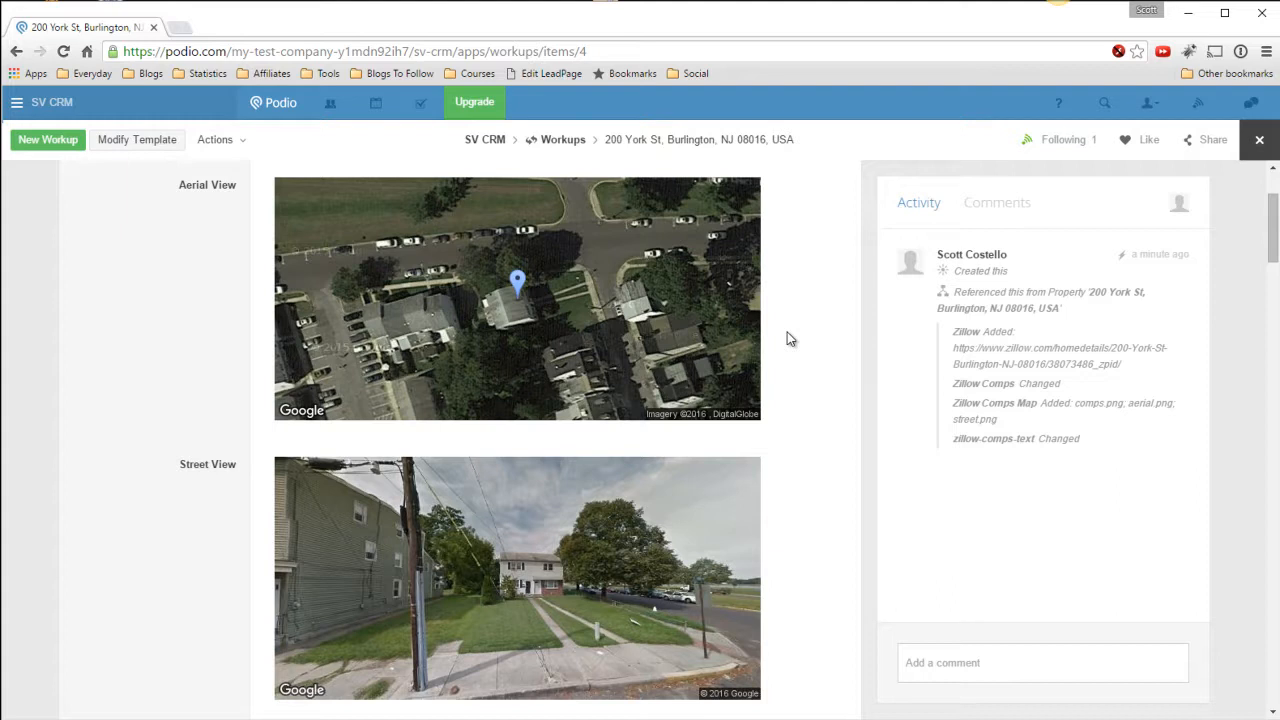
scroll("down", 3)
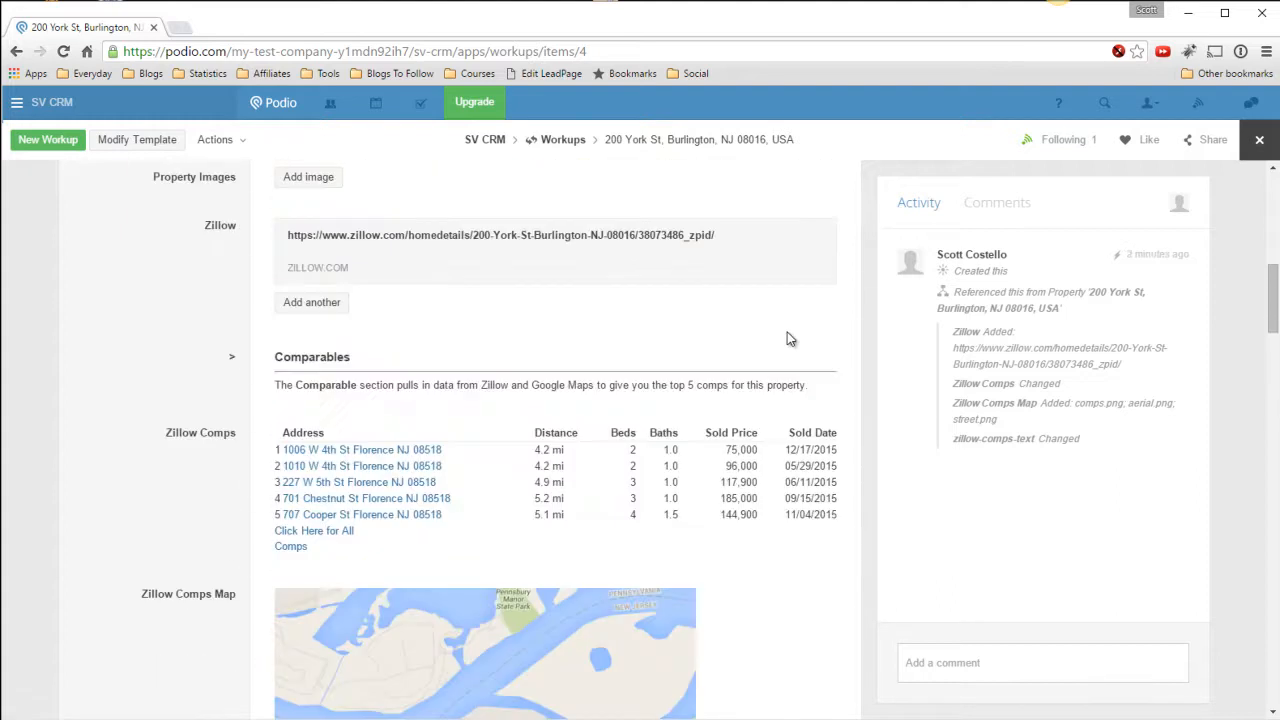
scroll("down", 3)
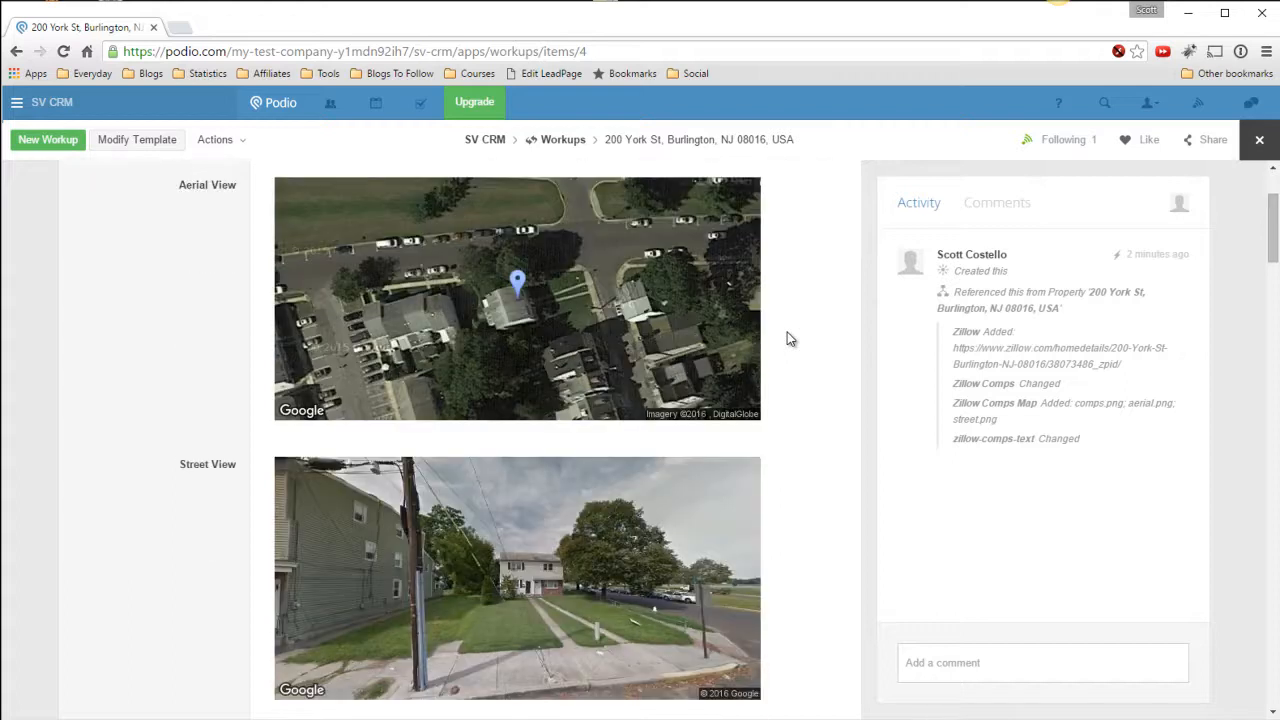
scroll("down", 3)
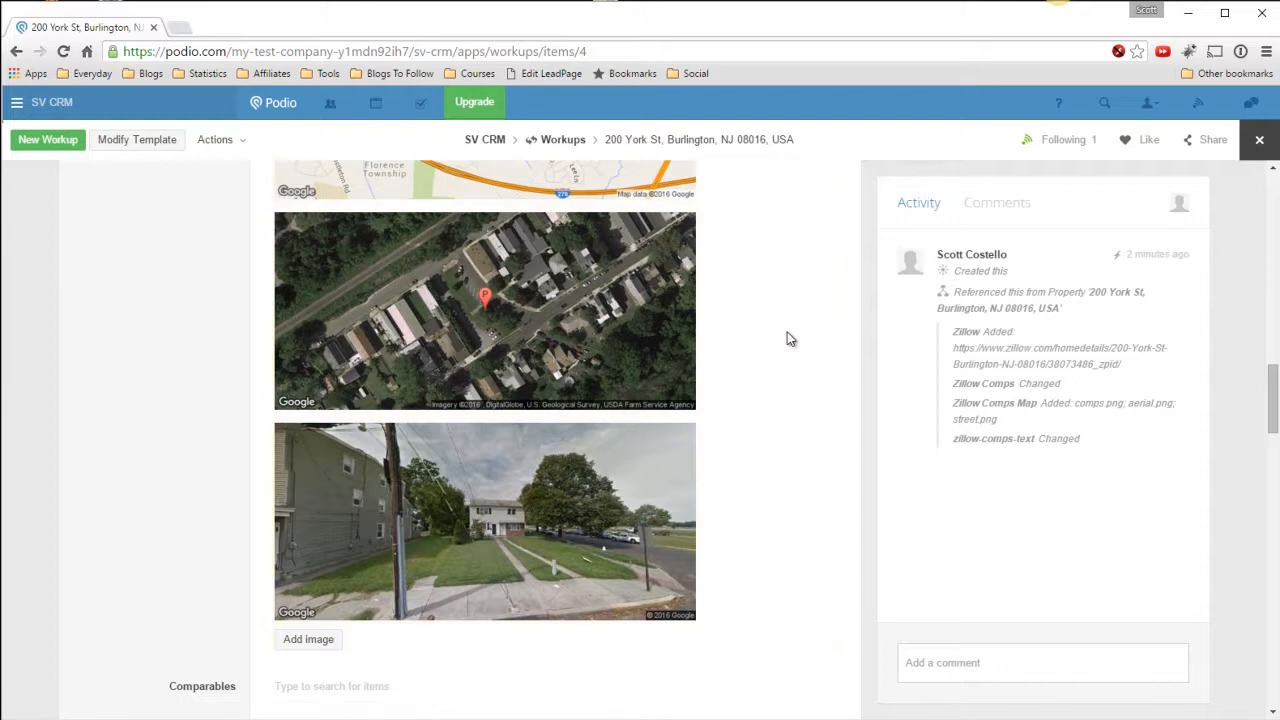
scroll("down", 3)
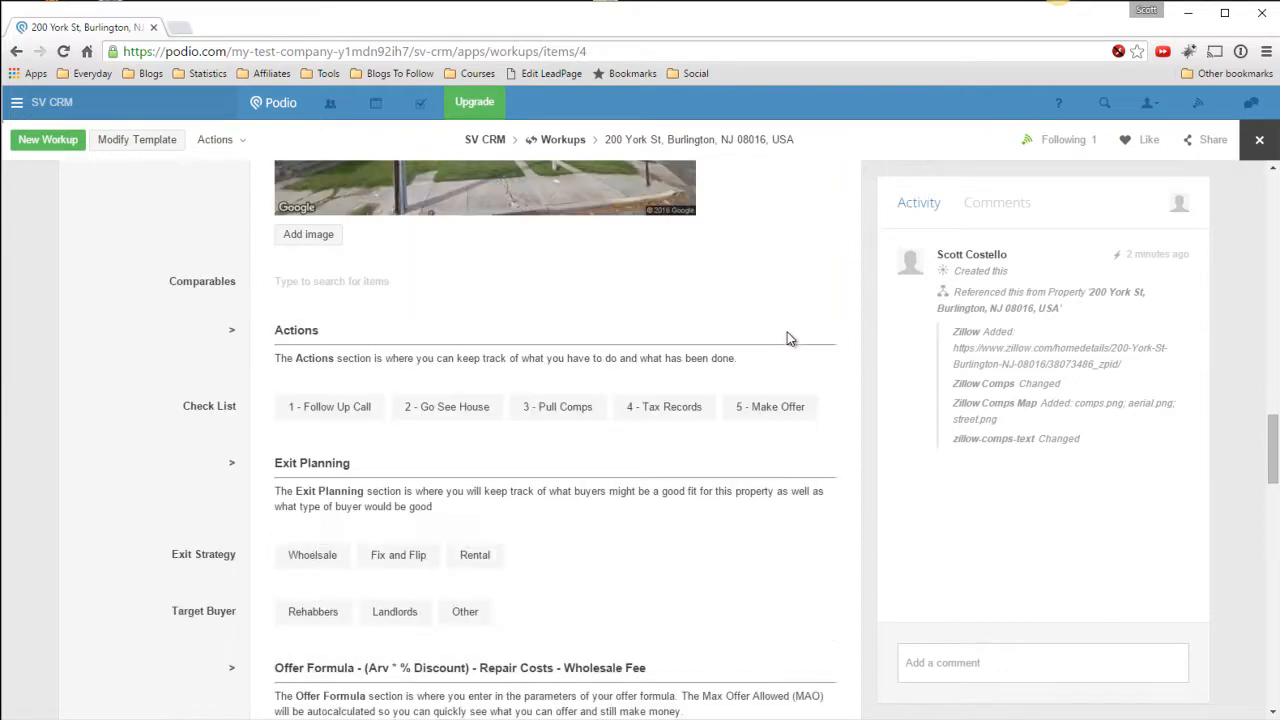
Scroll through Actions and Exit Planning to Offer Formula and select the After Repair Value field
scroll("down", 3)
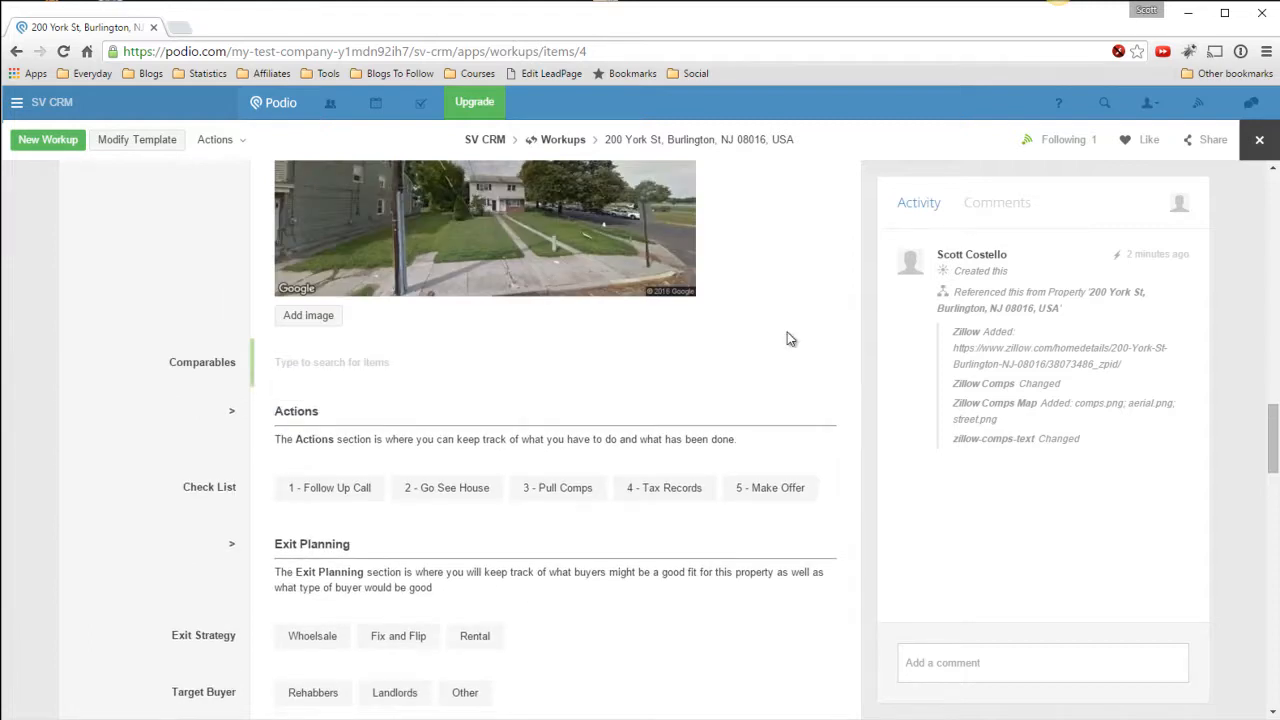
scroll("down", 3)
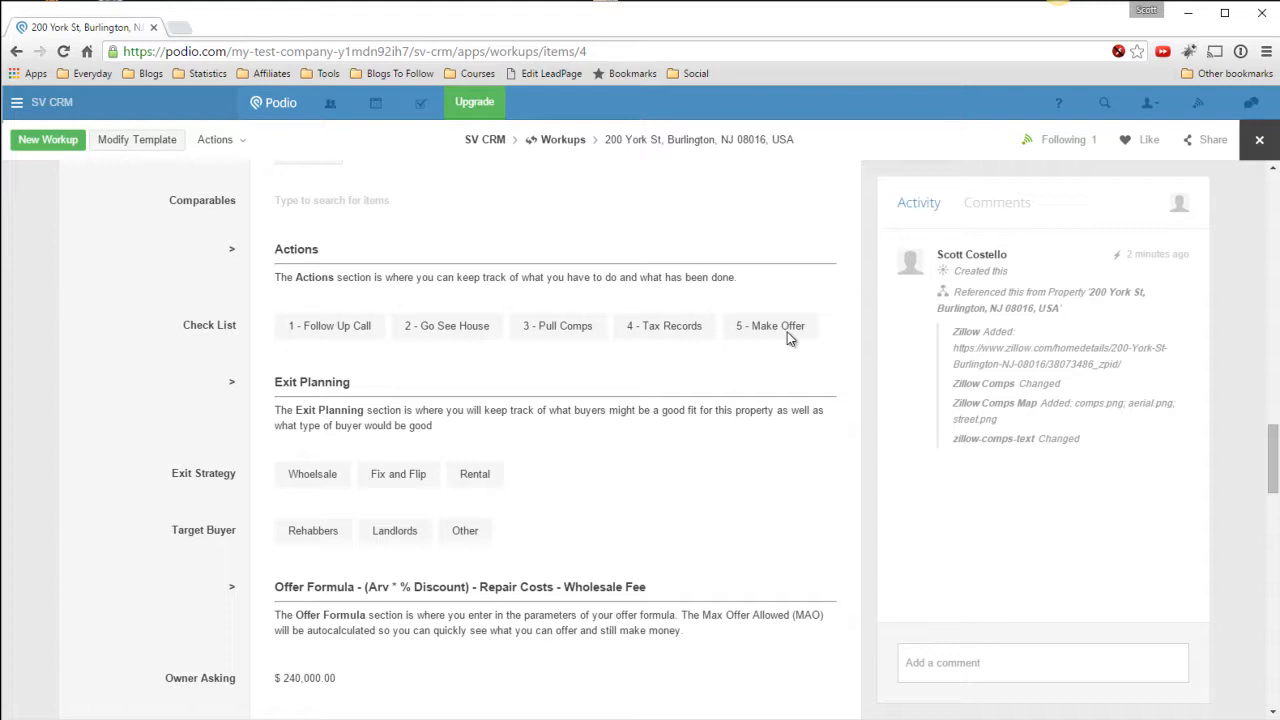
scroll("down", 3)
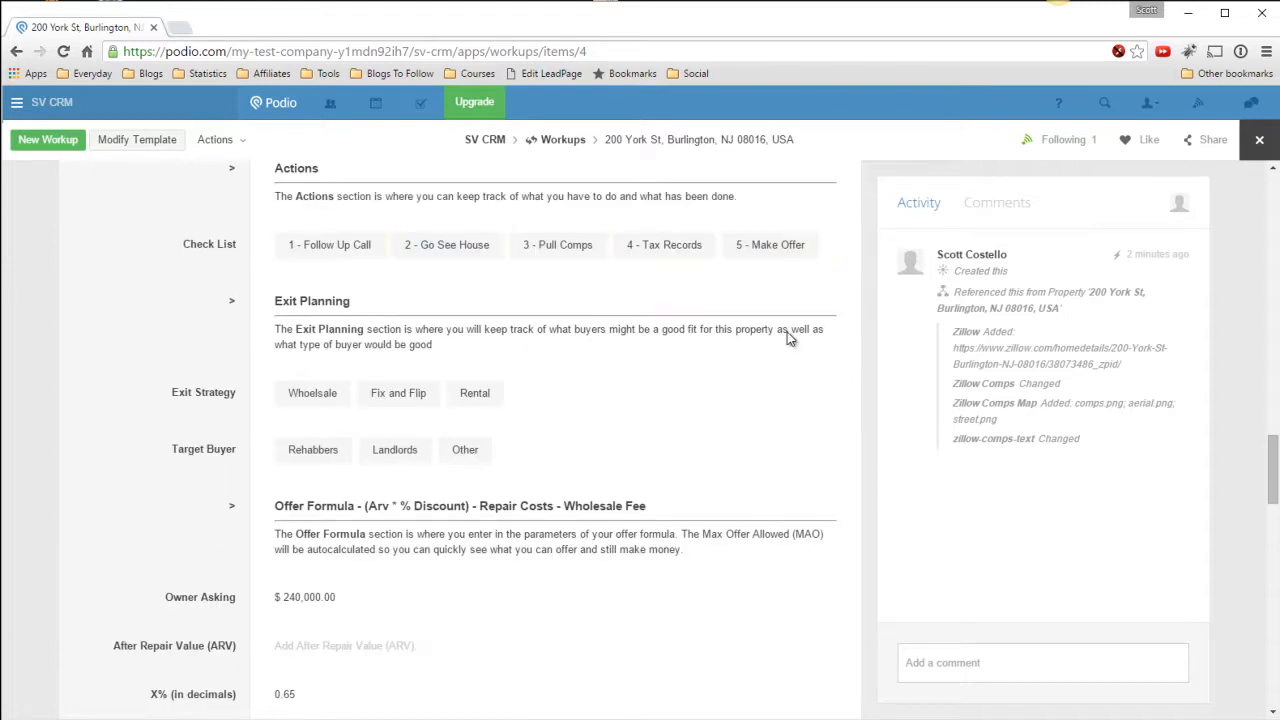
scroll("down", 3)
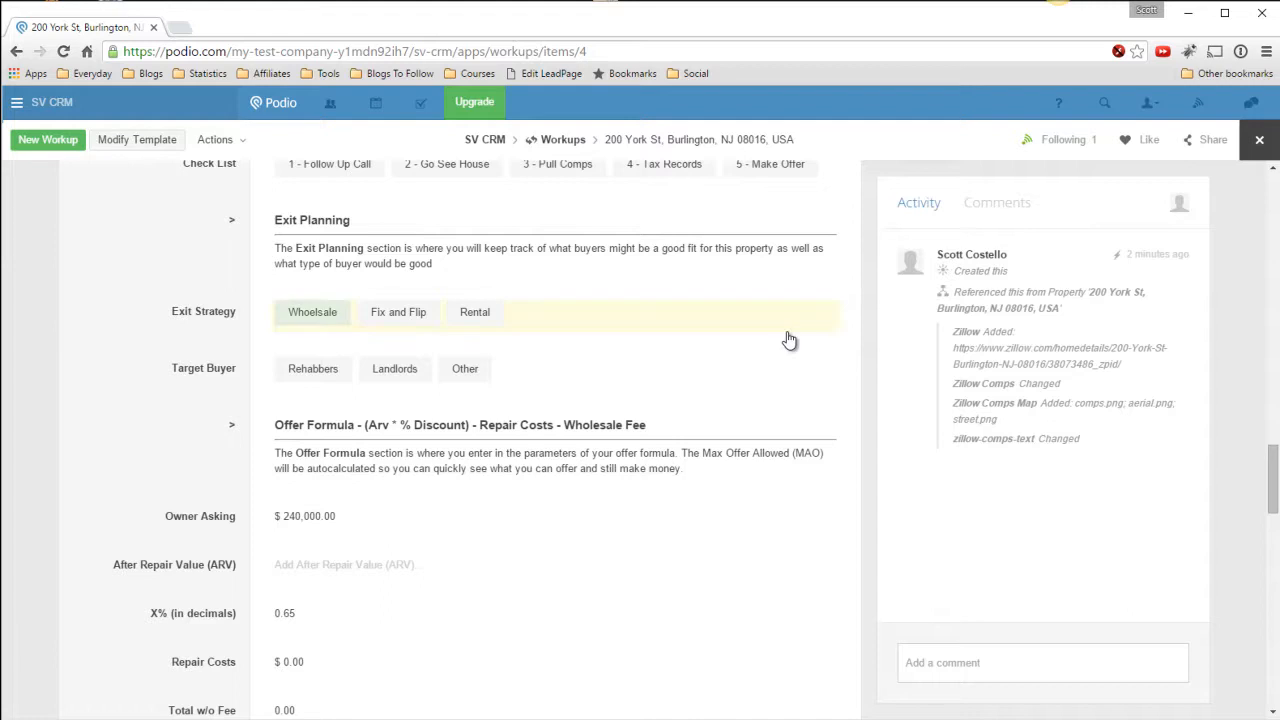
left_click(313, 368)
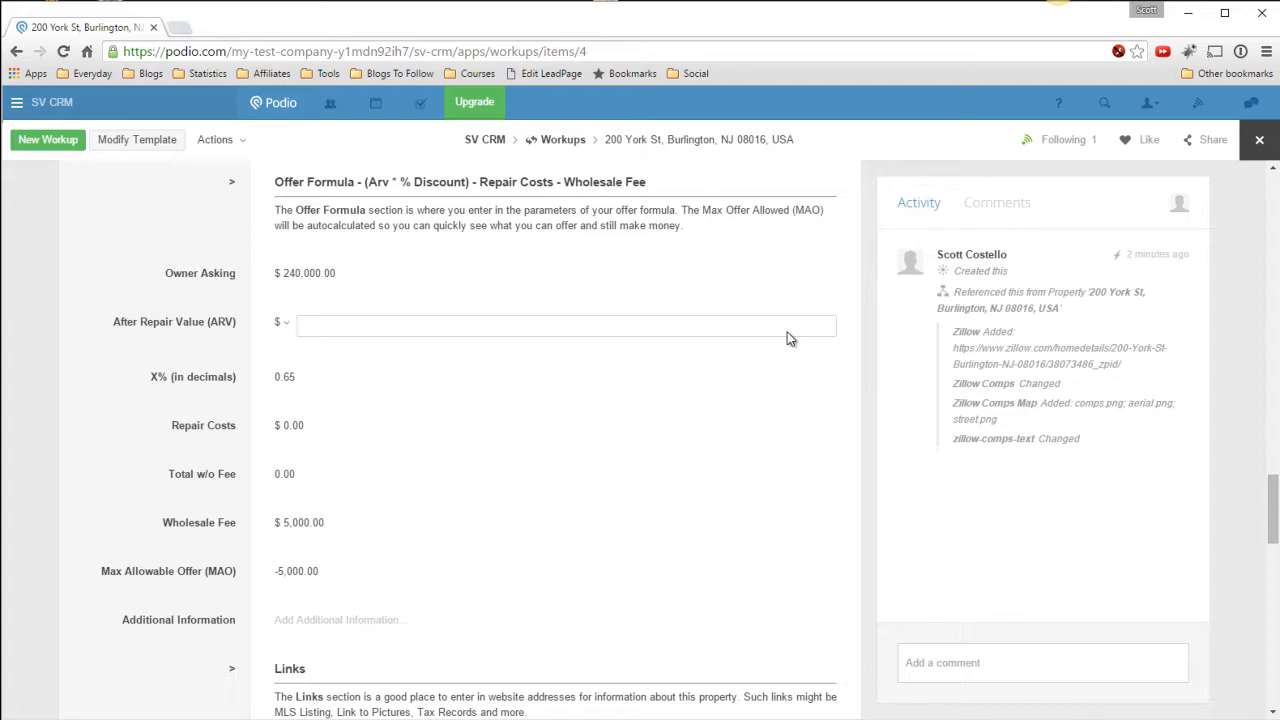
Enter $280,000 After Repair Value and $25,000 Repair Costs, giving a $152,000 maximum offer
type("2800")
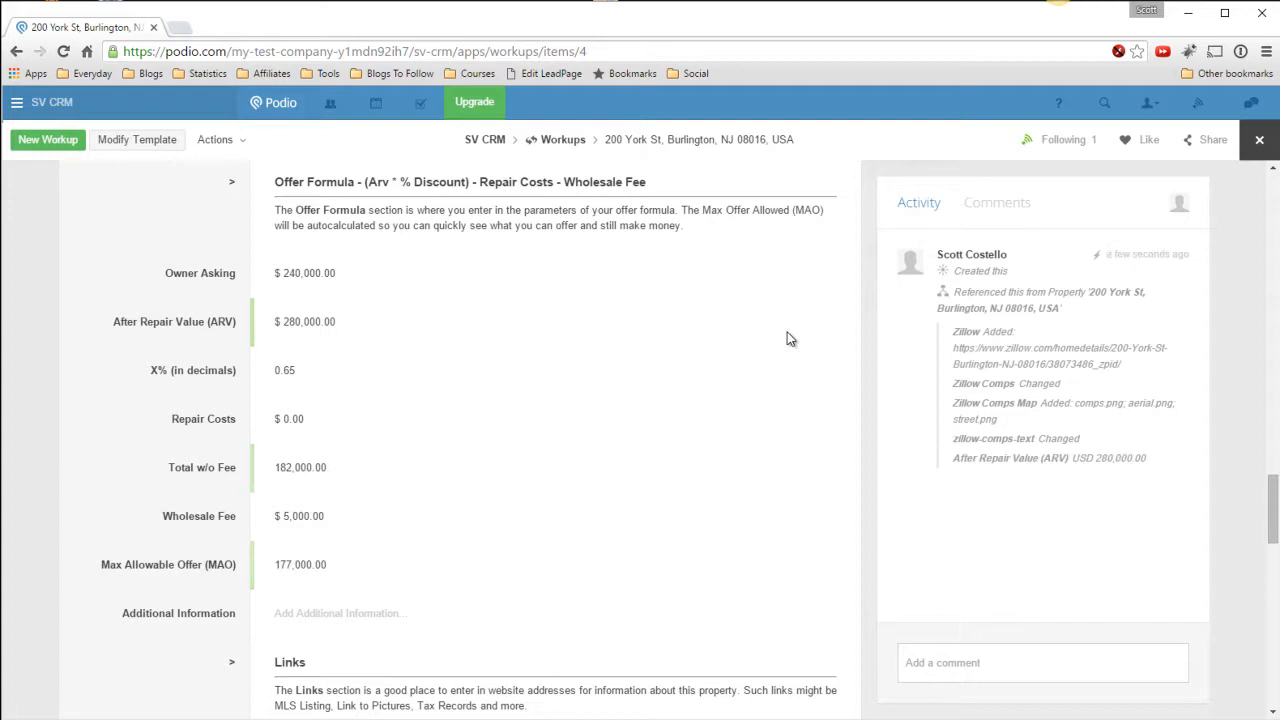
scroll("down", 3)
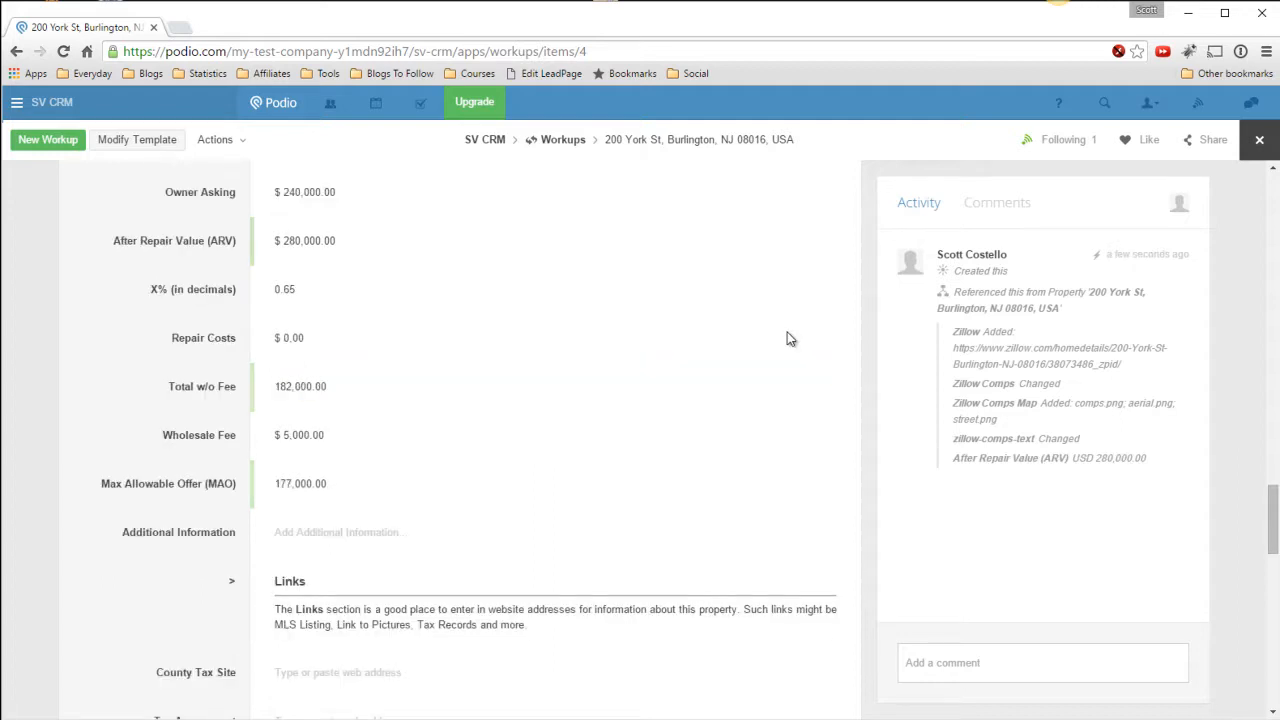
left_click(300, 337)
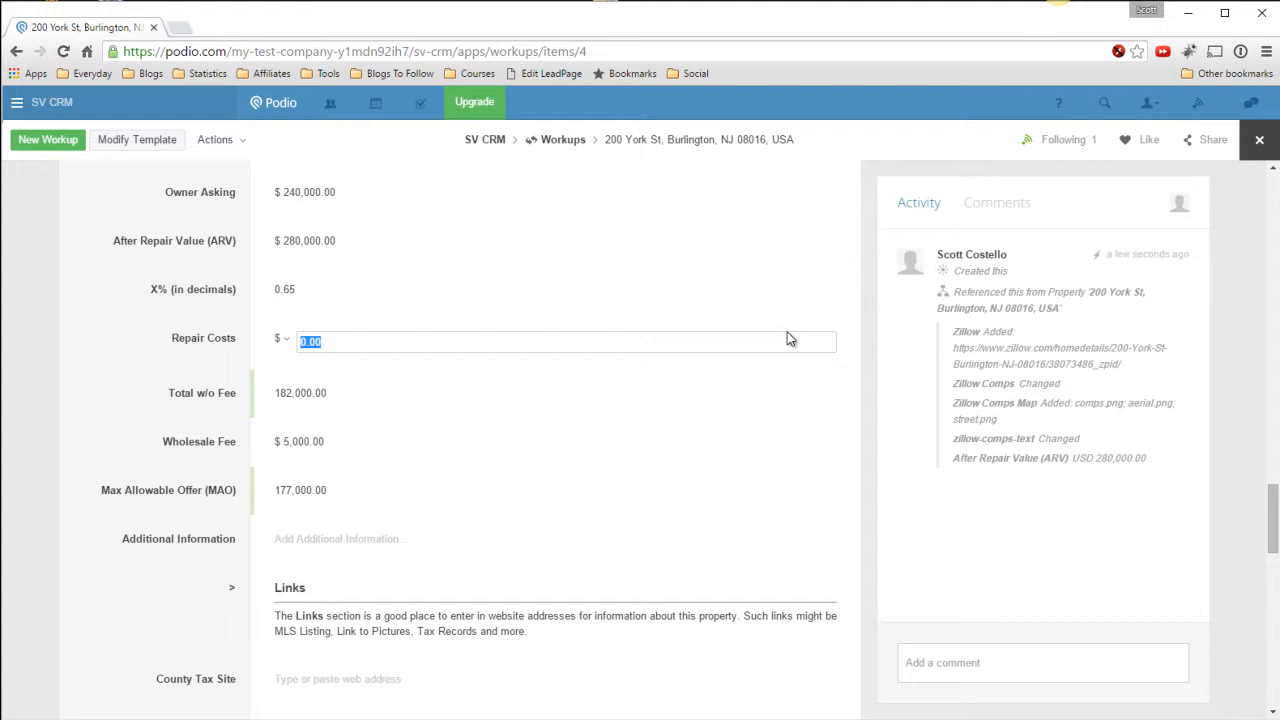
type("25000")
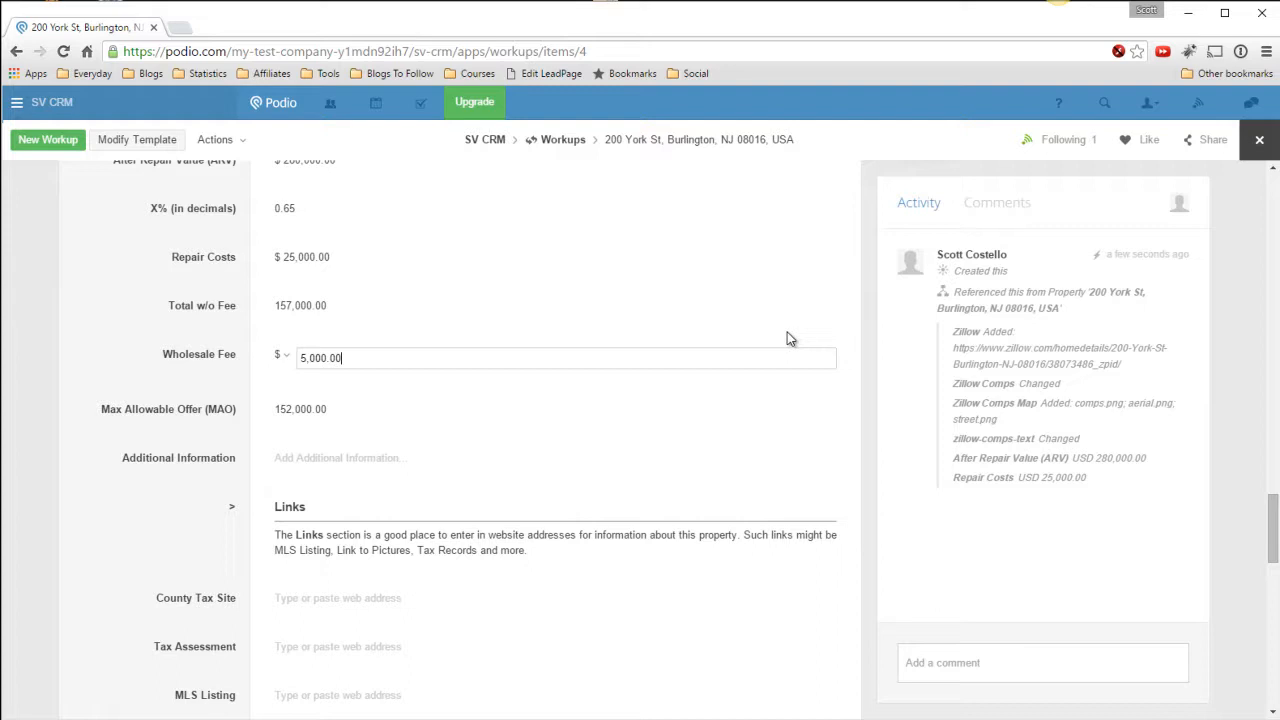
scroll("down", 3)
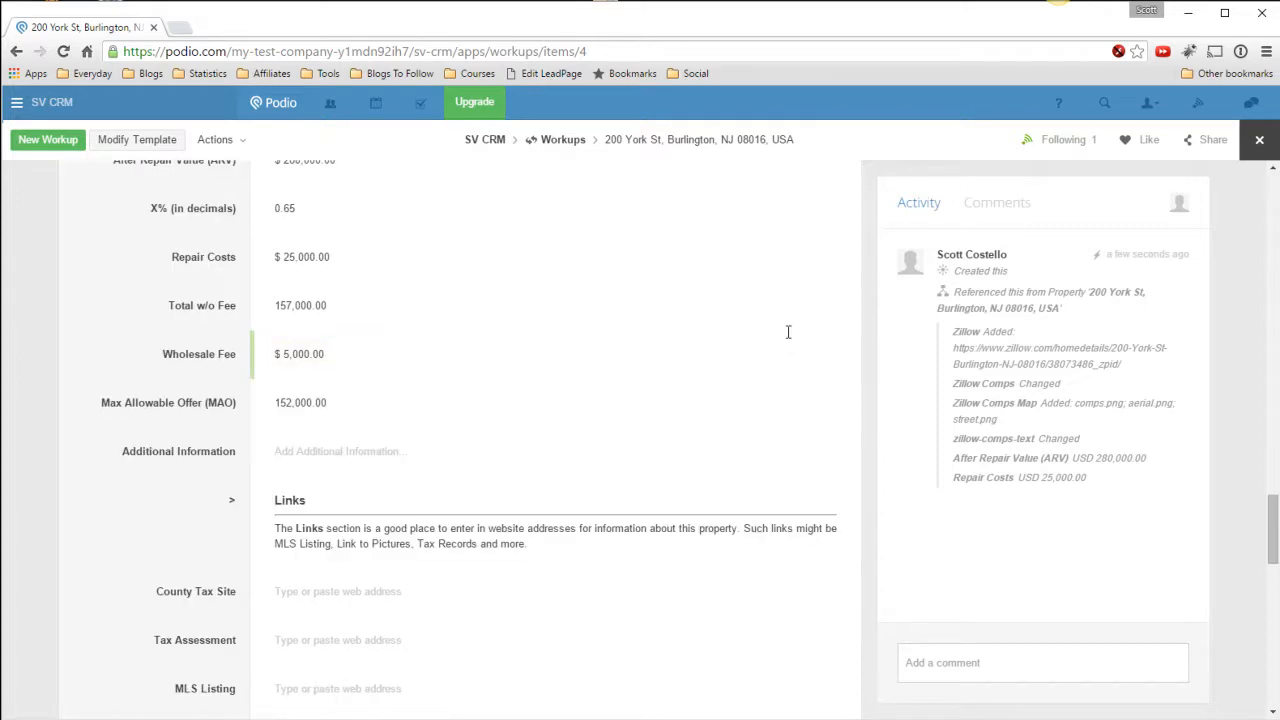
scroll("down", 3)
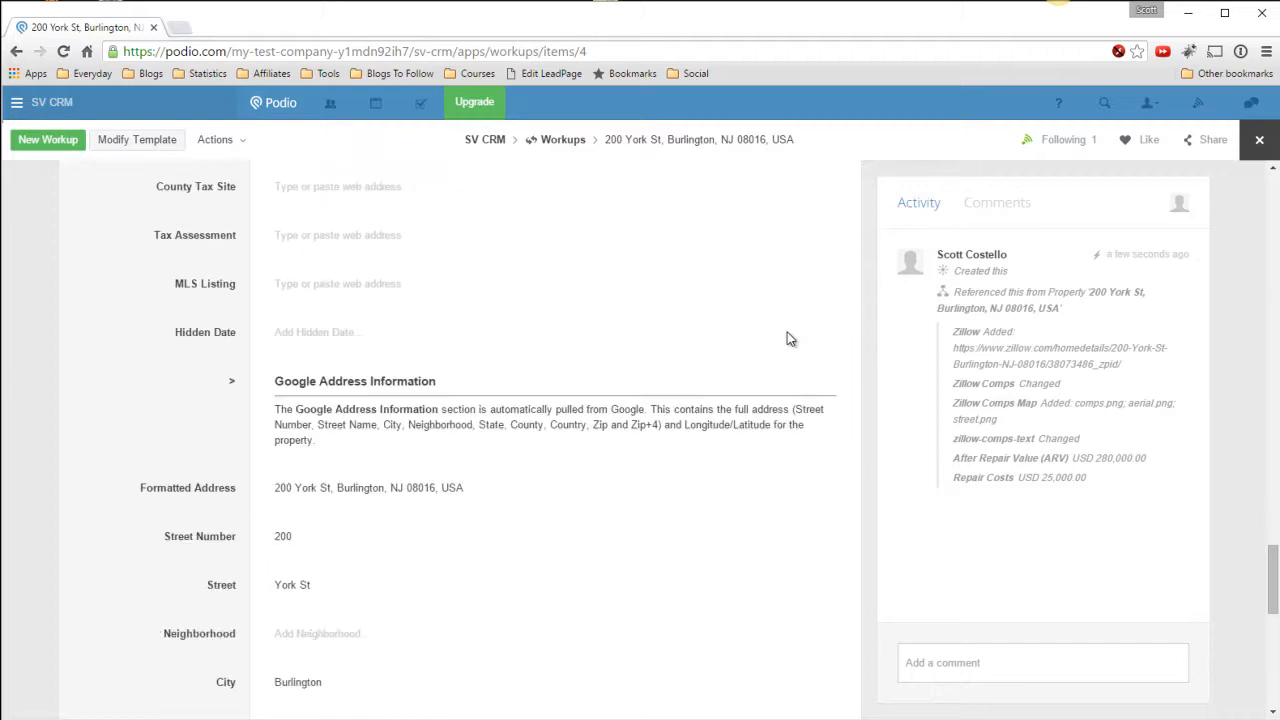
scroll("down", 3)
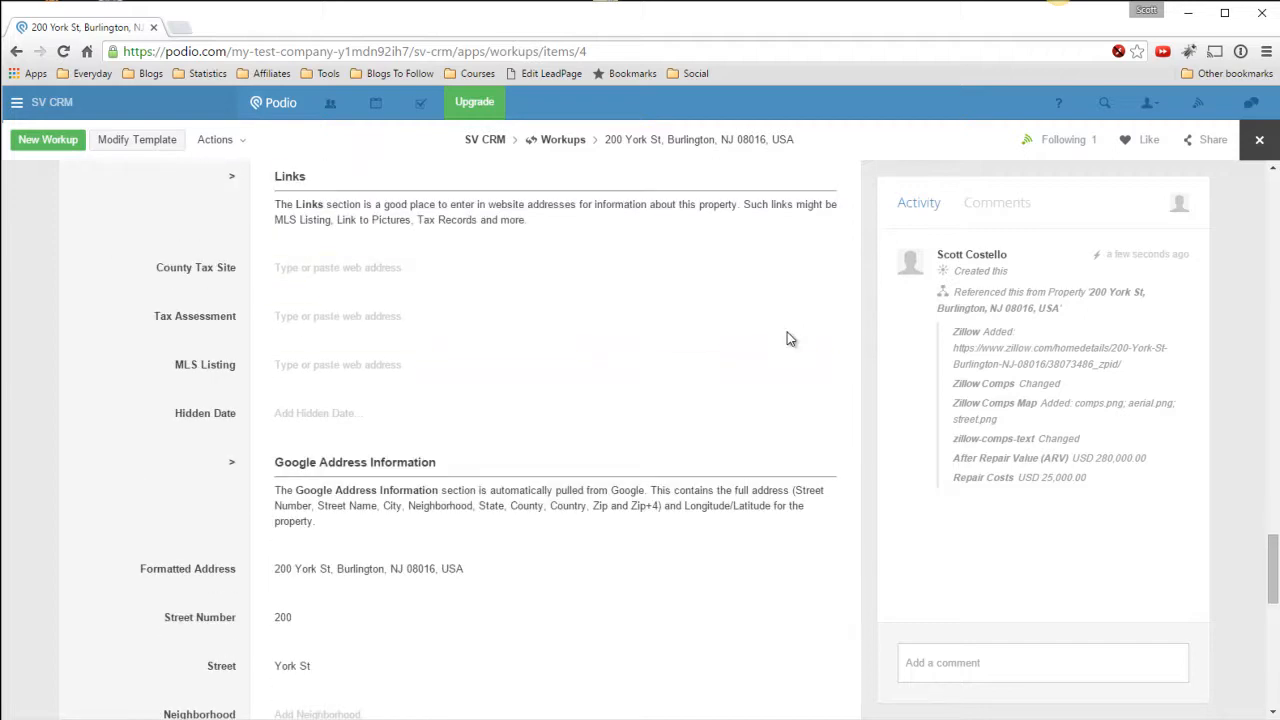
mouse_move(788, 332)
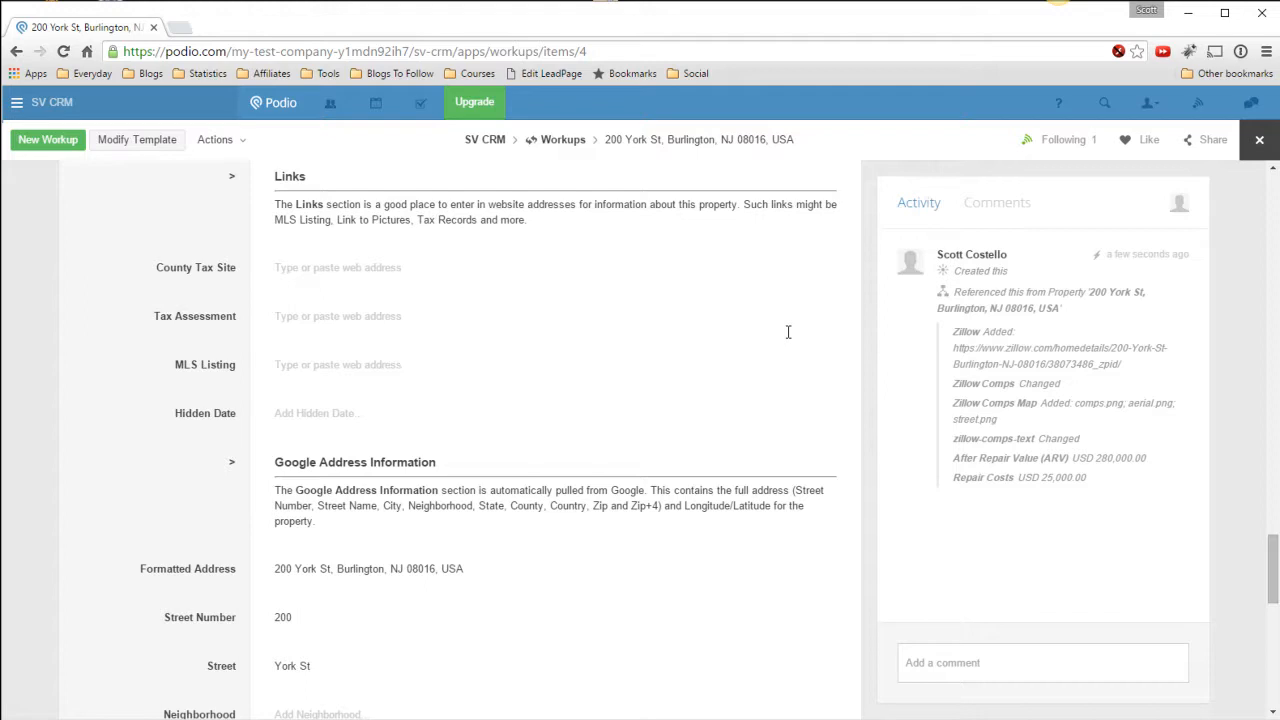
mouse_move(790, 338)
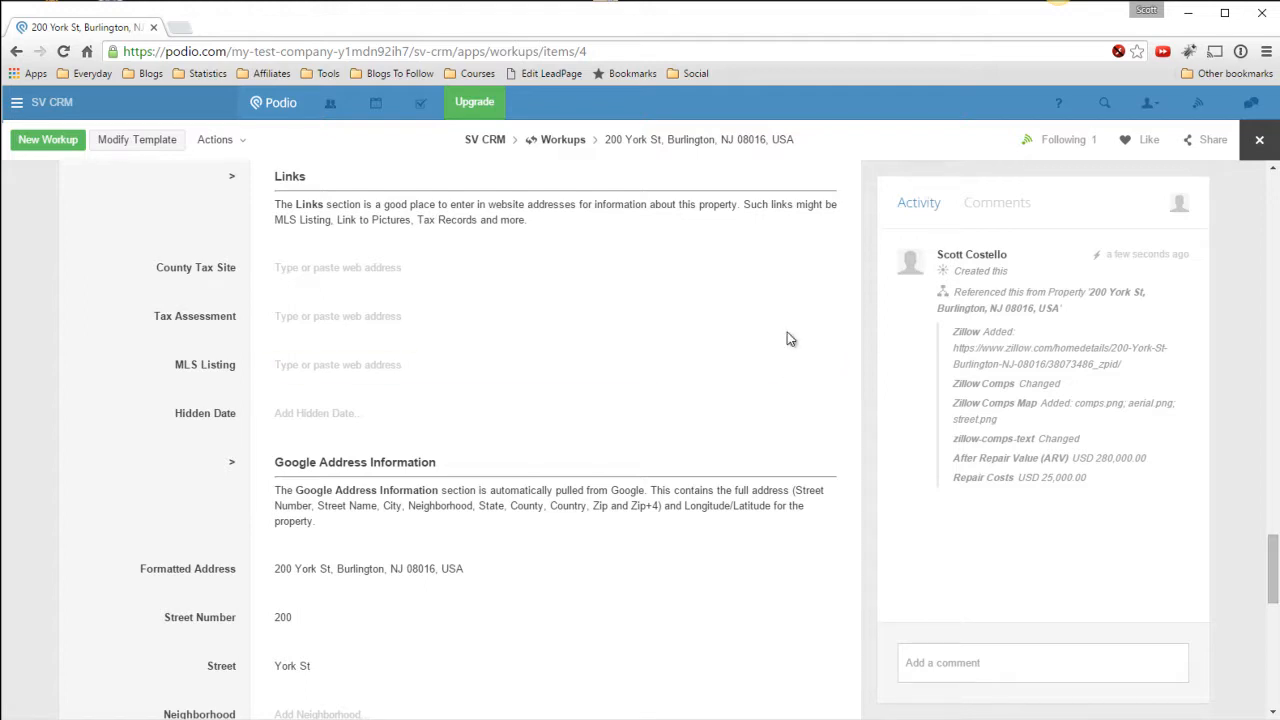
scroll("down", 3)
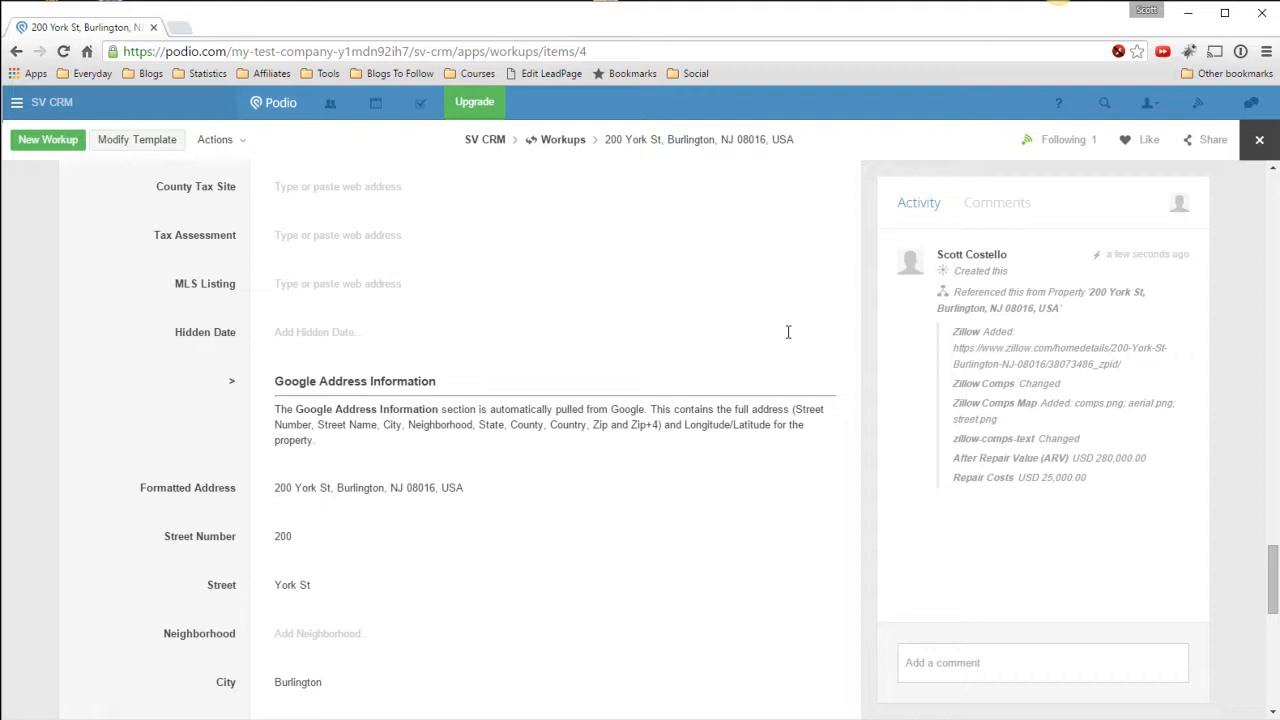
scroll("down", 3)
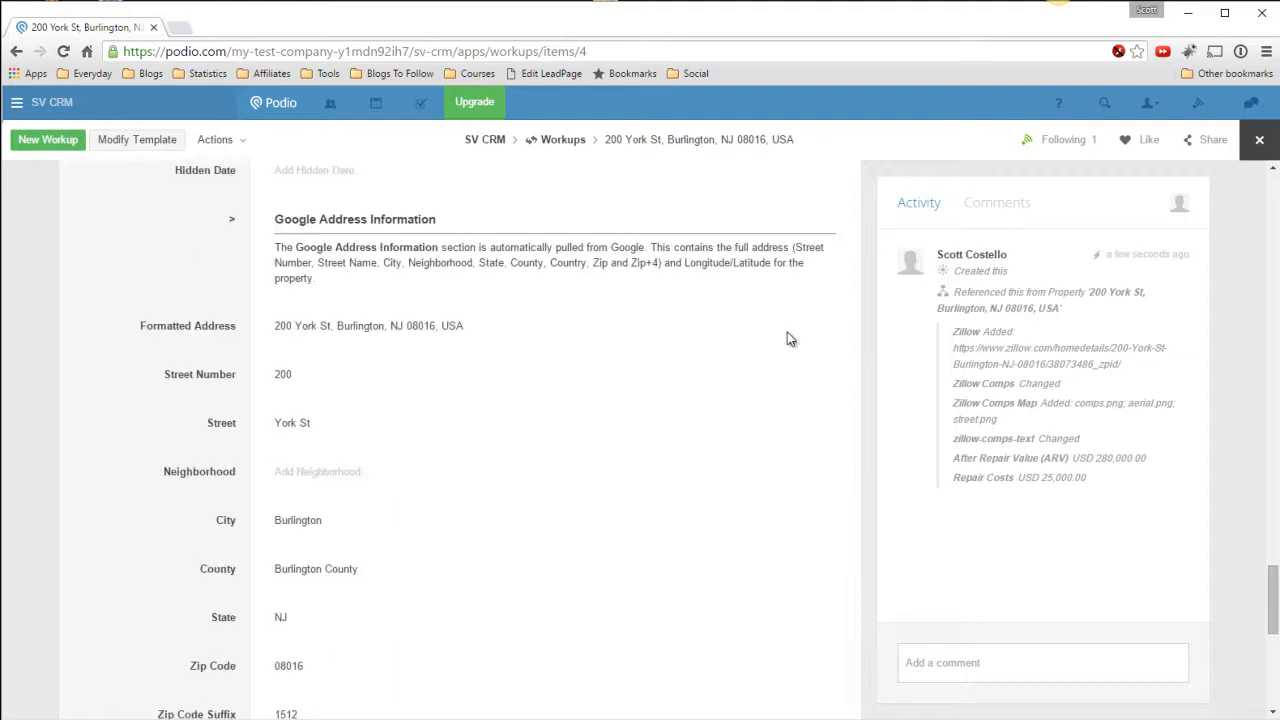
scroll("down", 3)
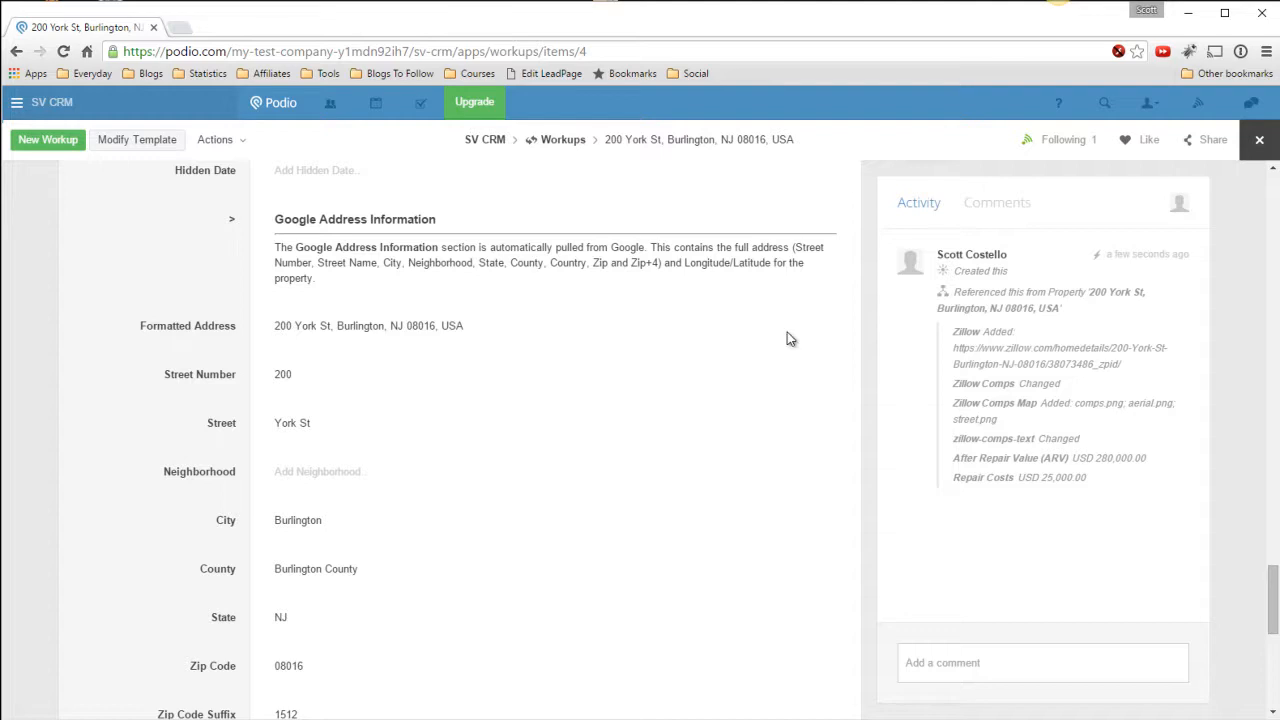
scroll("down", 3)
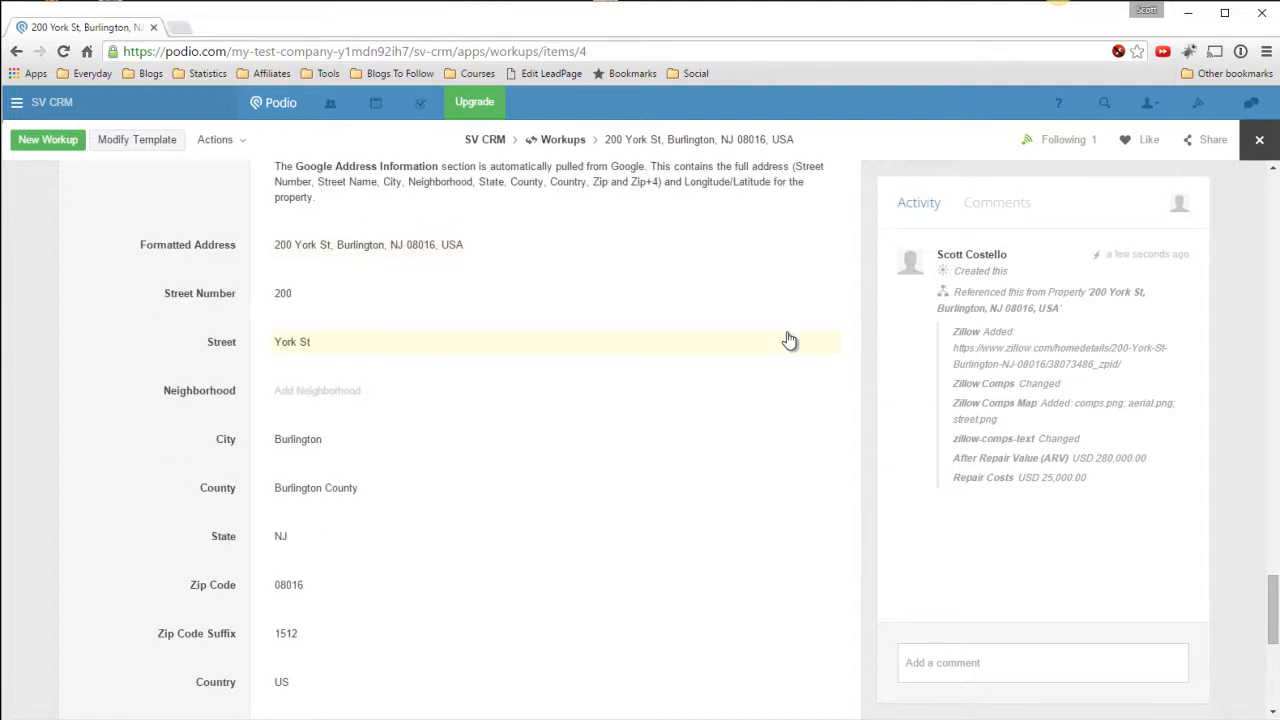
scroll("down", 3)
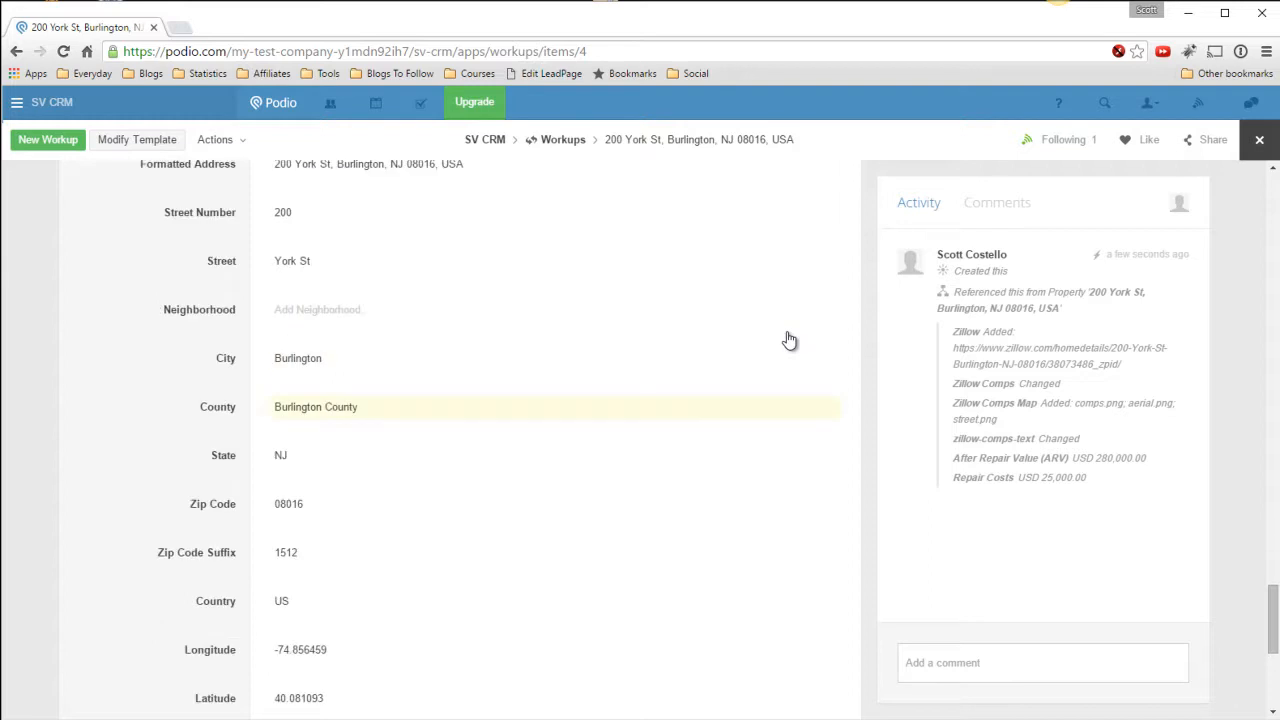
scroll("down", 3)
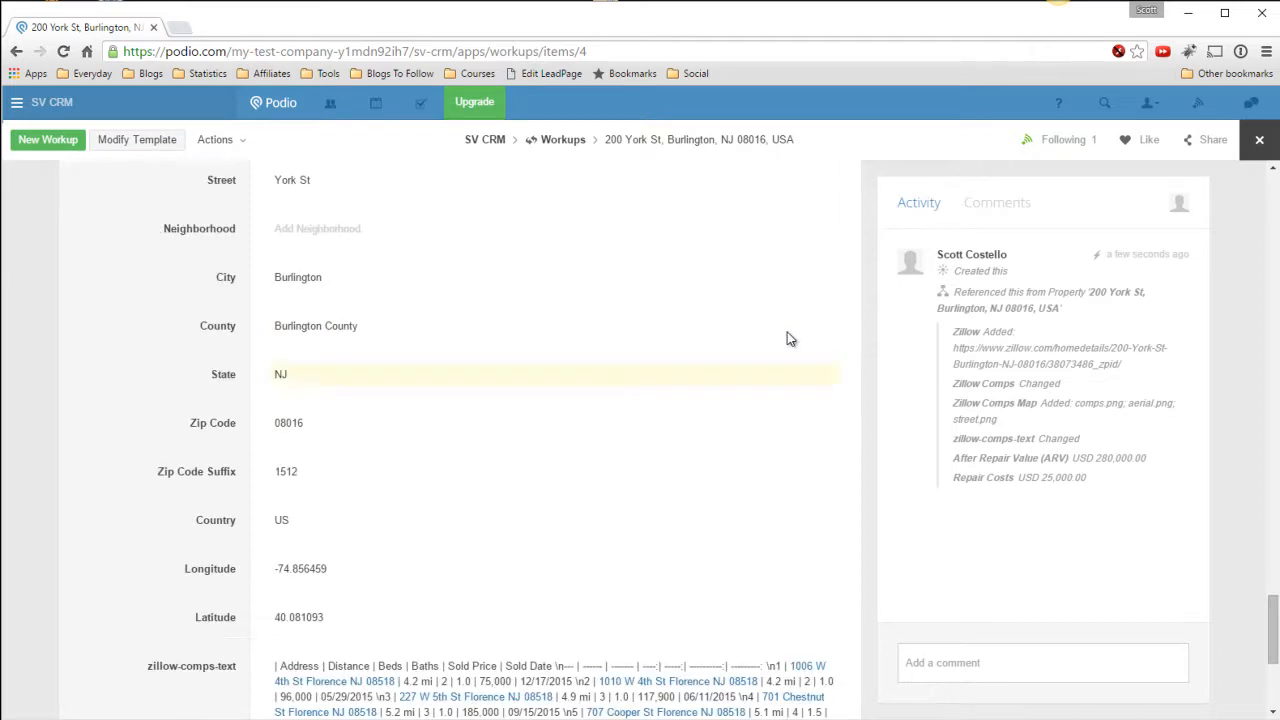
scroll("down", 3)
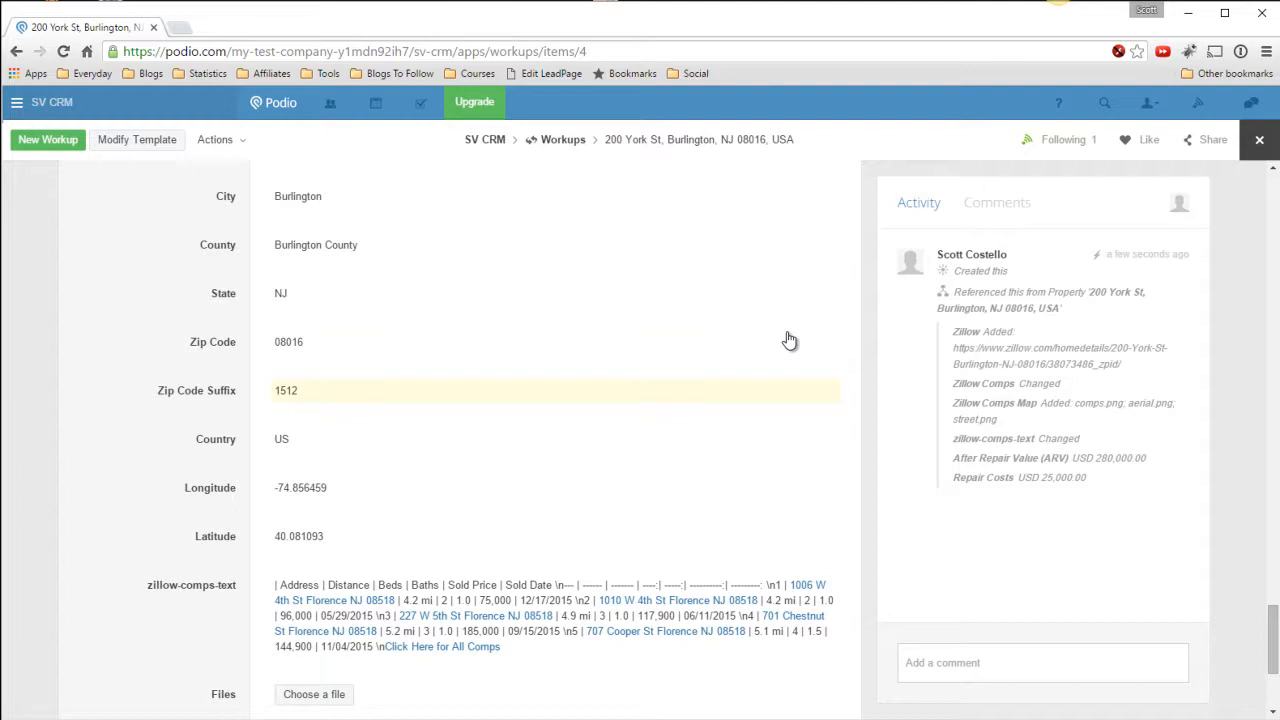
scroll("down", 3)
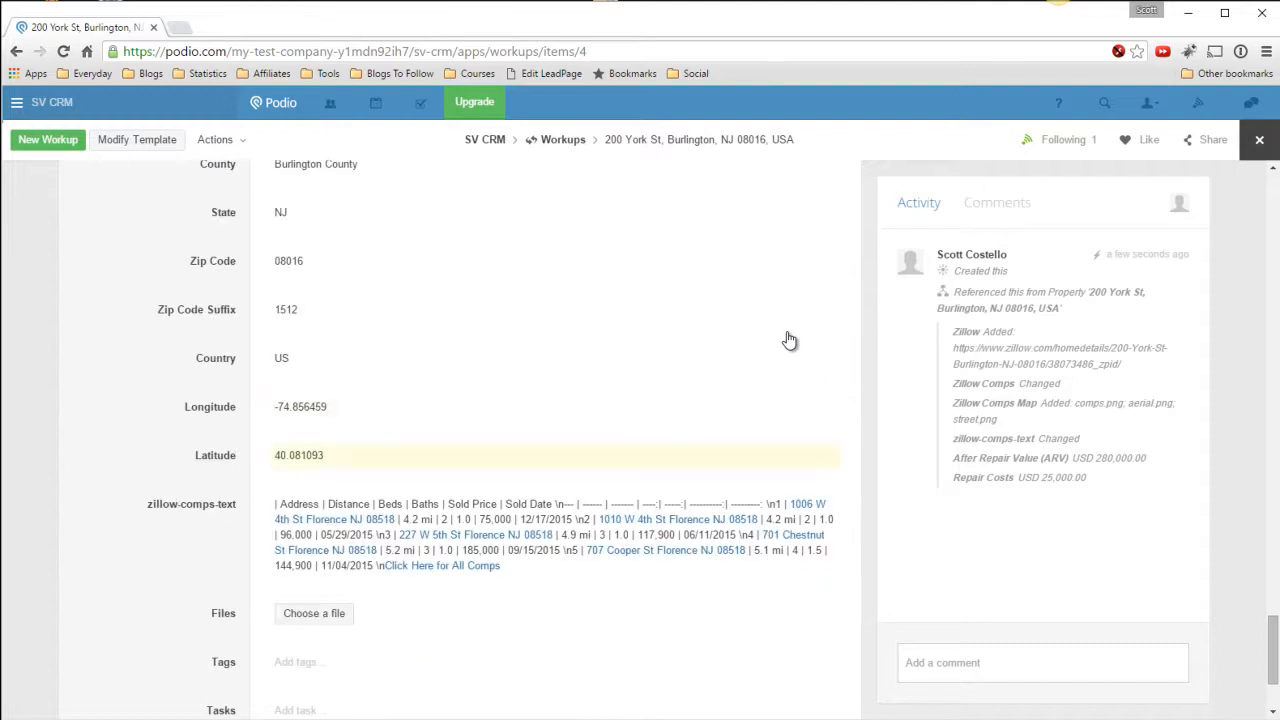
scroll("down", 3)
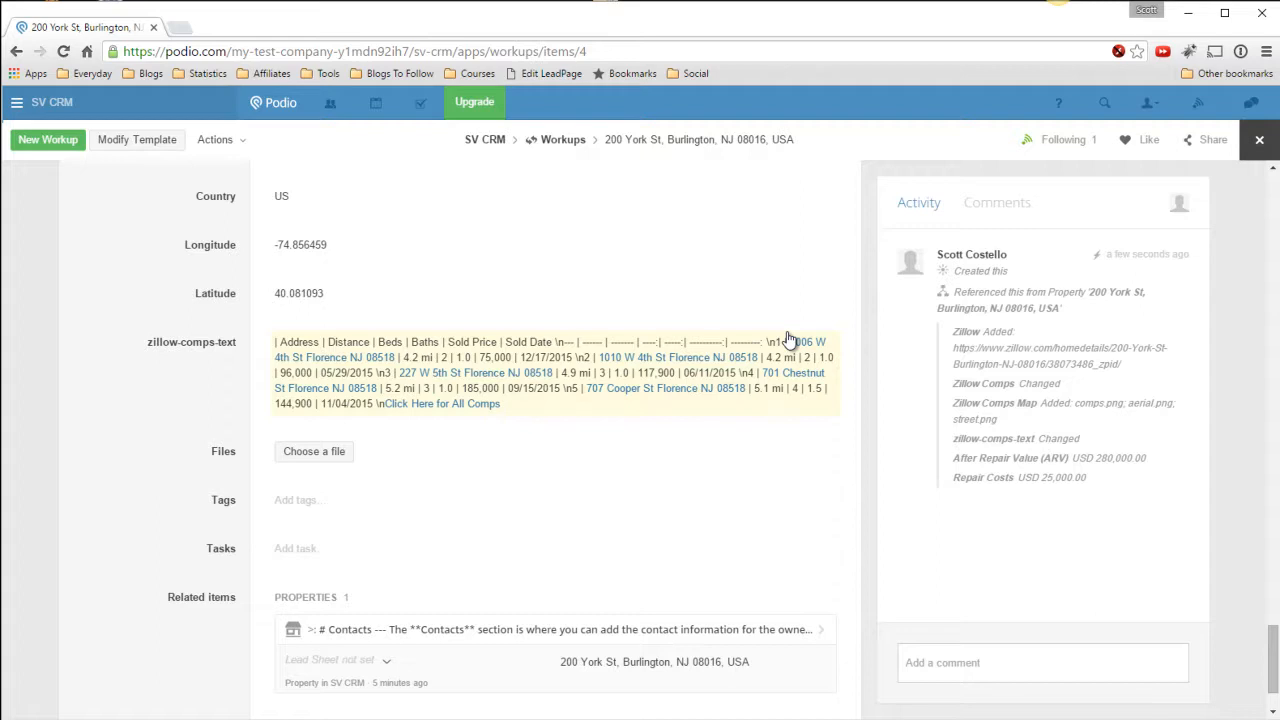
scroll("down", 3)
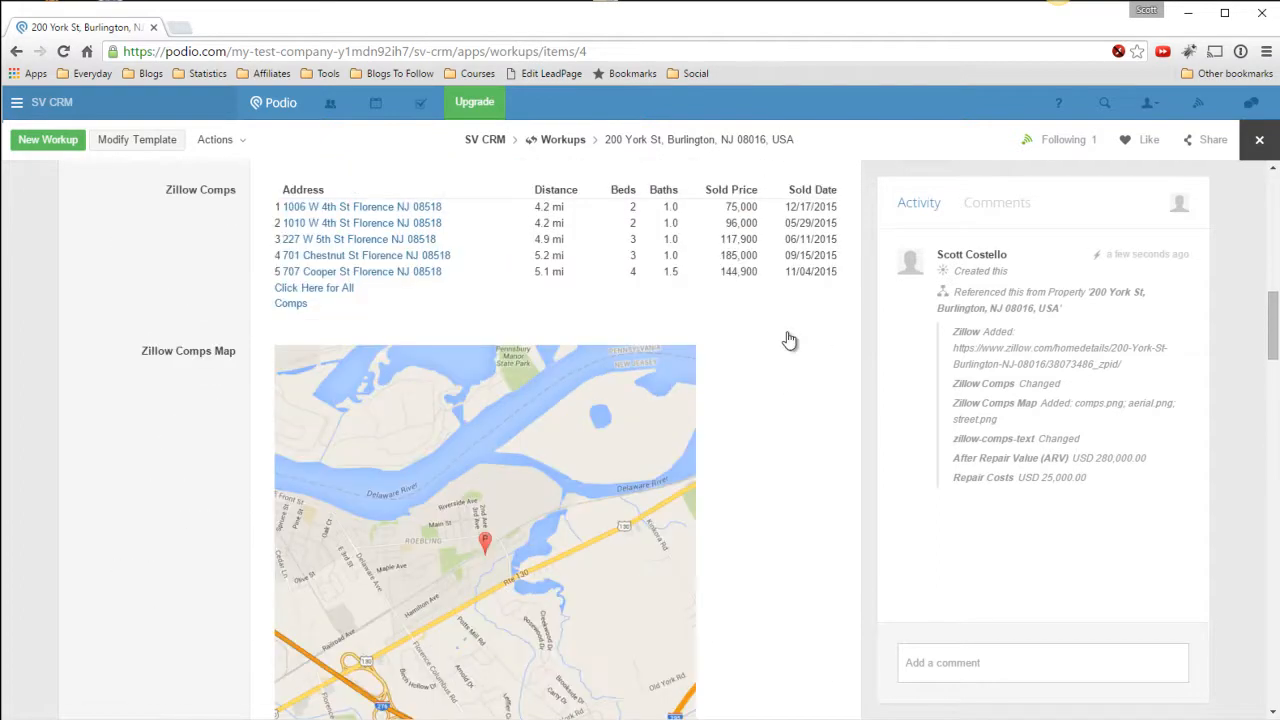
scroll("down", 3)
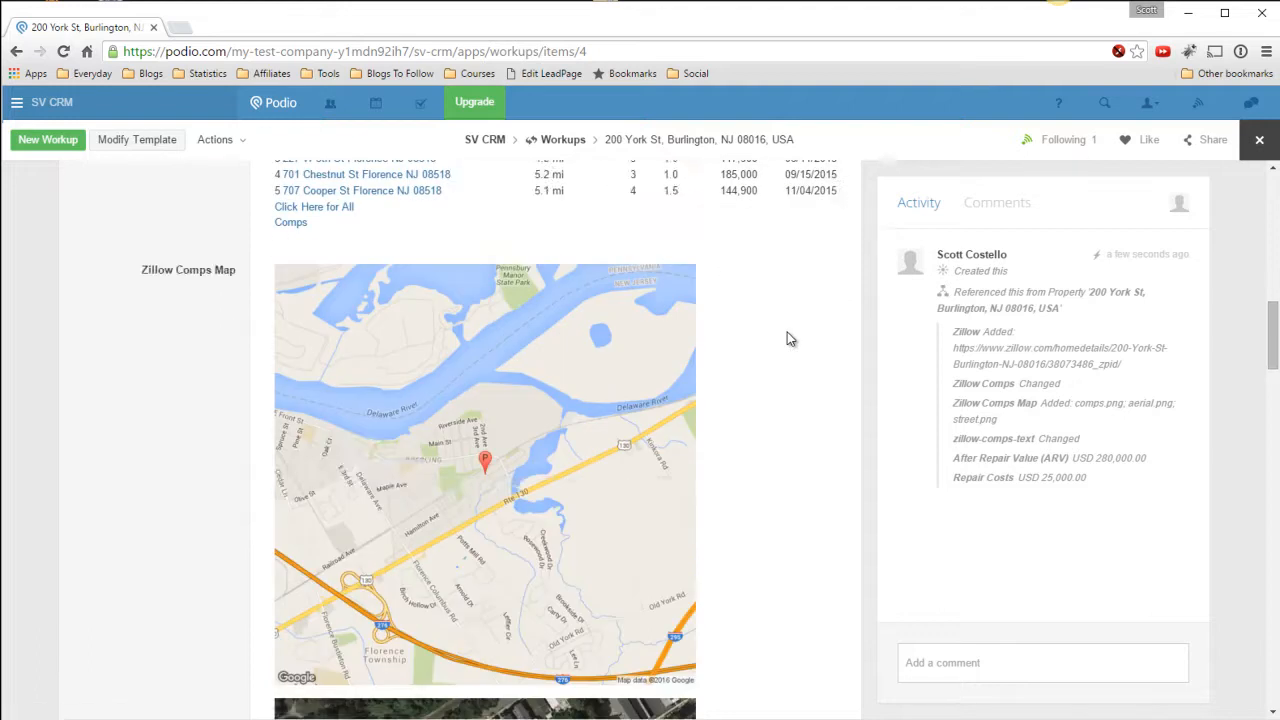
scroll("down", 3)
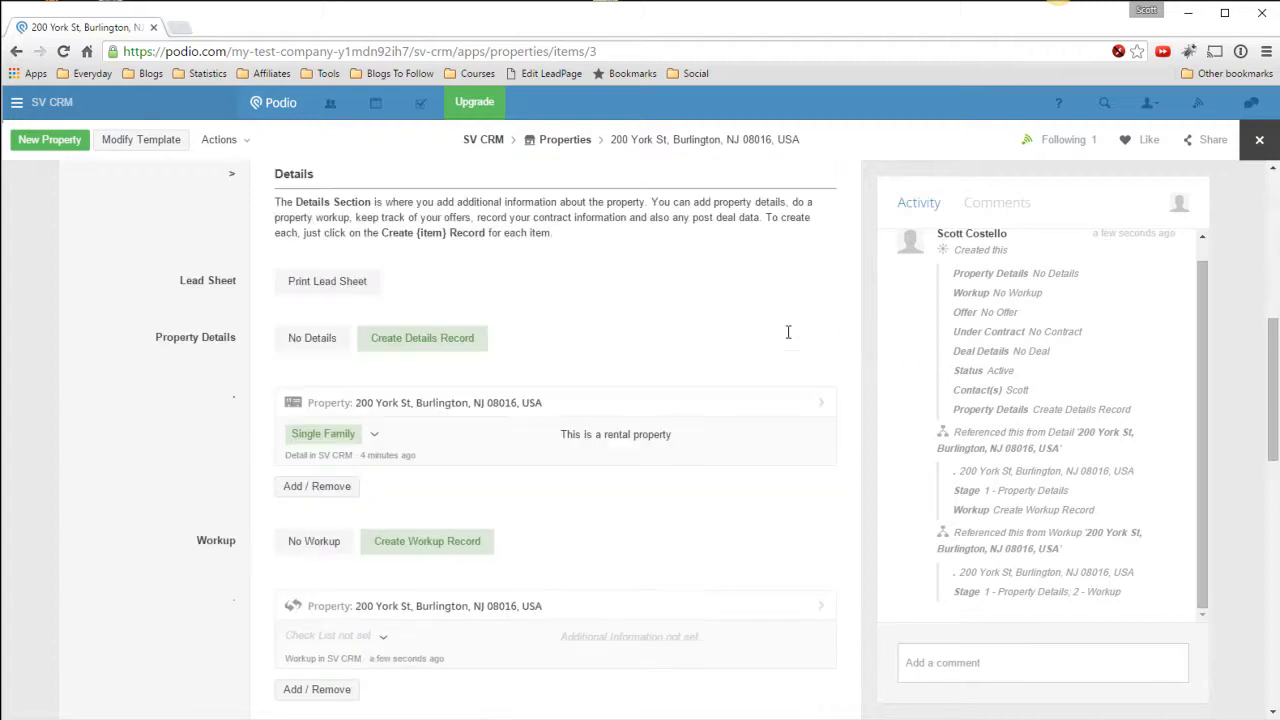
scroll("down", 3)
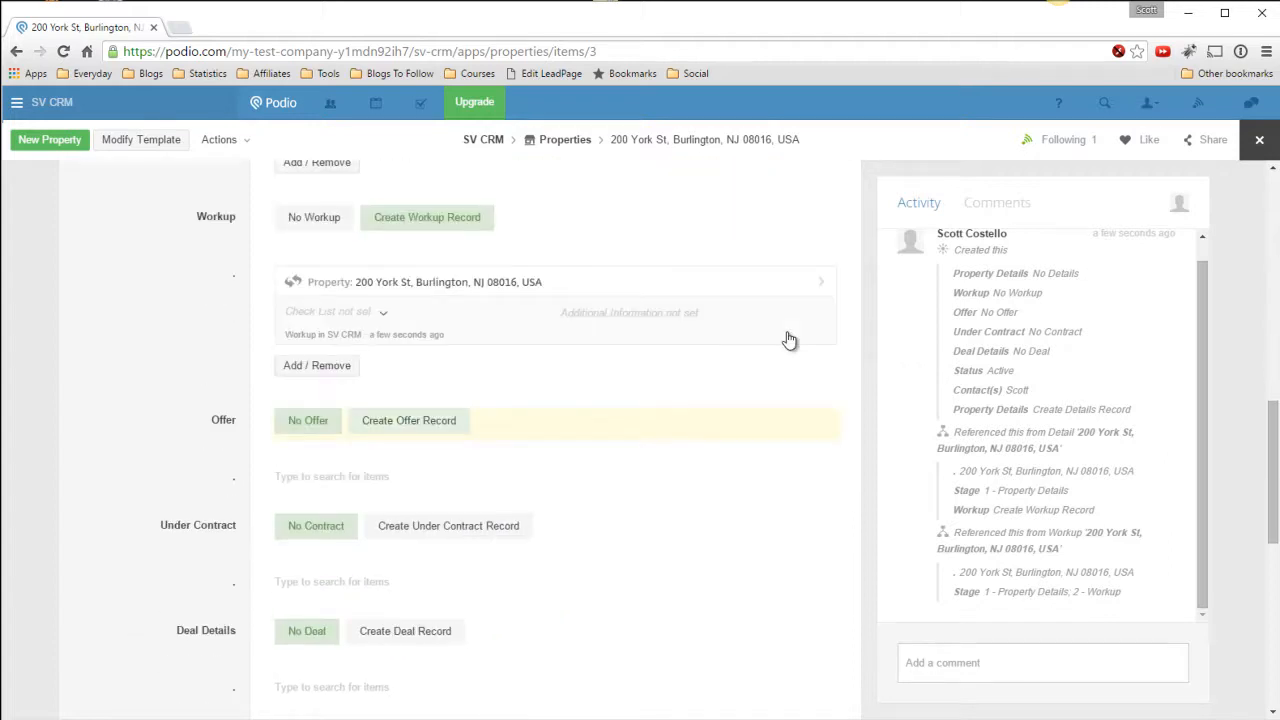
left_click(408, 420)
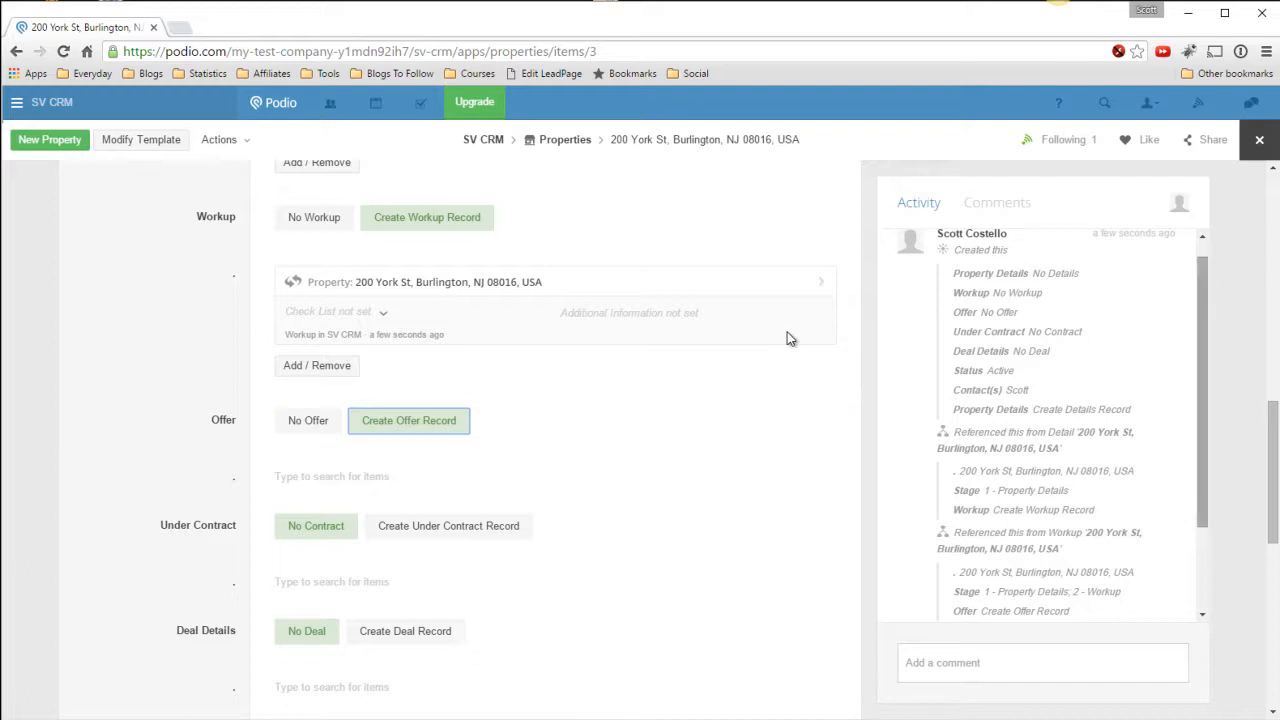
left_click(408, 420)
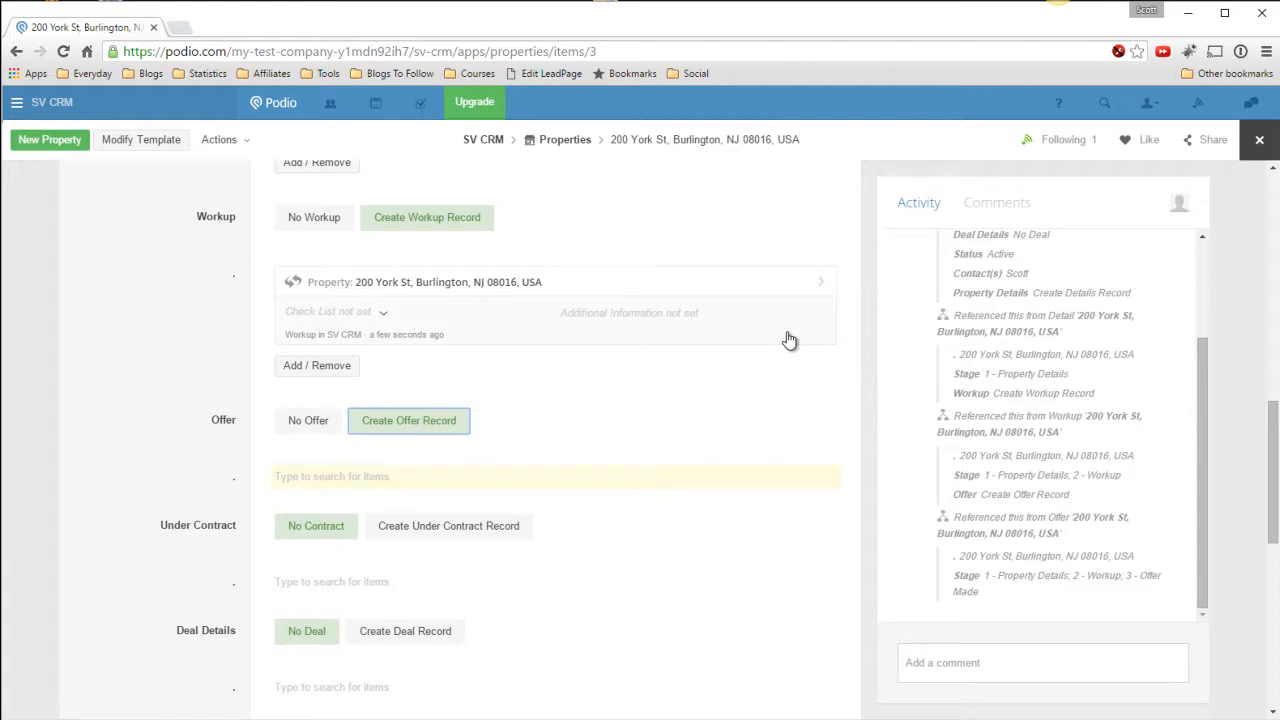
left_click(409, 420)
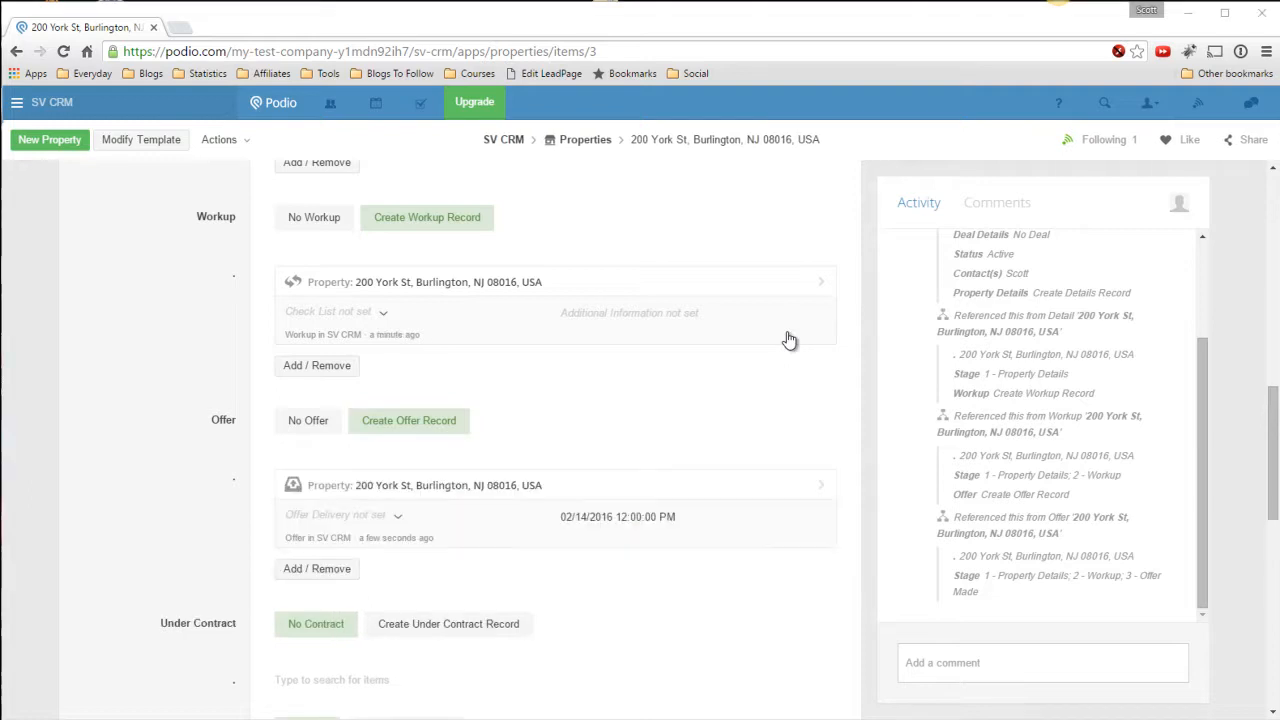
scroll("down", 3)
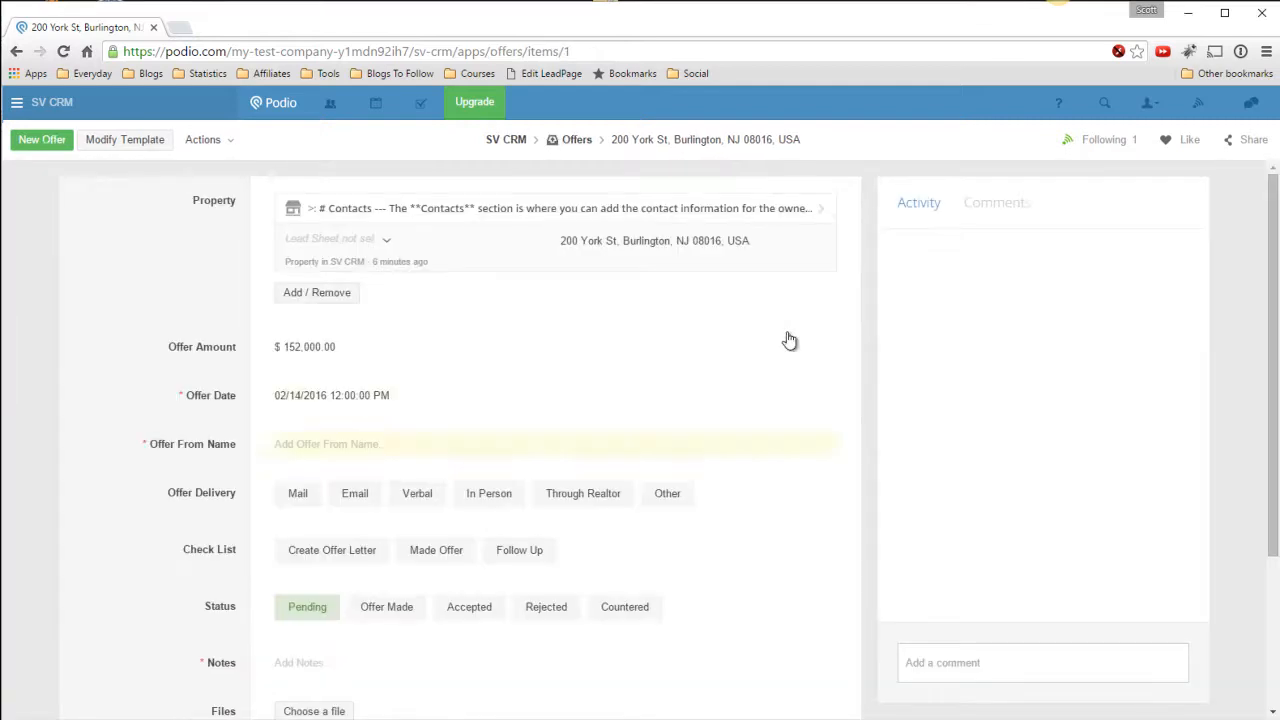
Set the offer's From Name to Scotty Buys Houses and add notes
scroll("down", 3)
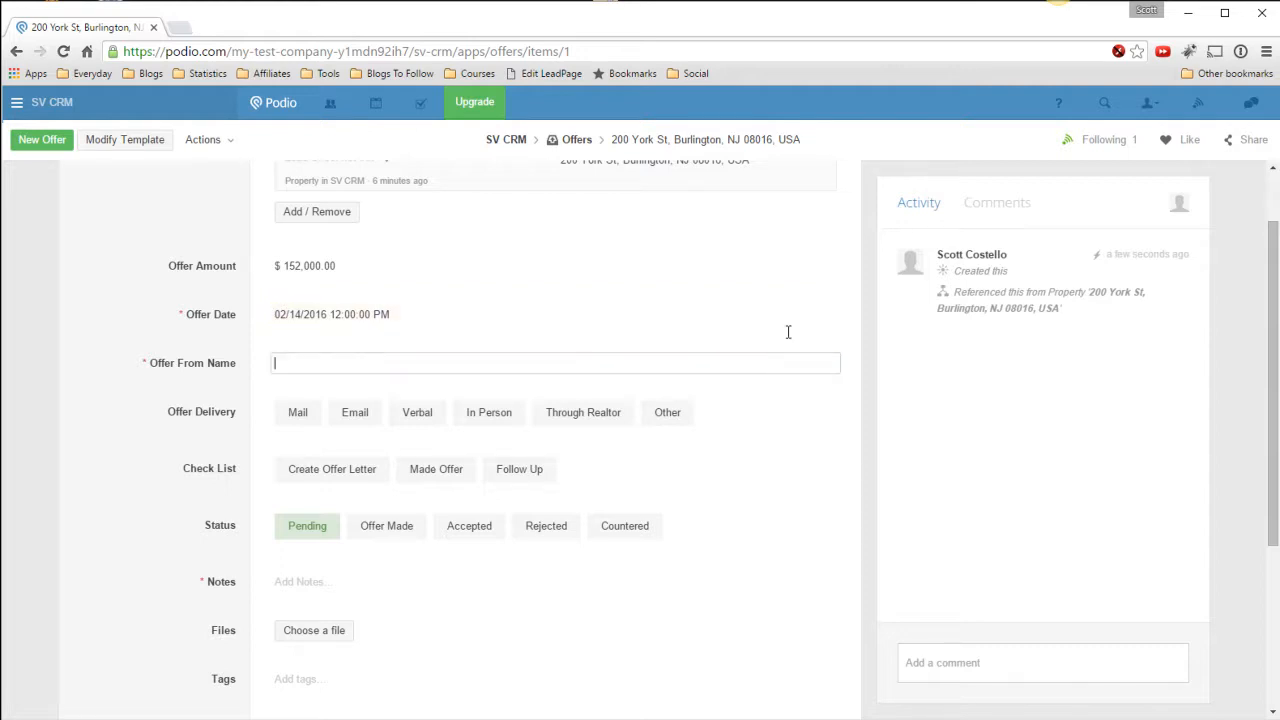
mouse_move(790, 338)
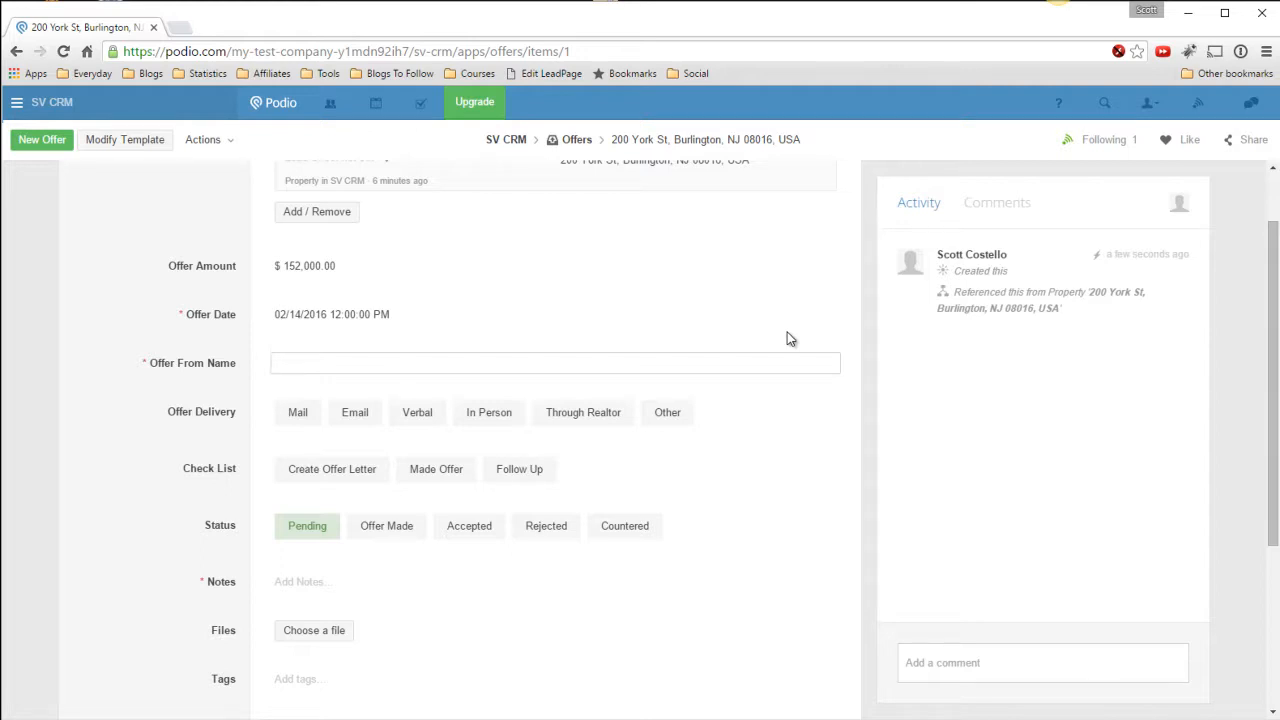
type("Scotty Buys Houses")
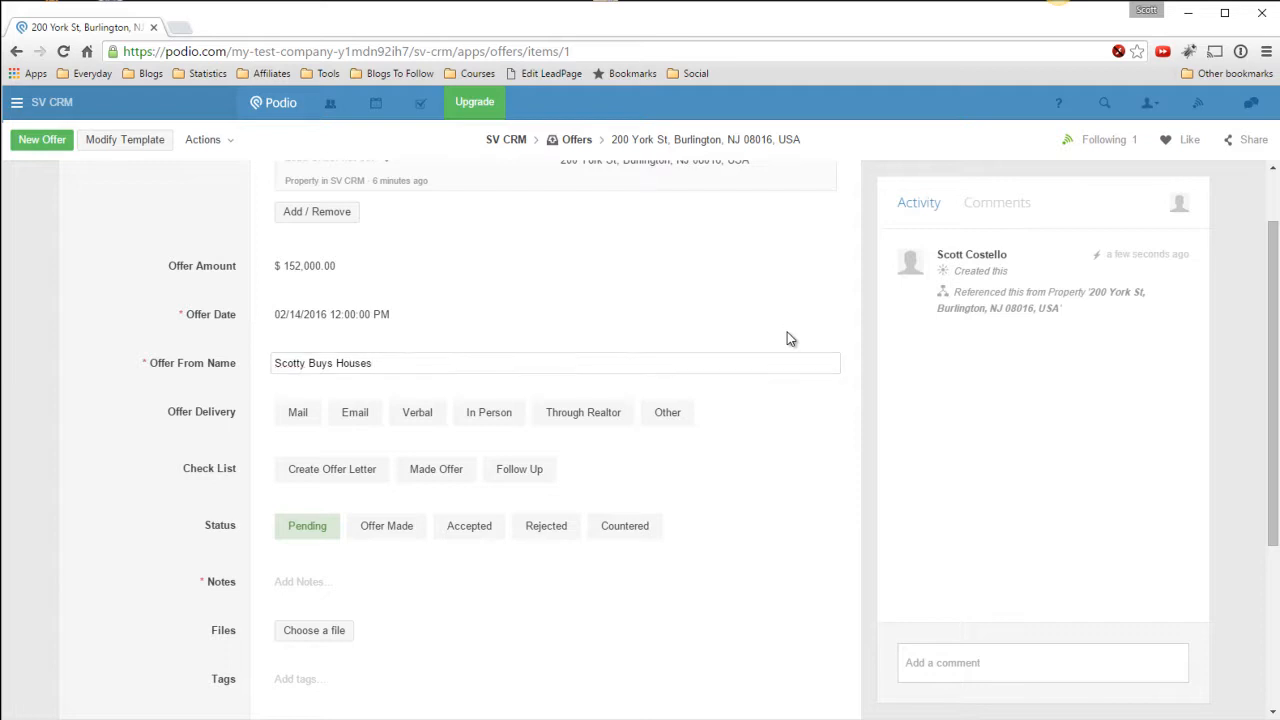
scroll("down", 3)
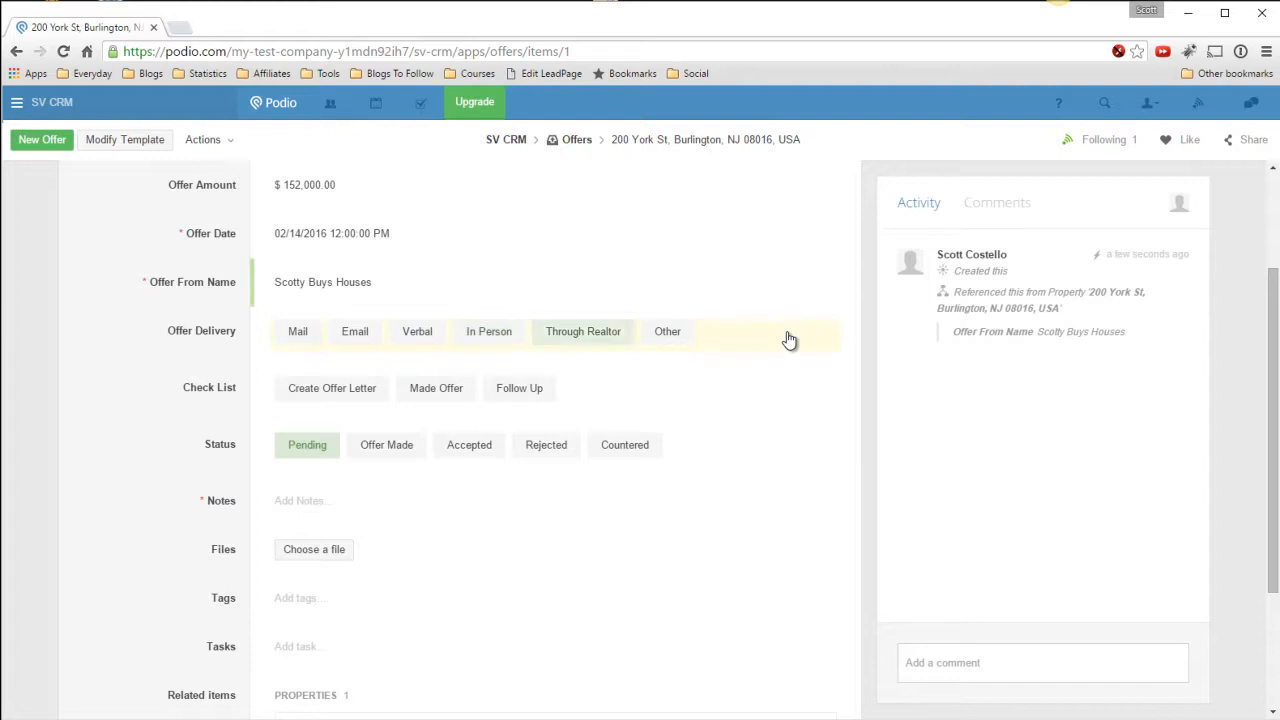
scroll("down", 3)
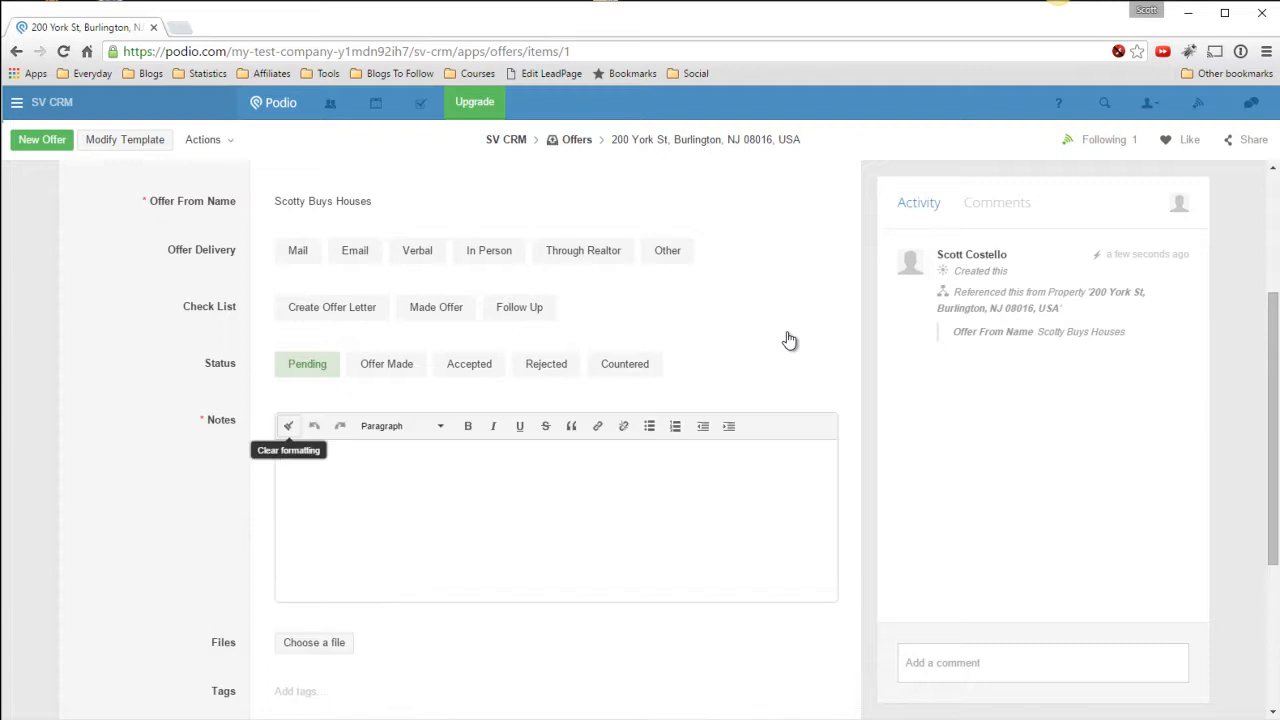
type("non notes")
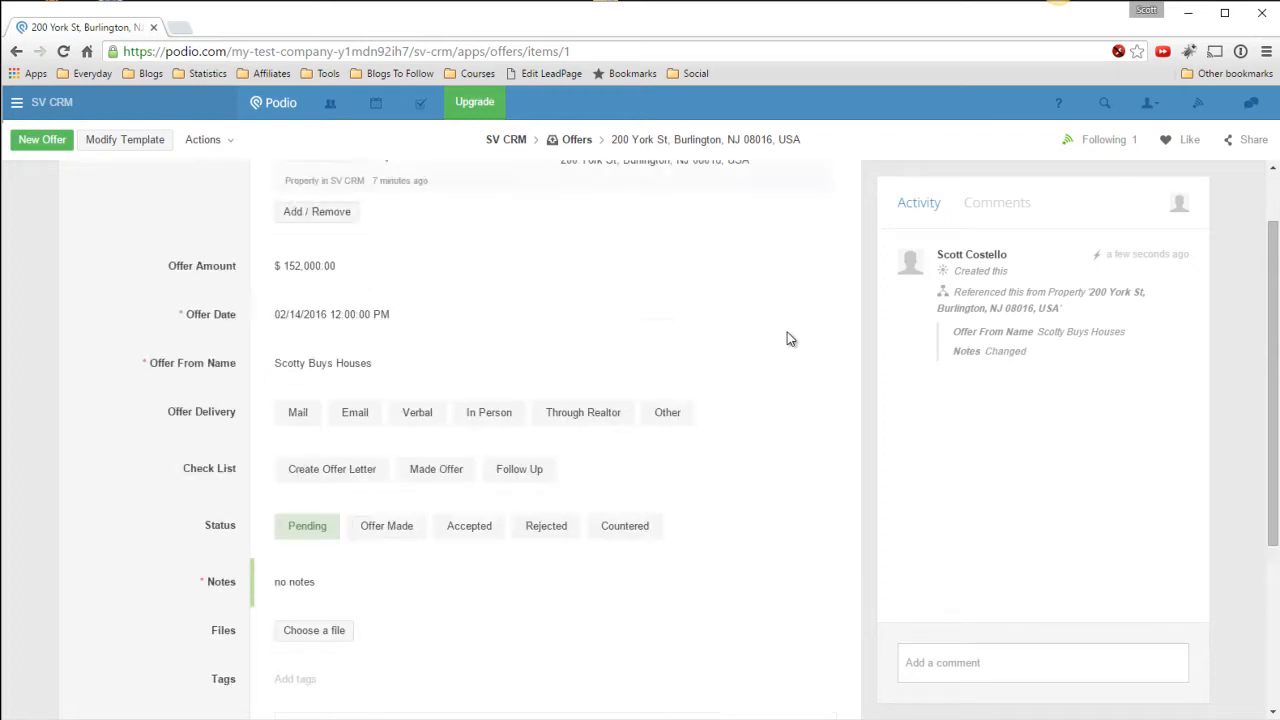
Generate the offer letter from the Check List and open the resulting Offer.pdf
scroll("down", 3)
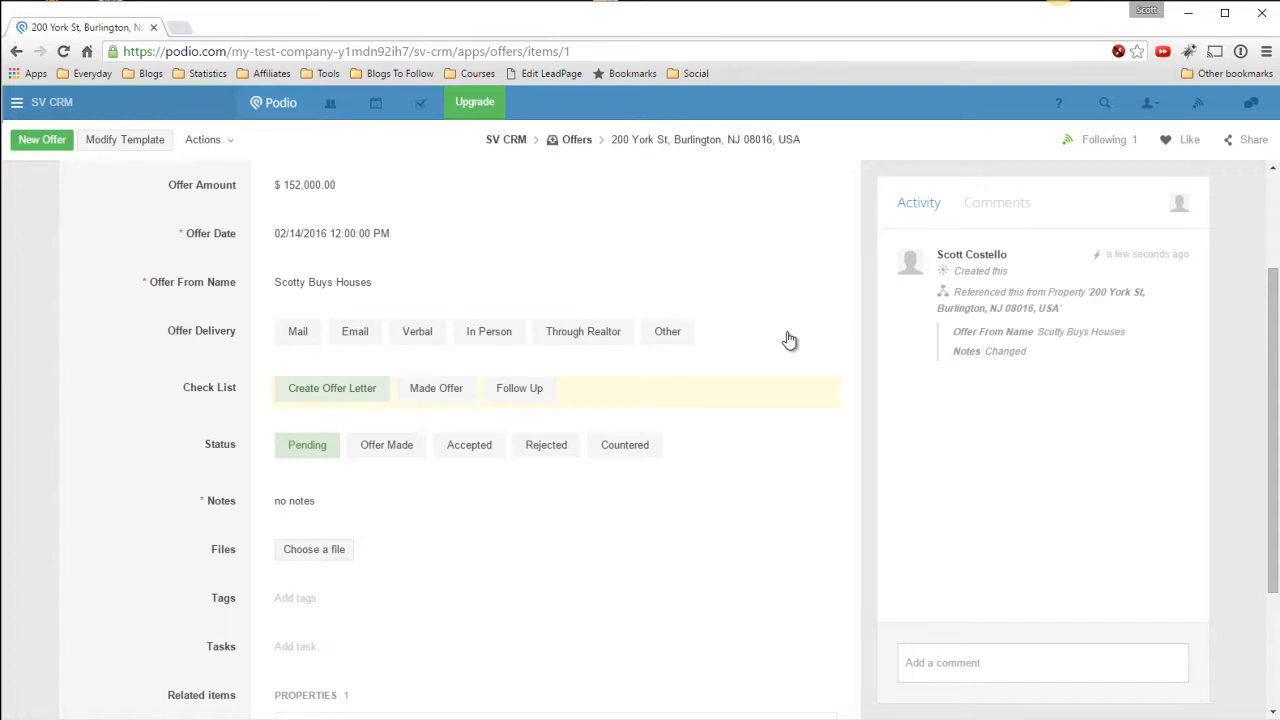
left_click(331, 388)
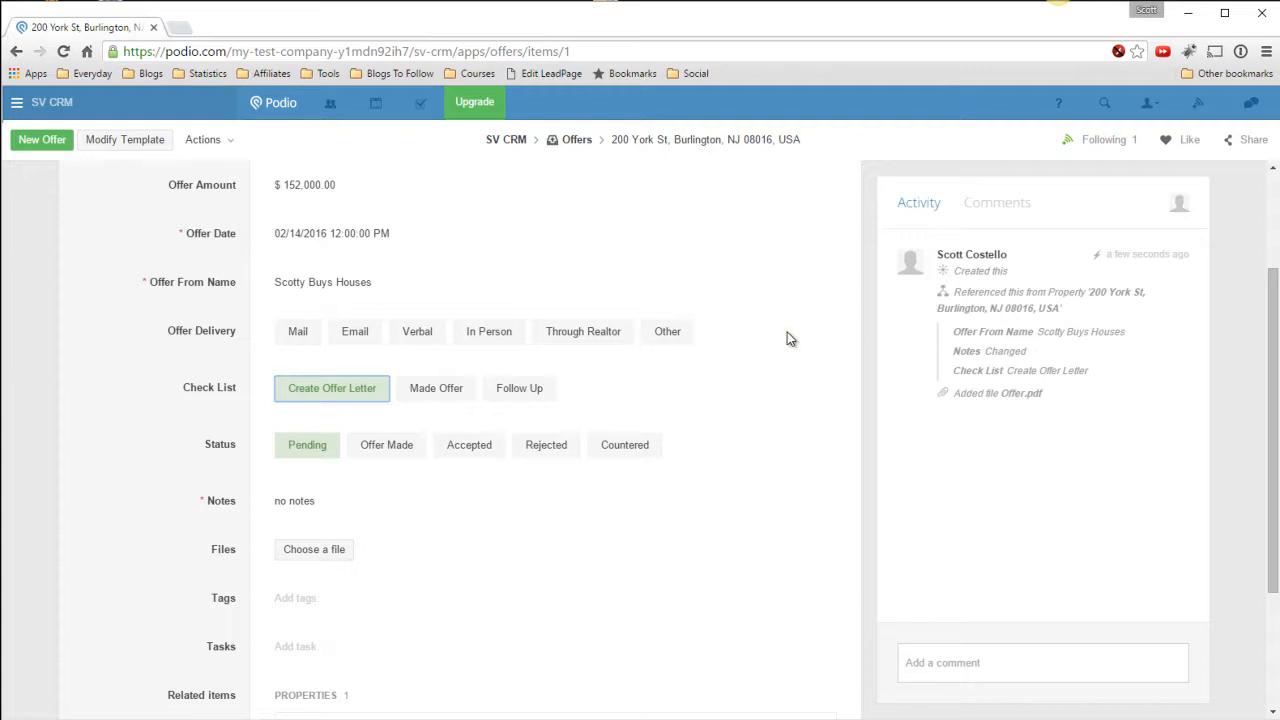
scroll("down", 3)
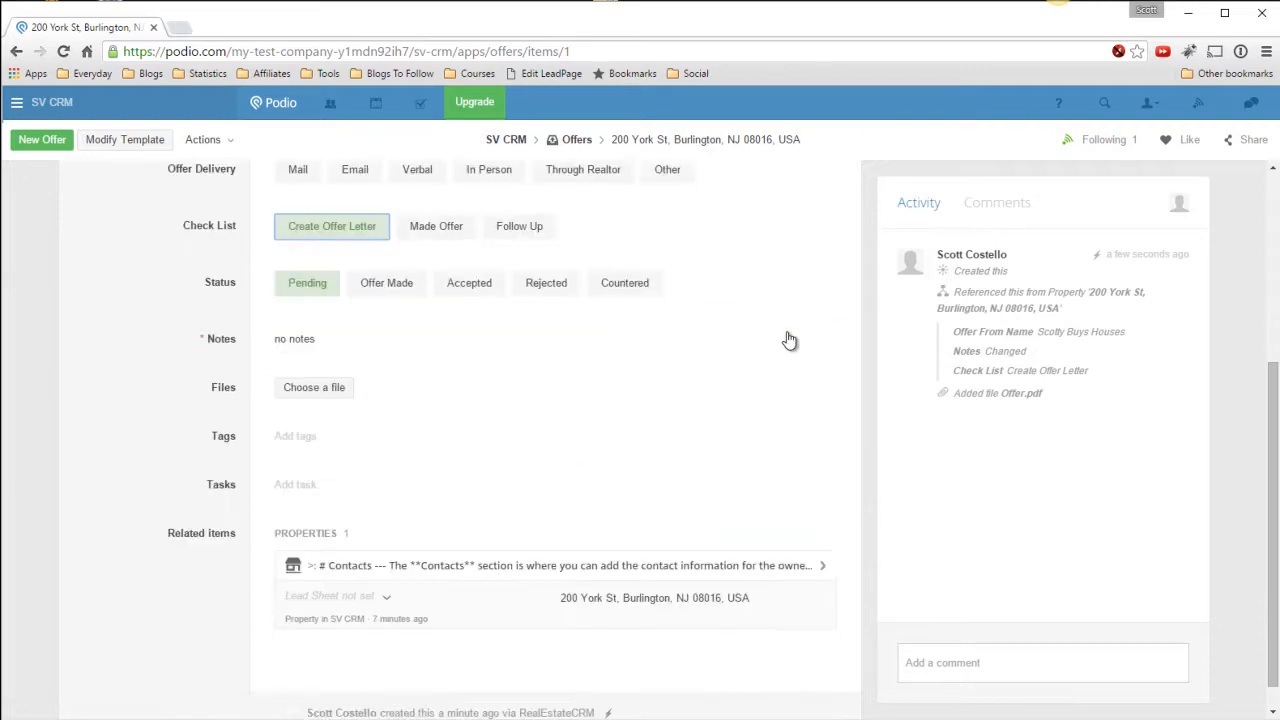
scroll("up", 3)
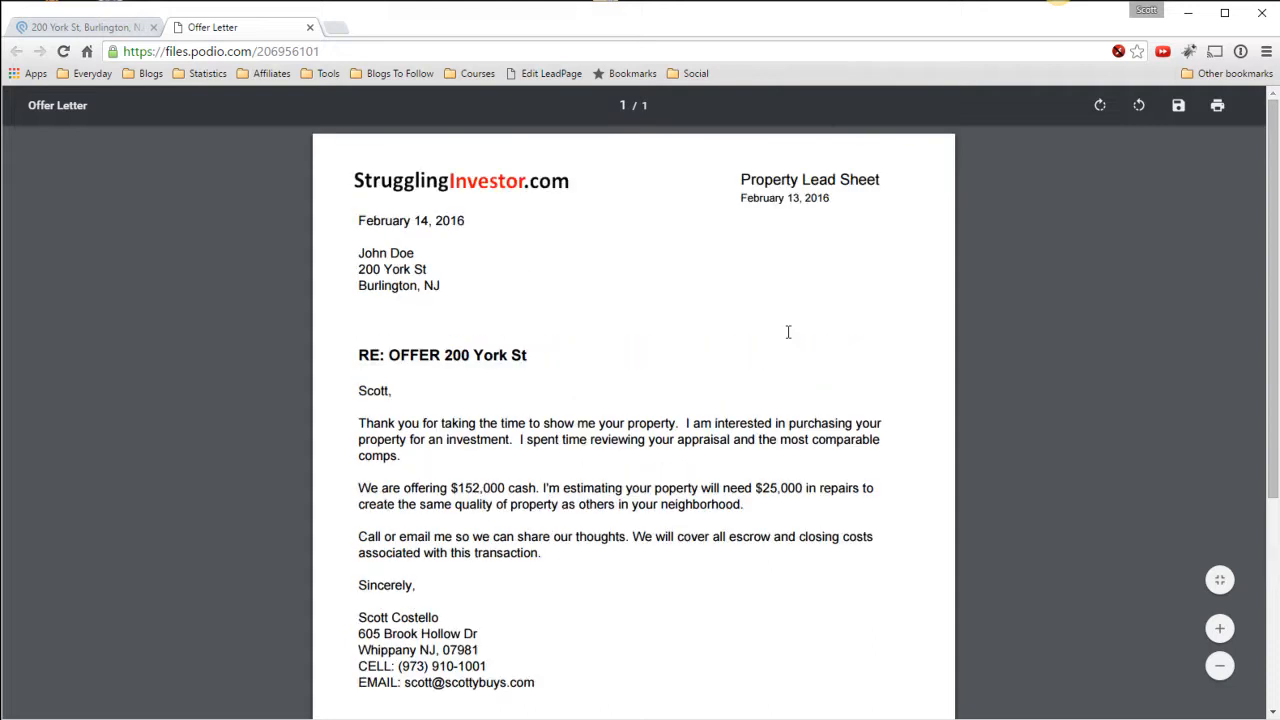
Highlight the $152,000 offer amount in the letter, then review the property's linked Offer section
scroll("down", 3)
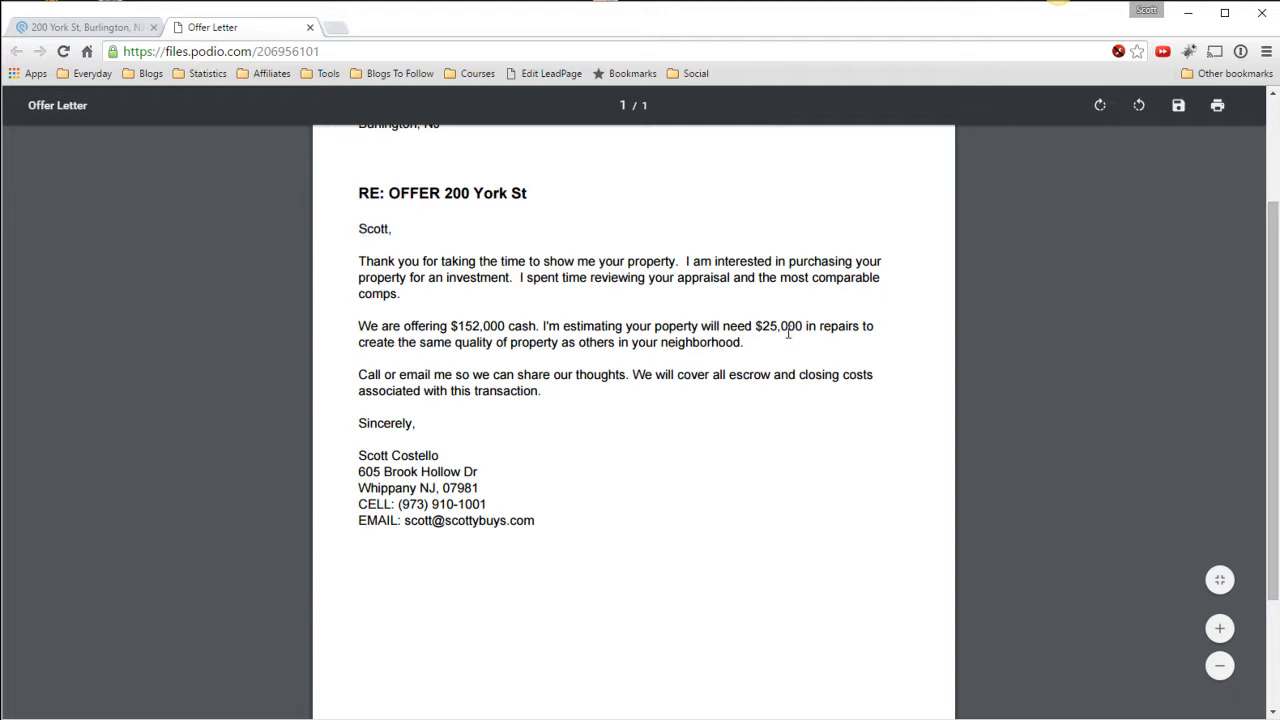
double_click(477, 326)
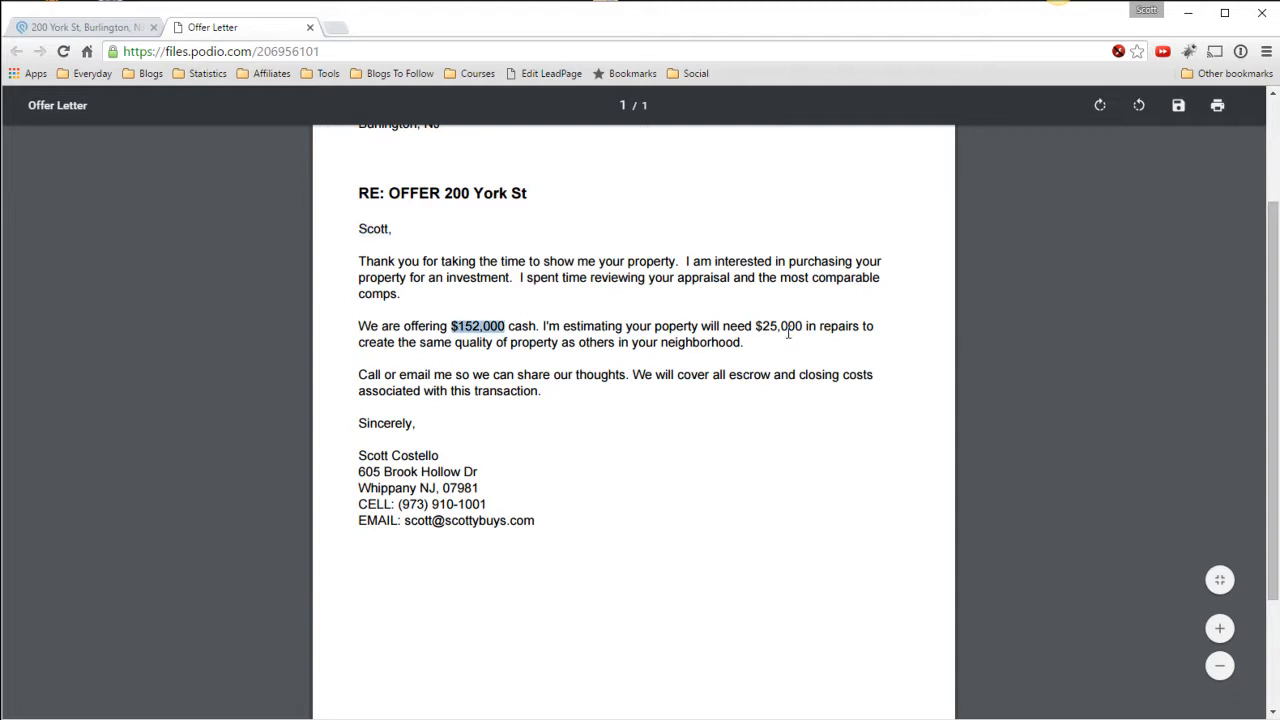
left_click_drag(358, 325, 873, 325)
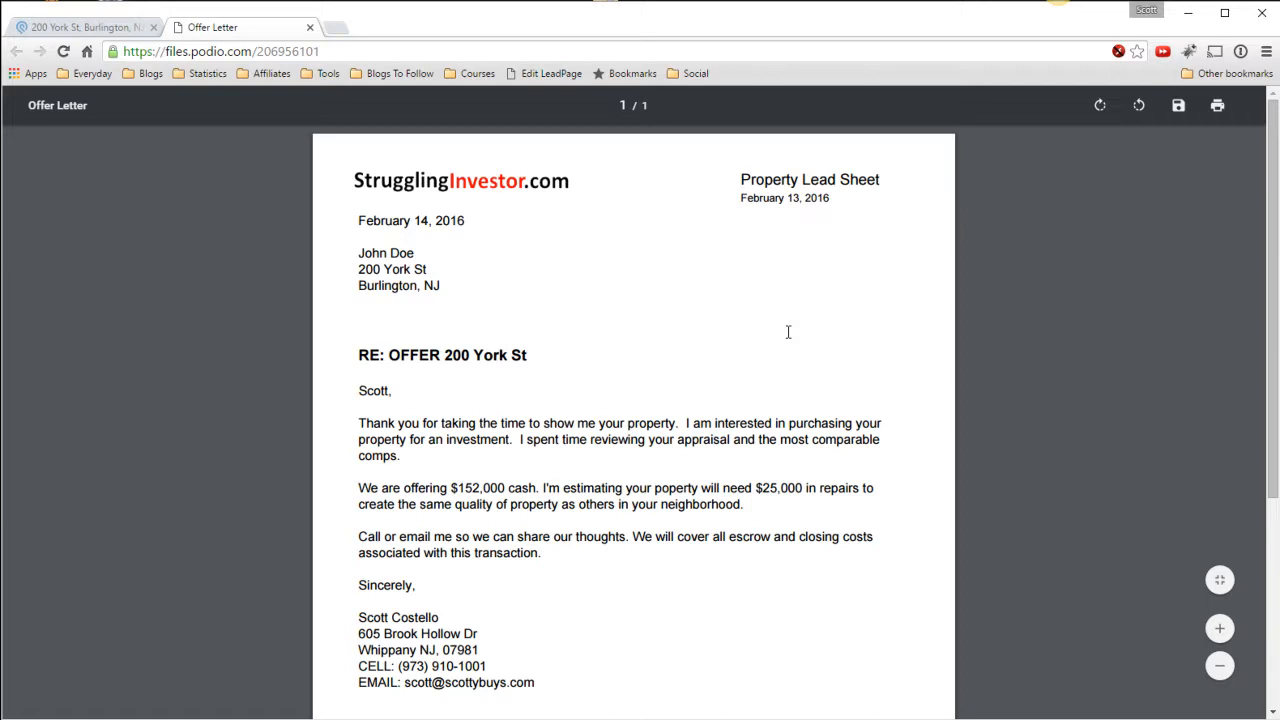
mouse_move(790, 338)
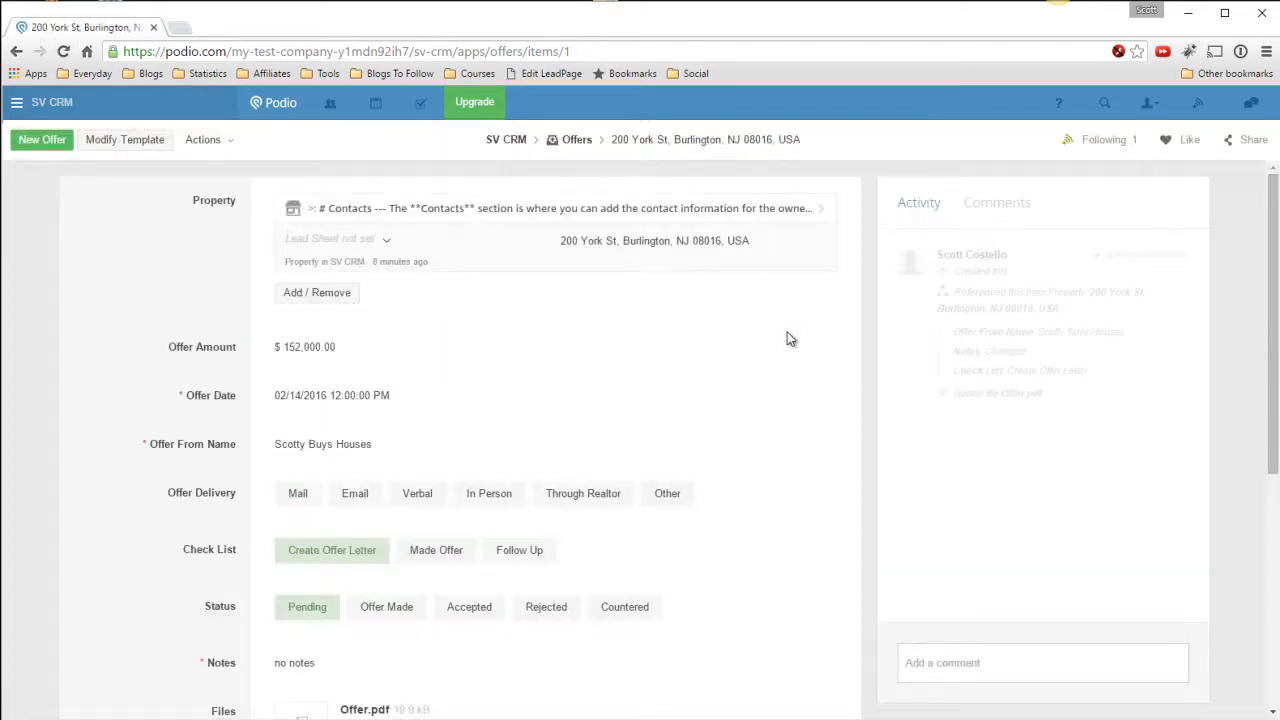
scroll("down", 3)
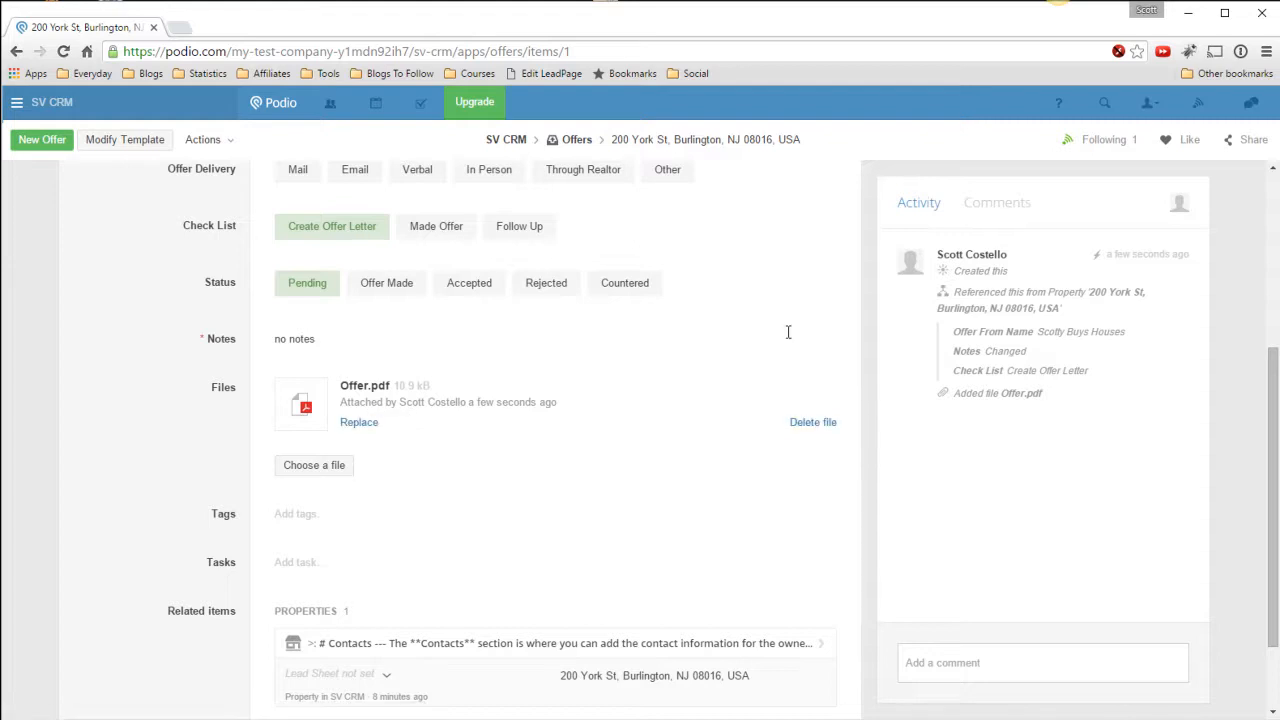
scroll("up", 3)
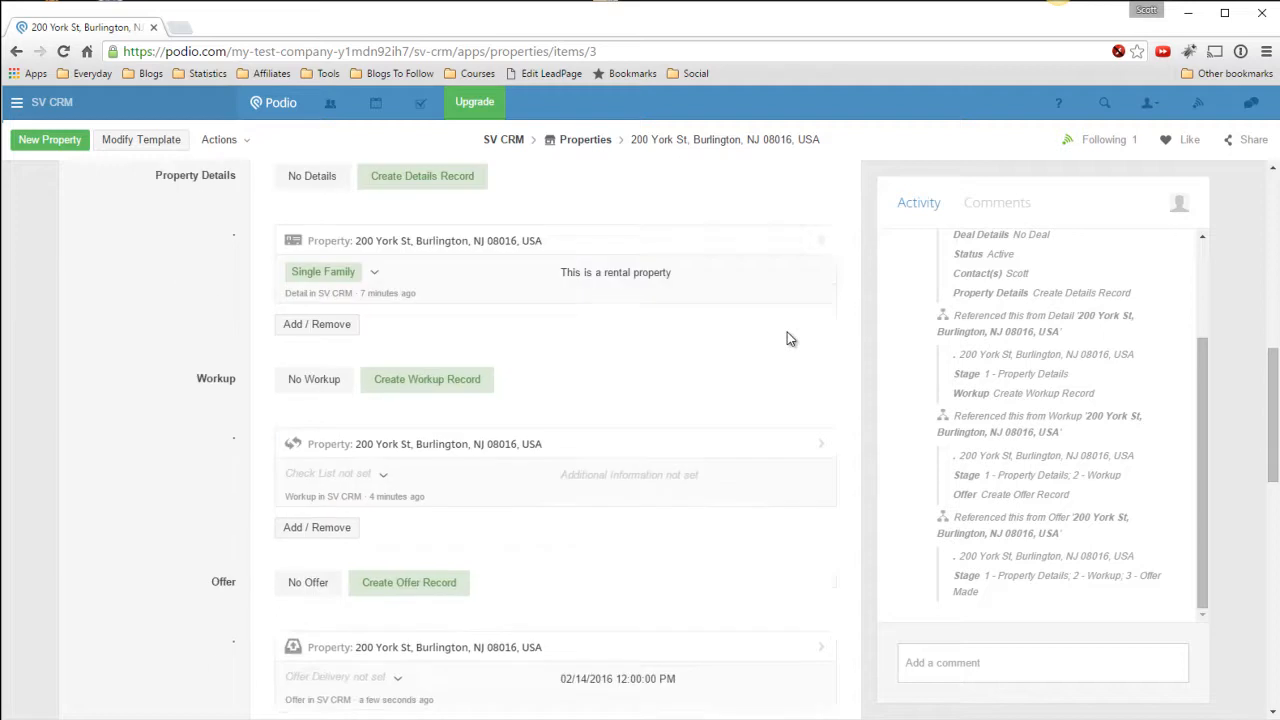
scroll("down", 3)
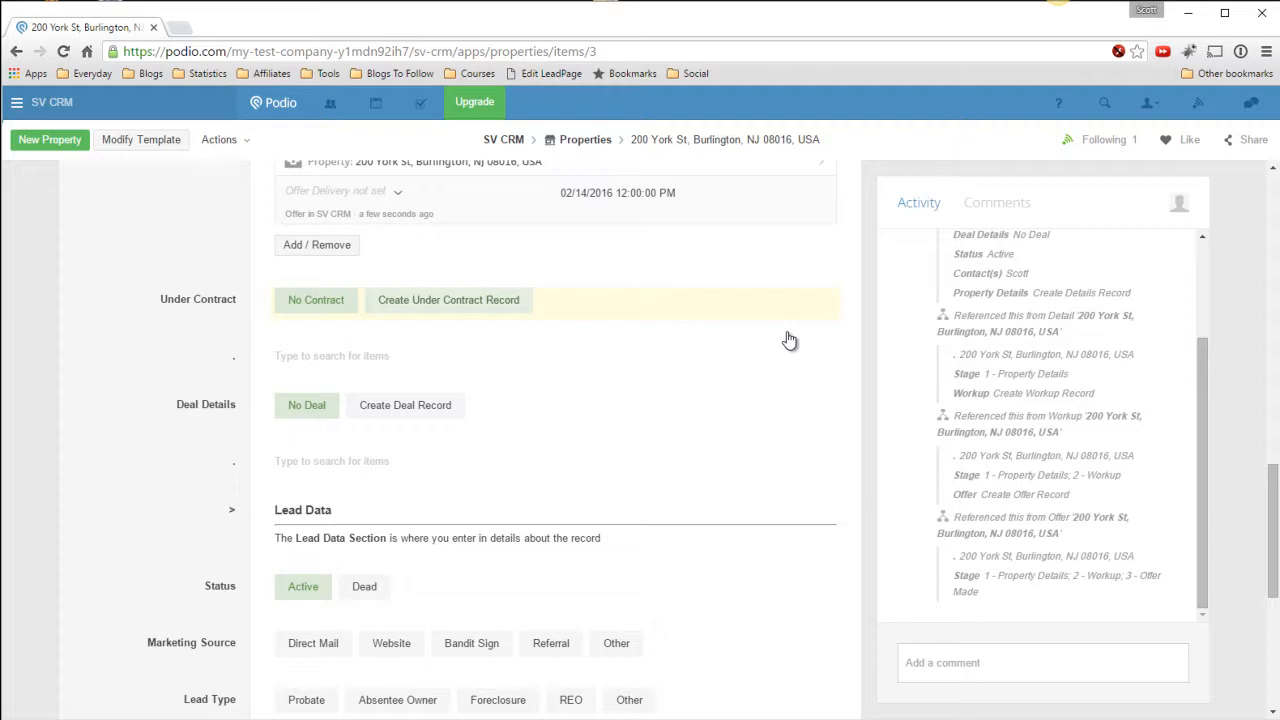
left_click(448, 300)
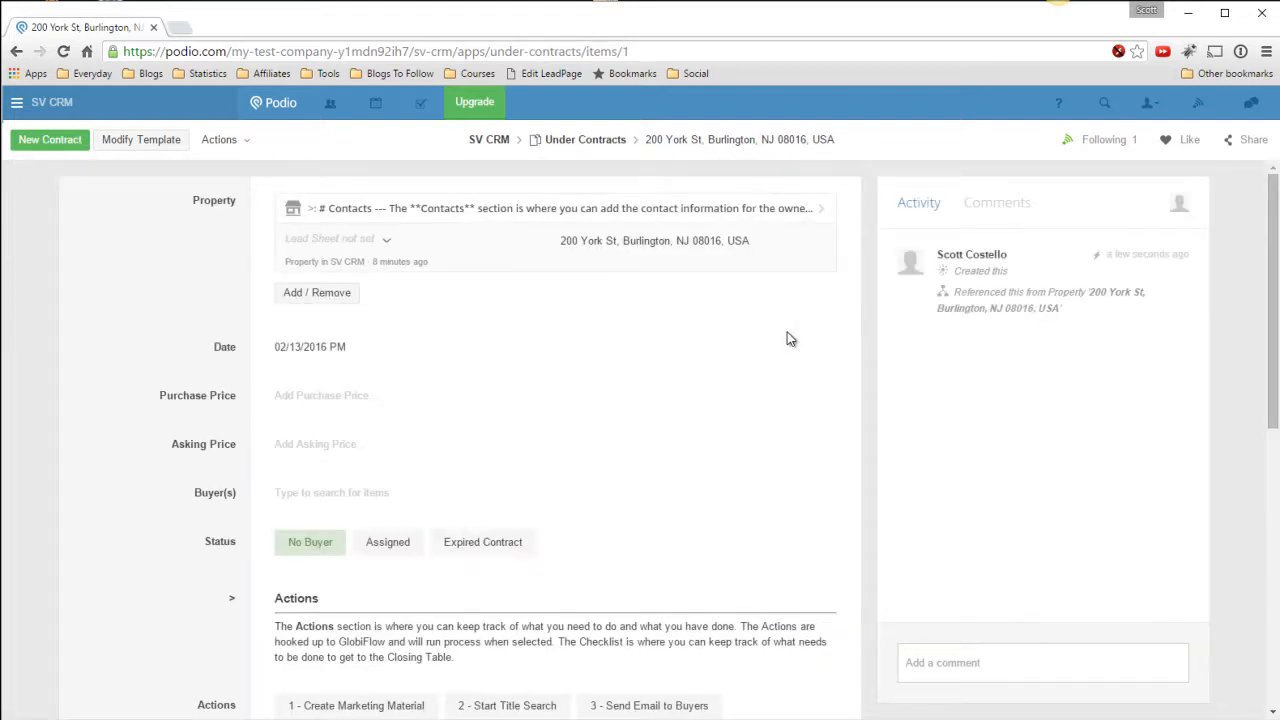
scroll("down", 3)
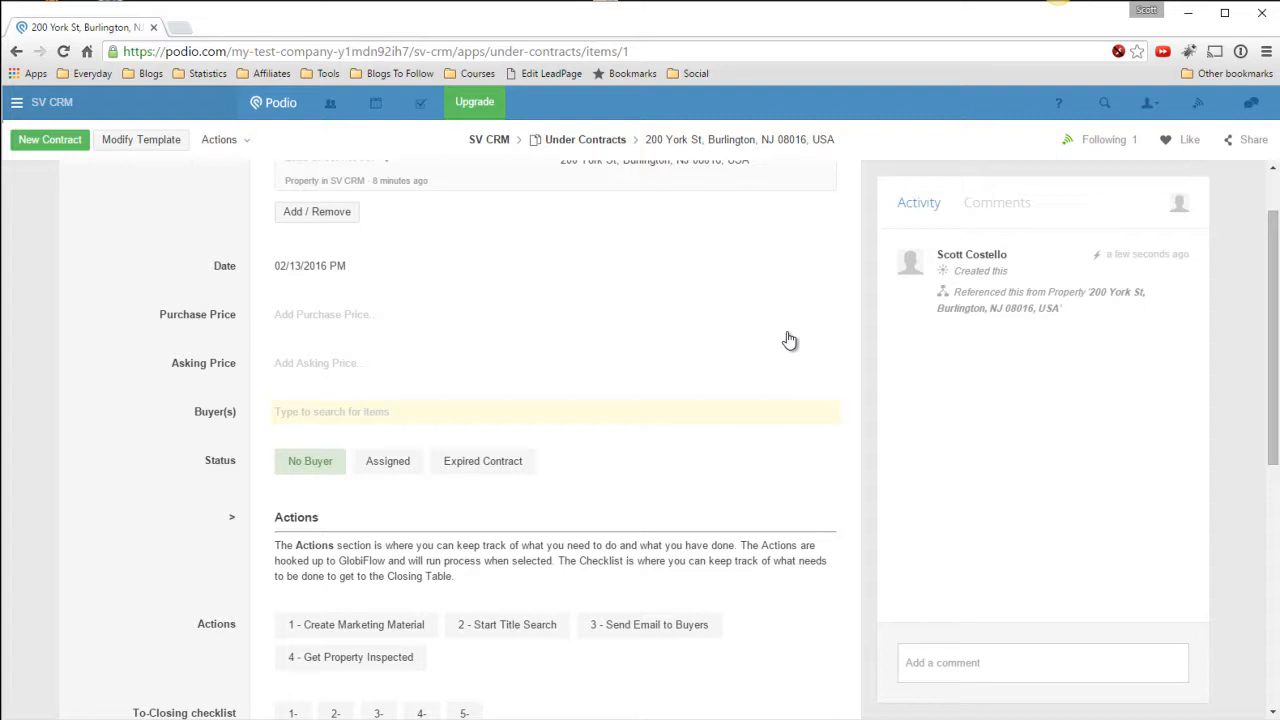
scroll("down", 3)
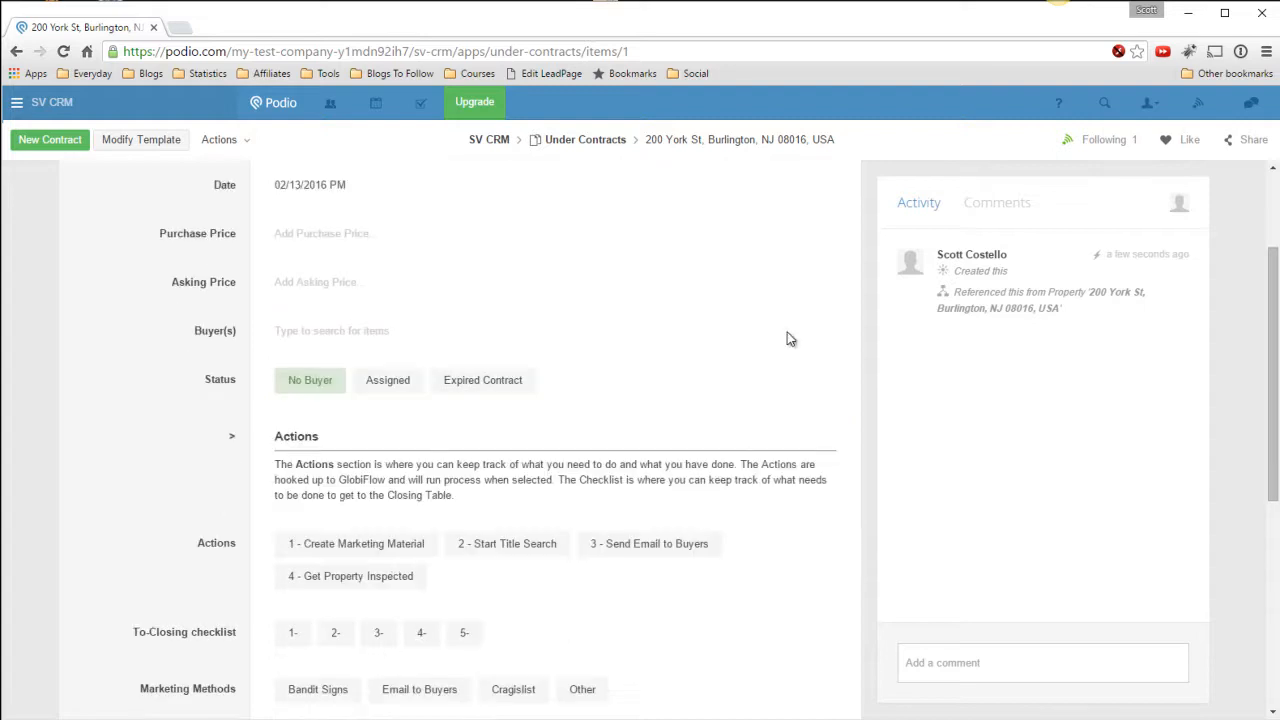
scroll("down", 3)
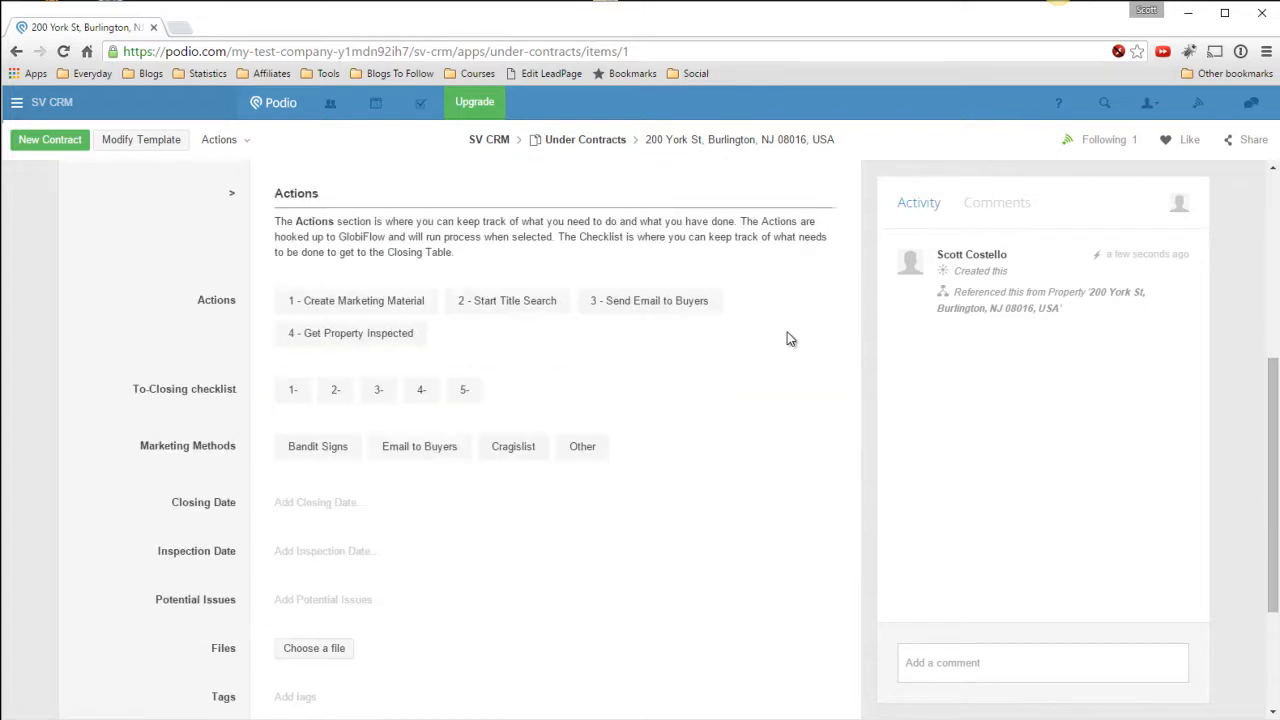
scroll("down", 3)
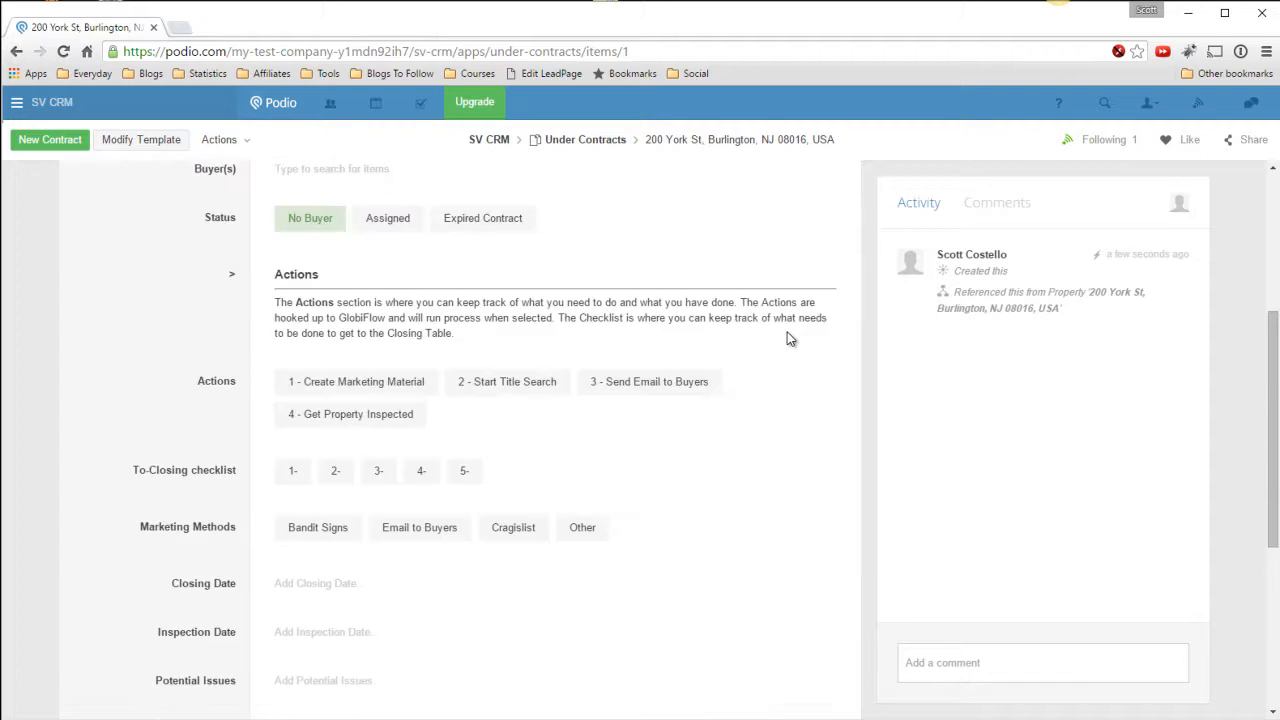
scroll("down", 3)
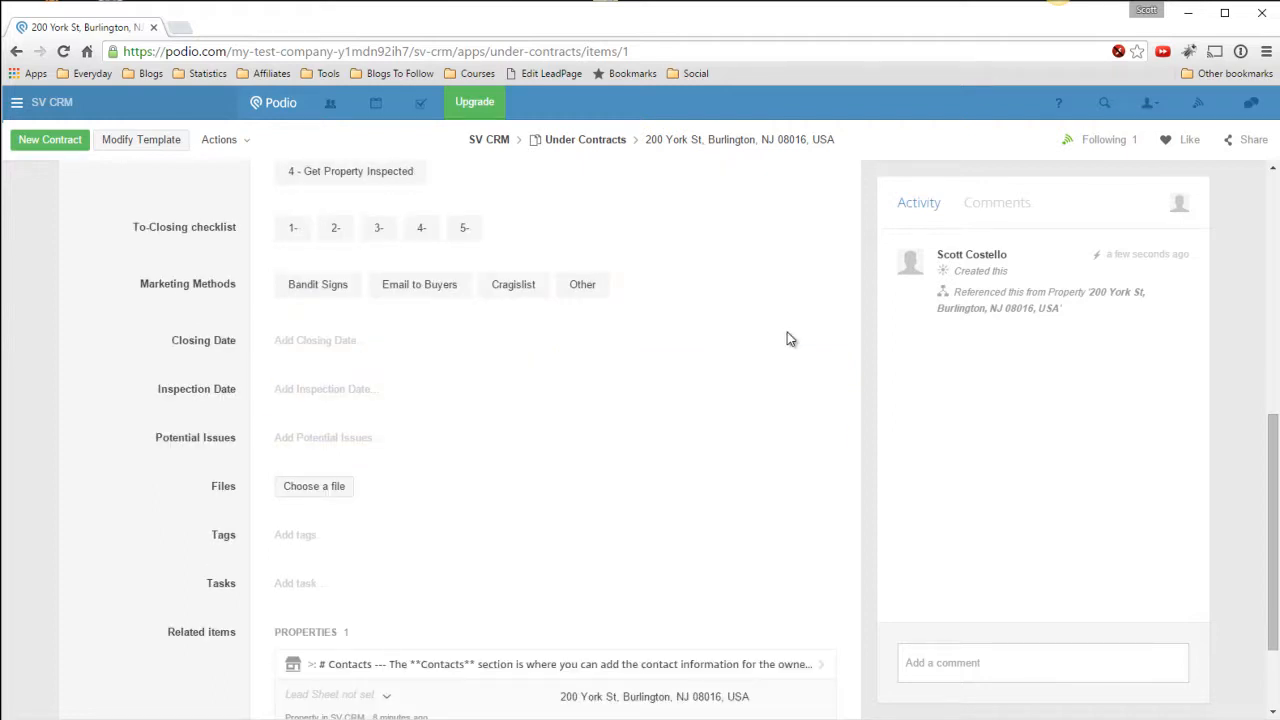
scroll("down", 3)
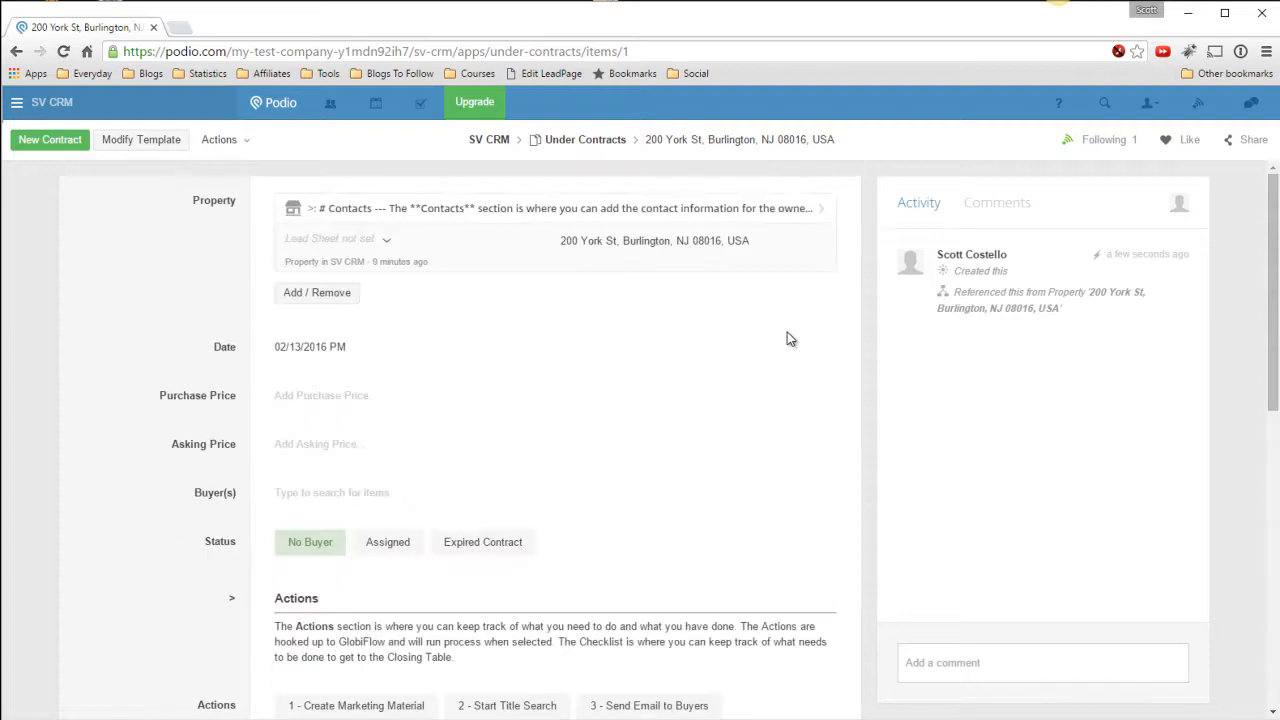
scroll("down", 3)
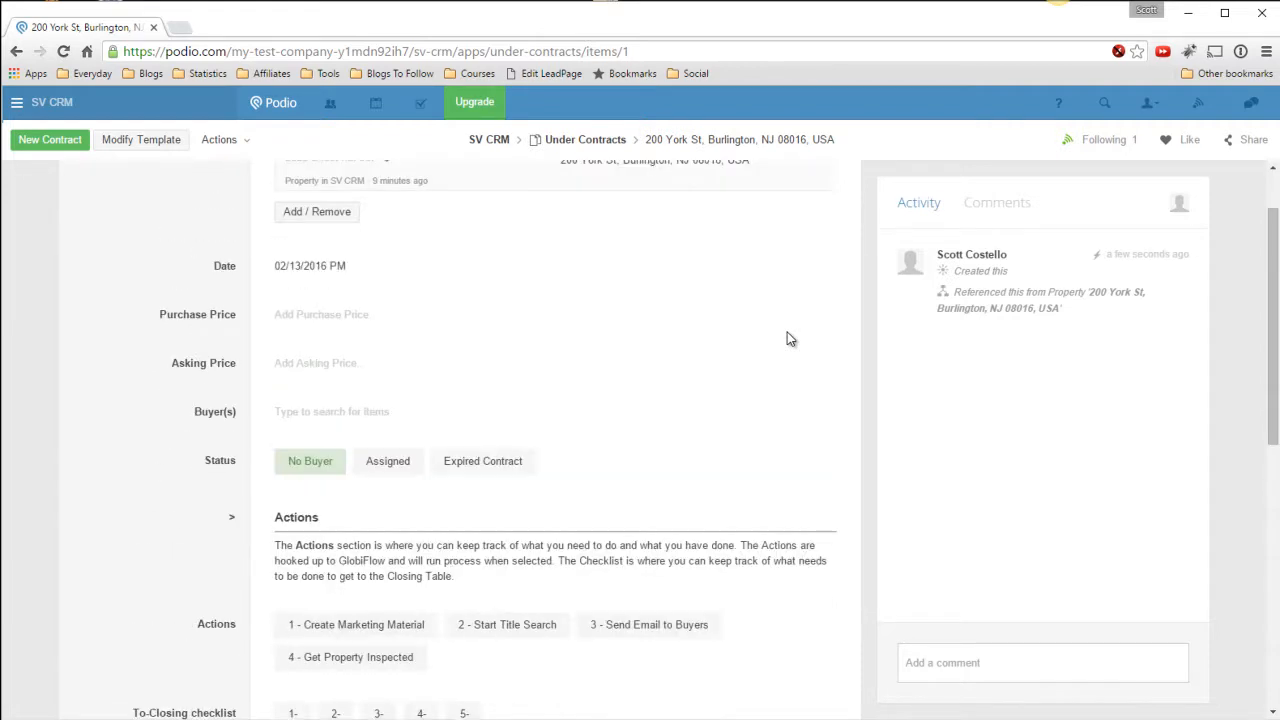
scroll("down", 3)
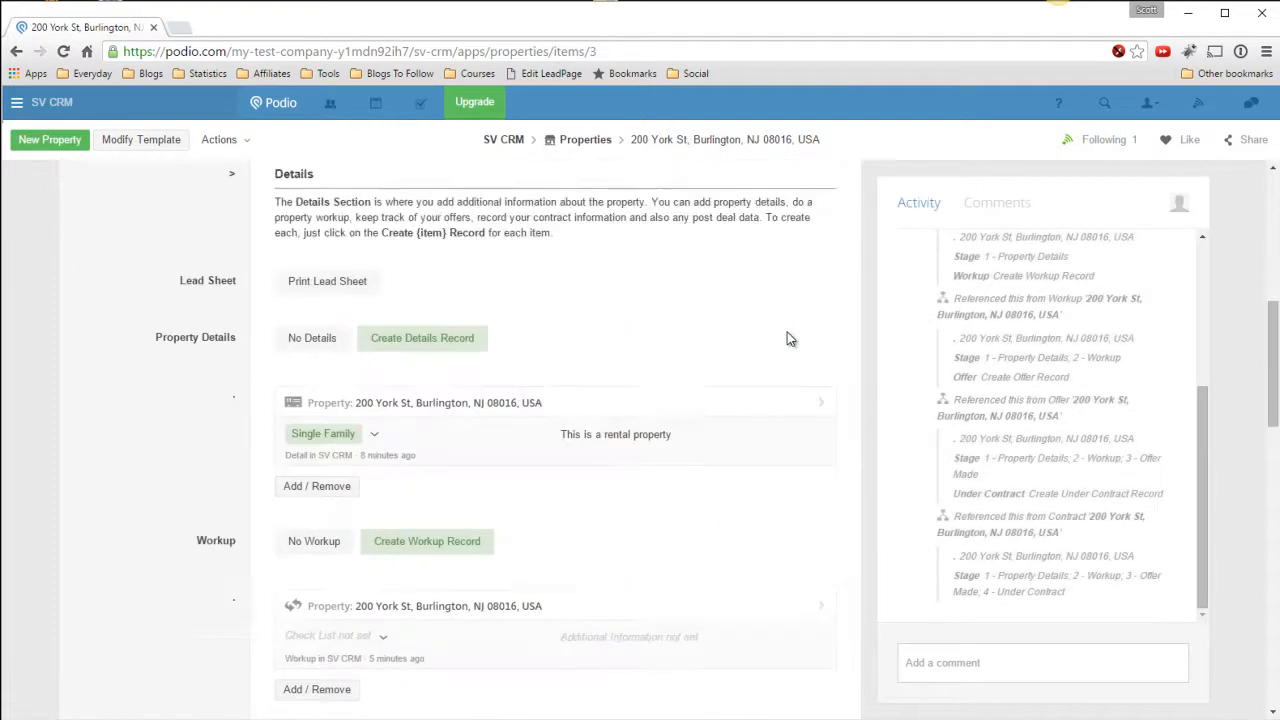
scroll("down", 3)
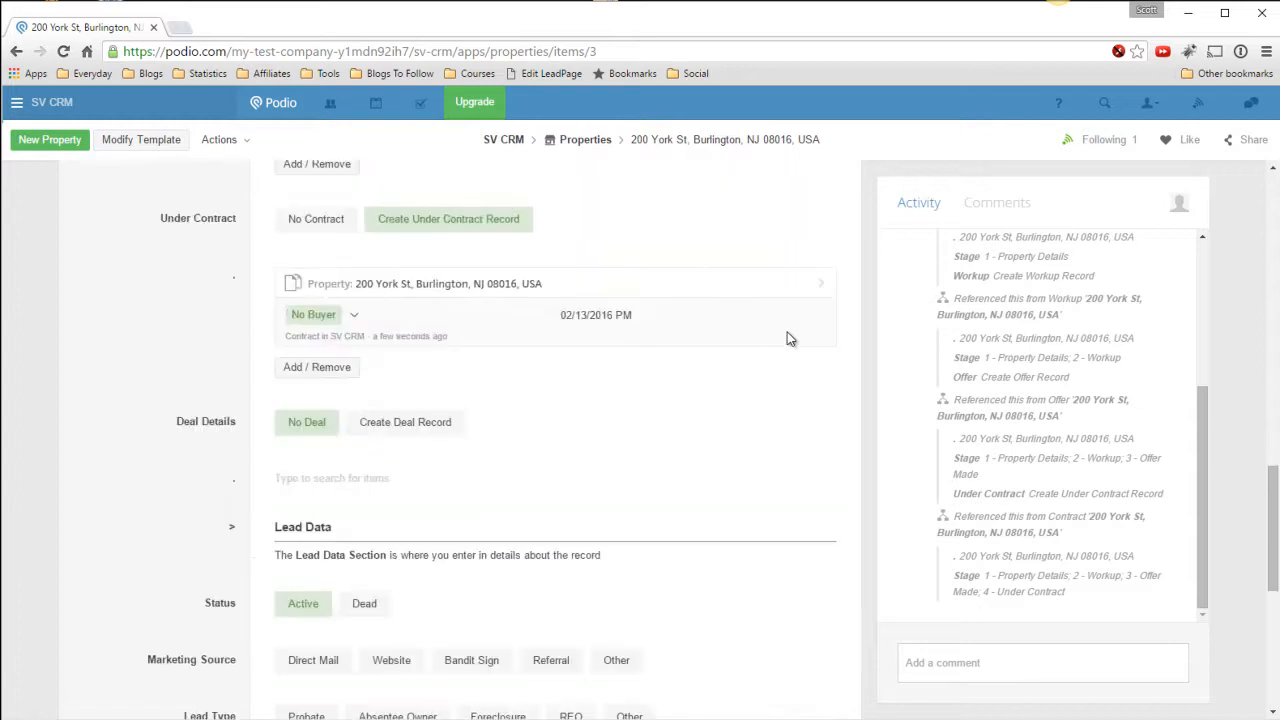
left_click(405, 422)
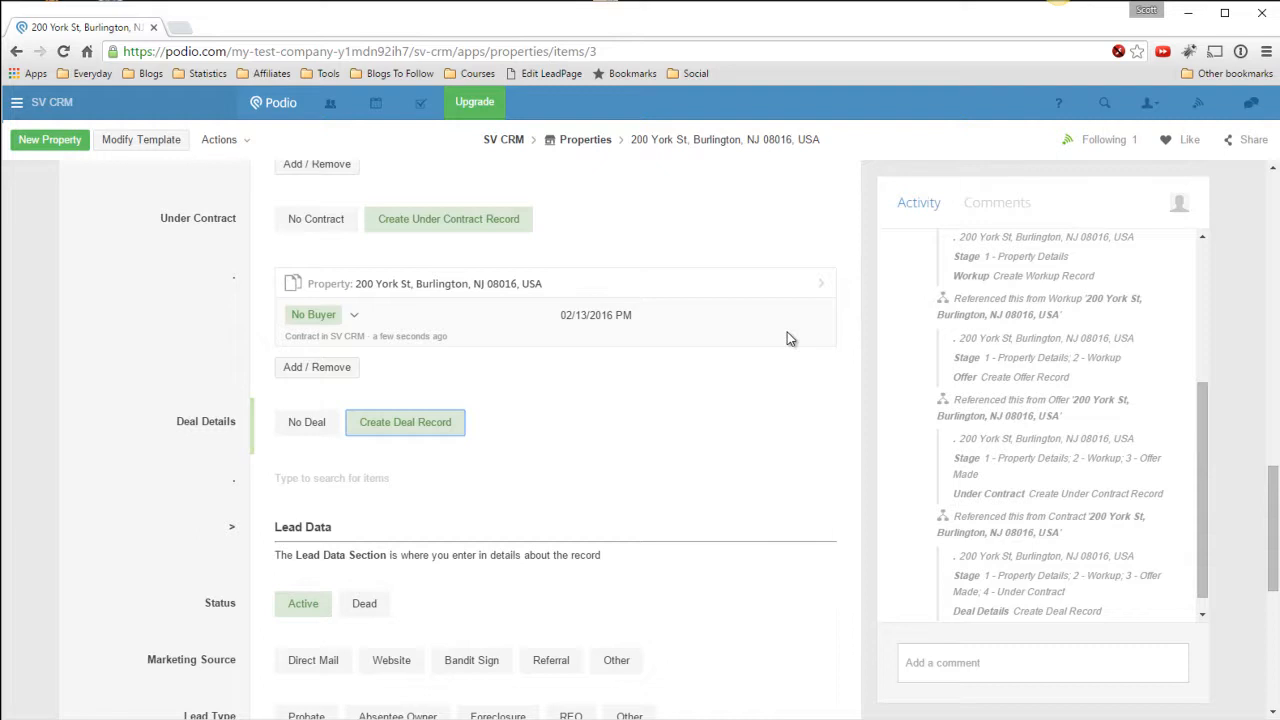
left_click(405, 421)
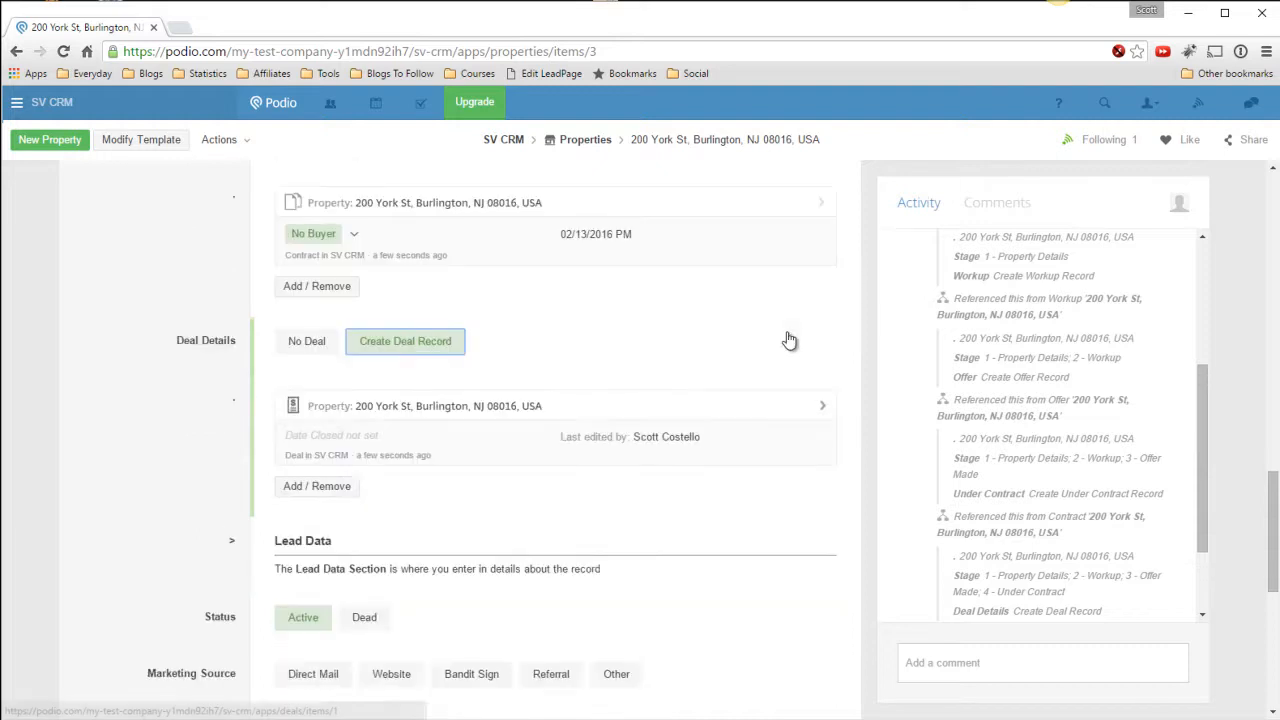
left_click(405, 341)
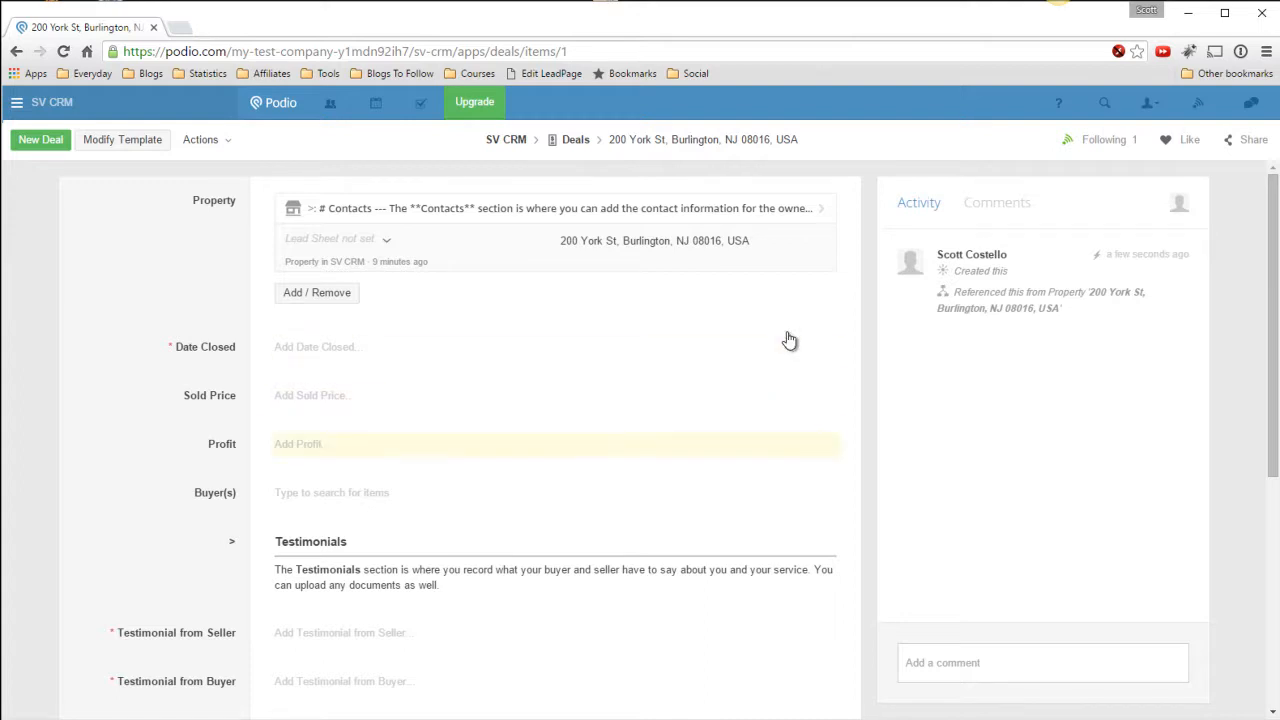
scroll("down", 3)
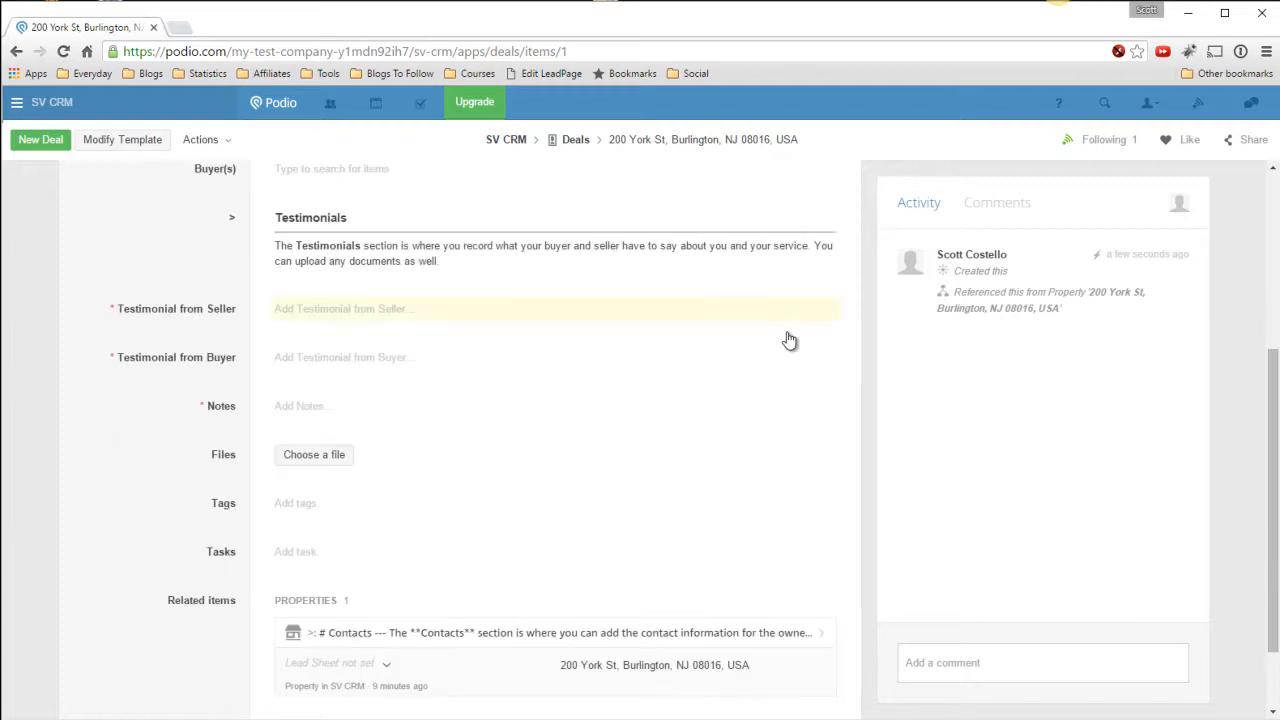
scroll("down", 3)
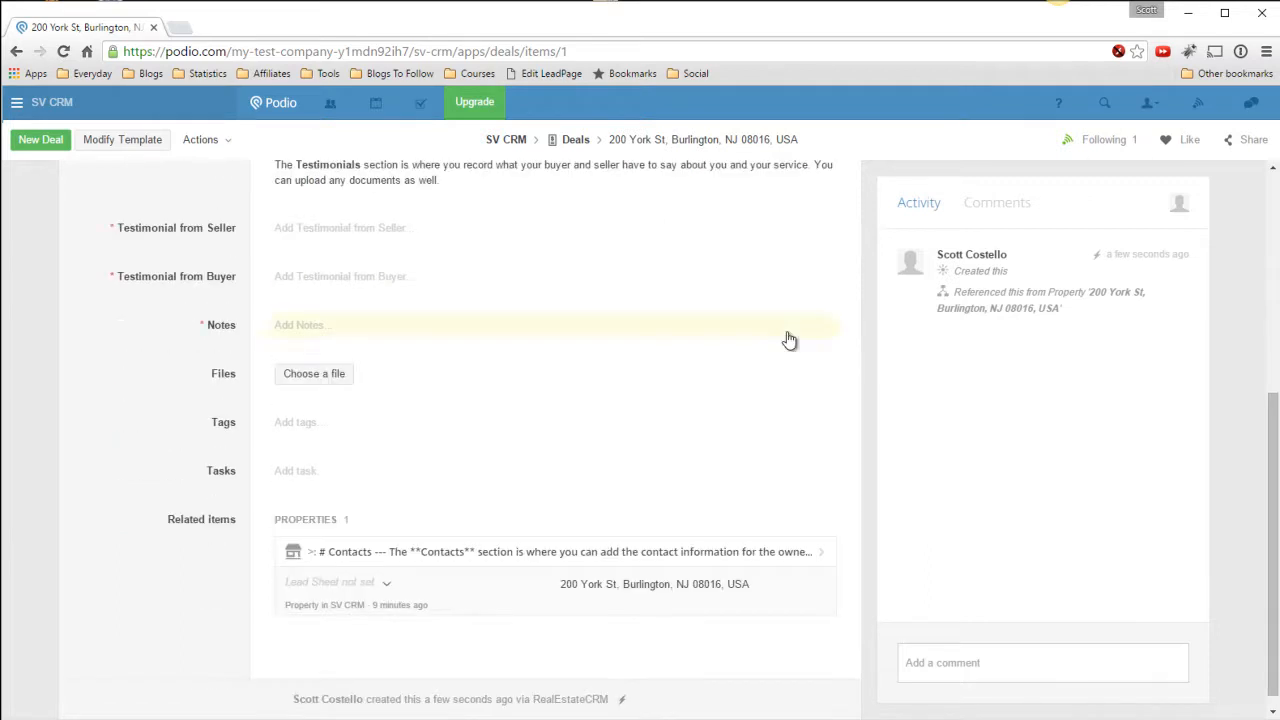
scroll("down", 3)
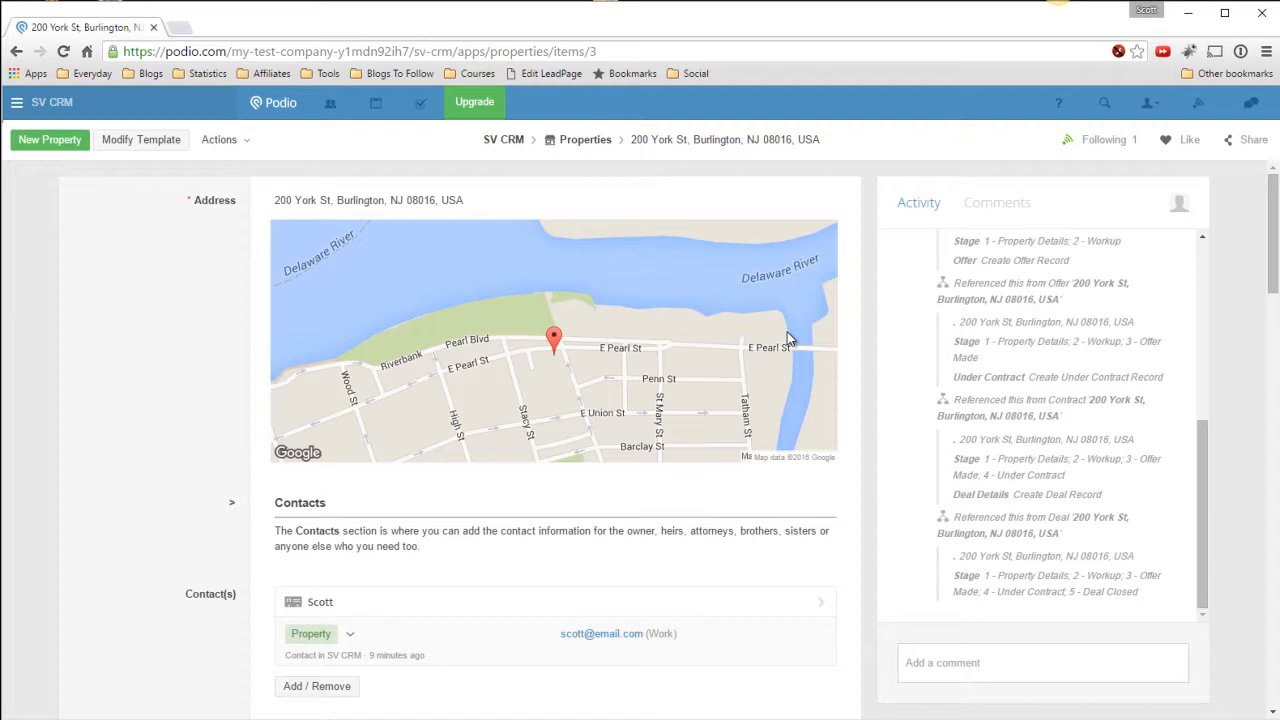
Run Print Lead Sheet from the property's Details section to generate LeadSheet.pdf
scroll("down", 3)
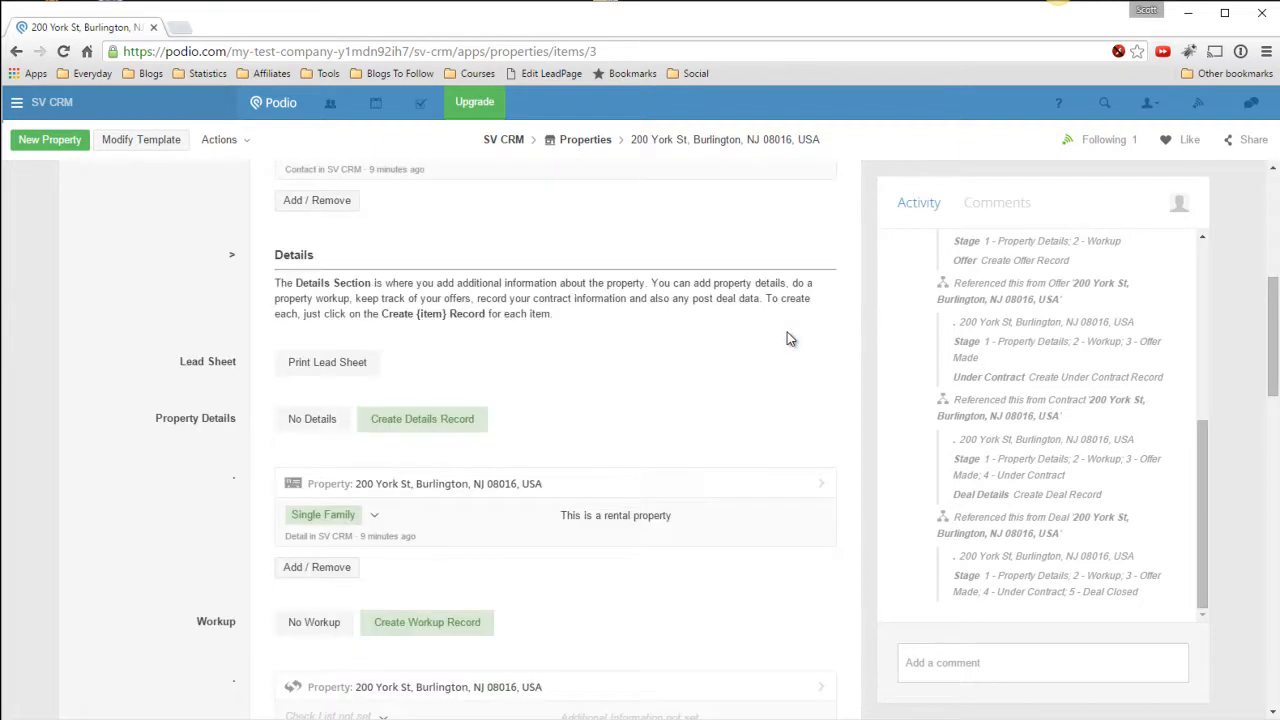
scroll("down", 3)
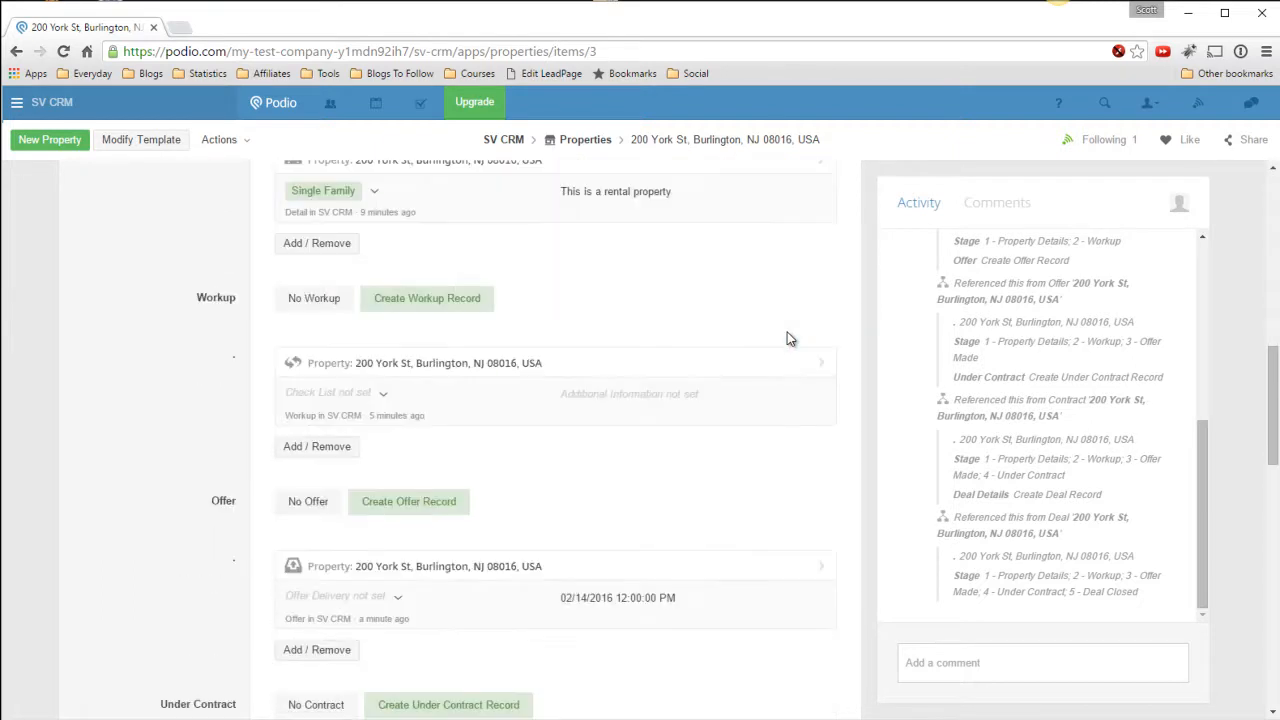
scroll("up", 3)
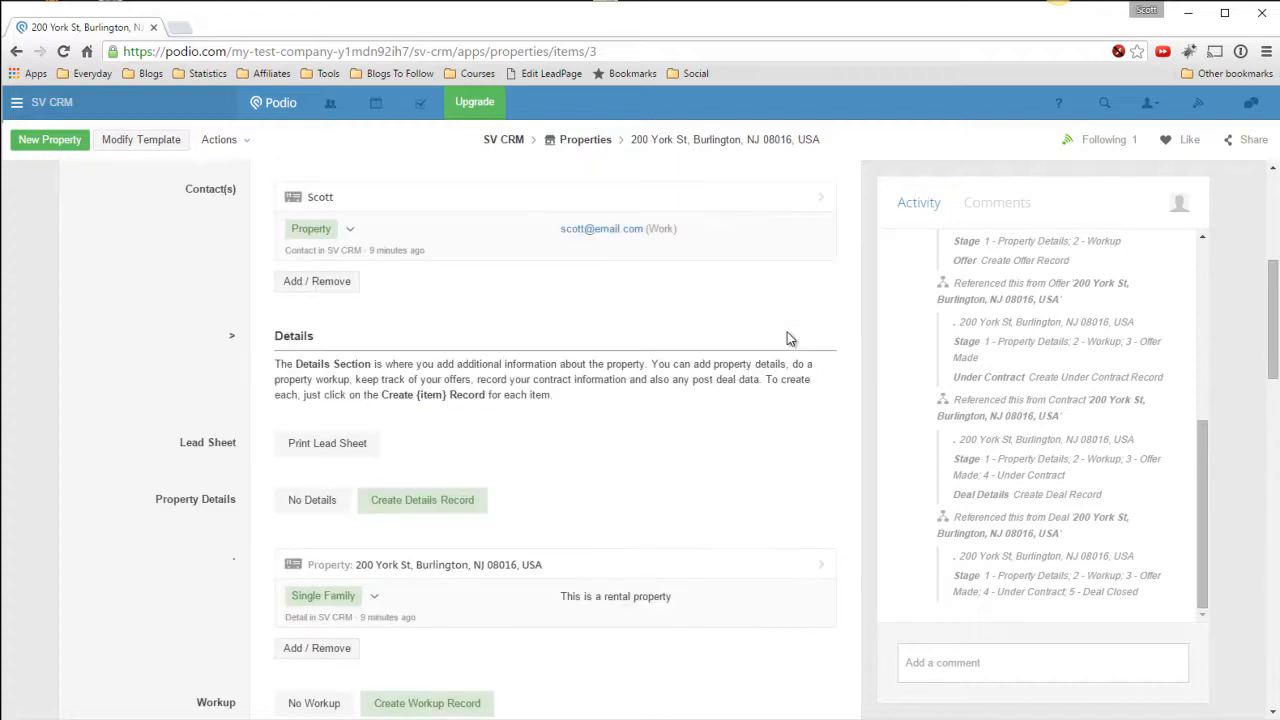
scroll("down", 3)
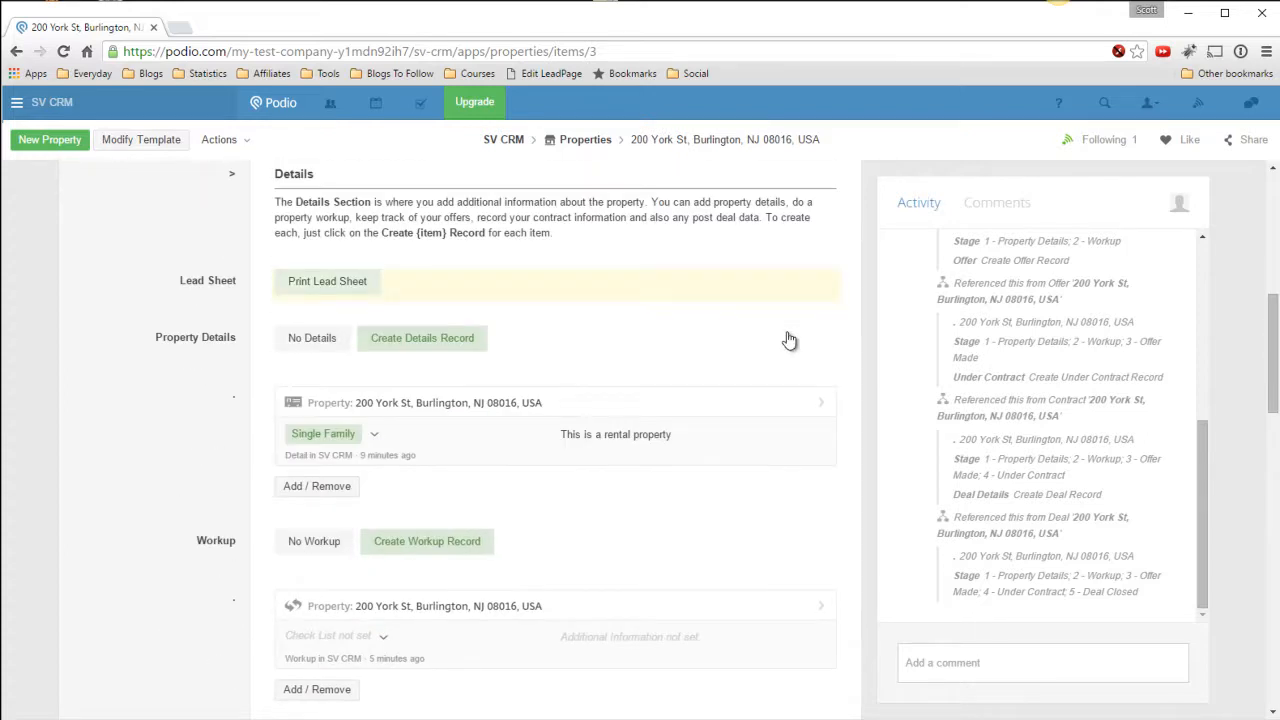
left_click(327, 281)
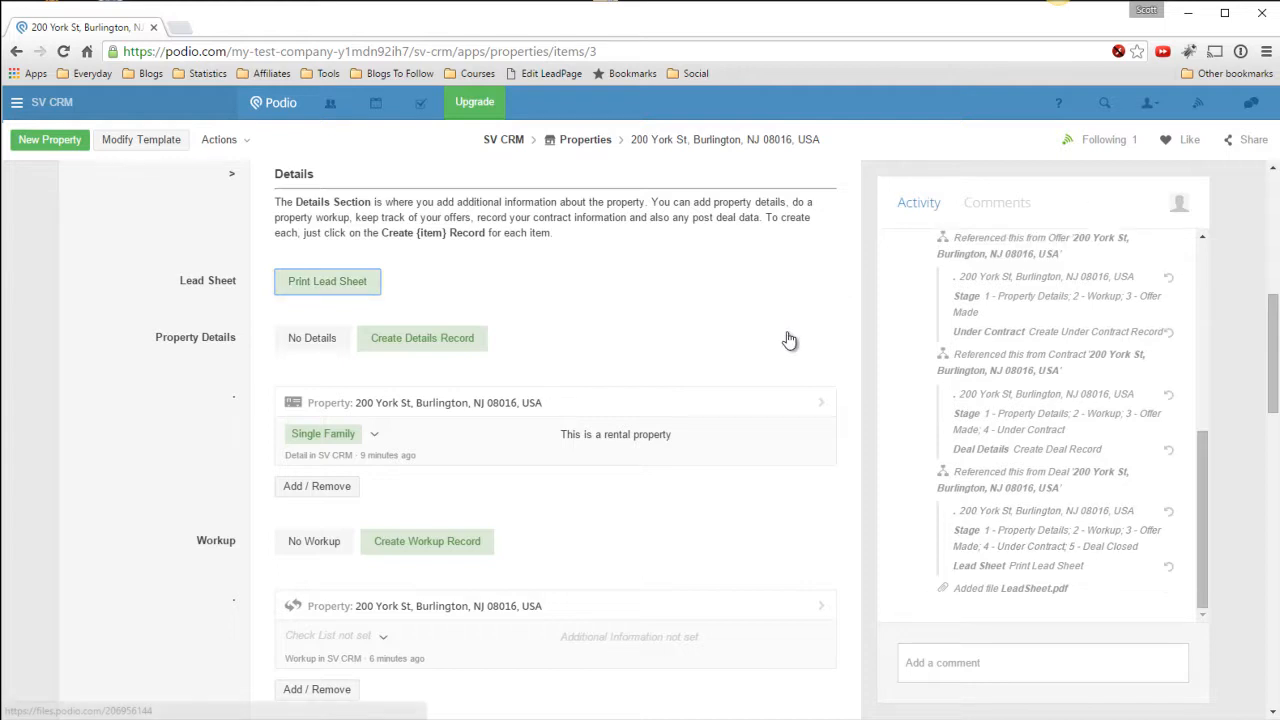
Open LeadSheet.pdf and page through the generated lead sheet
left_click(327, 281)
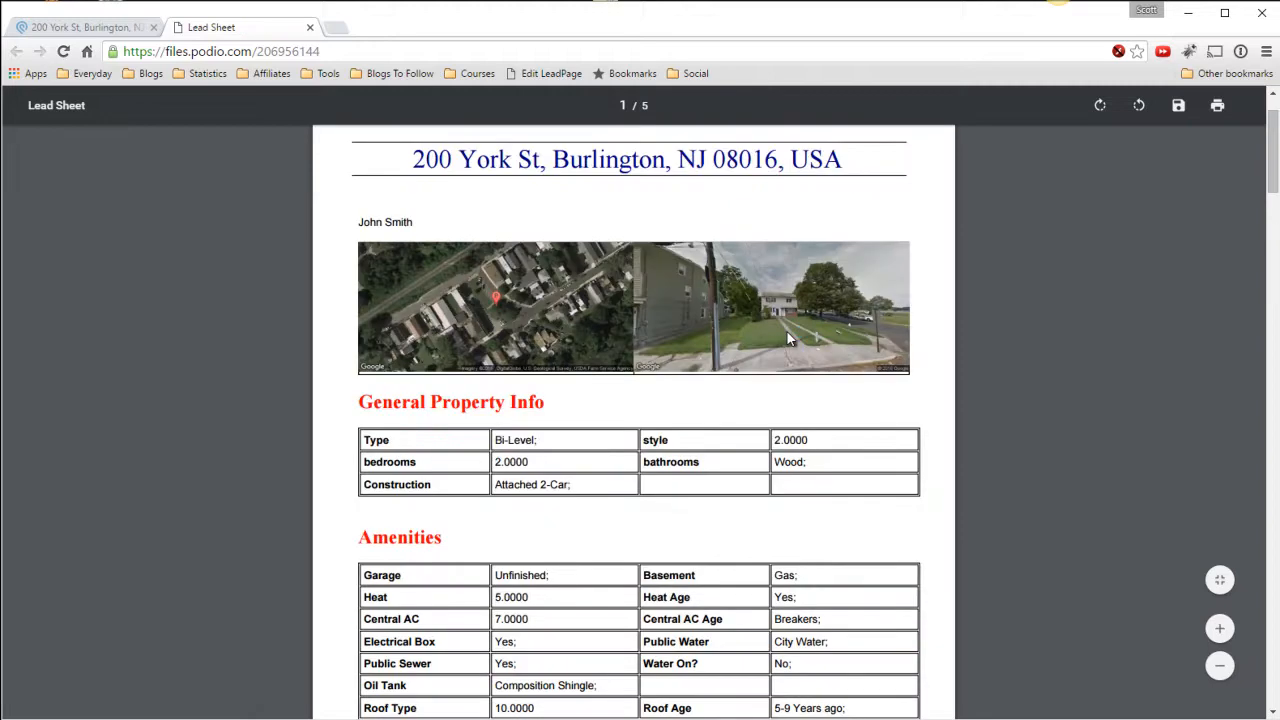
scroll("down", 3)
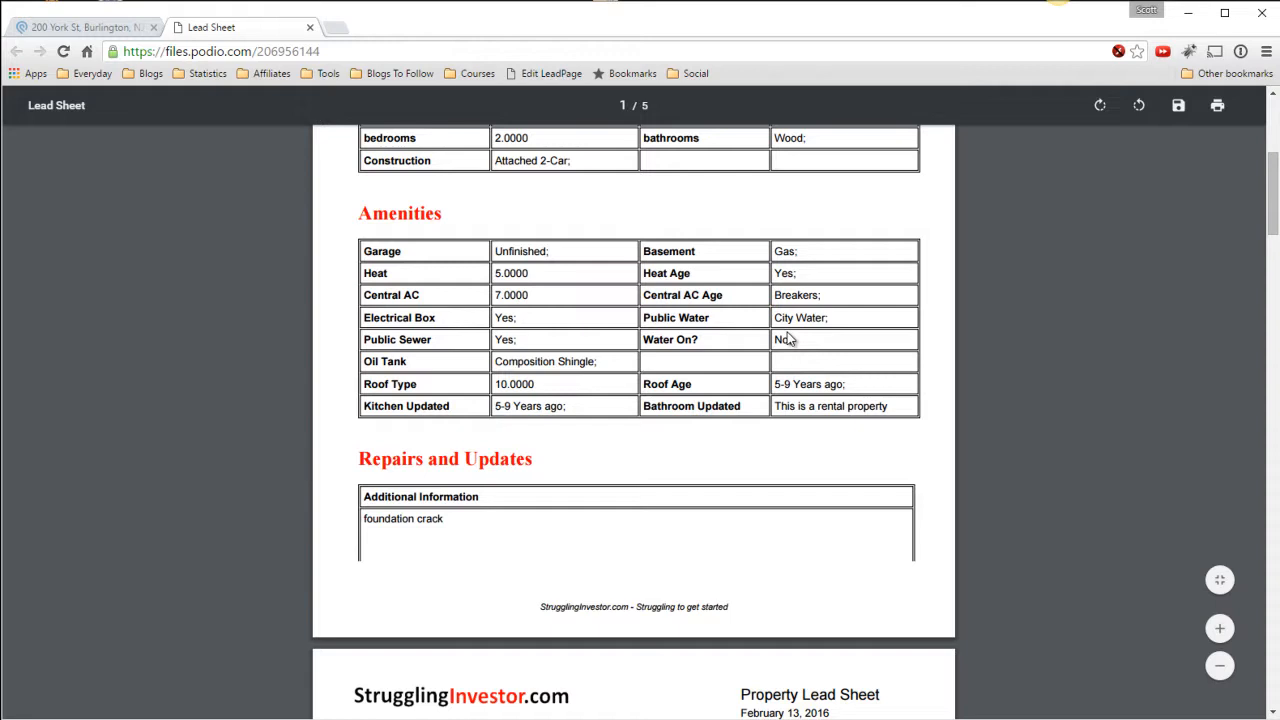
scroll("down", 3)
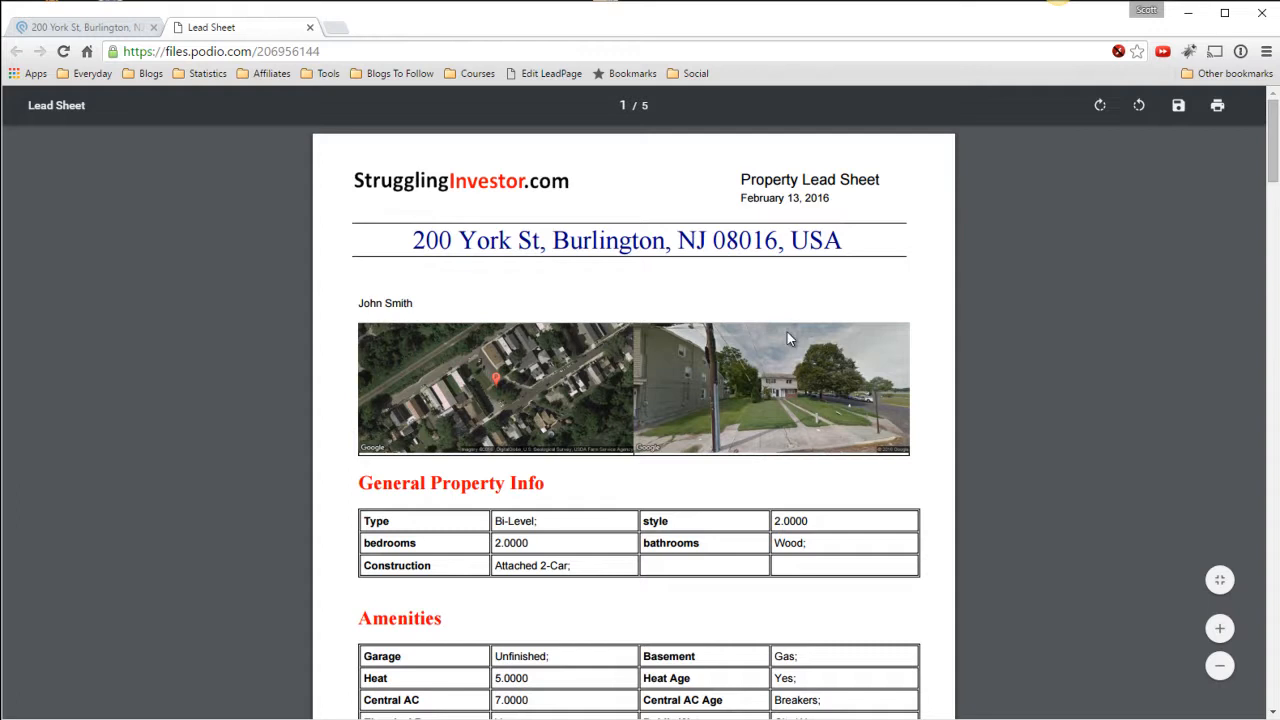
scroll("down", 3)
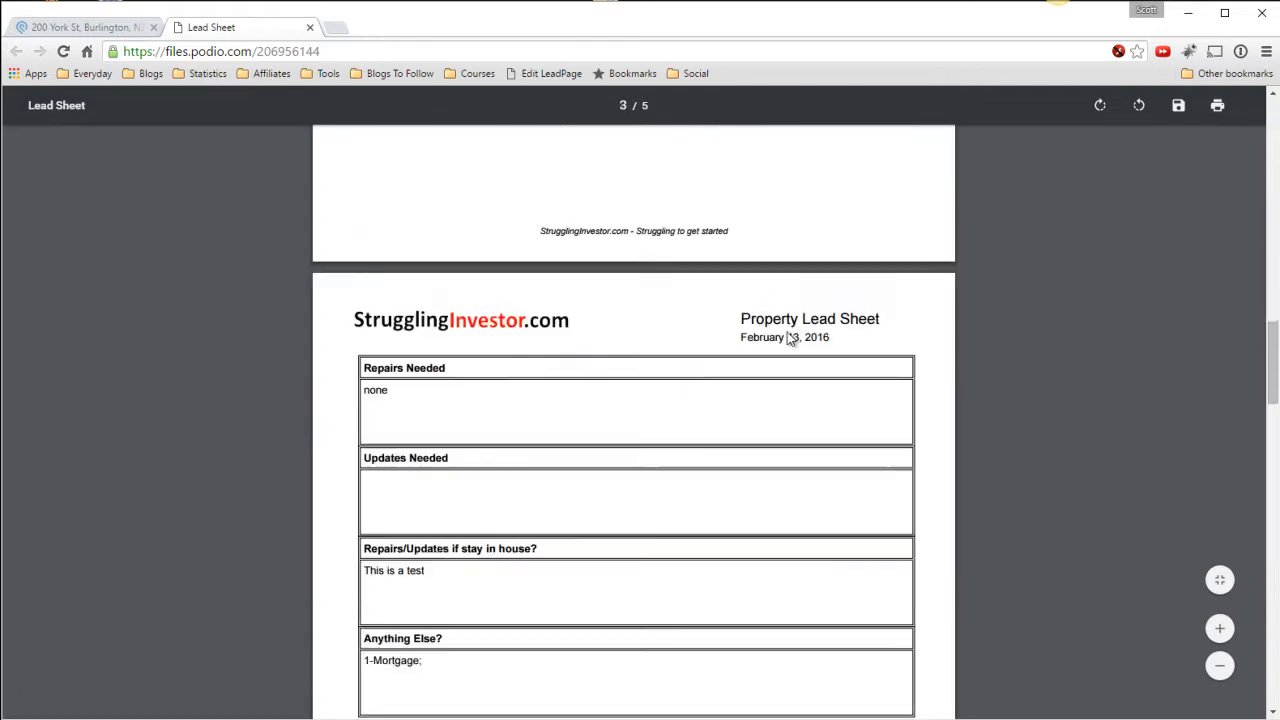
scroll("down", 3)
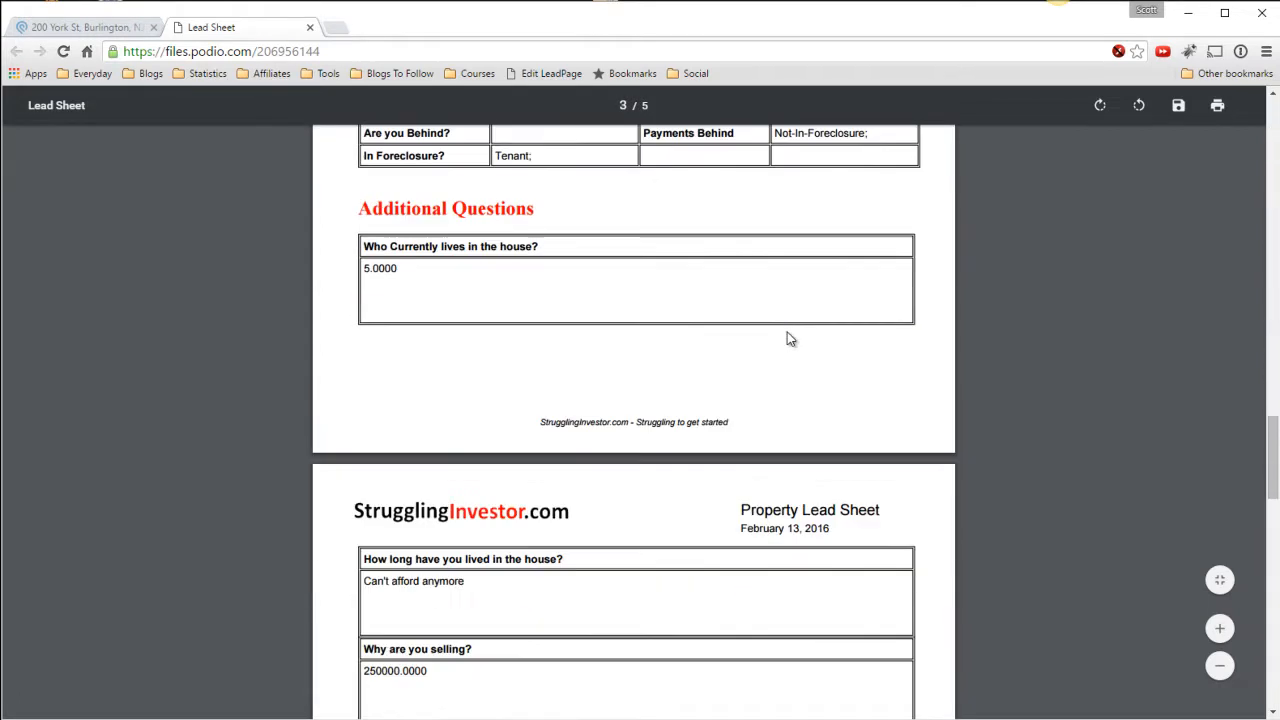
scroll("down", 3)
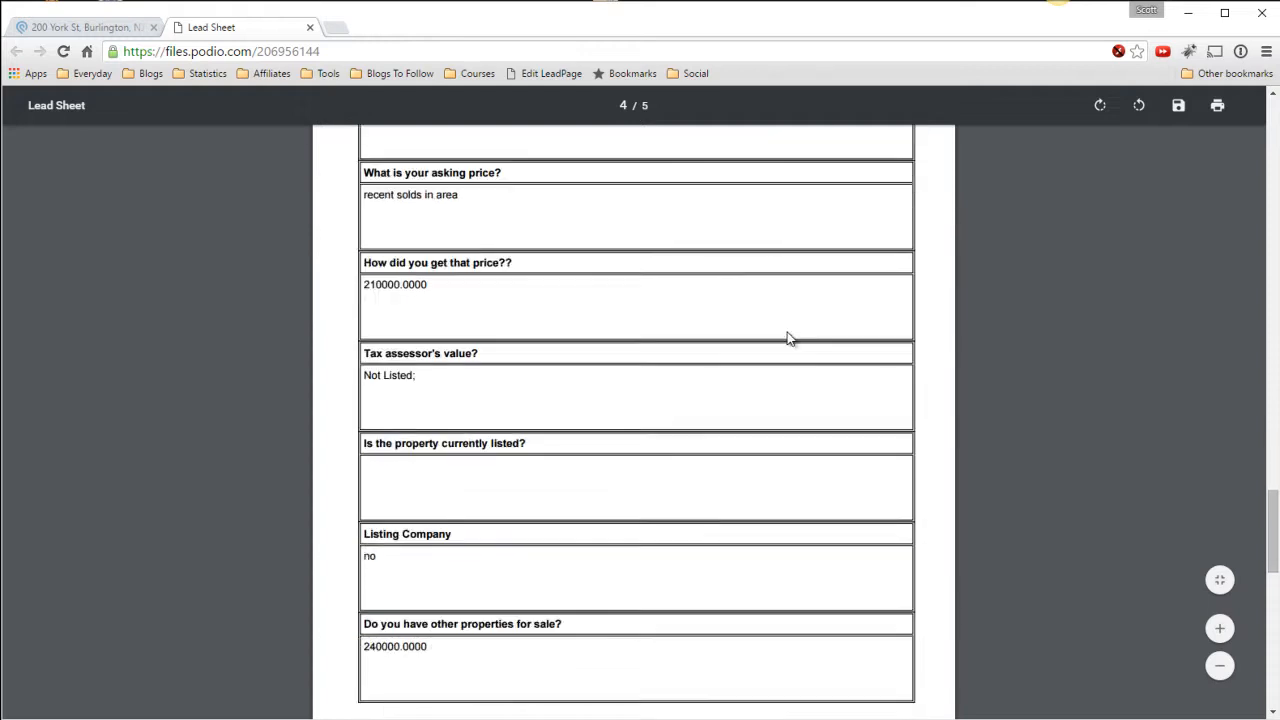
scroll("down", 3)
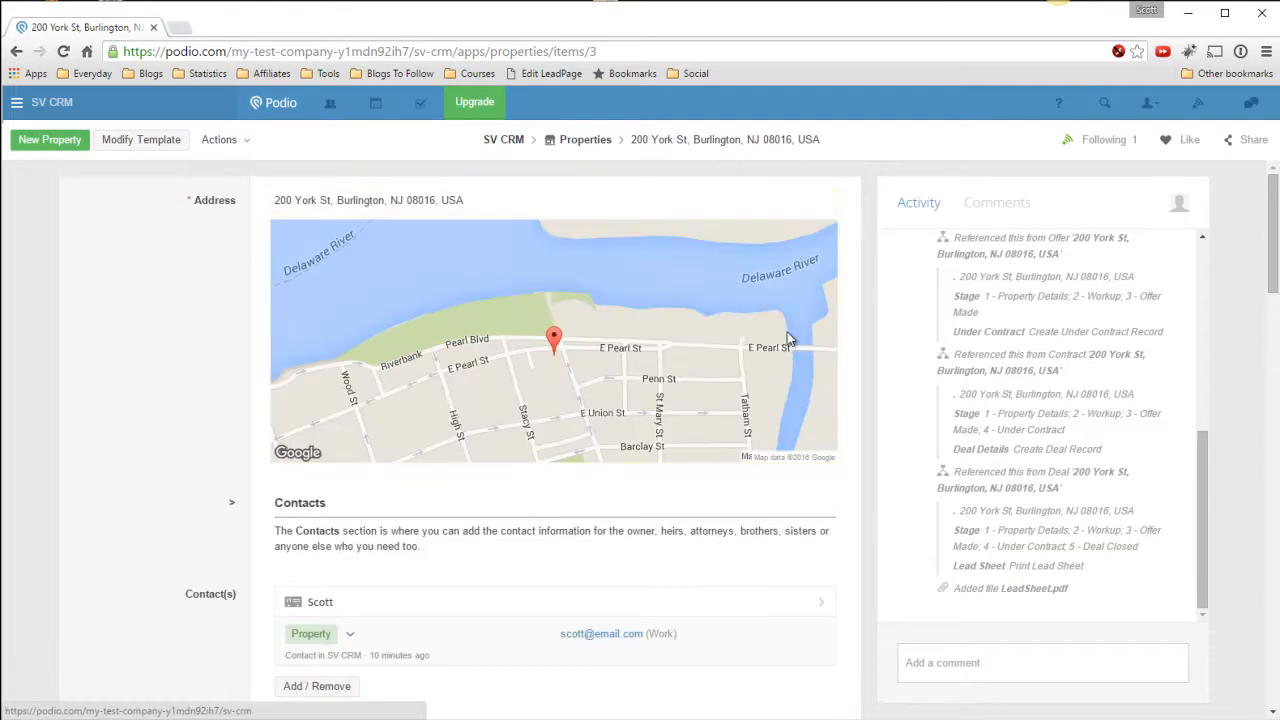
Go from the Properties list to the Documents app and open the Lead Sheet report
left_click(585, 139)
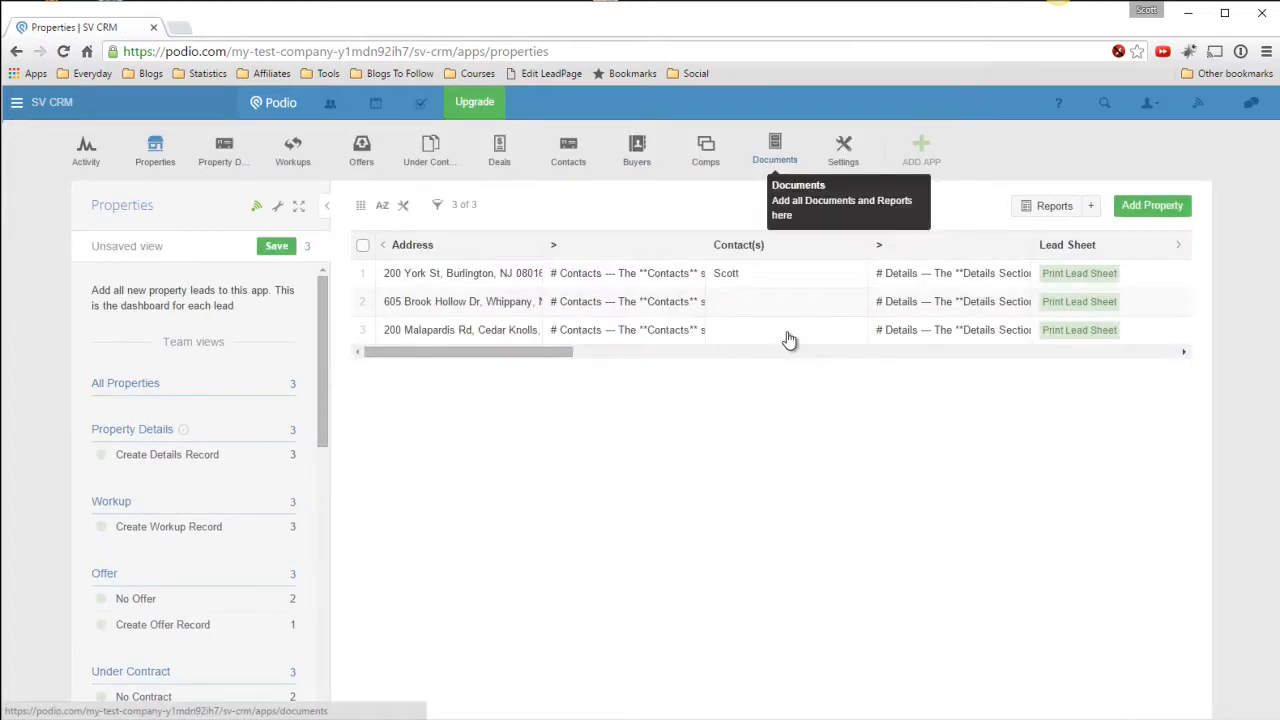
left_click(774, 150)
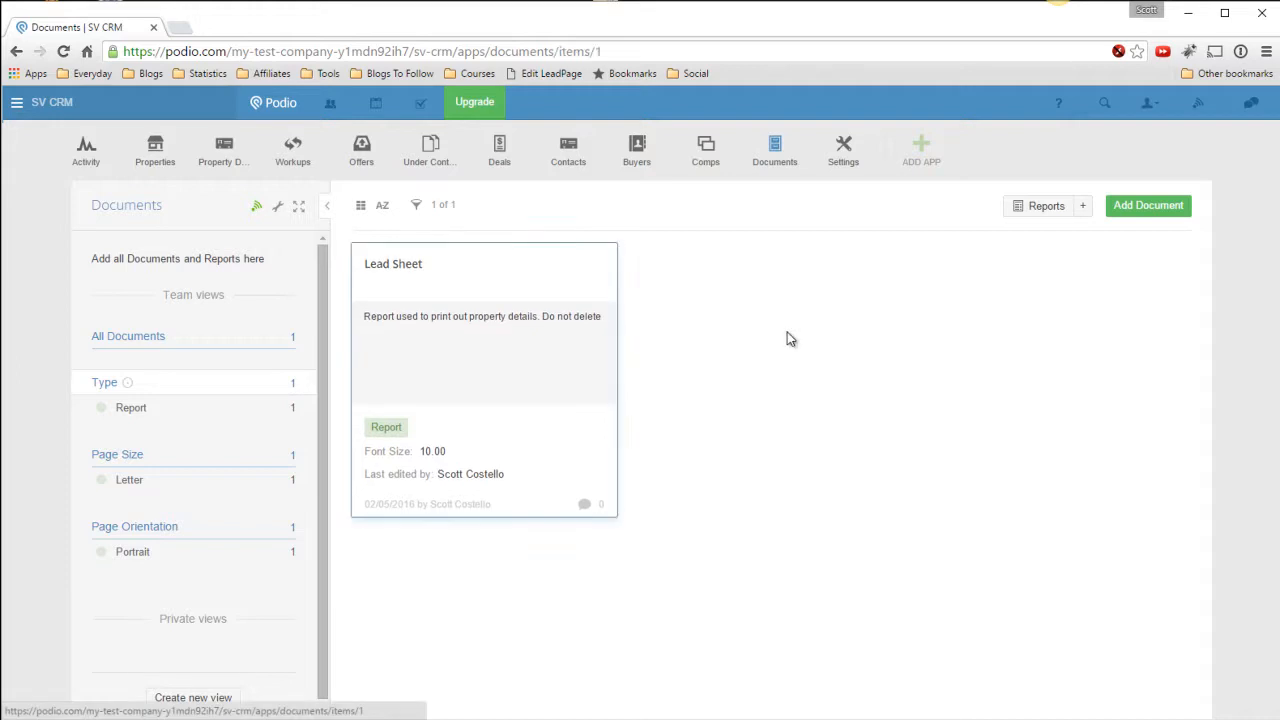
left_click(393, 263)
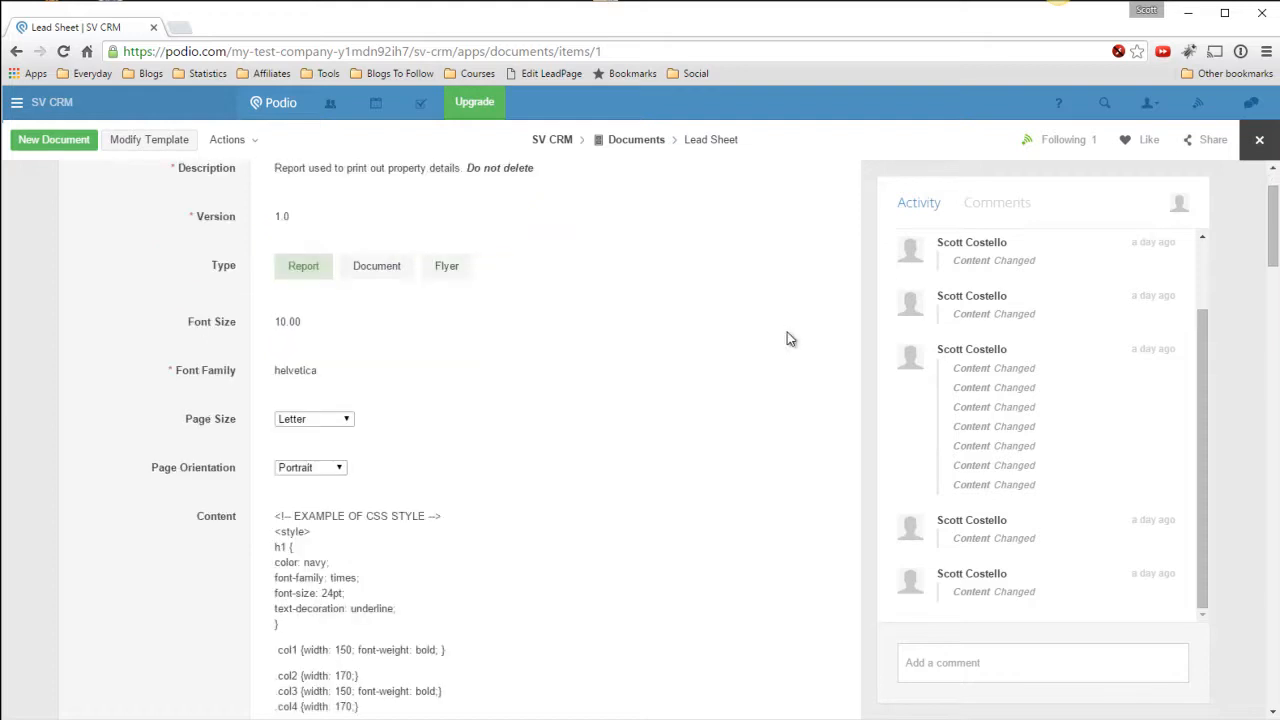
Edit the Lead Sheet Content field and scroll through its CSS styles and field placeholders
scroll("down", 3)
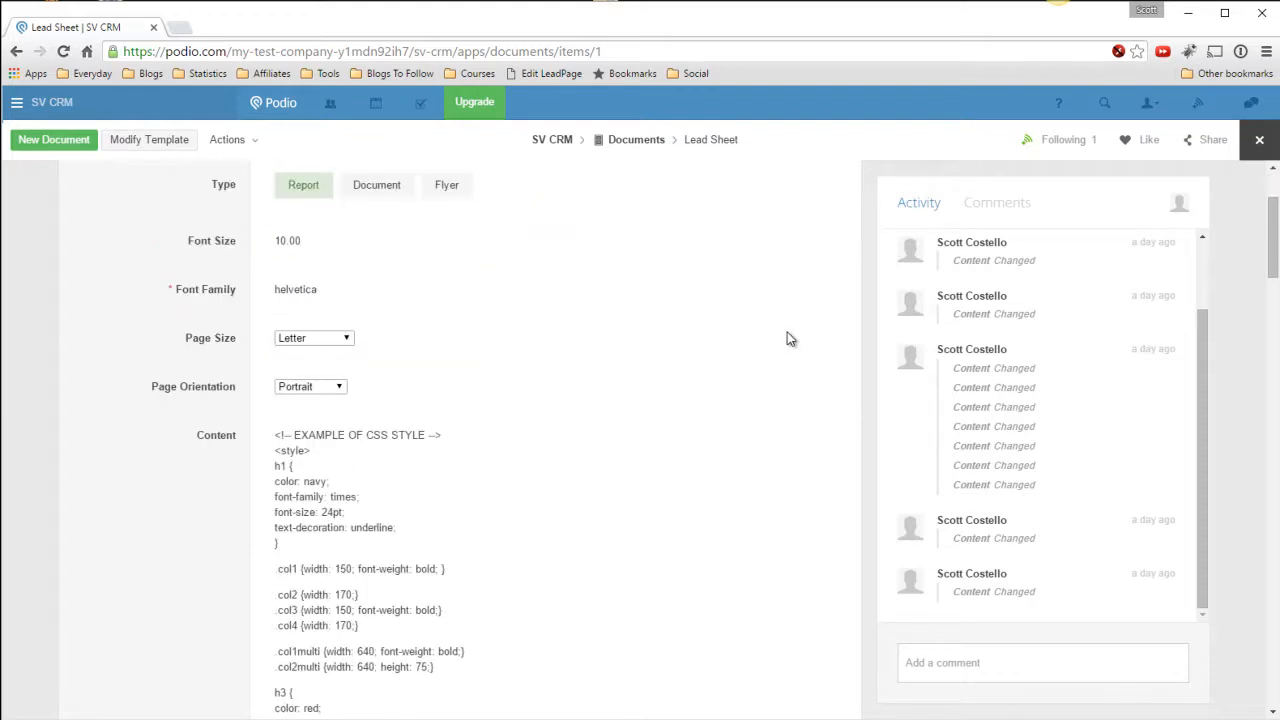
left_click(295, 289)
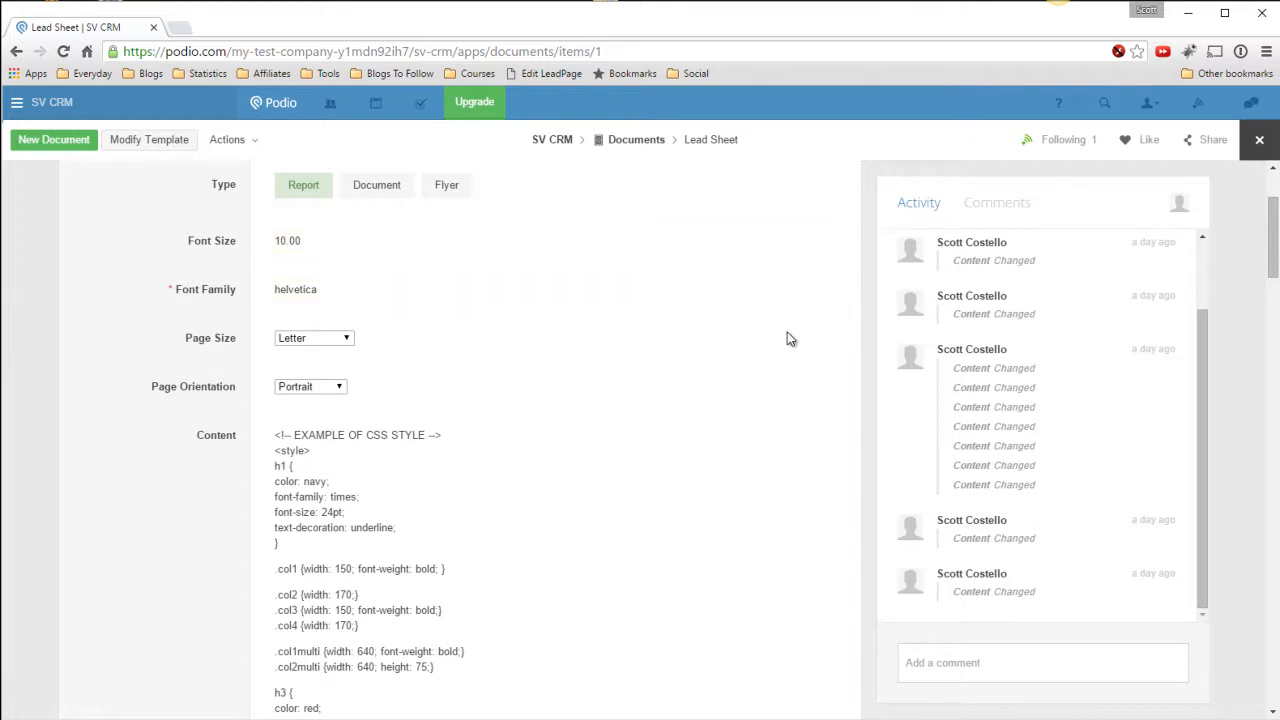
scroll("down", 3)
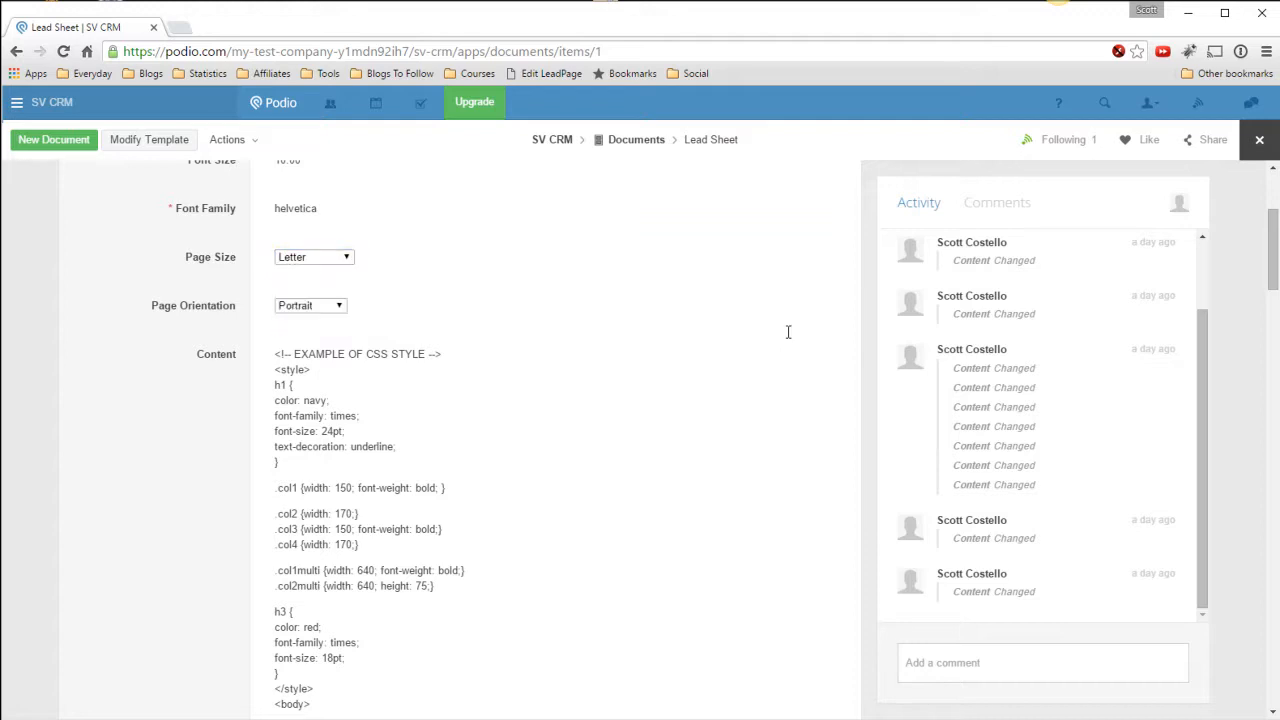
left_click(310, 305)
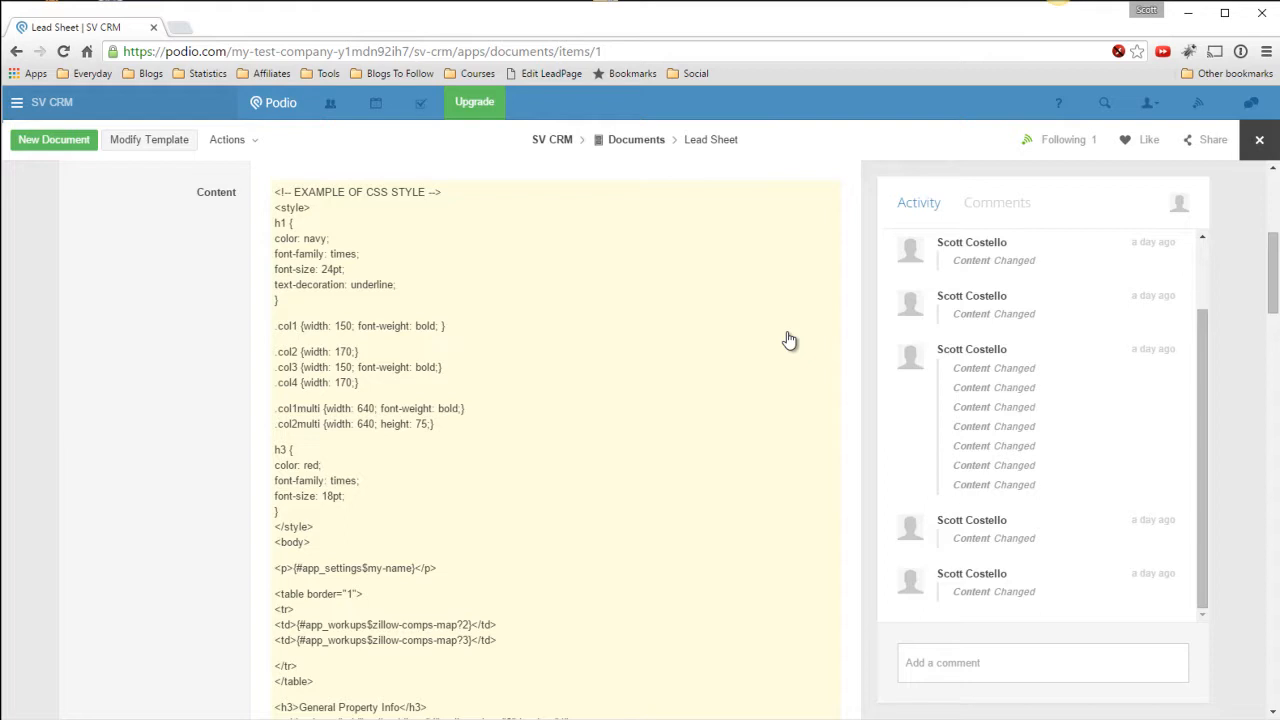
scroll("down", 3)
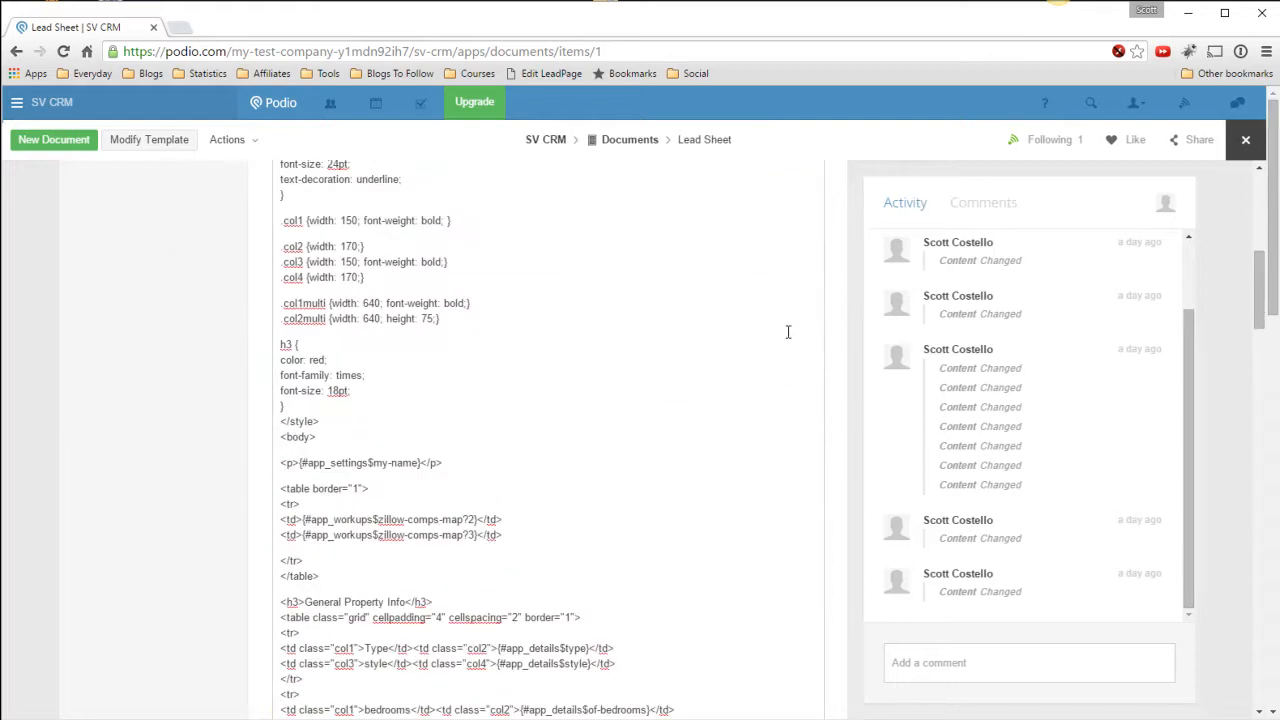
scroll("down", 3)
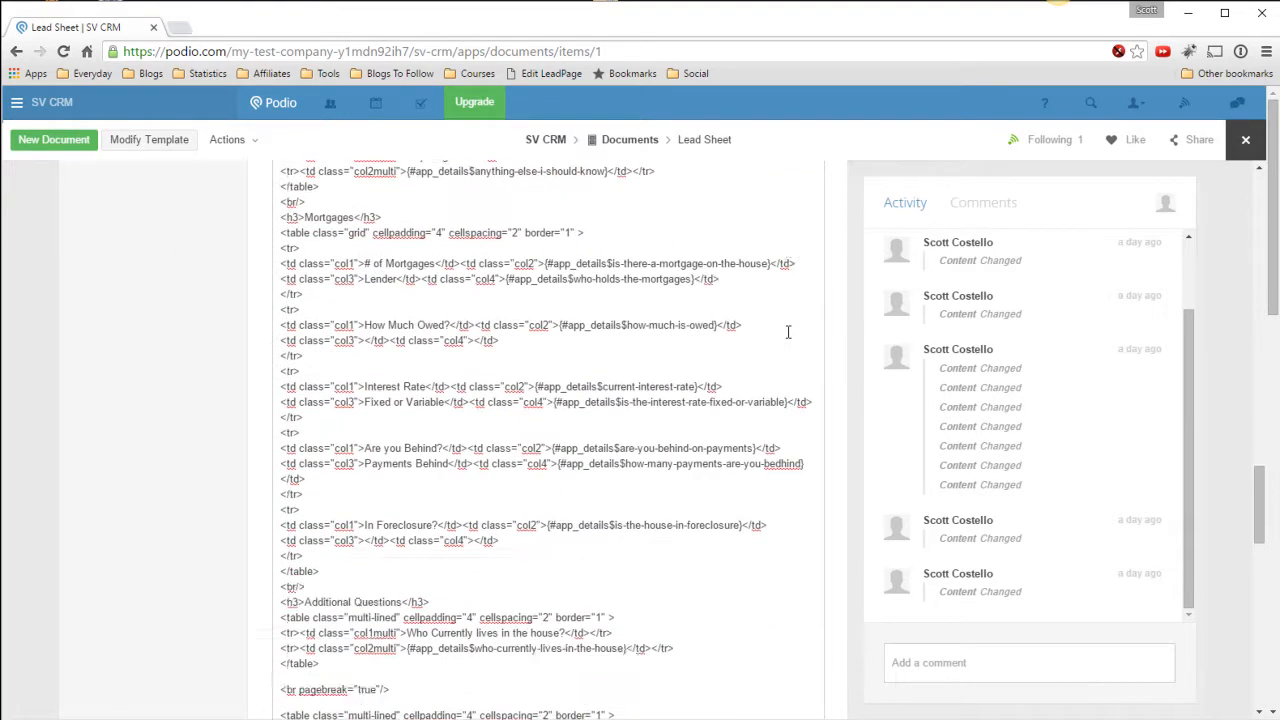
scroll("down", 3)
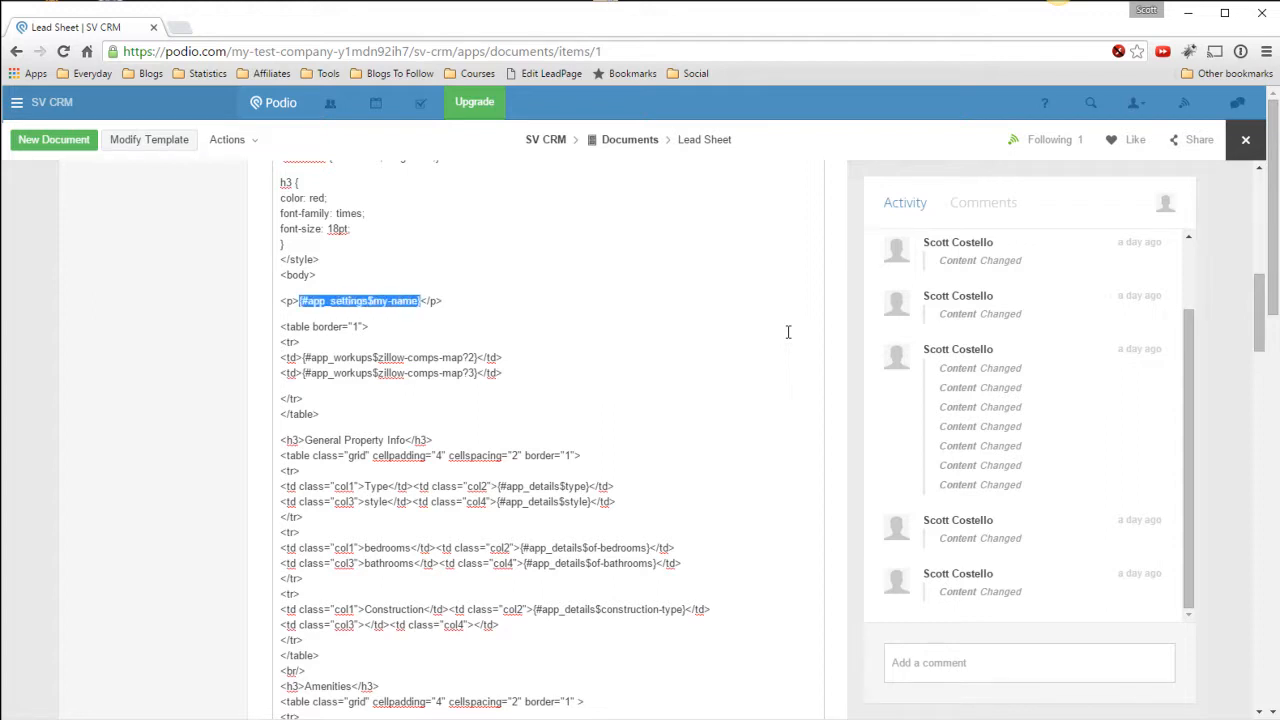
scroll("down", 3)
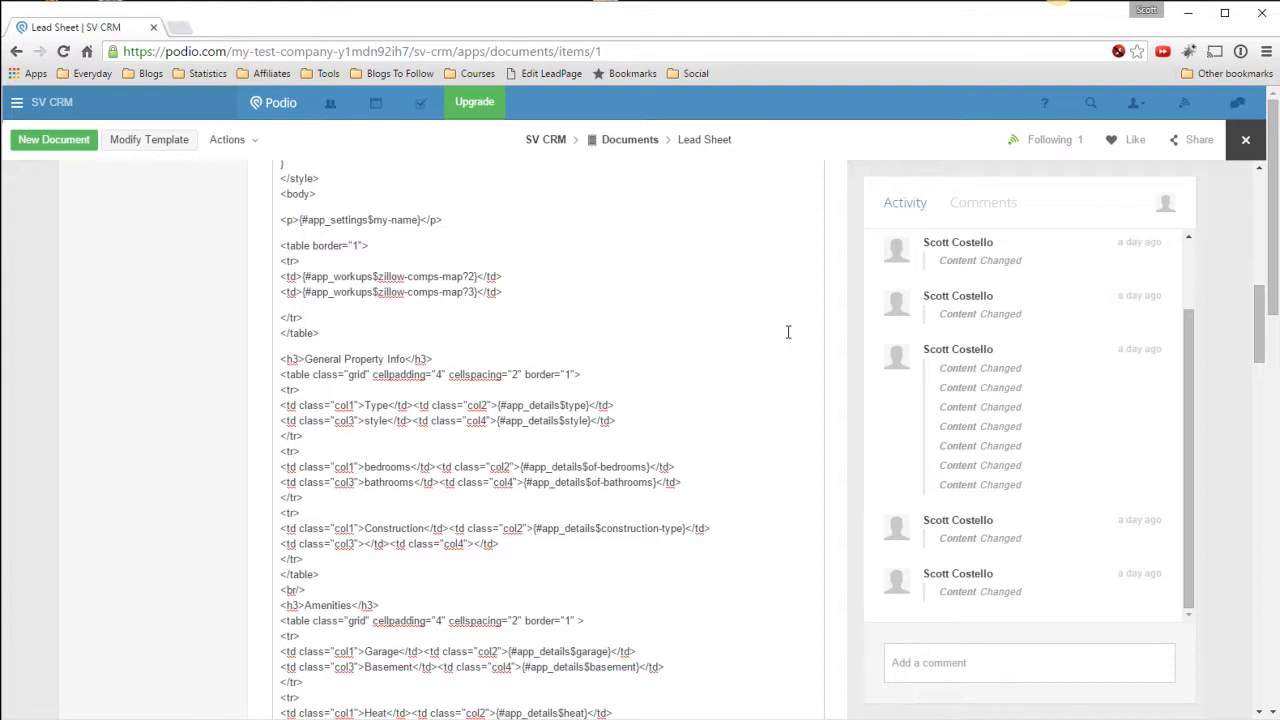
double_click(390, 276)
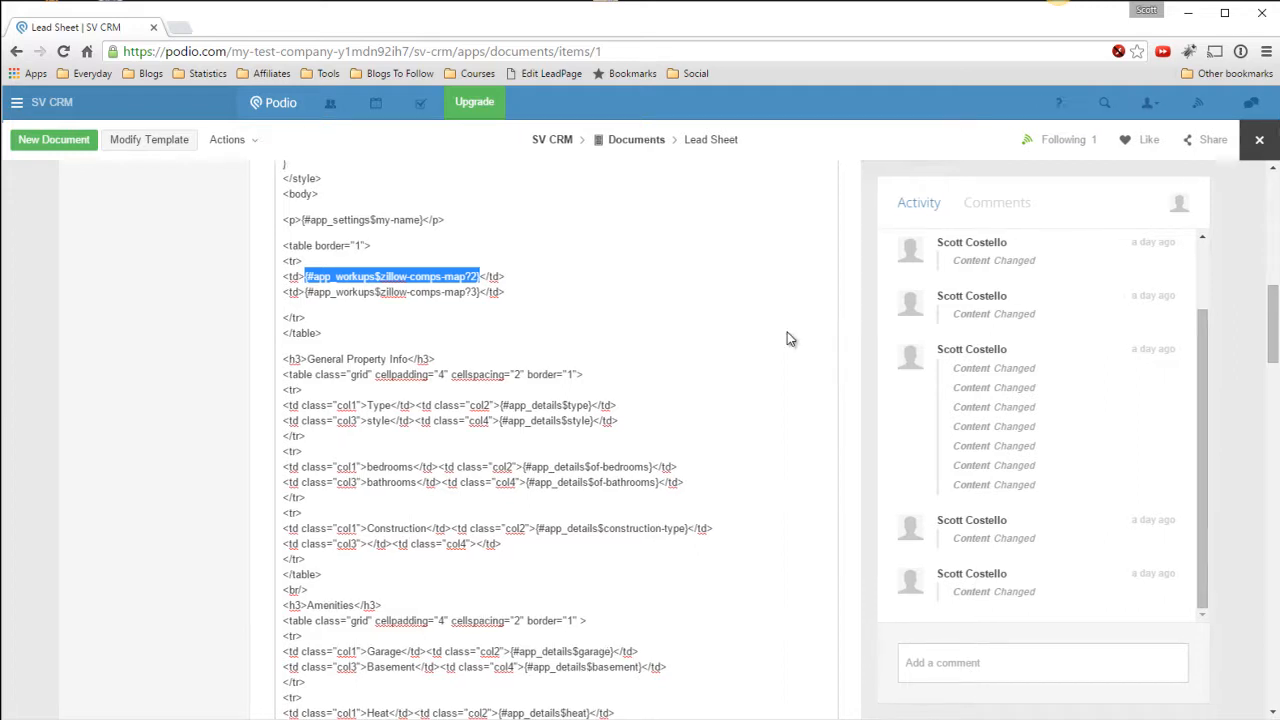
scroll("down", 3)
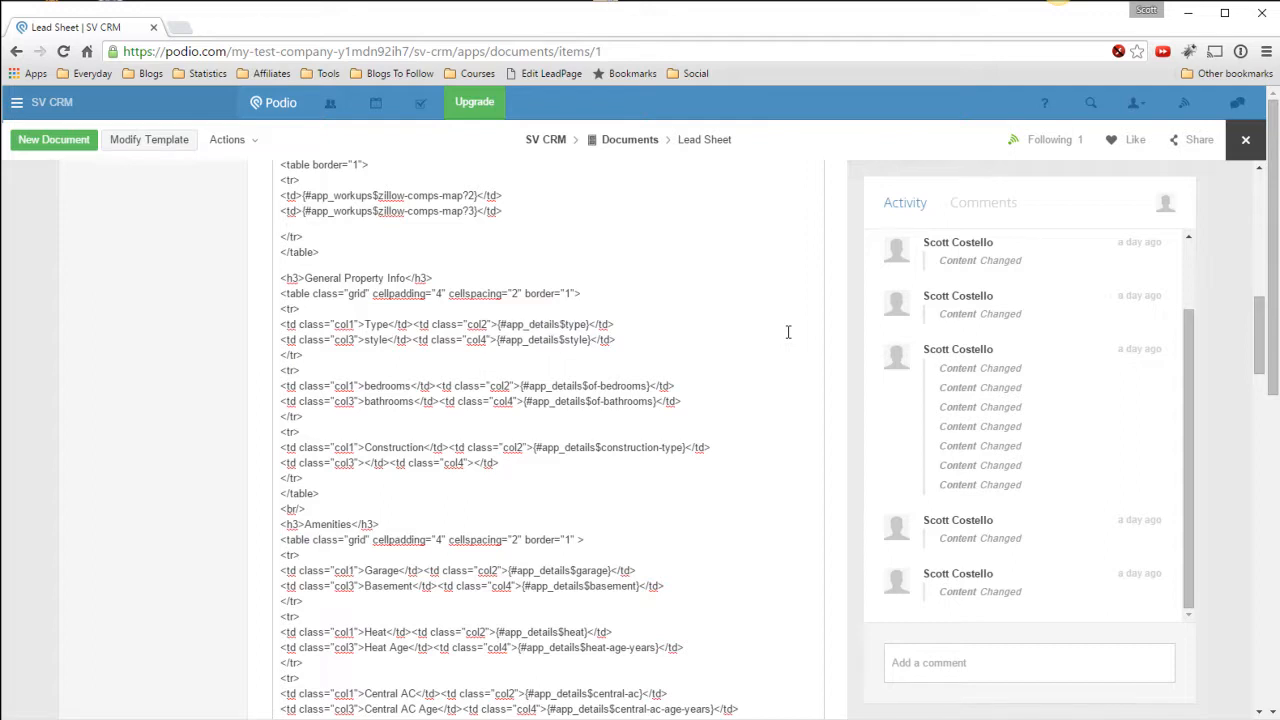
scroll("down", 3)
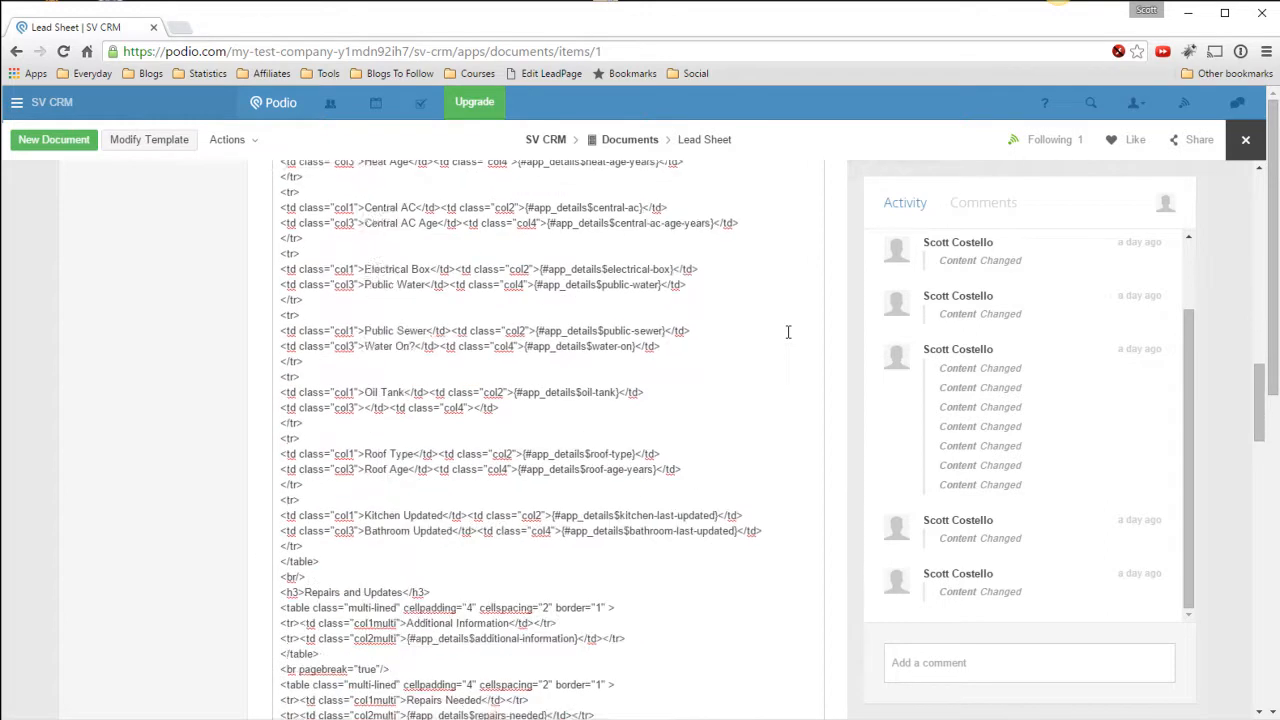
scroll("down", 3)
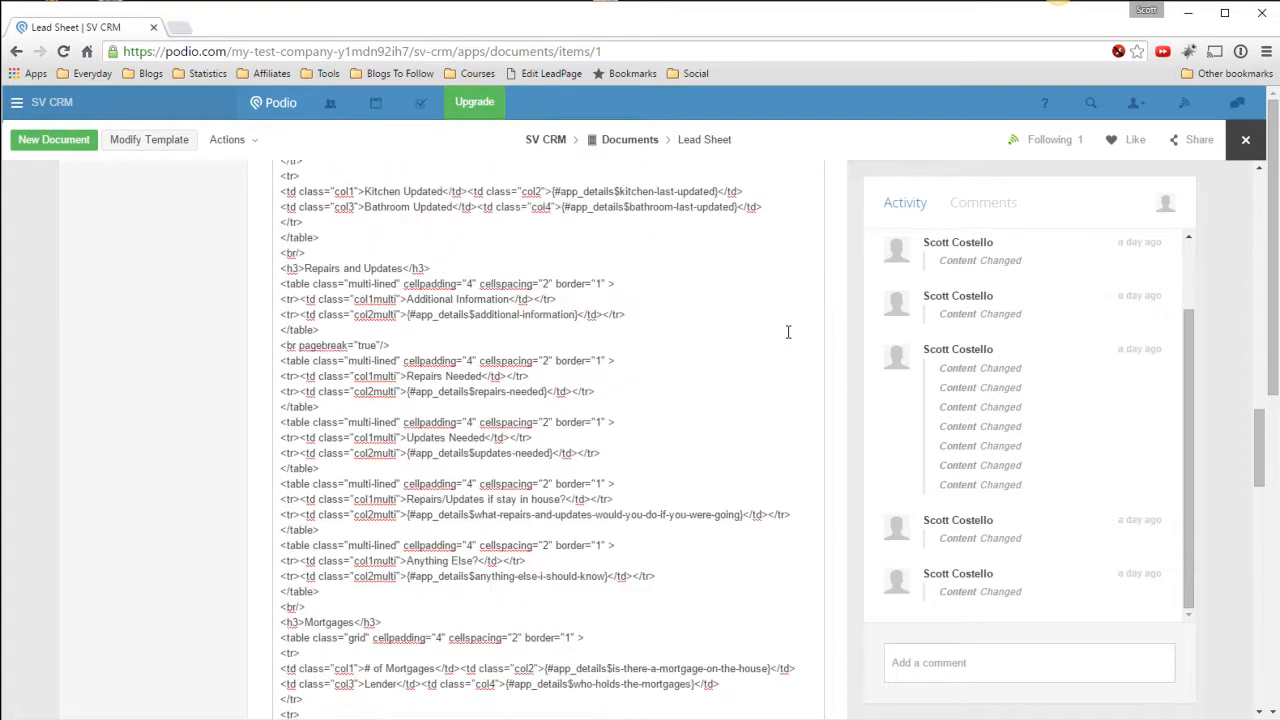
scroll("down", 3)
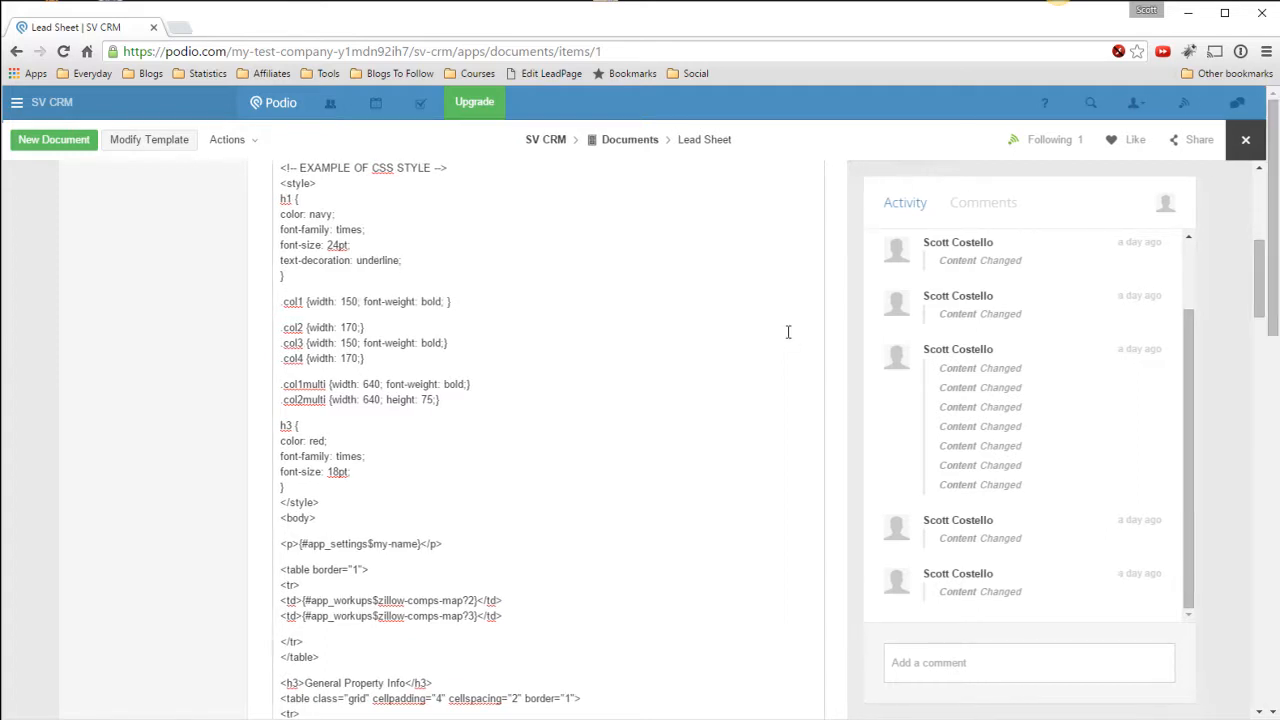
scroll("down", 3)
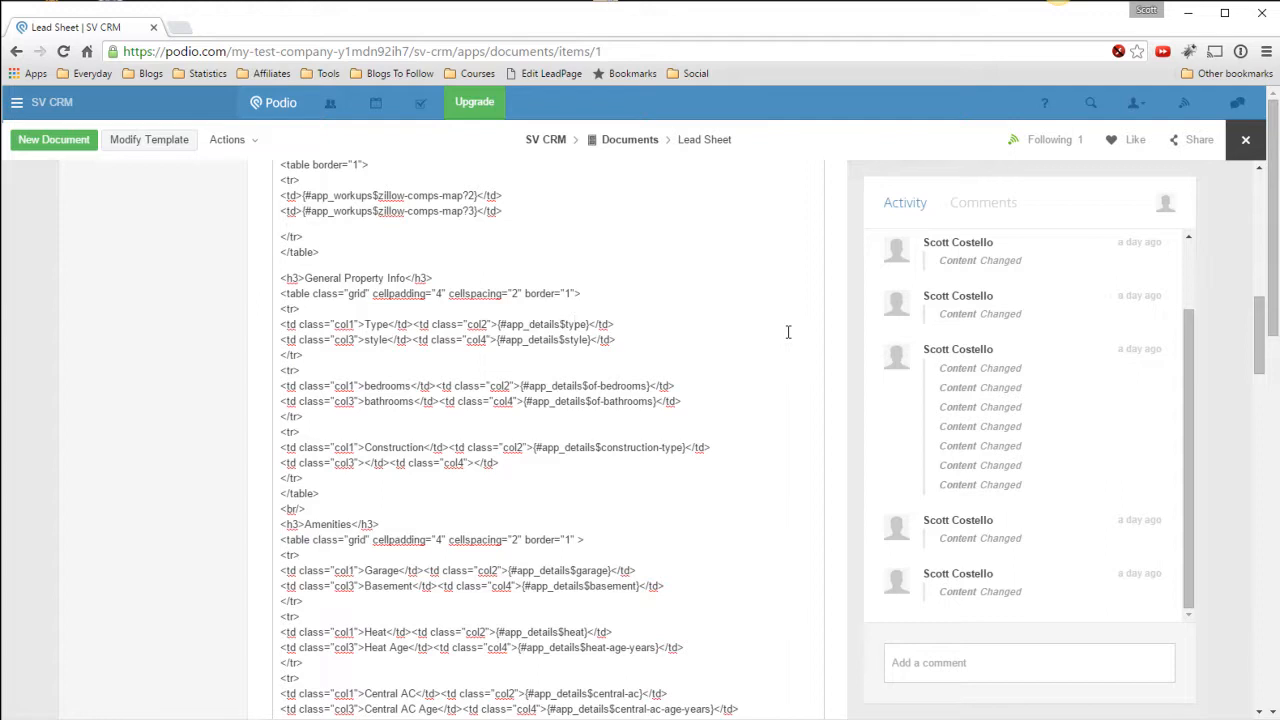
left_click(573, 324)
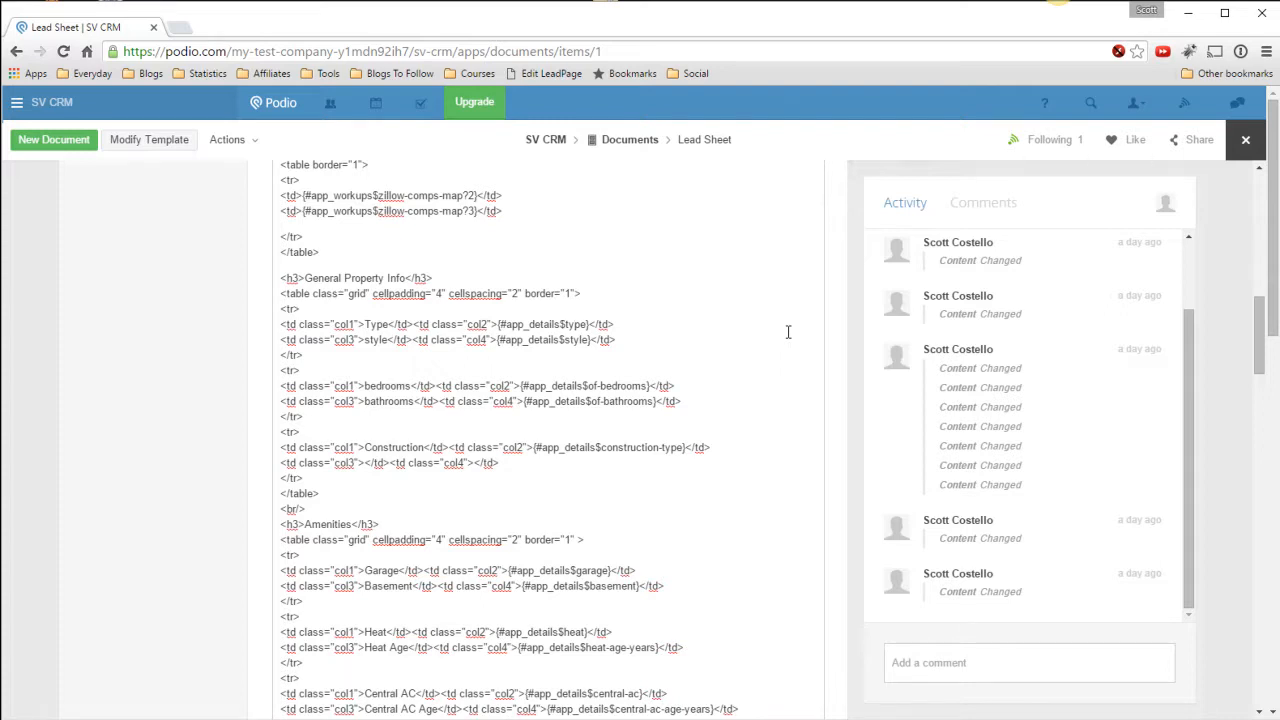
double_click(520, 324)
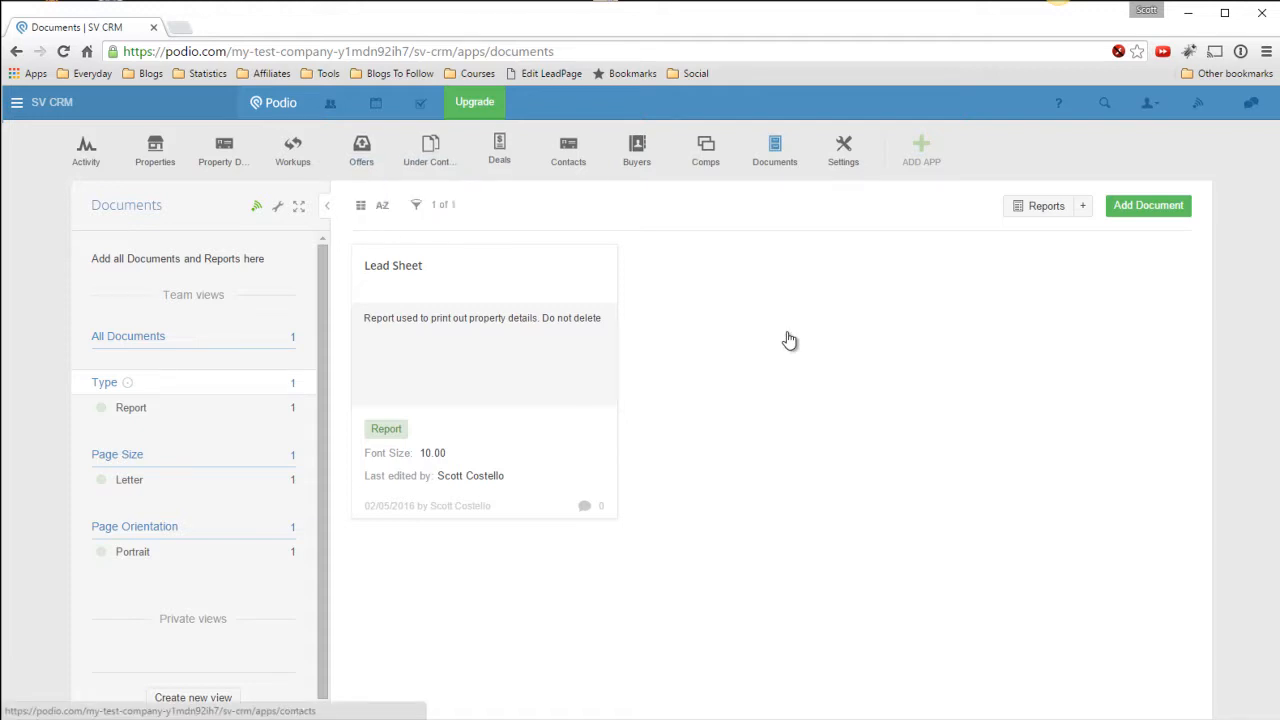
mouse_move(843, 150)
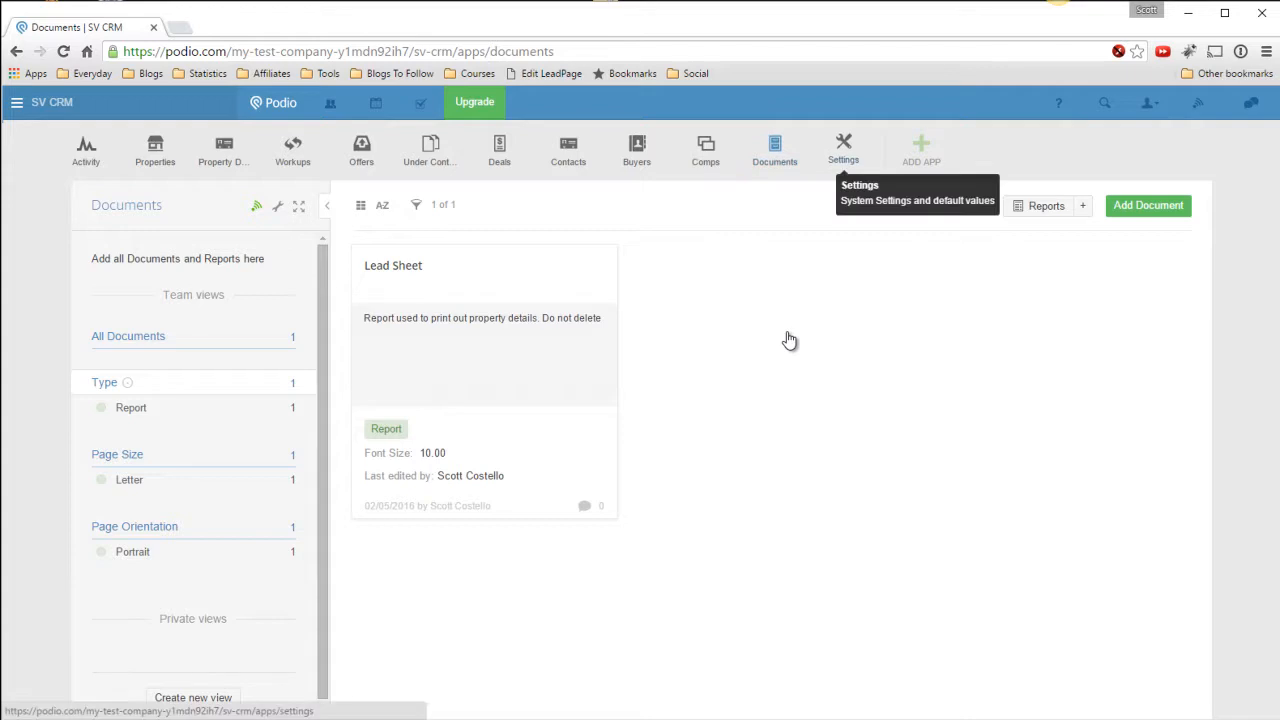
mouse_move(155, 150)
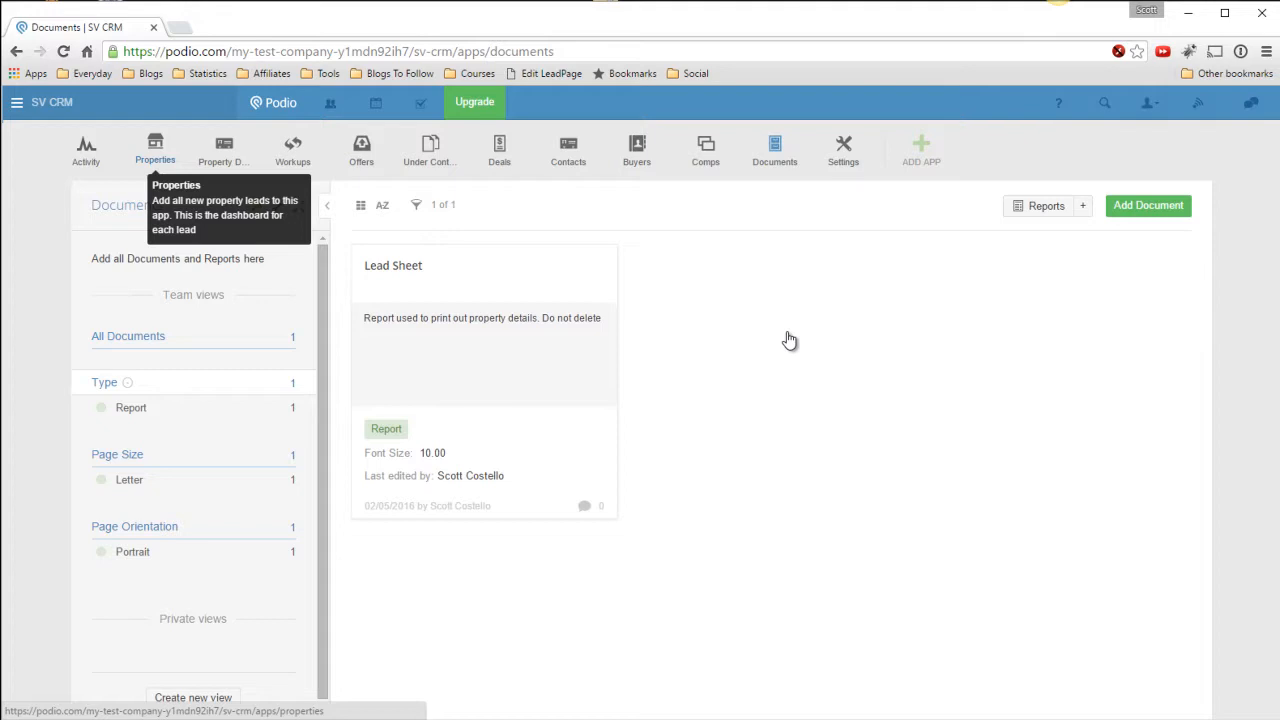
mouse_move(790, 340)
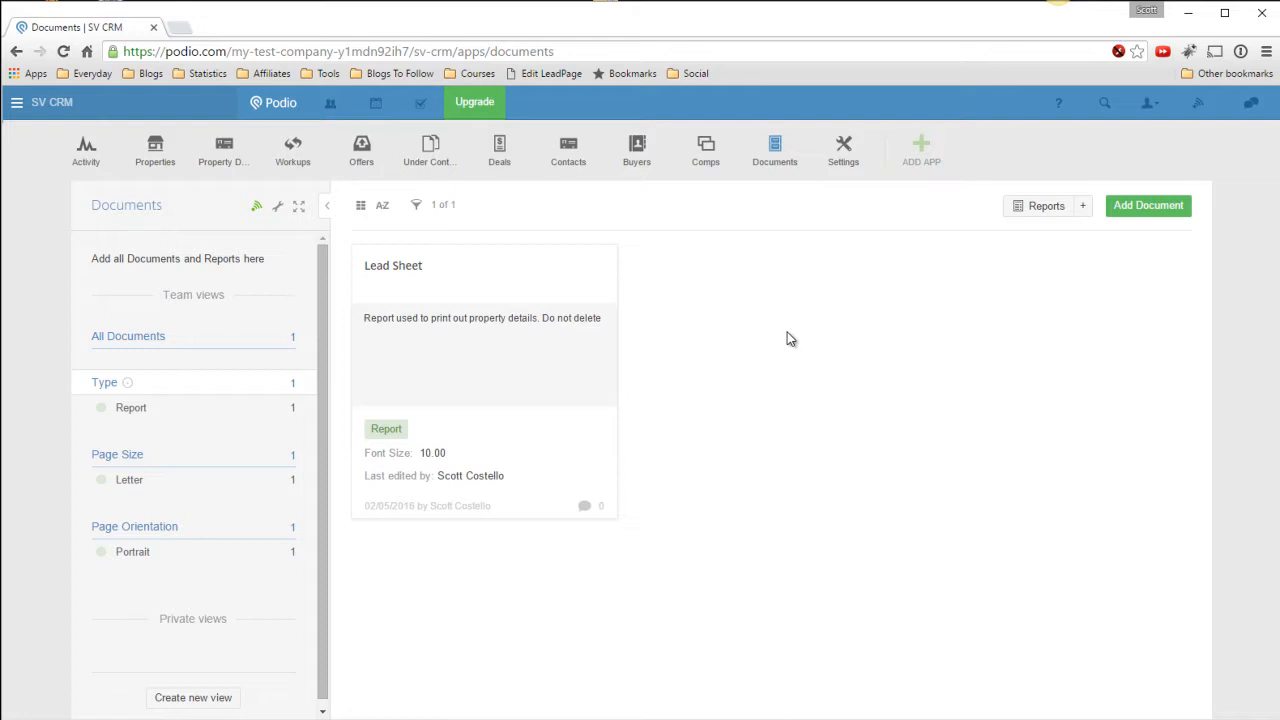
mouse_move(155, 150)
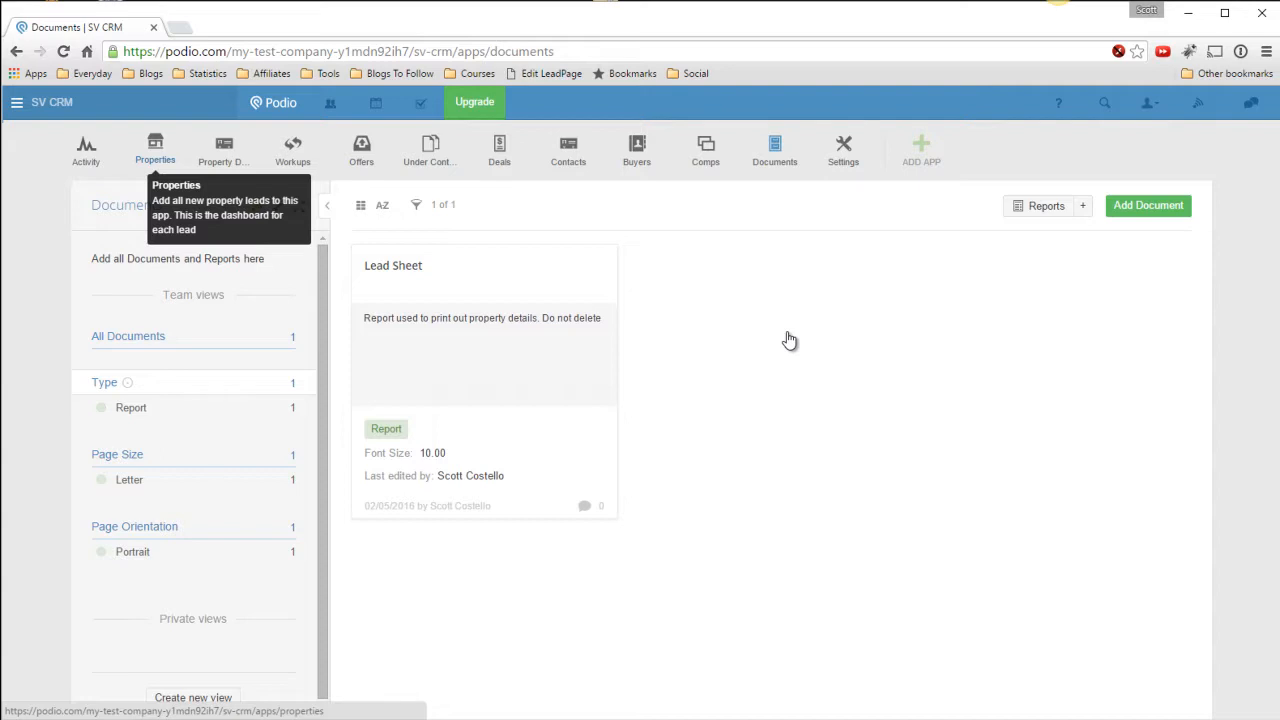
Switch to the Properties app to list the three property leads
left_click(155, 150)
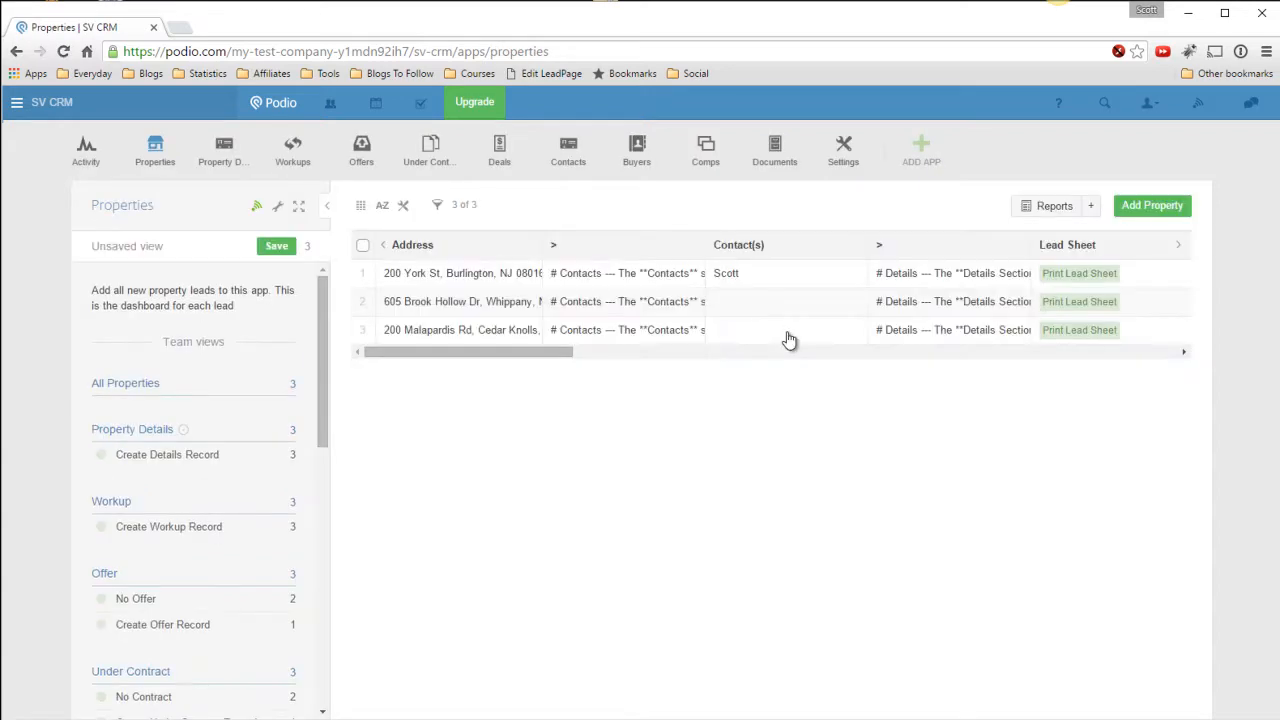
mouse_move(774, 150)
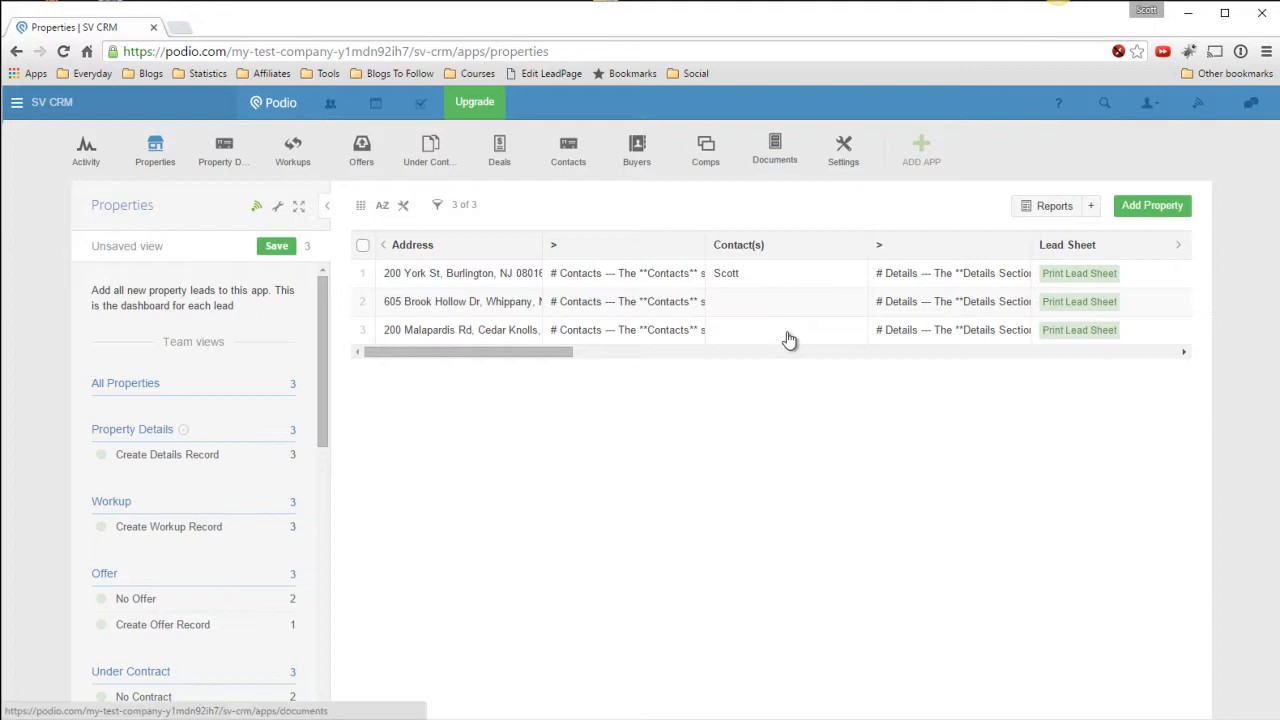